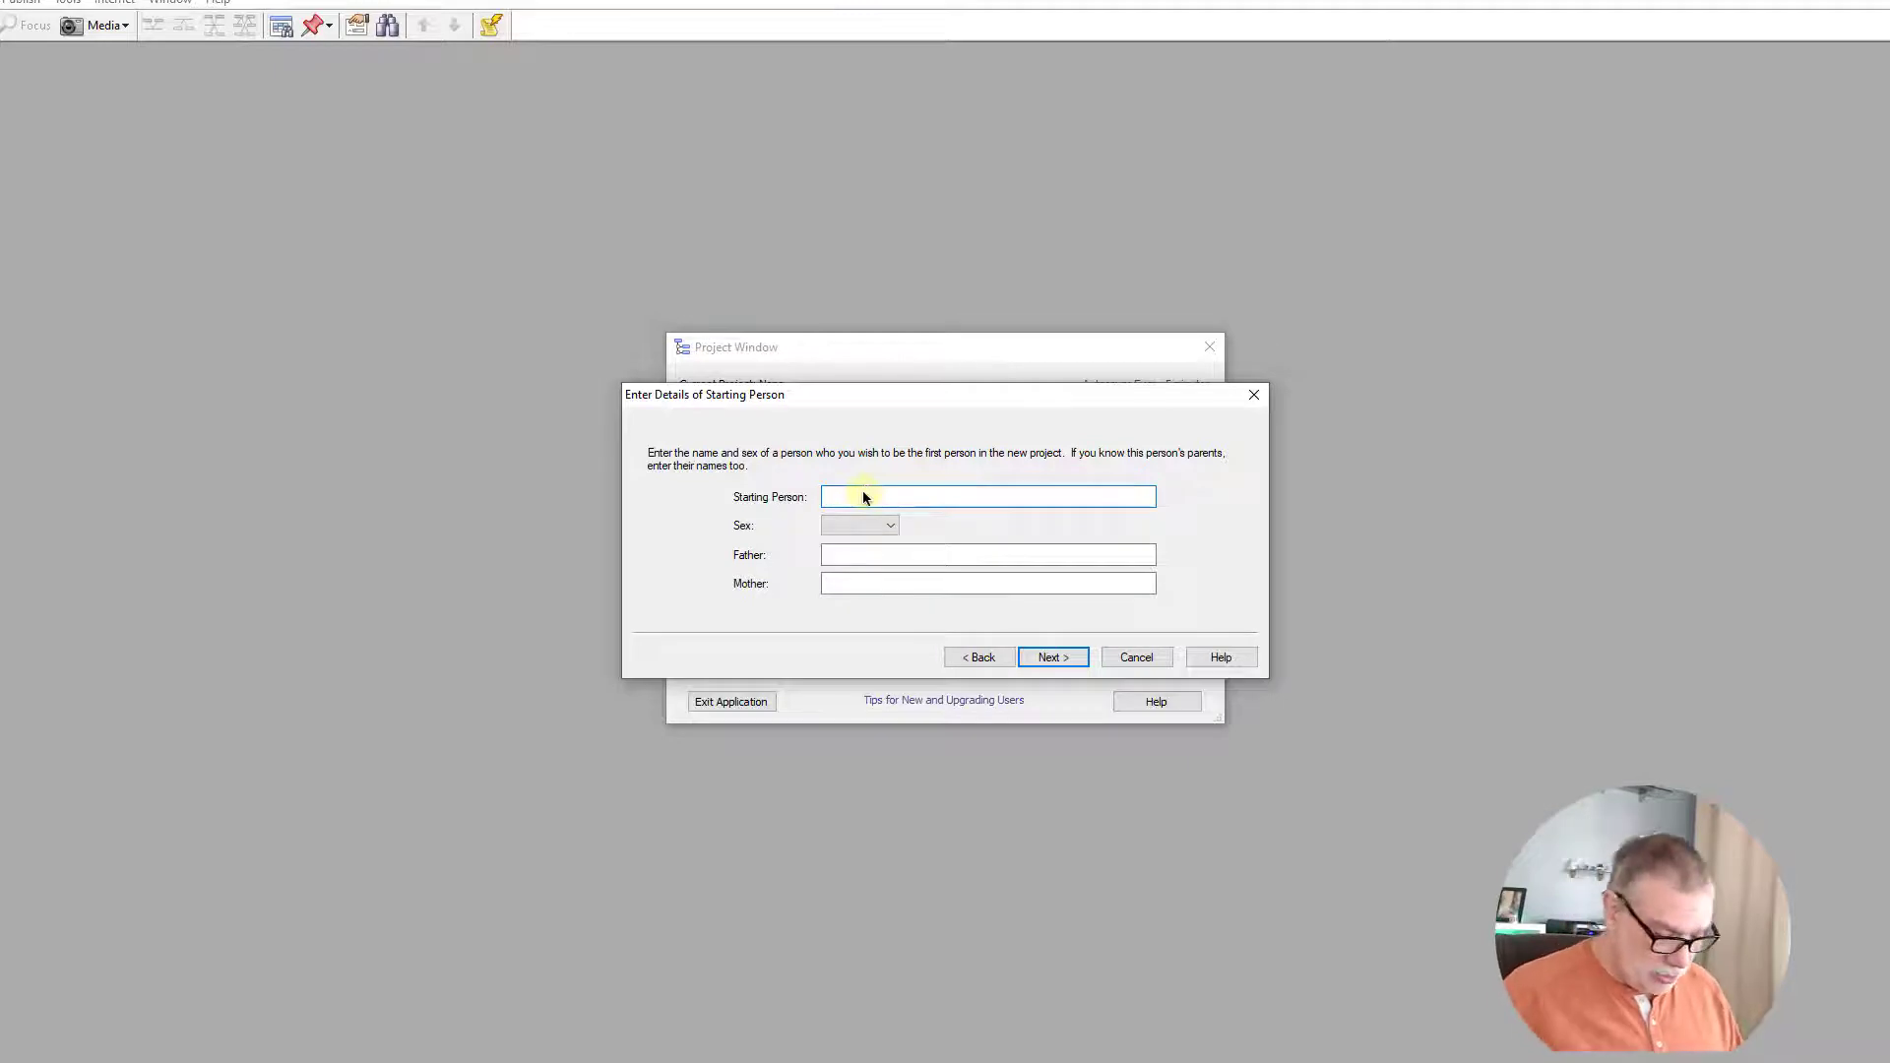
text(Frank Vinding Thompson)
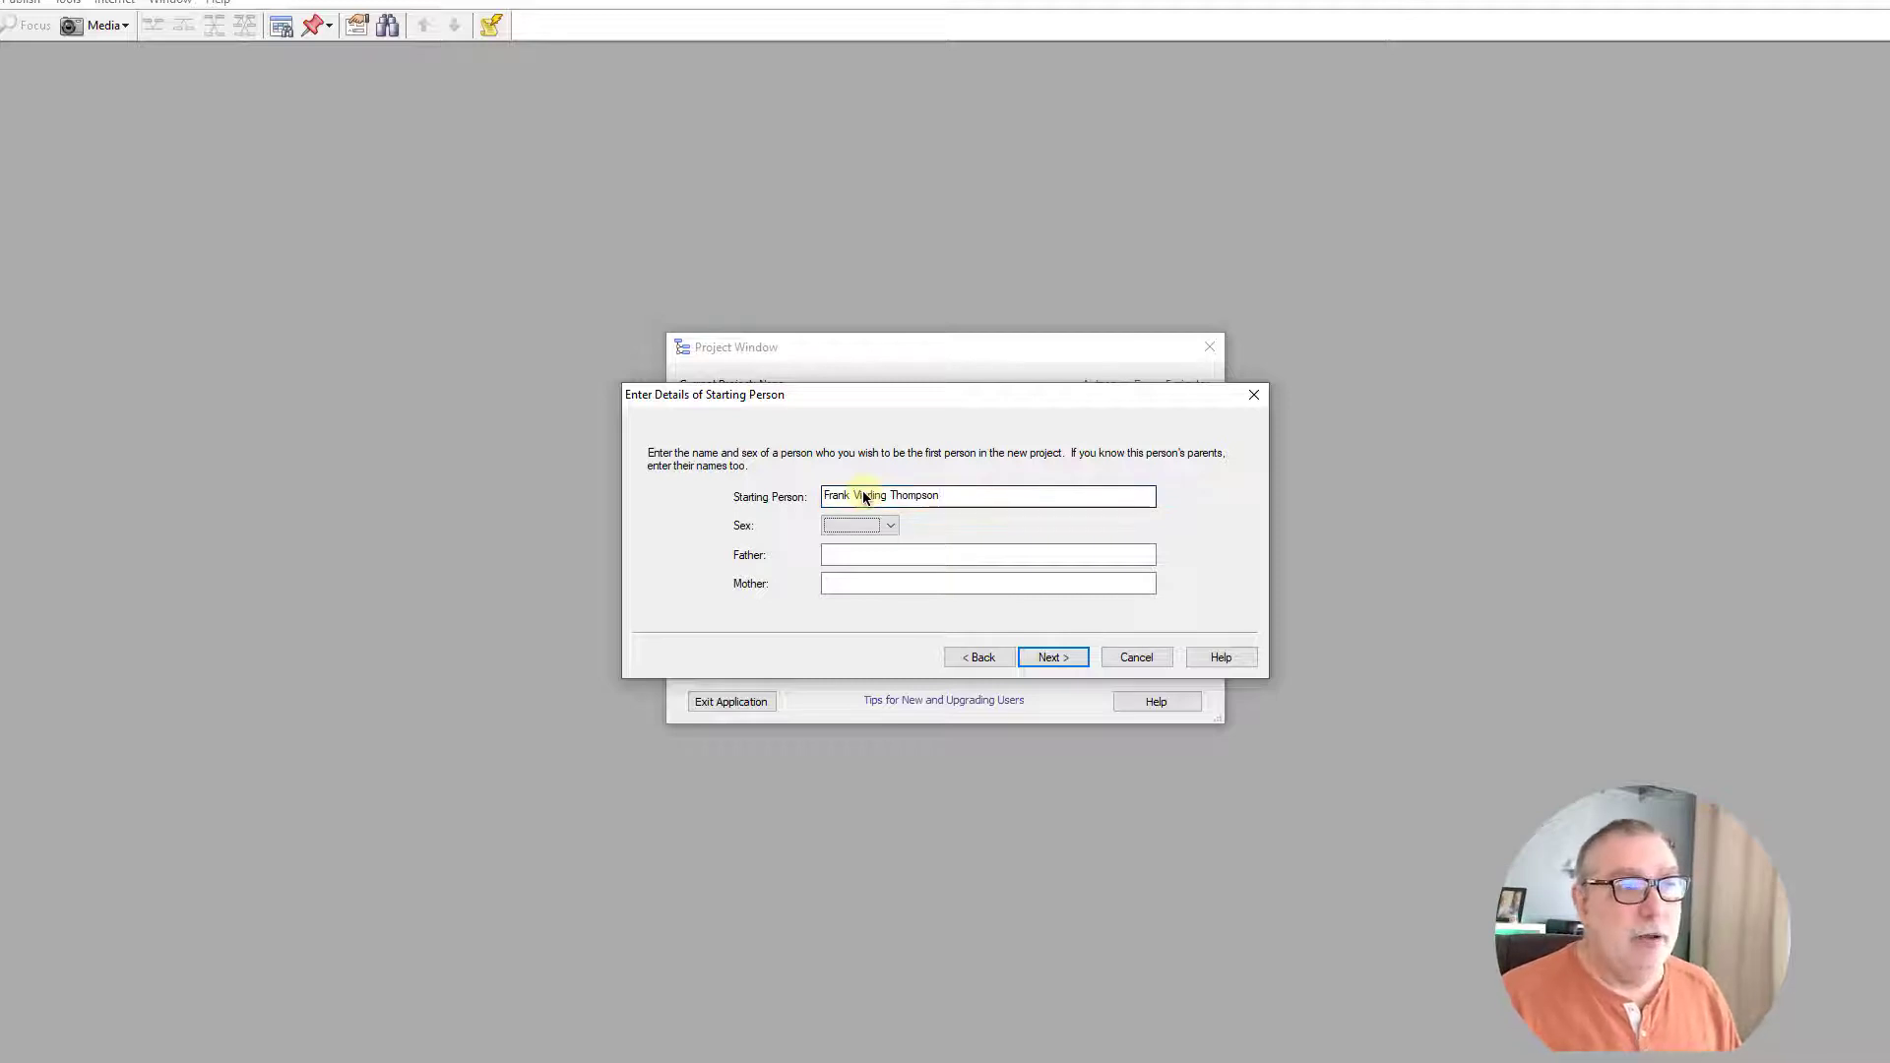
click(890, 524)
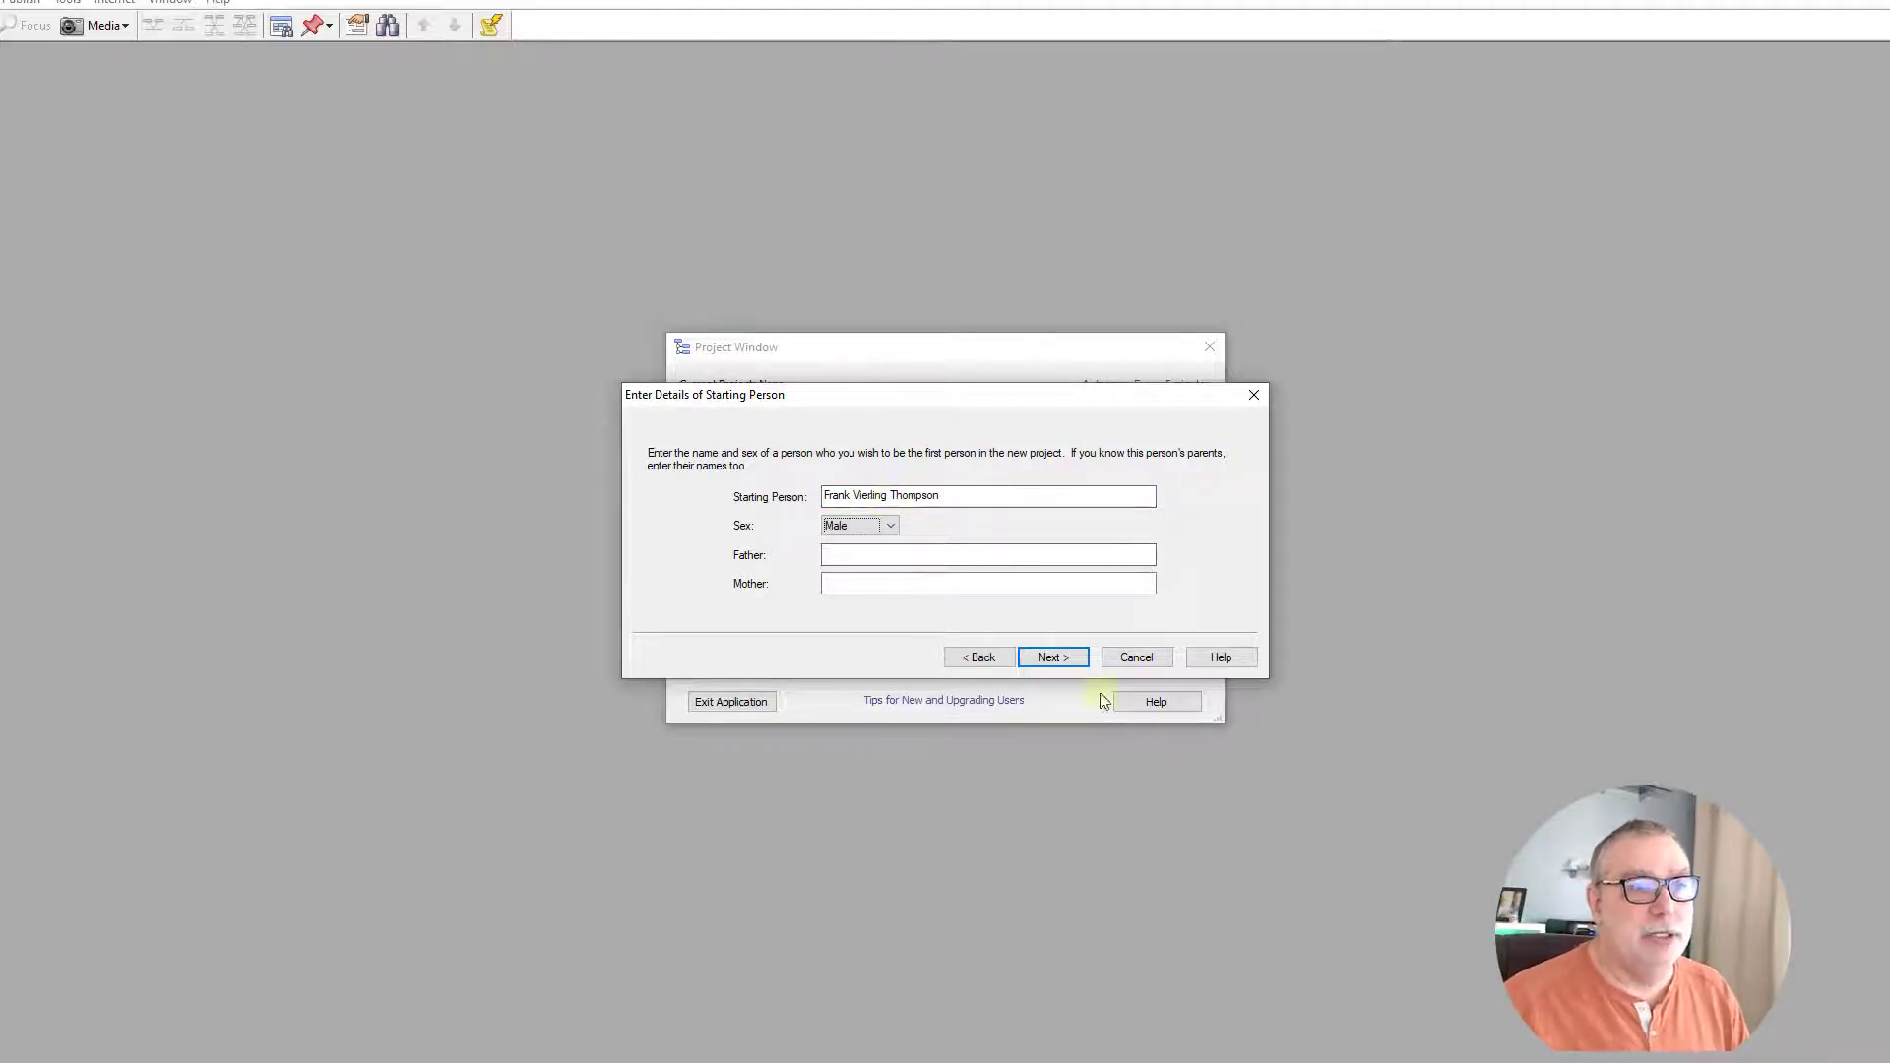
click(1050, 657)
text(THompos)
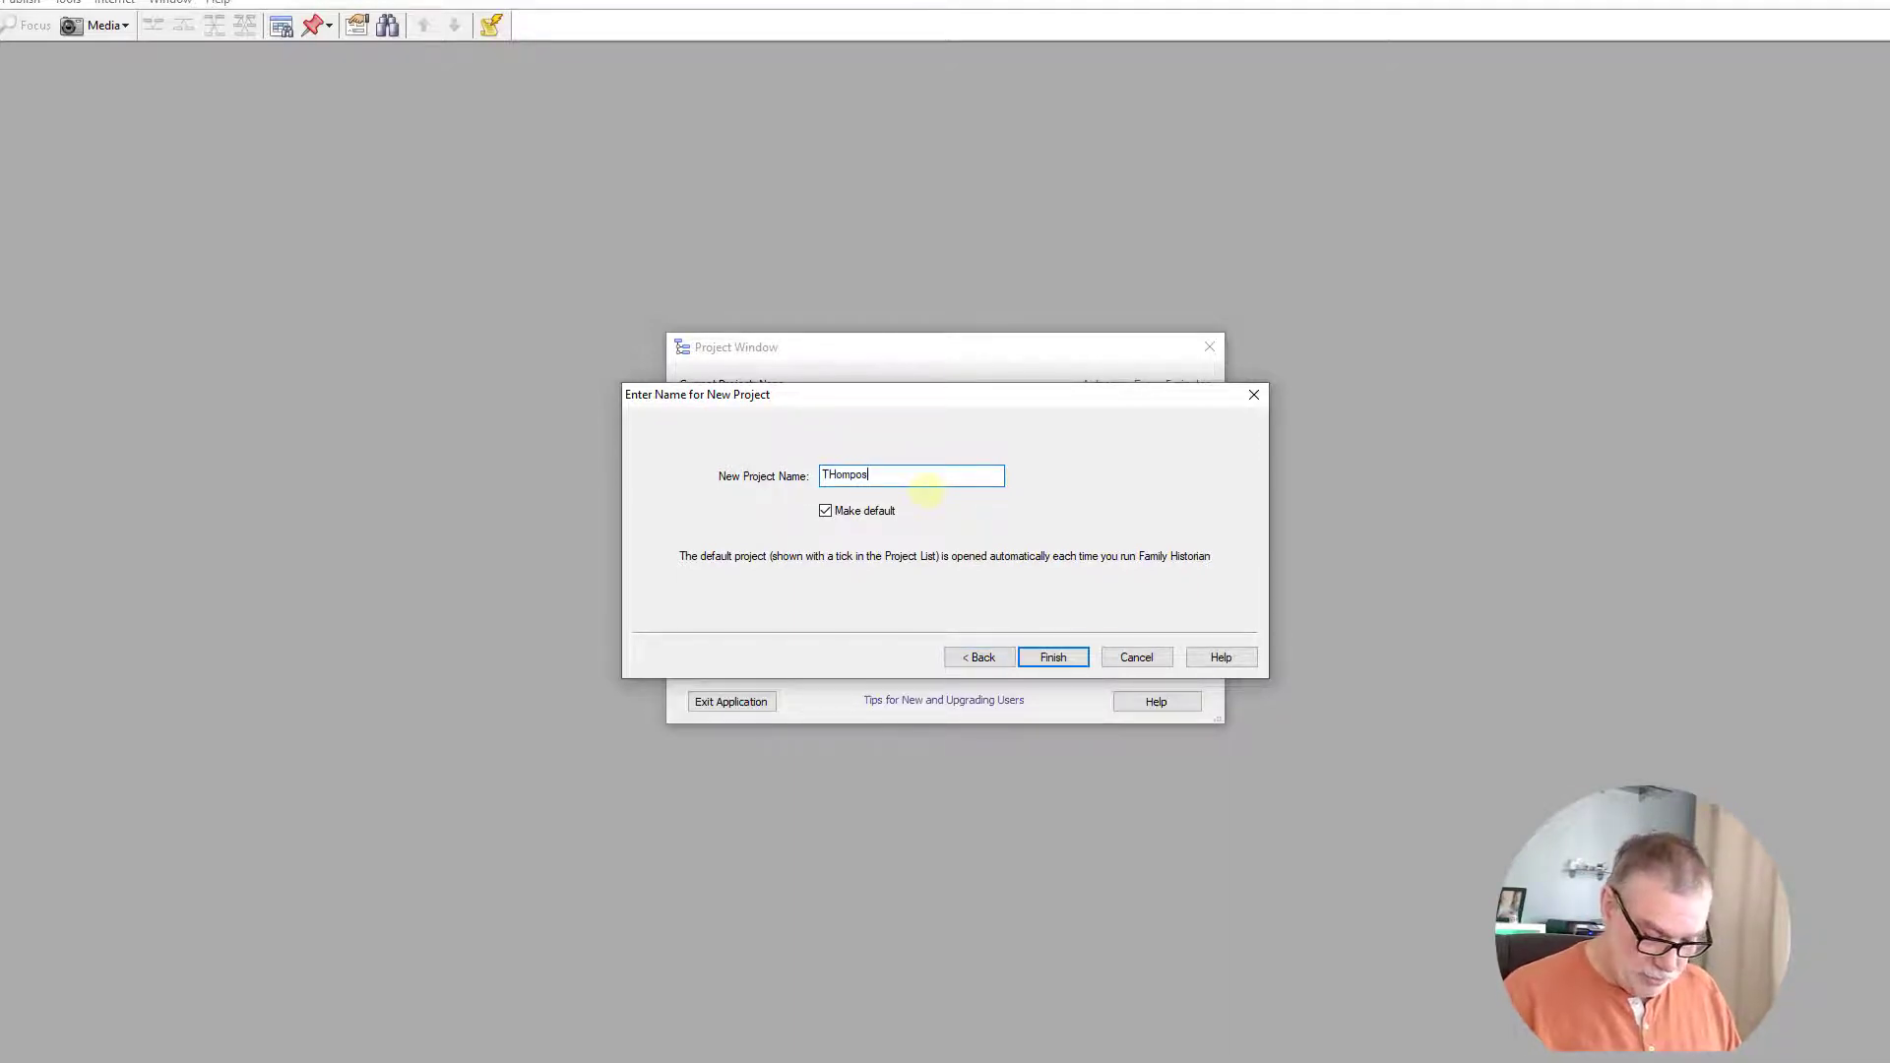
- Name the new project 'Thompson FH6 Terst', keep it as default, and finish creating it
text(on FH)
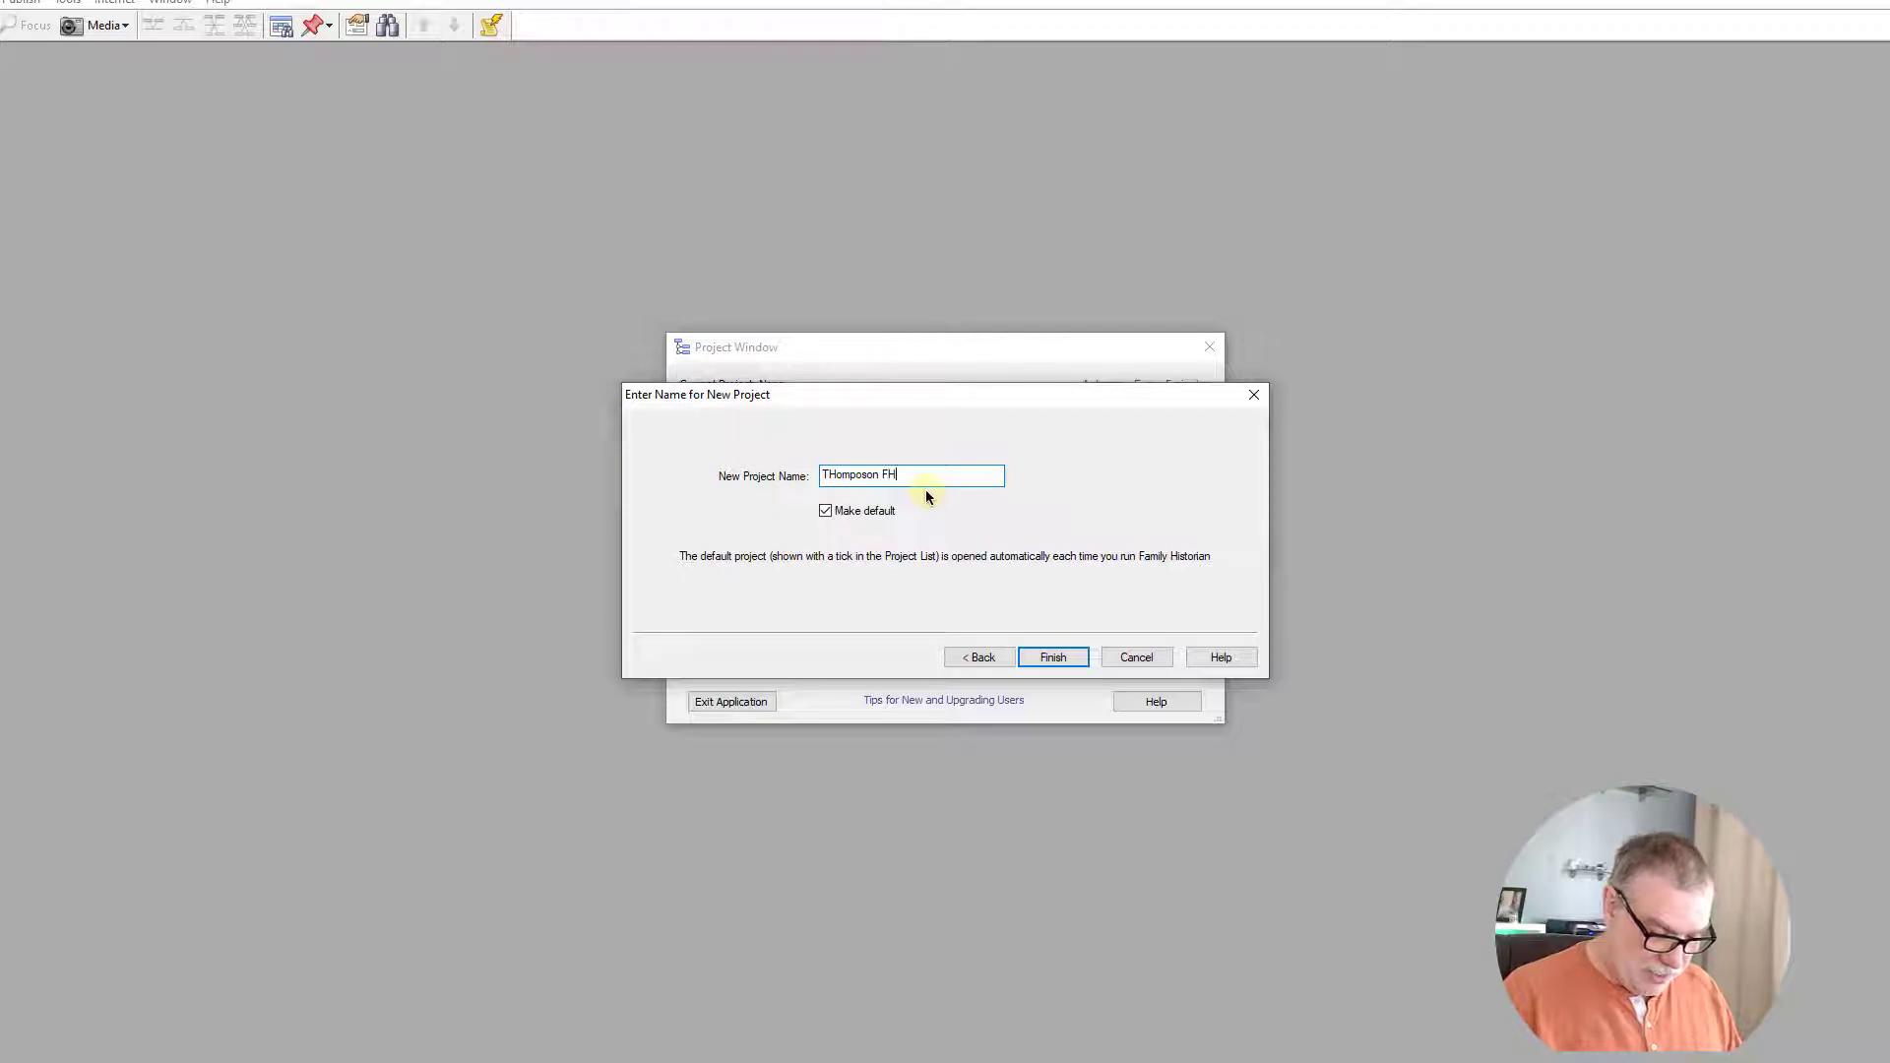
text(6)
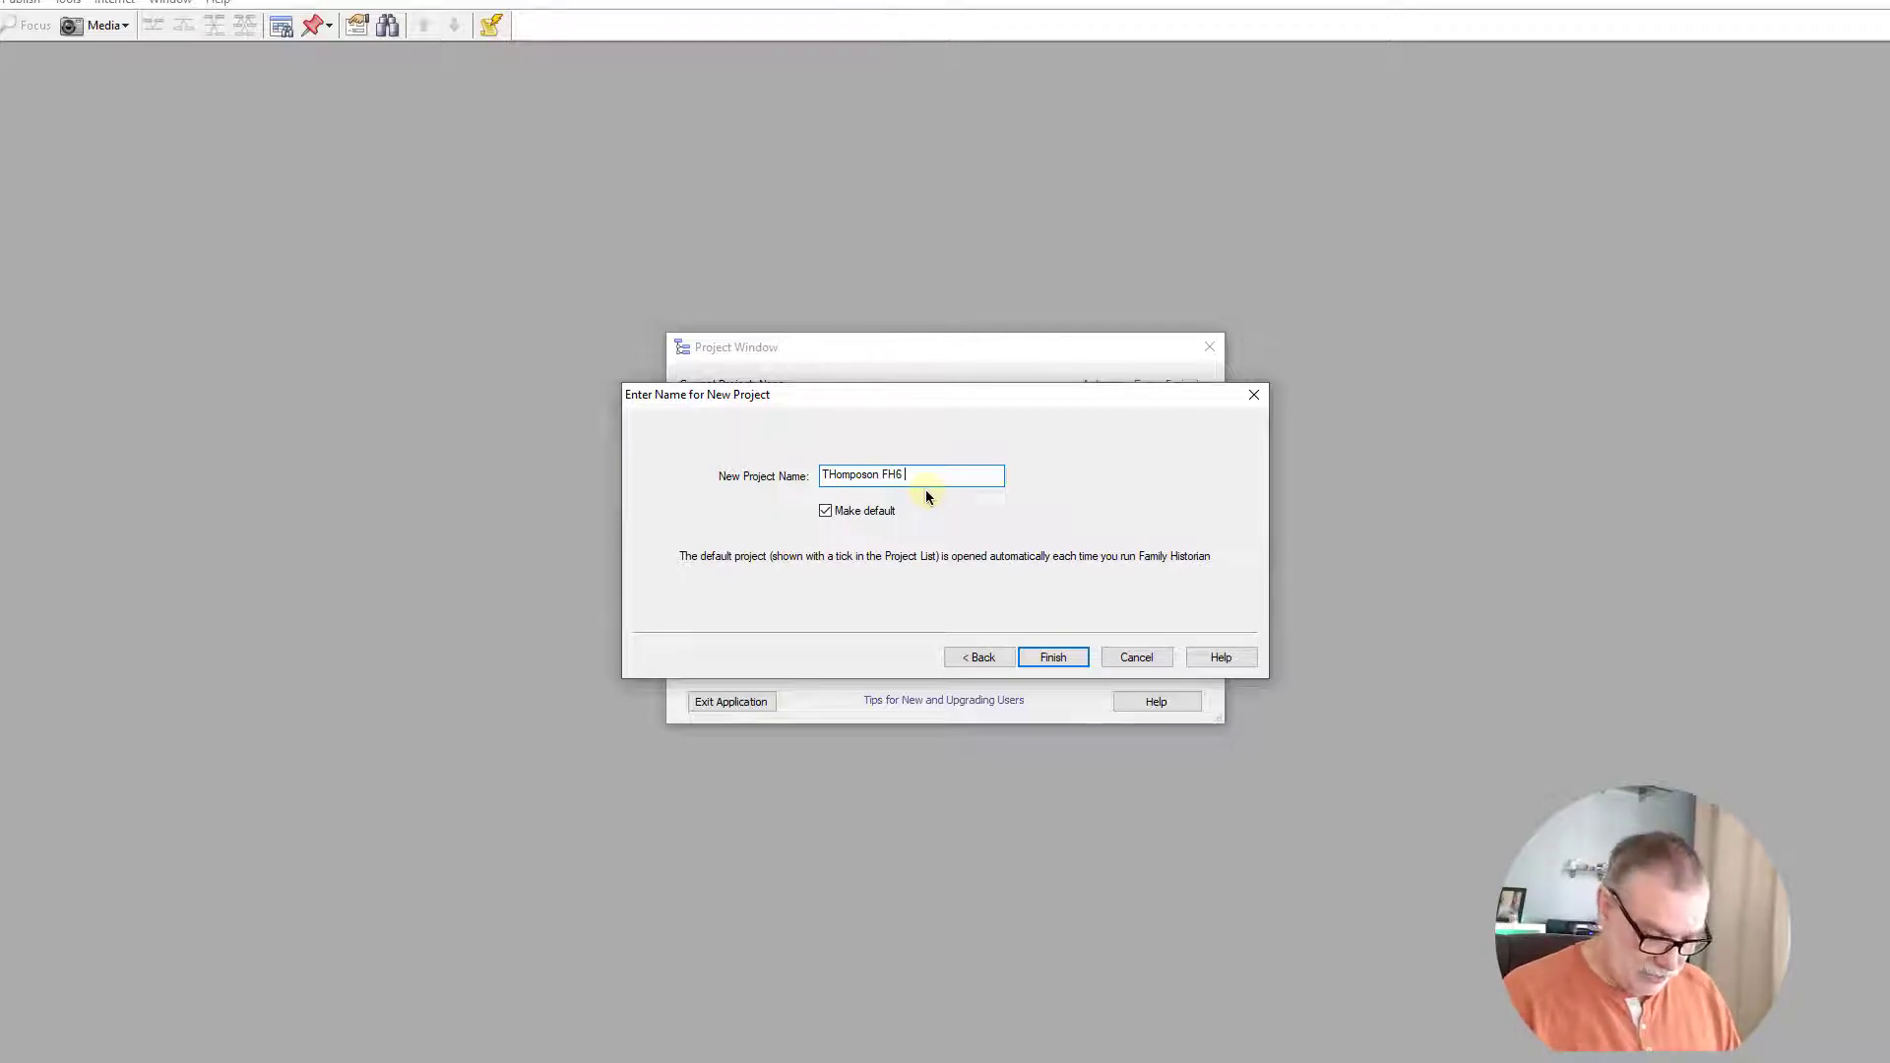
text(Terst)
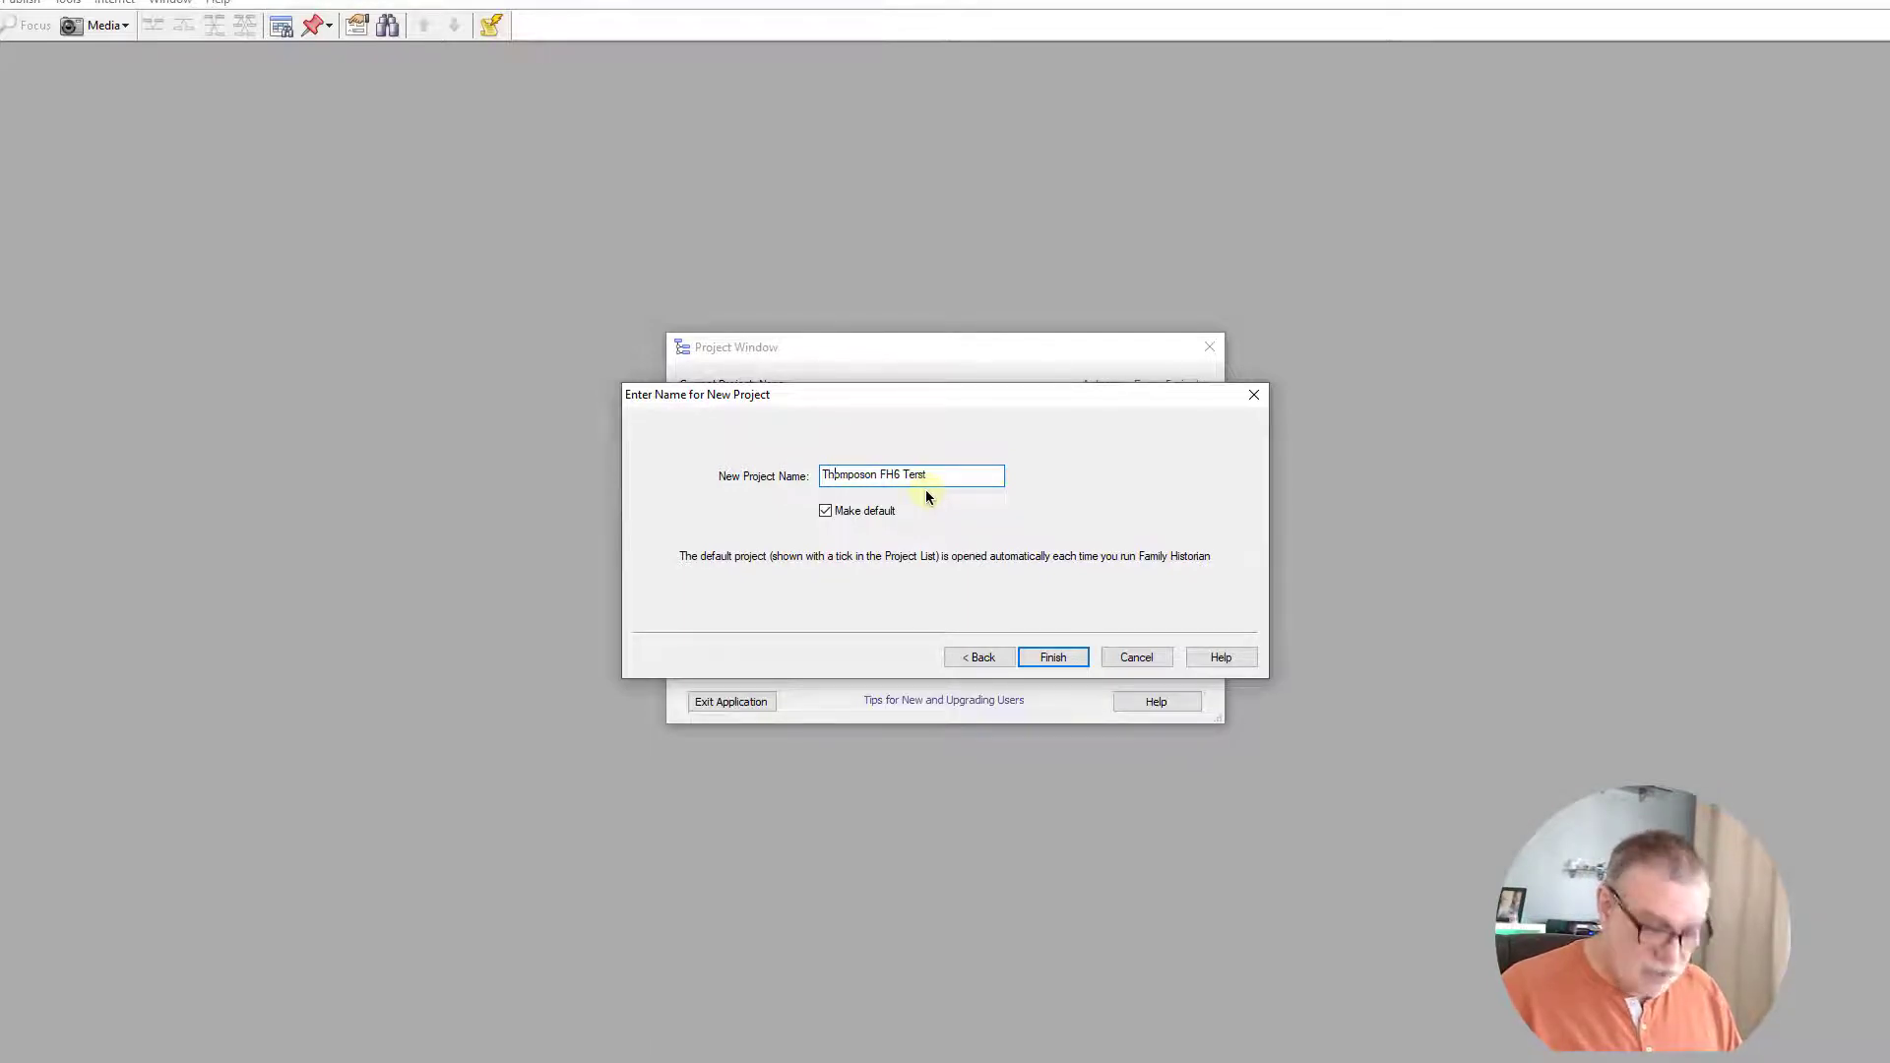
click(1051, 656)
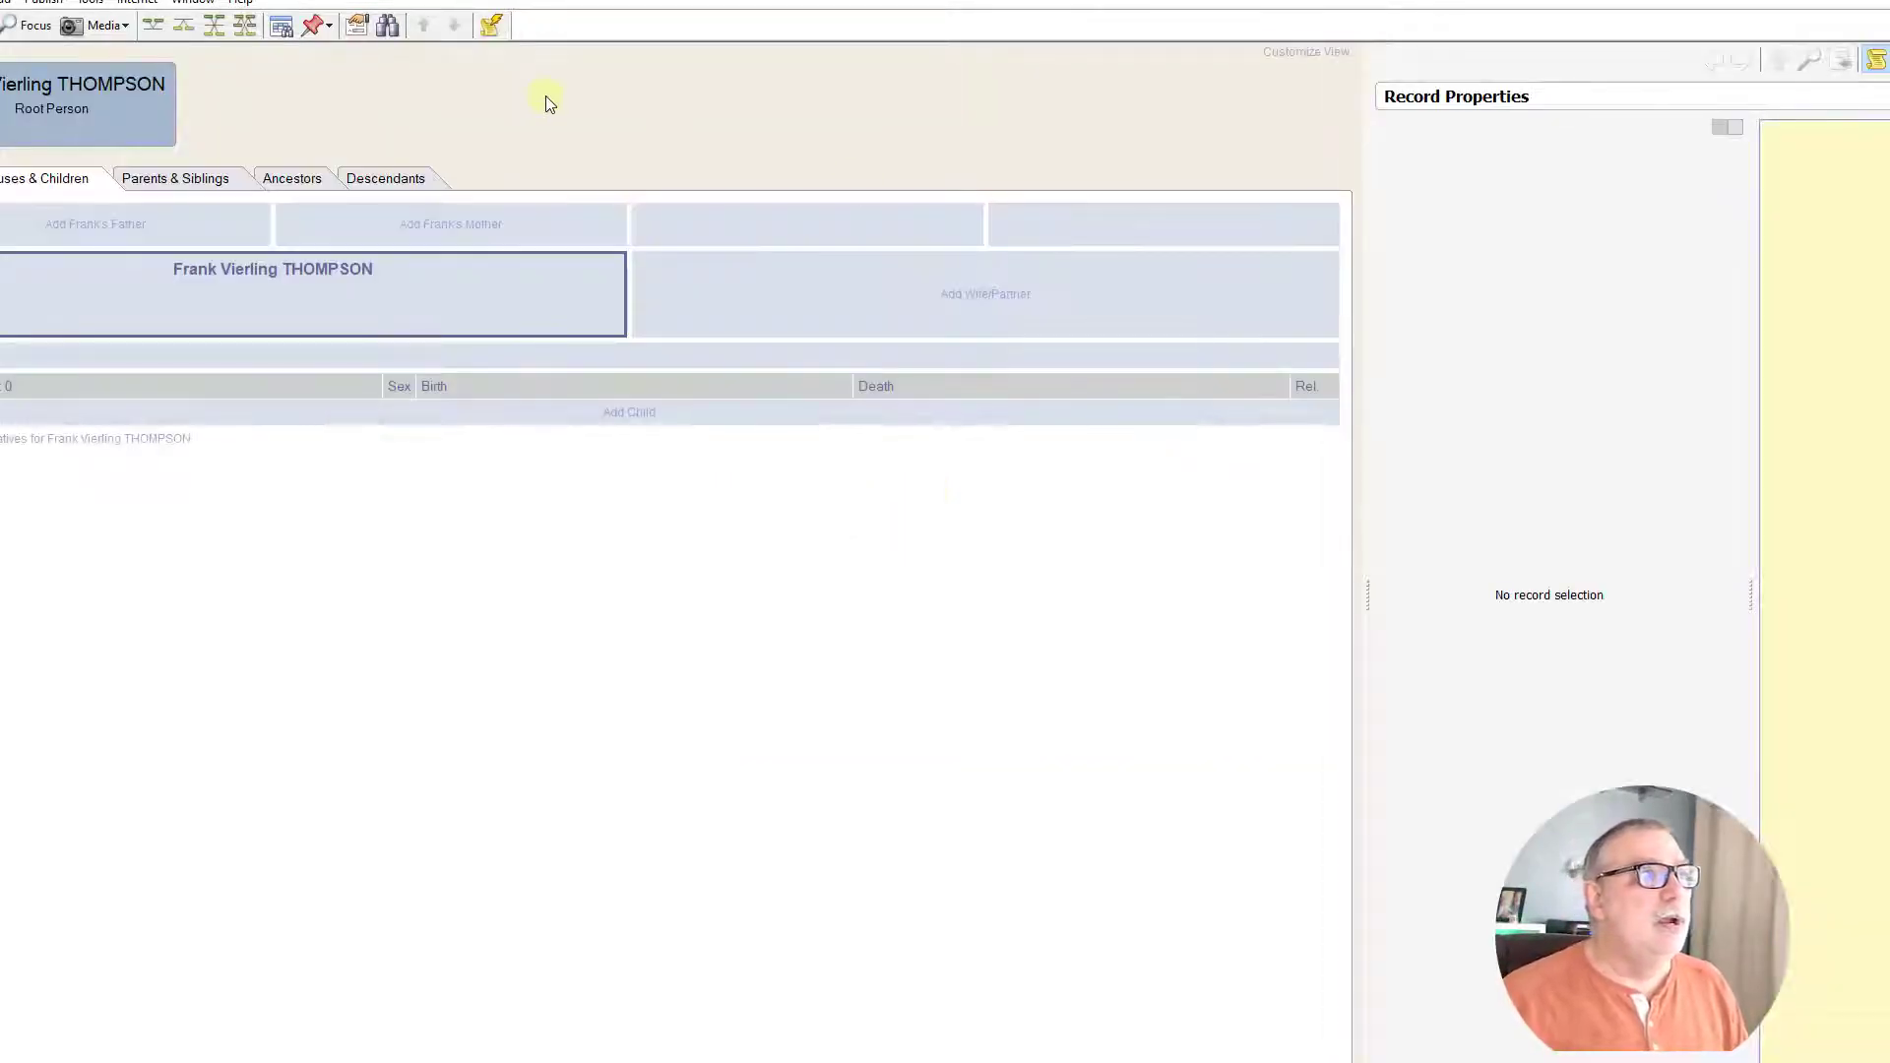
click(273, 293)
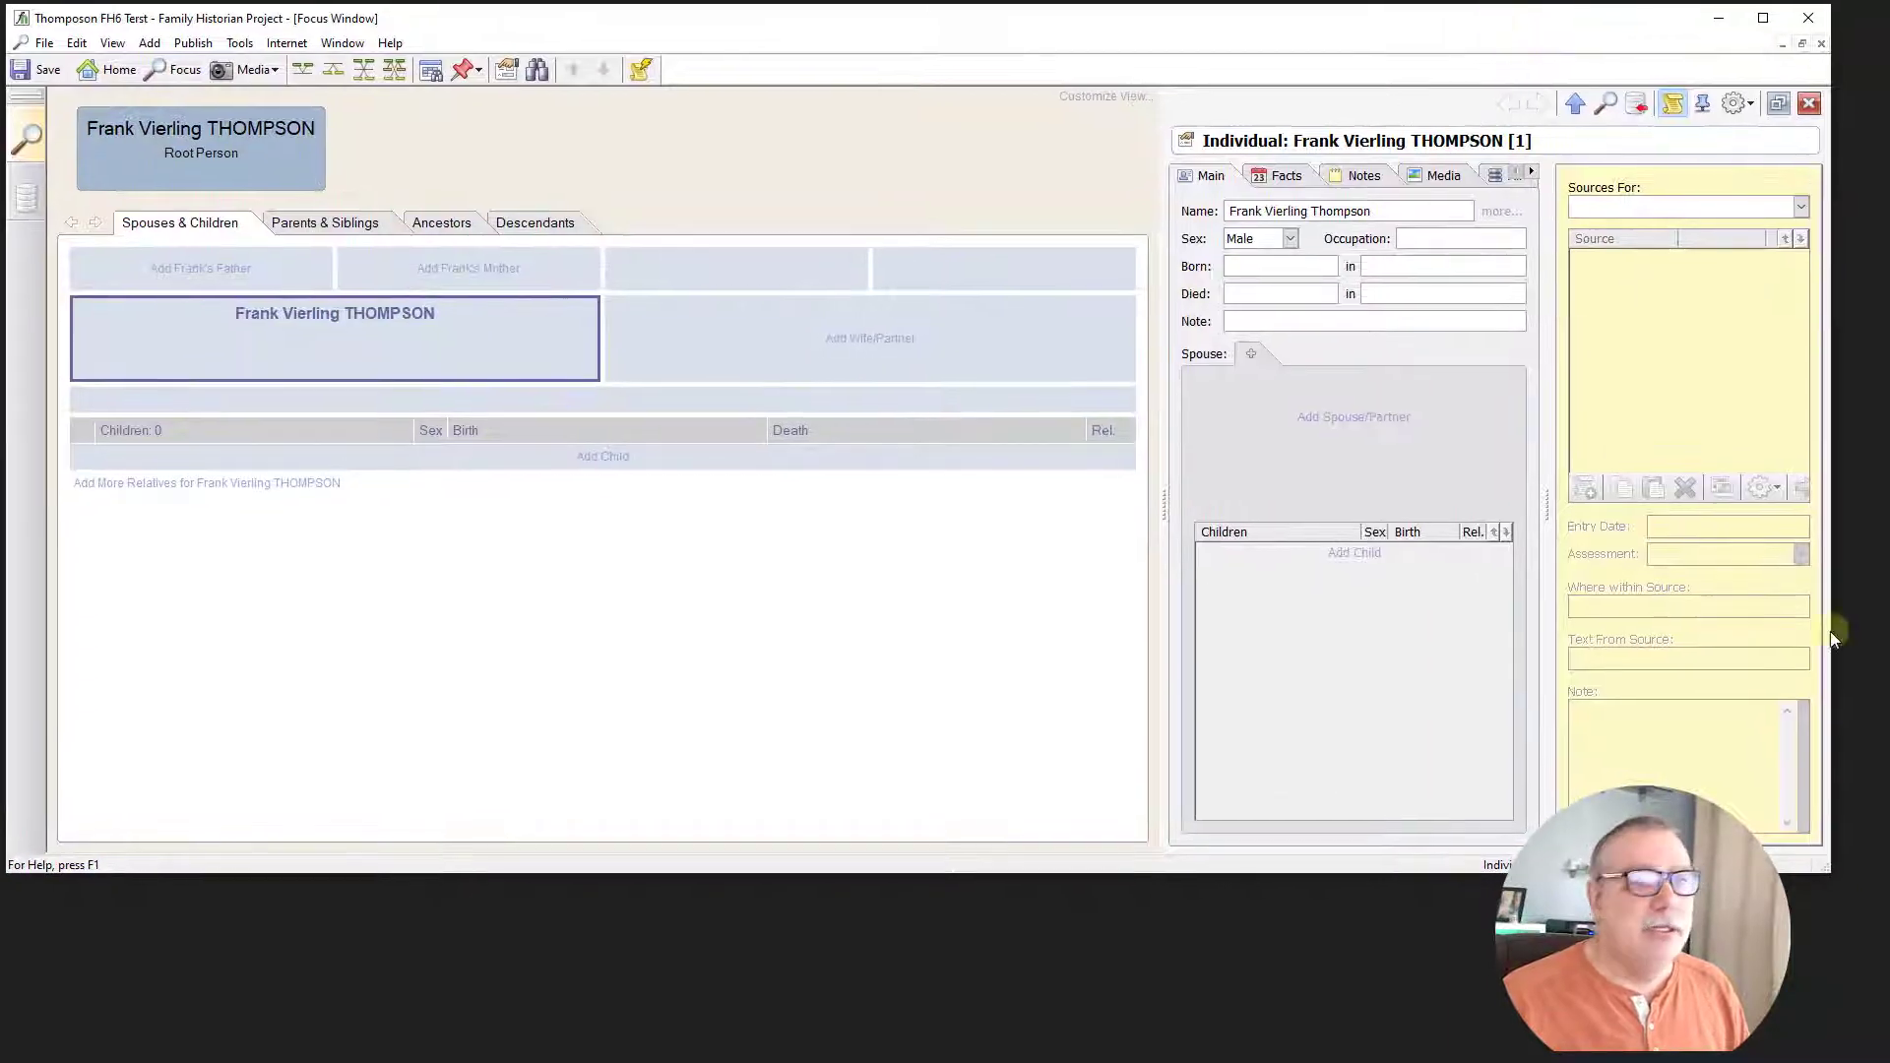
mouse_move(1827, 868)
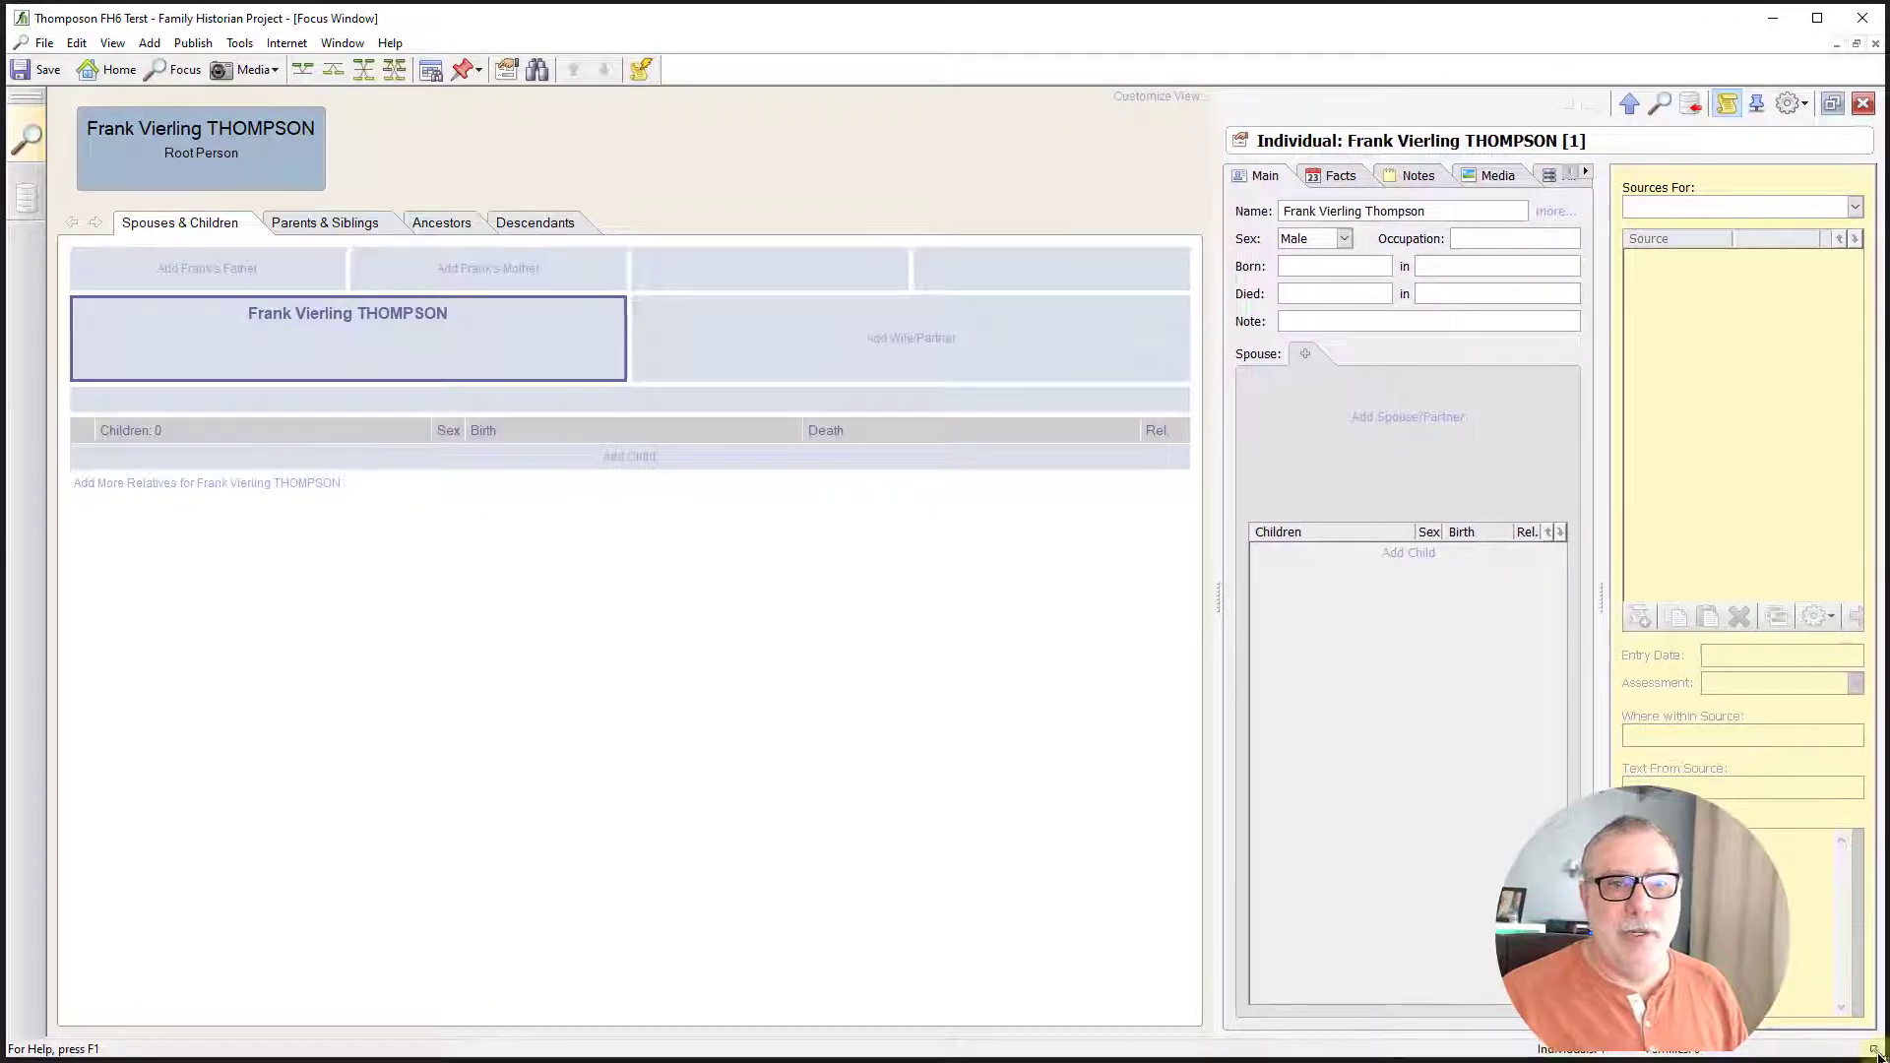
mouse_move(747, 744)
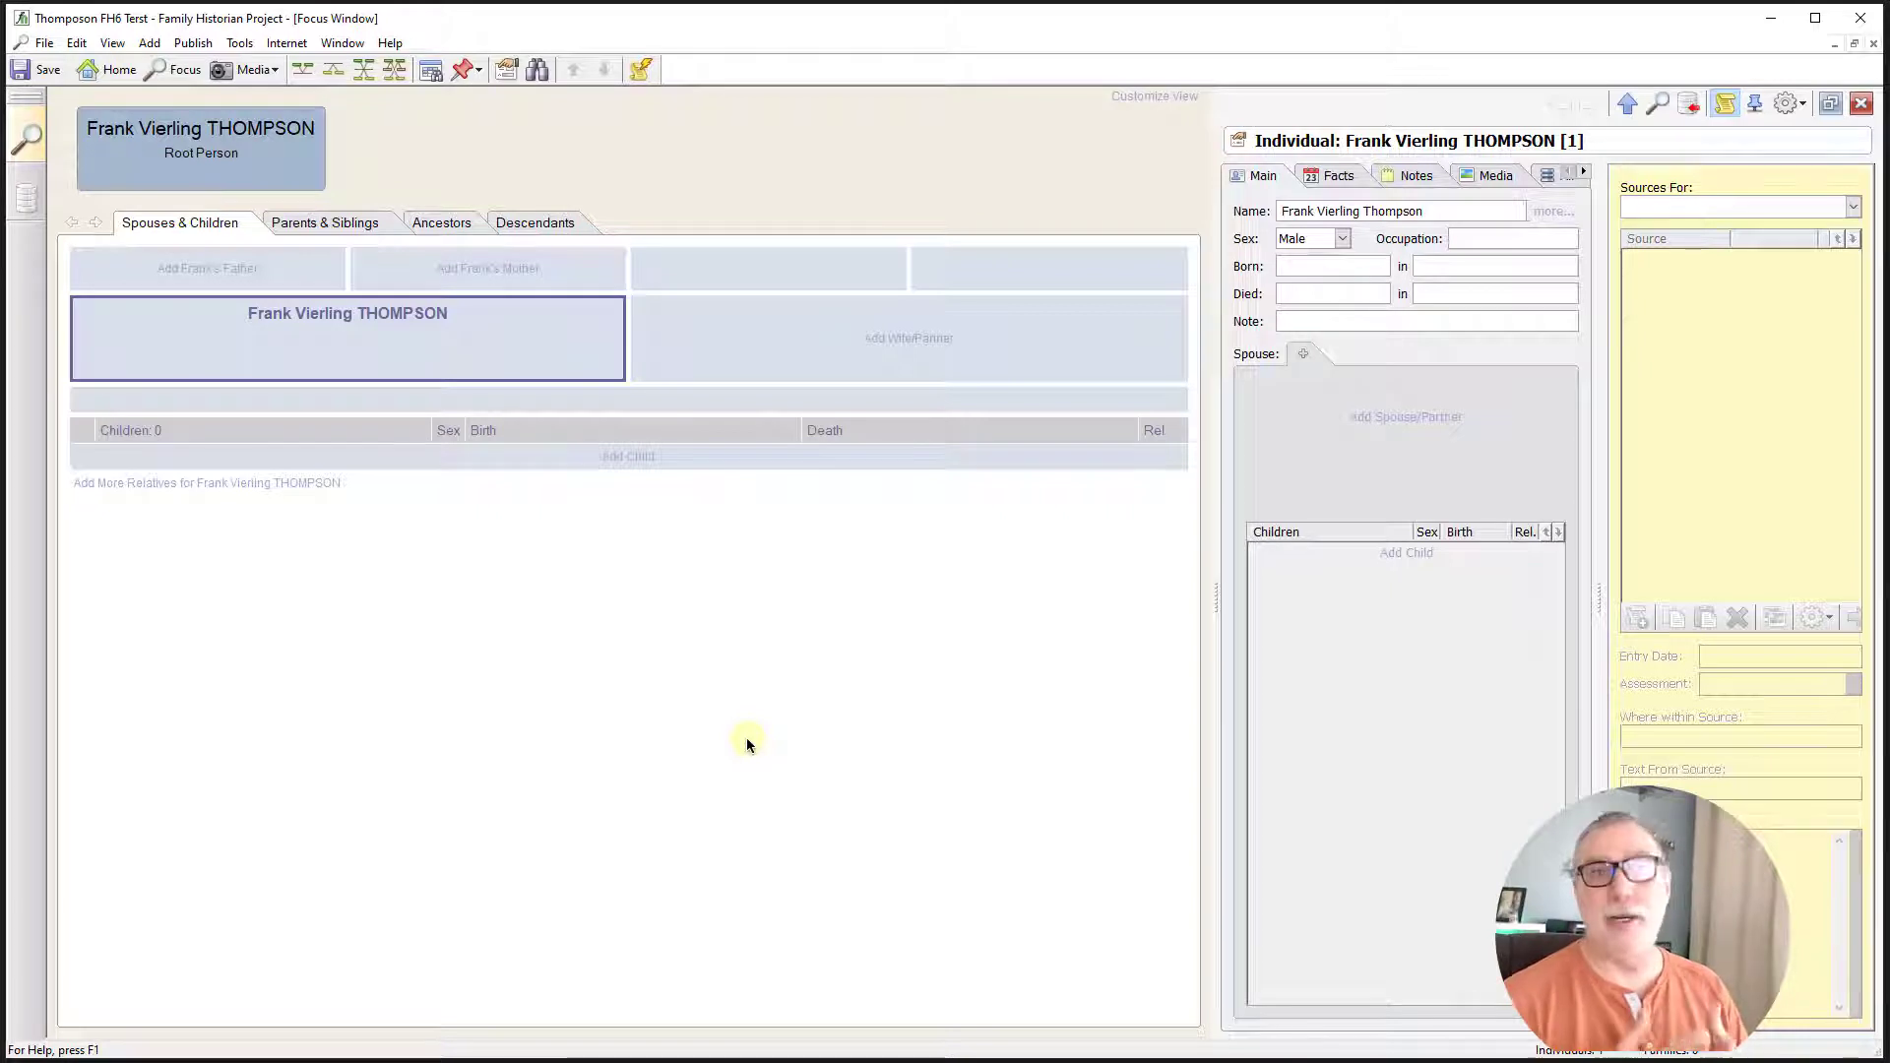
mouse_move(709, 677)
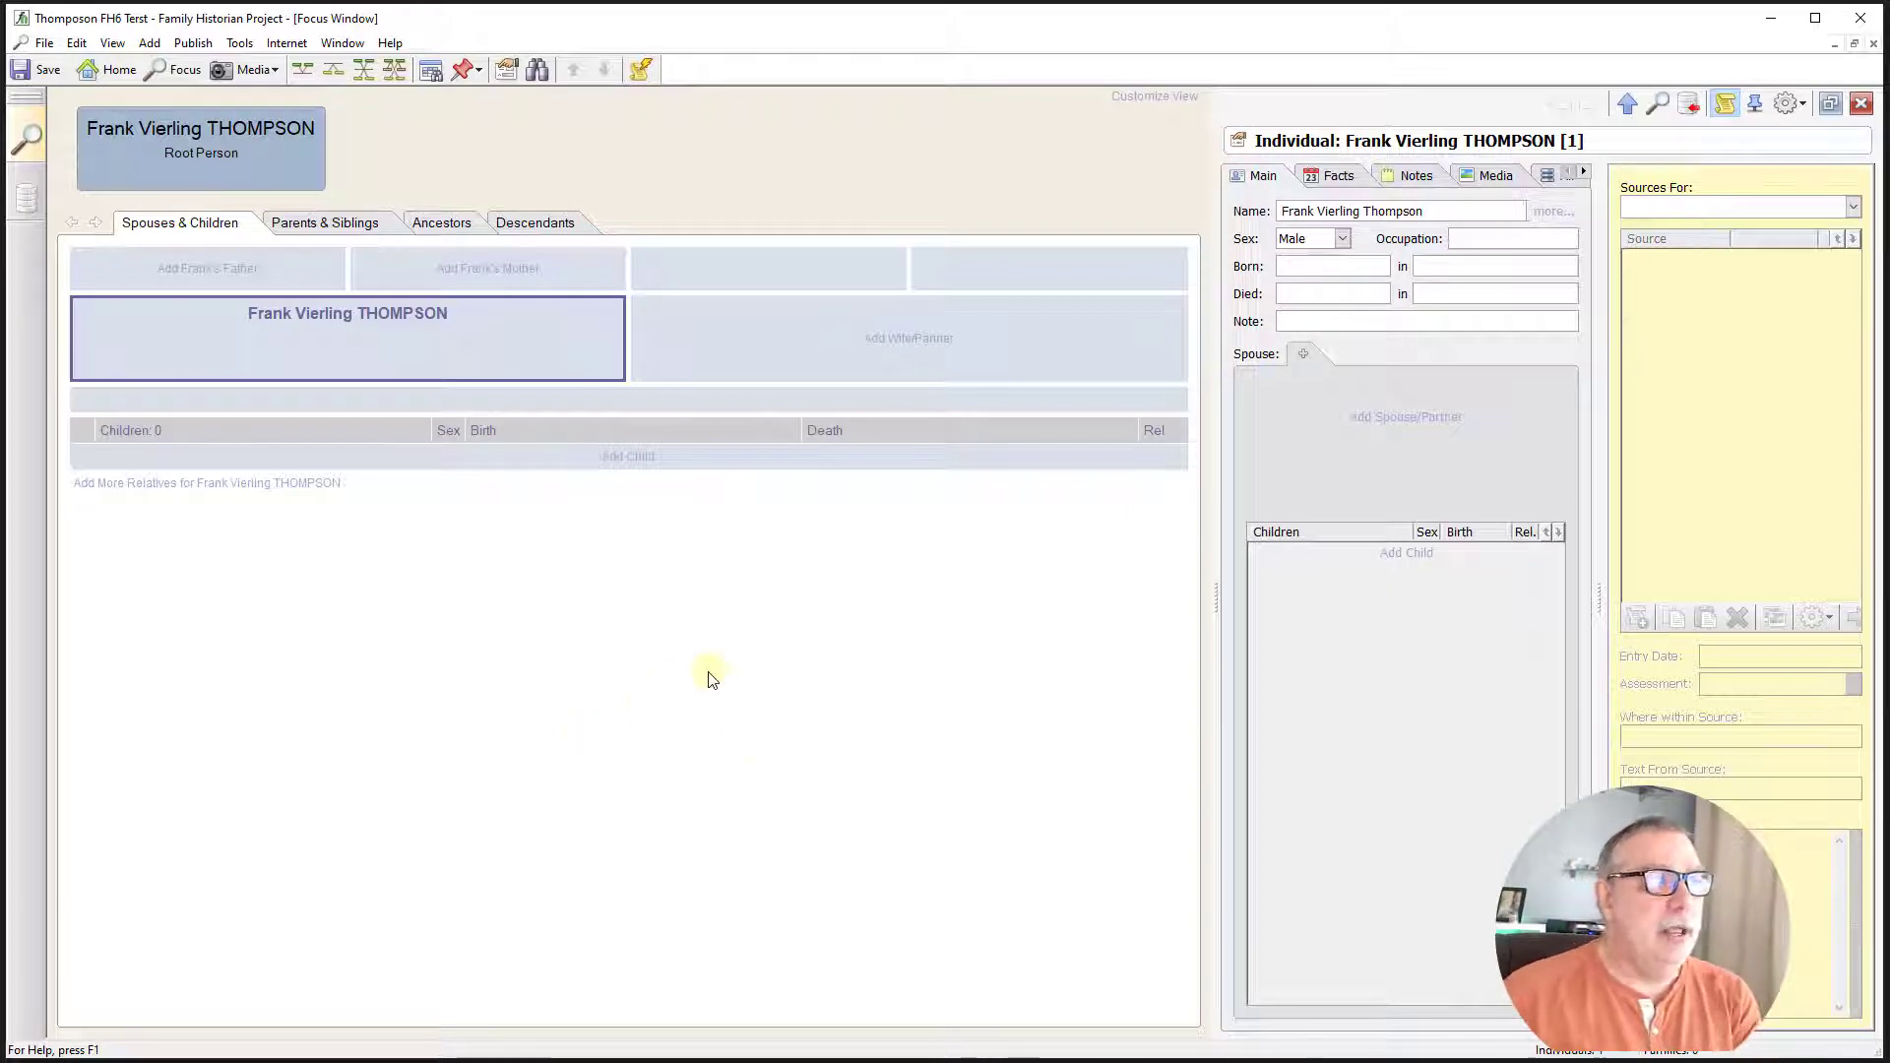
mouse_move(543, 281)
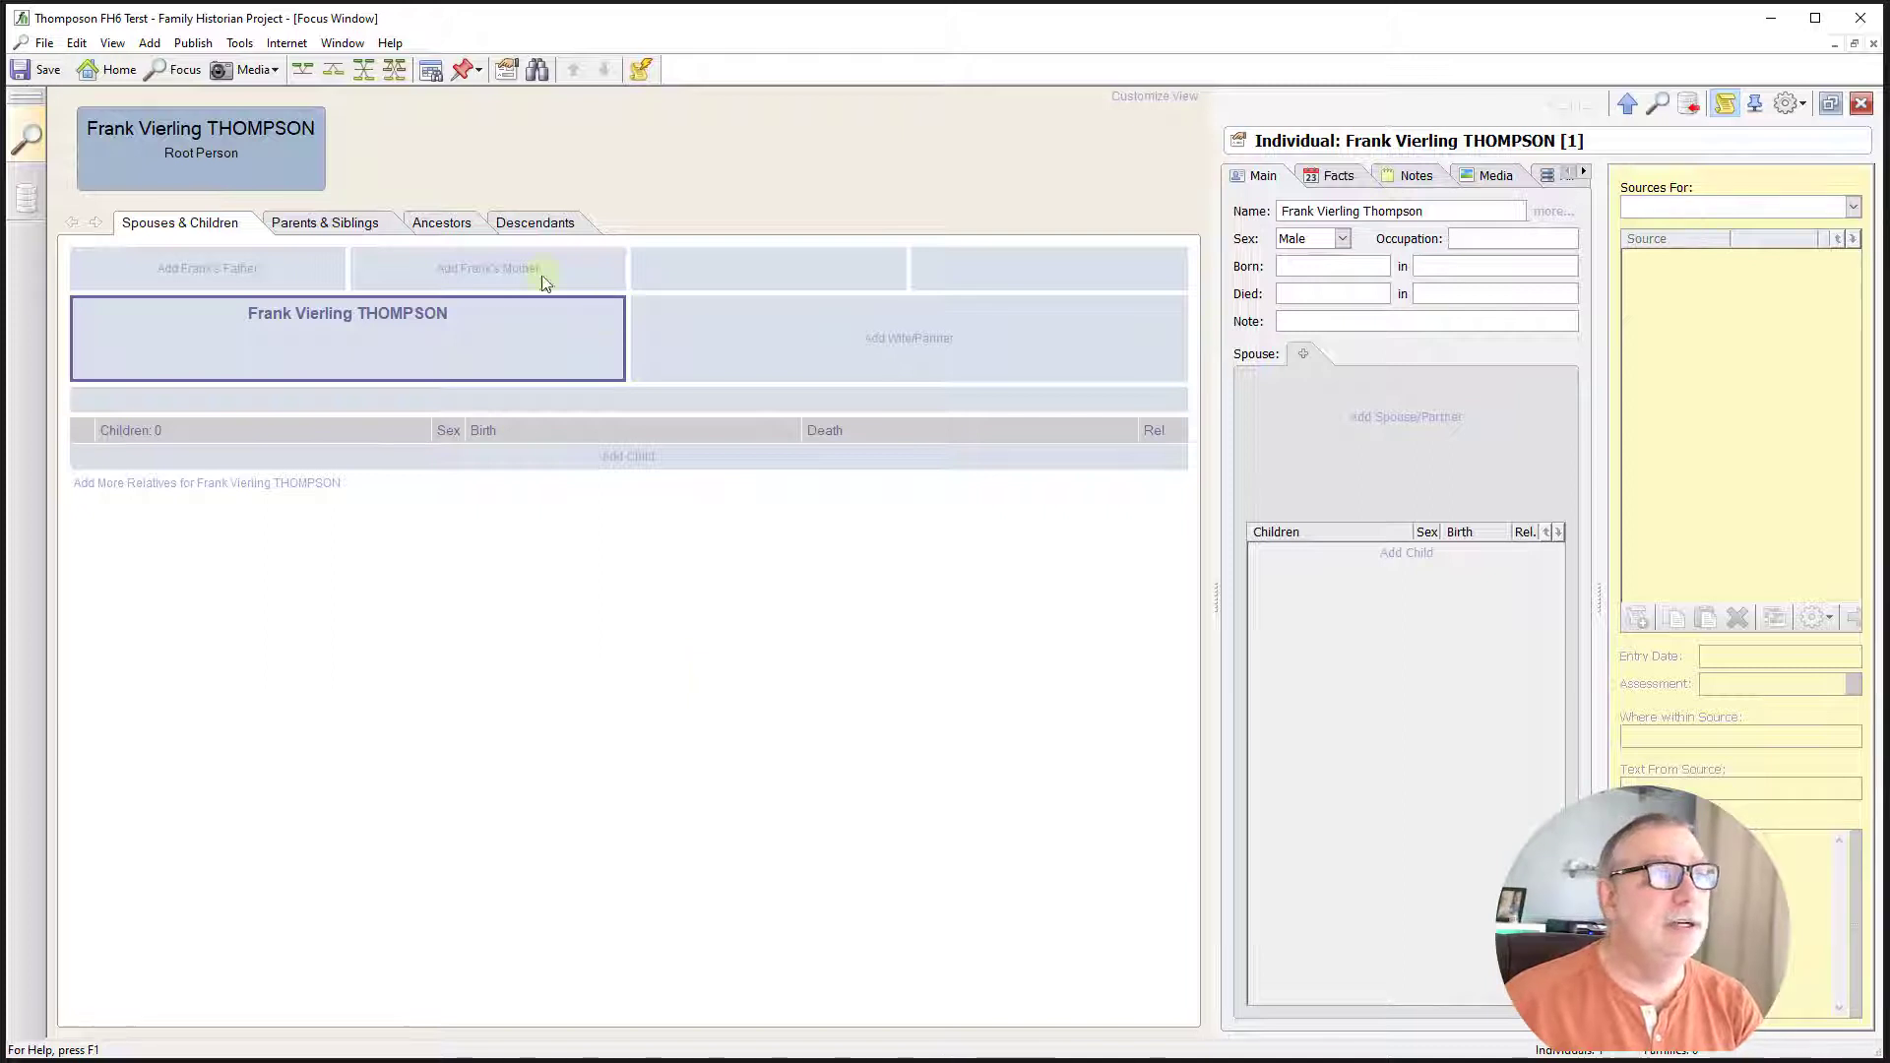
- Switch from the Descendants view to Frank's Ancestors chart with blank parent slots
click(534, 221)
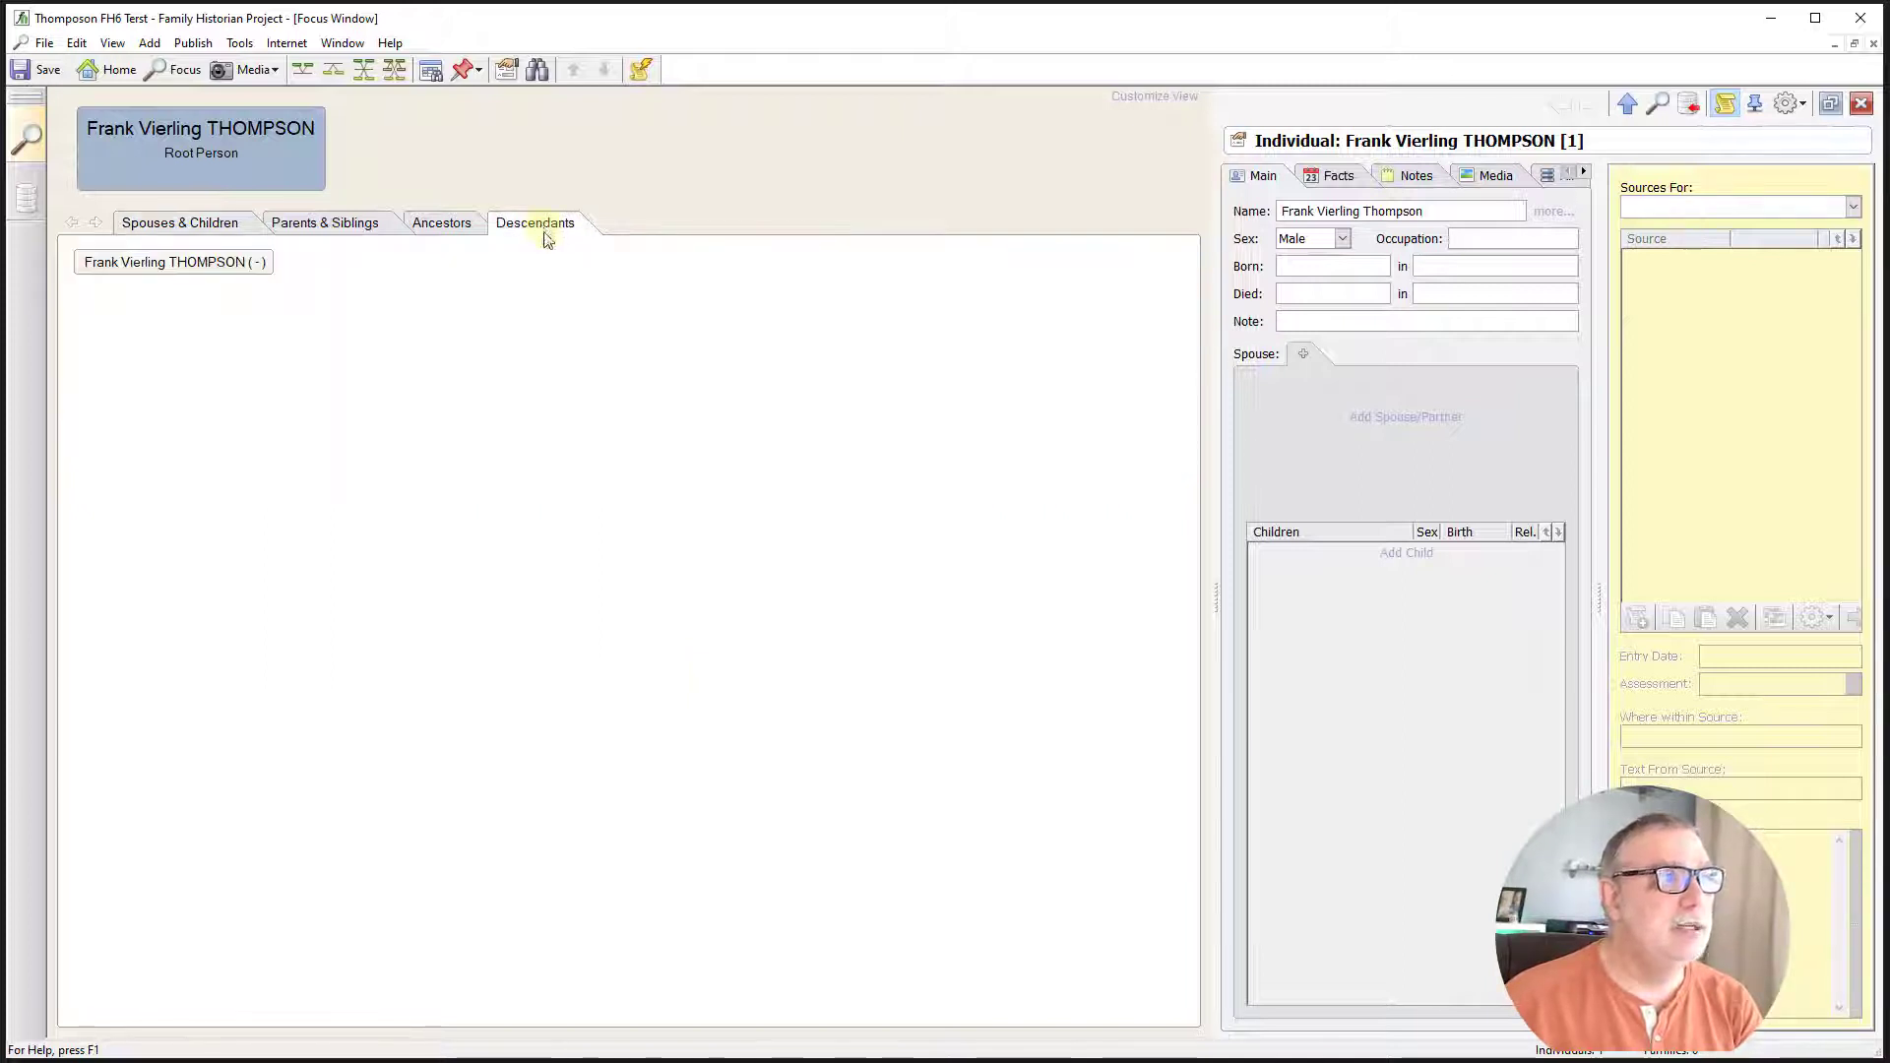
click(441, 221)
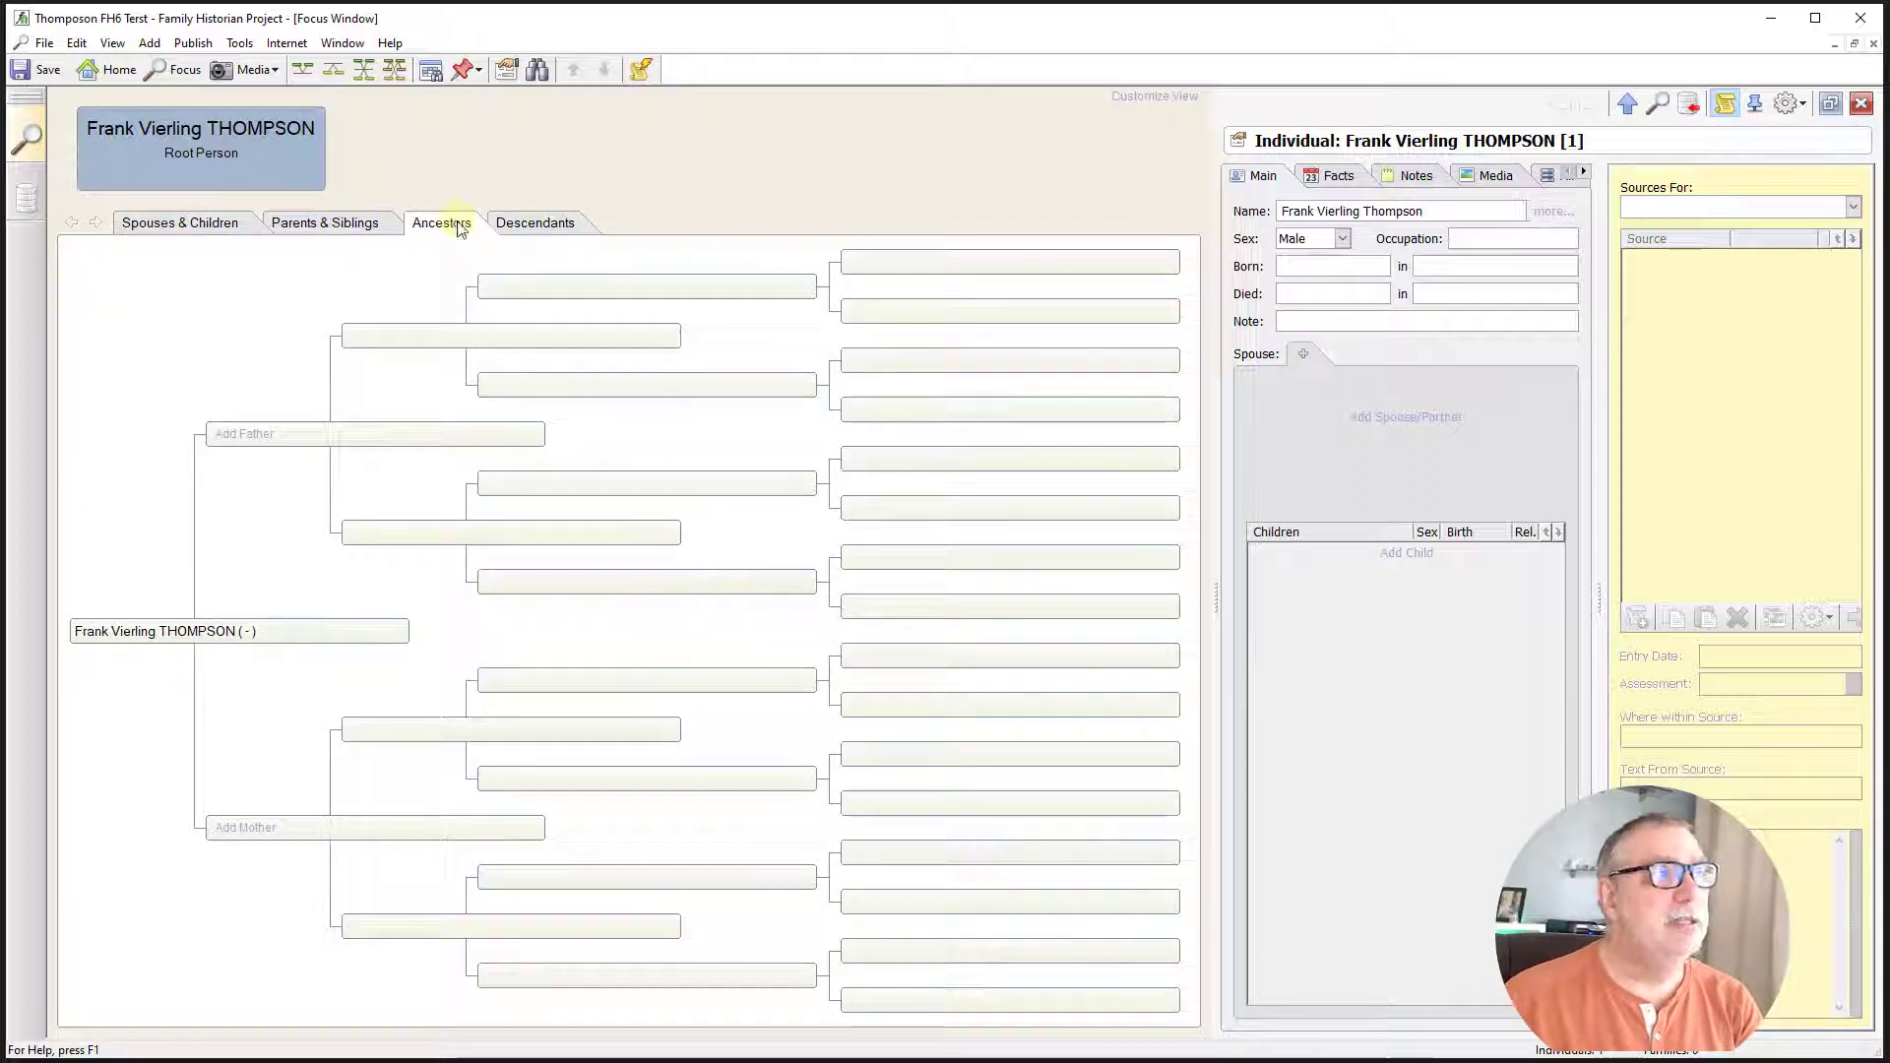
mouse_move(300, 297)
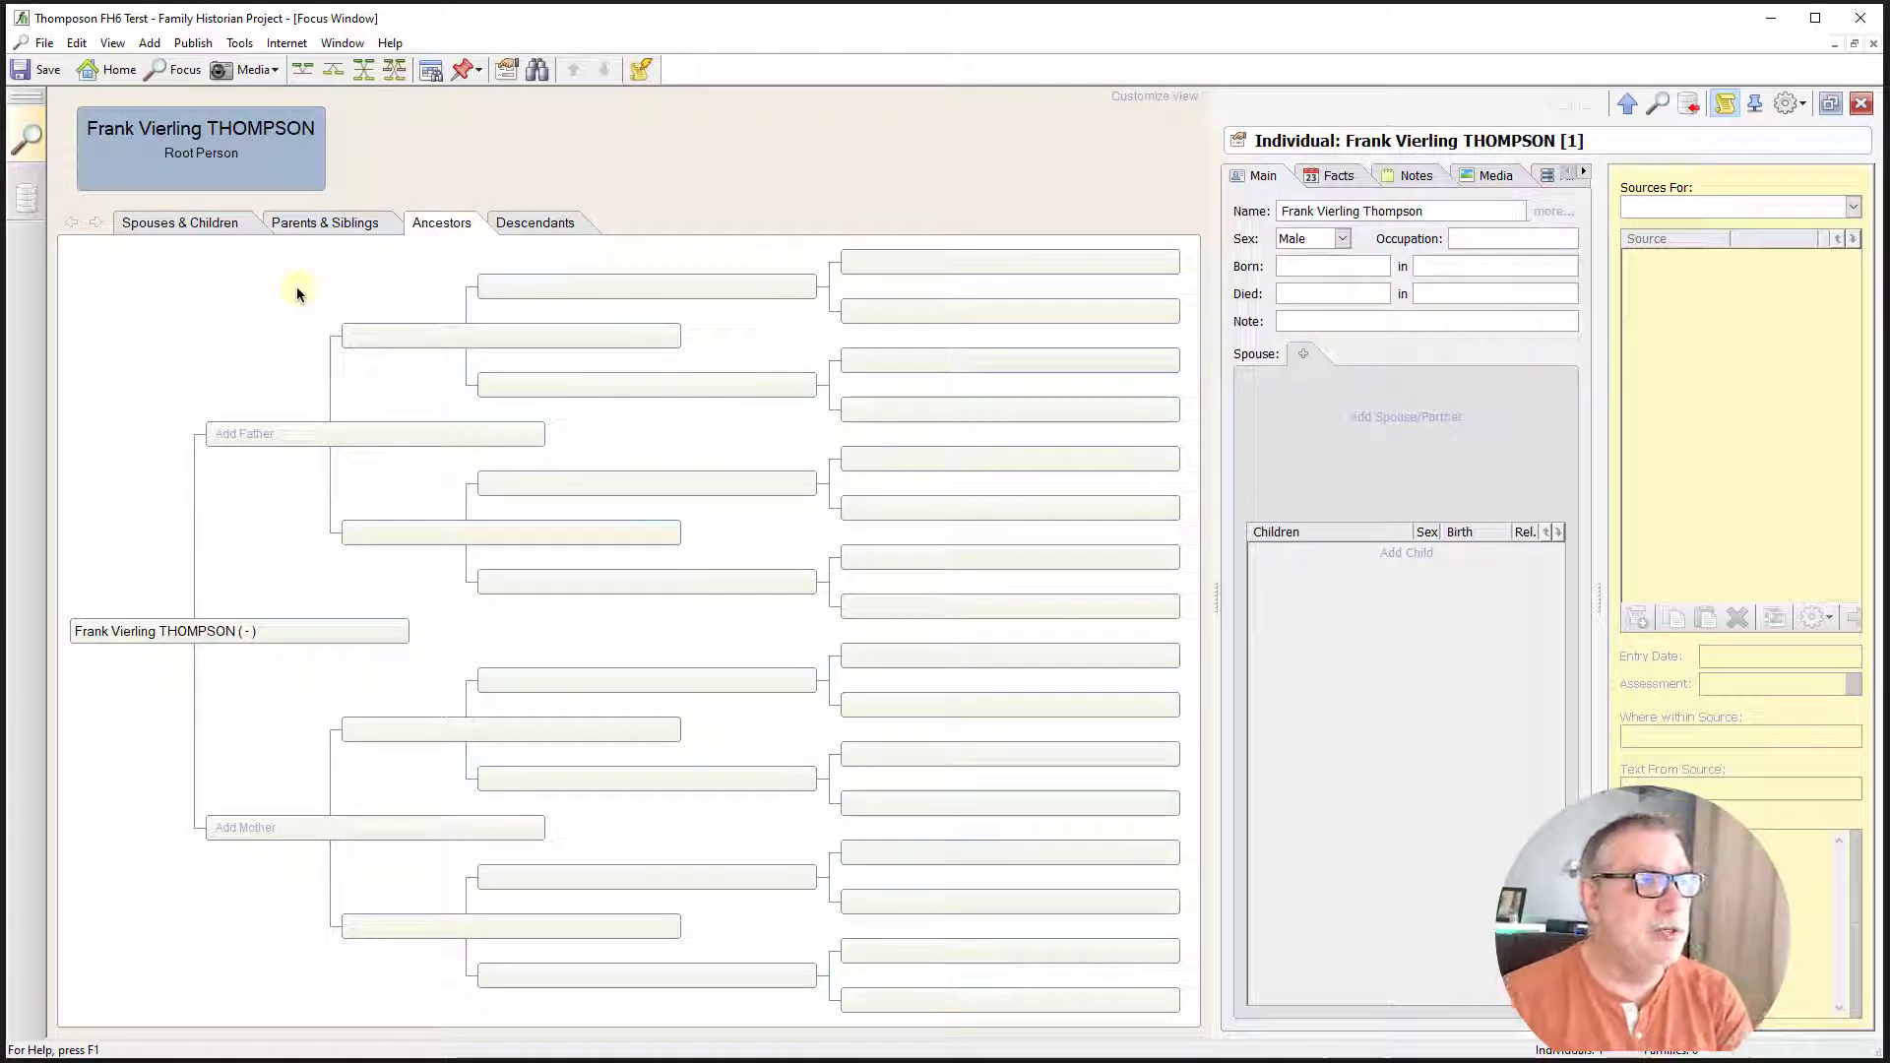
mouse_move(197, 660)
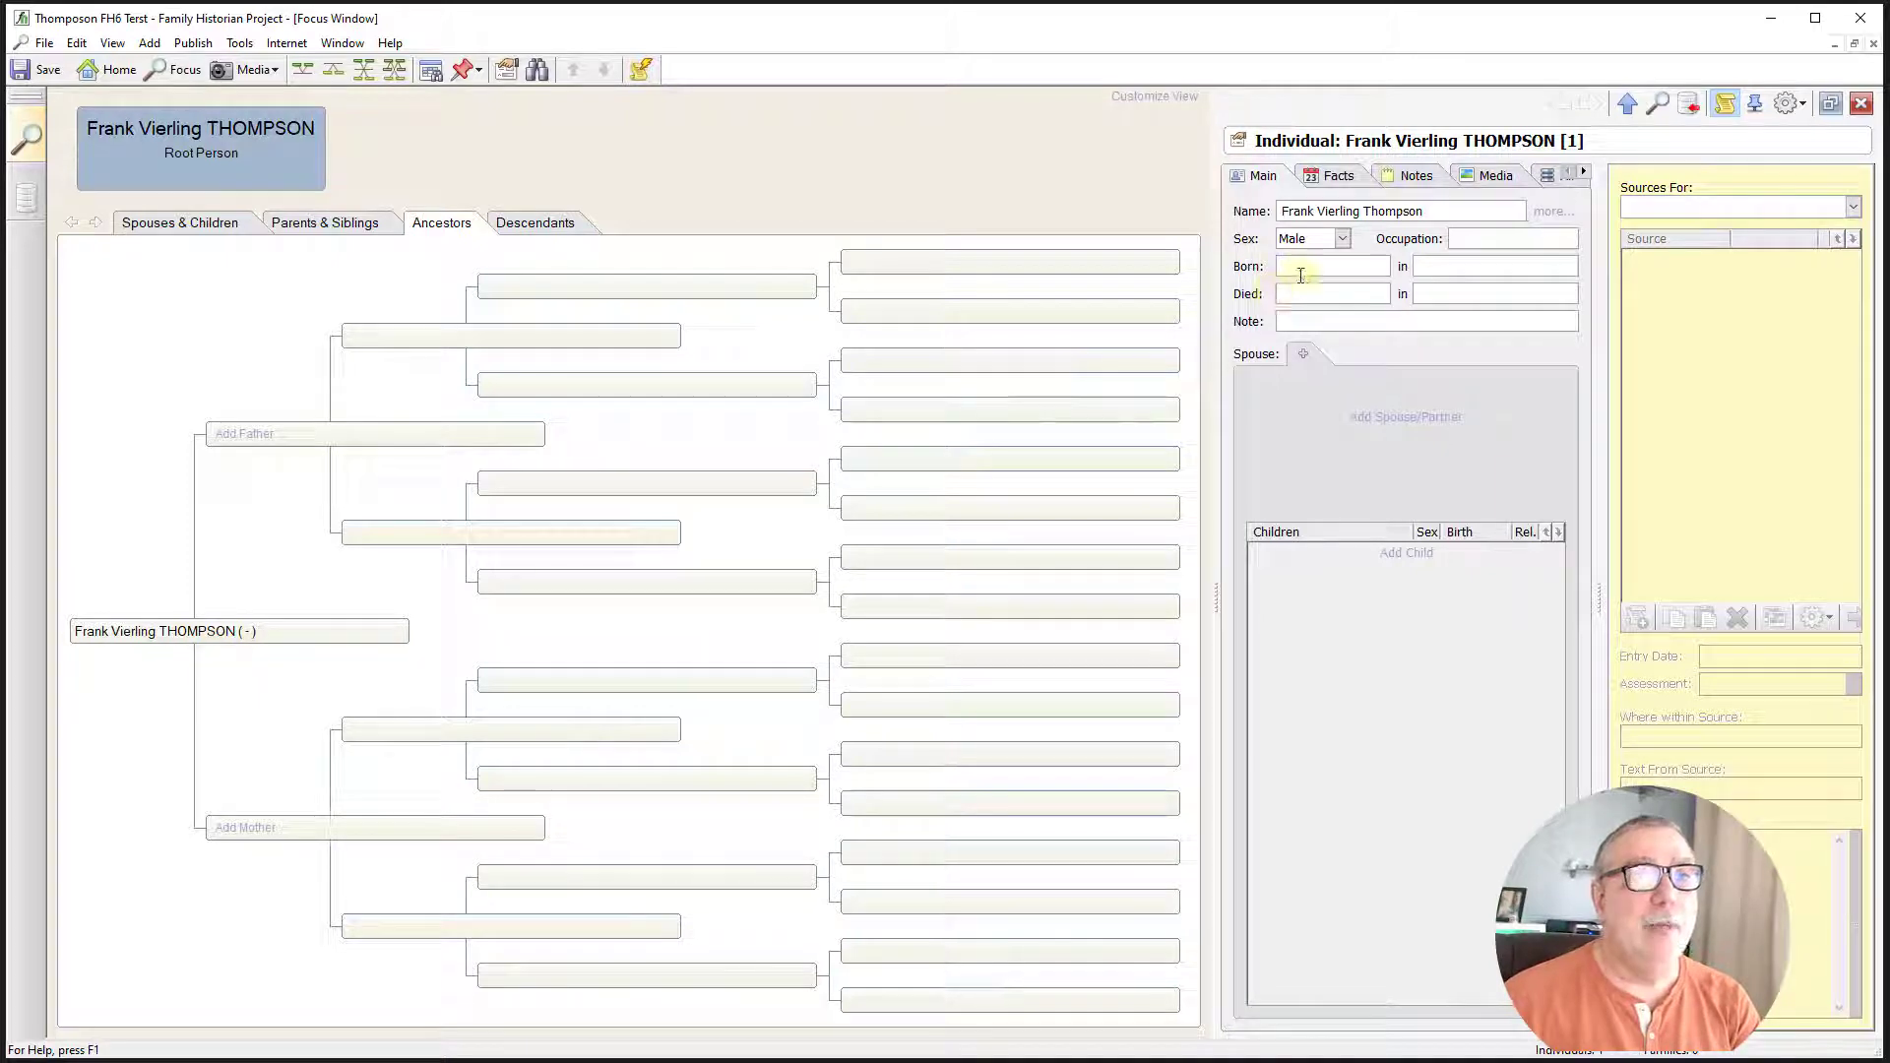
- Enter Frank's birth date 14 Jun 1891 and death date 9 Oct 1967 on the Main tab
click(1326, 264)
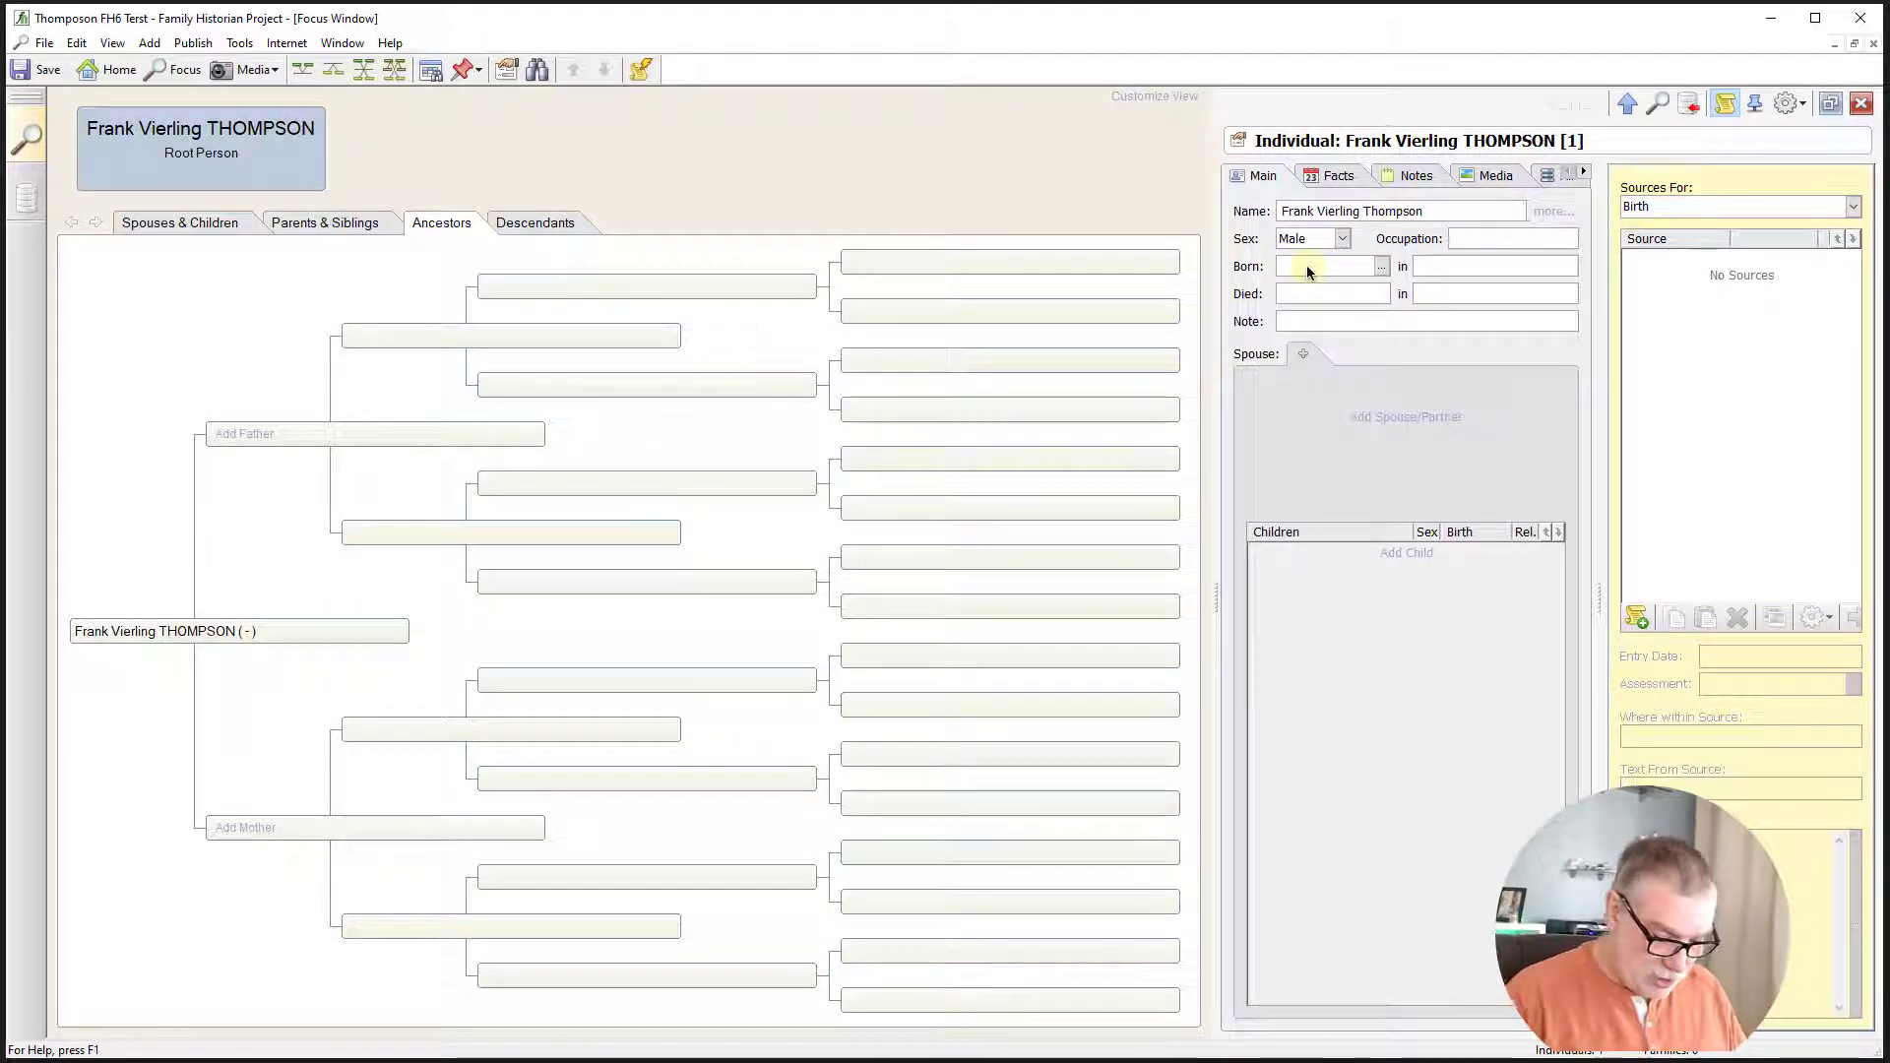
text(14 jun)
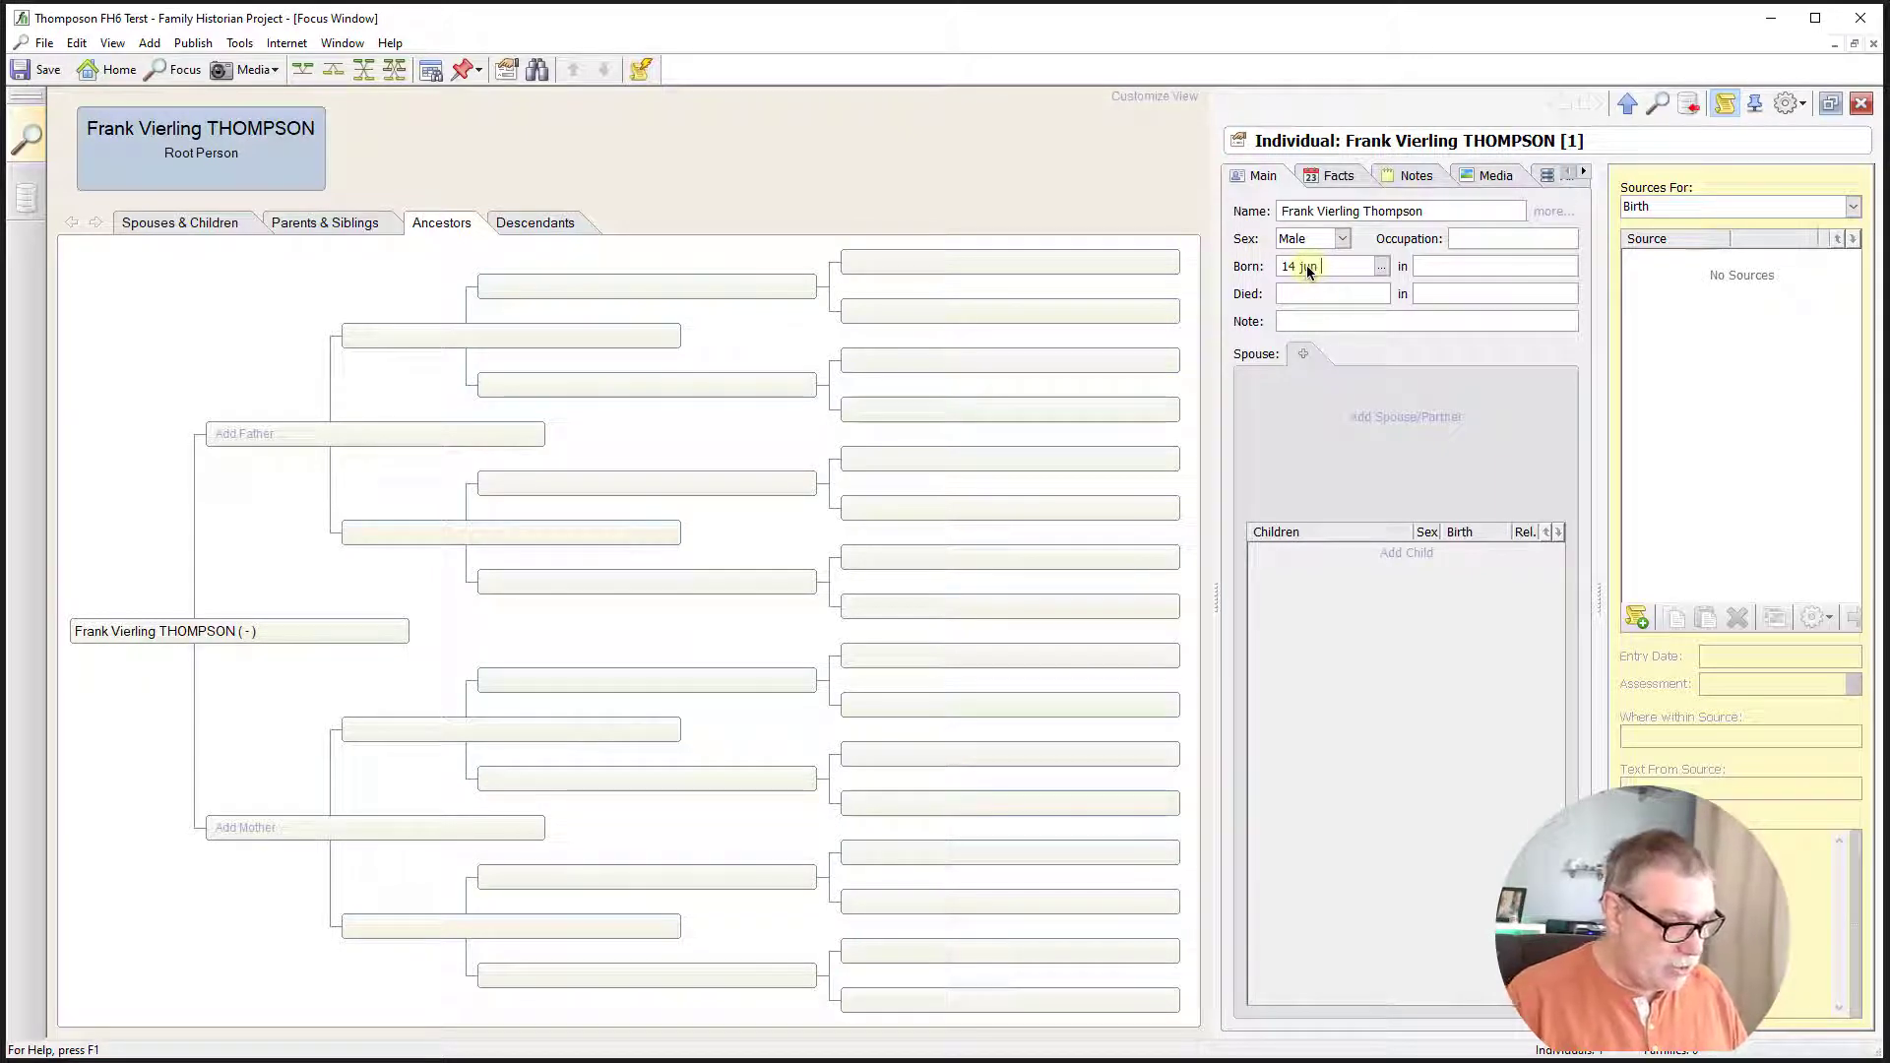
text(1891)
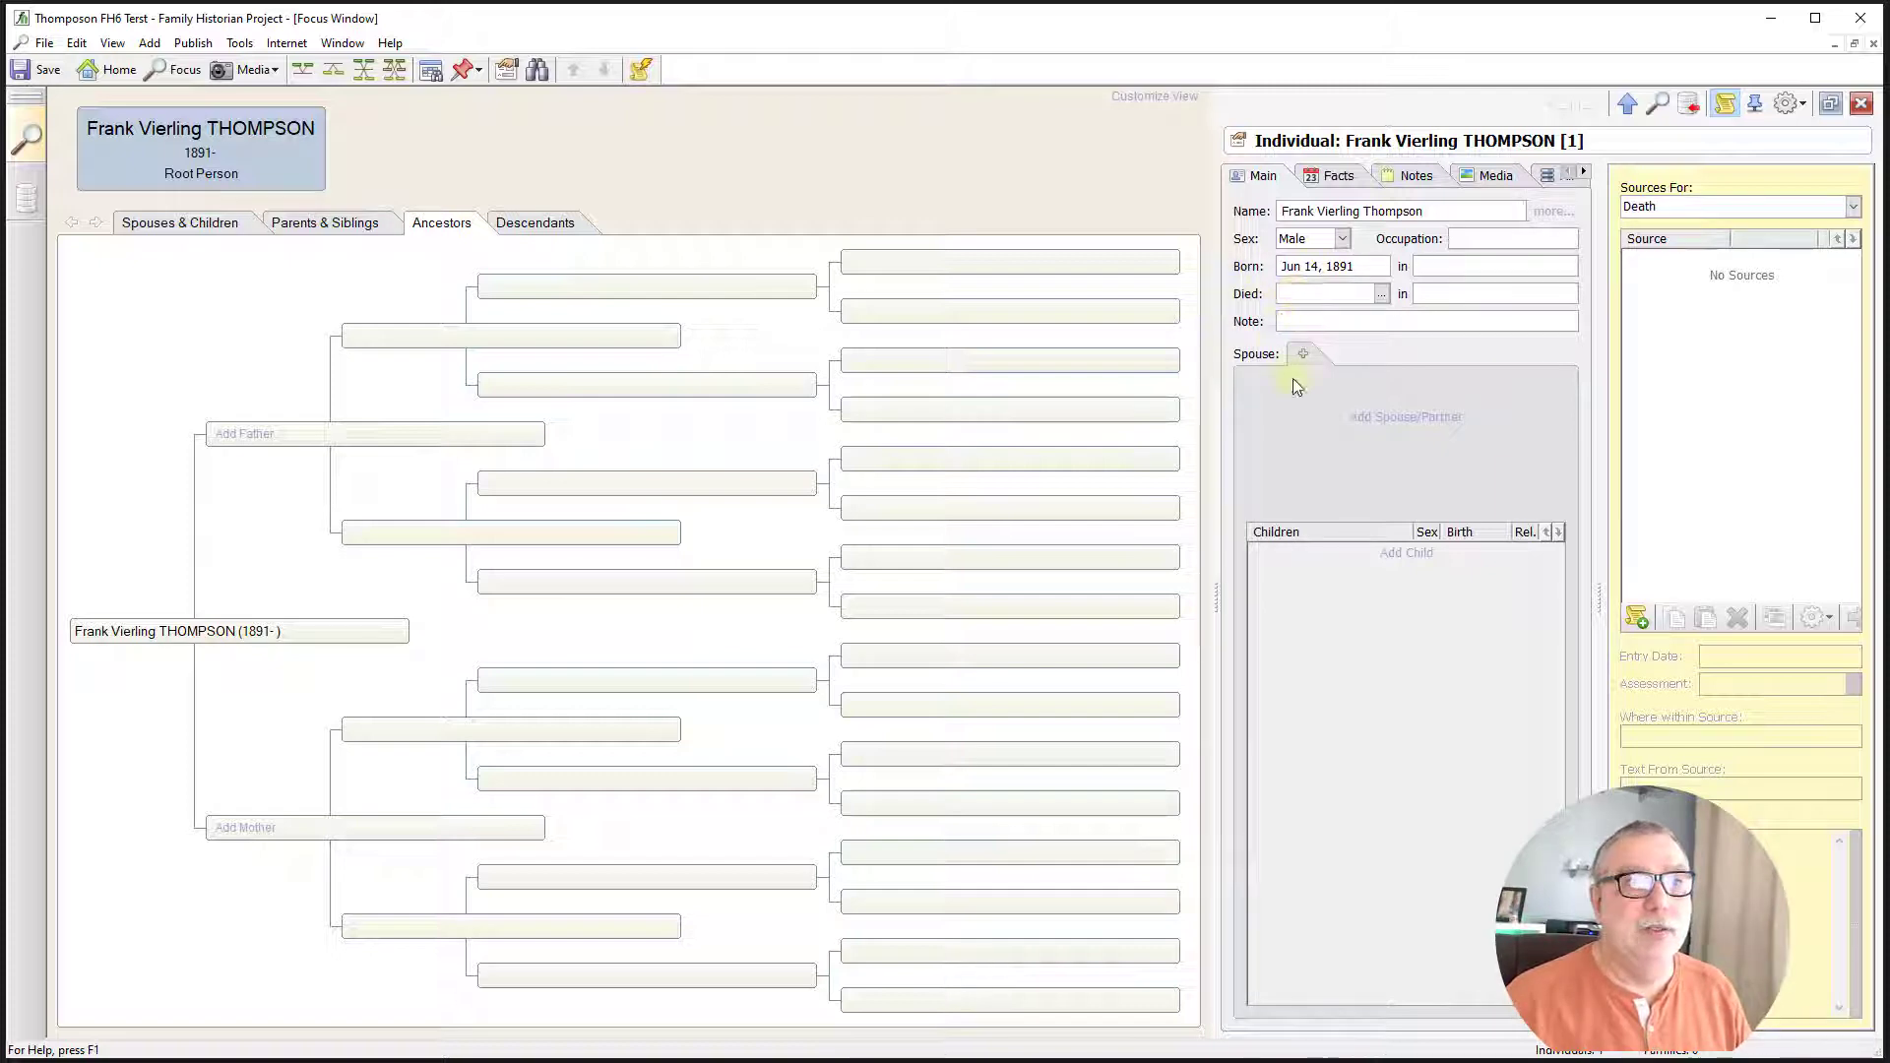
mouse_move(1295, 398)
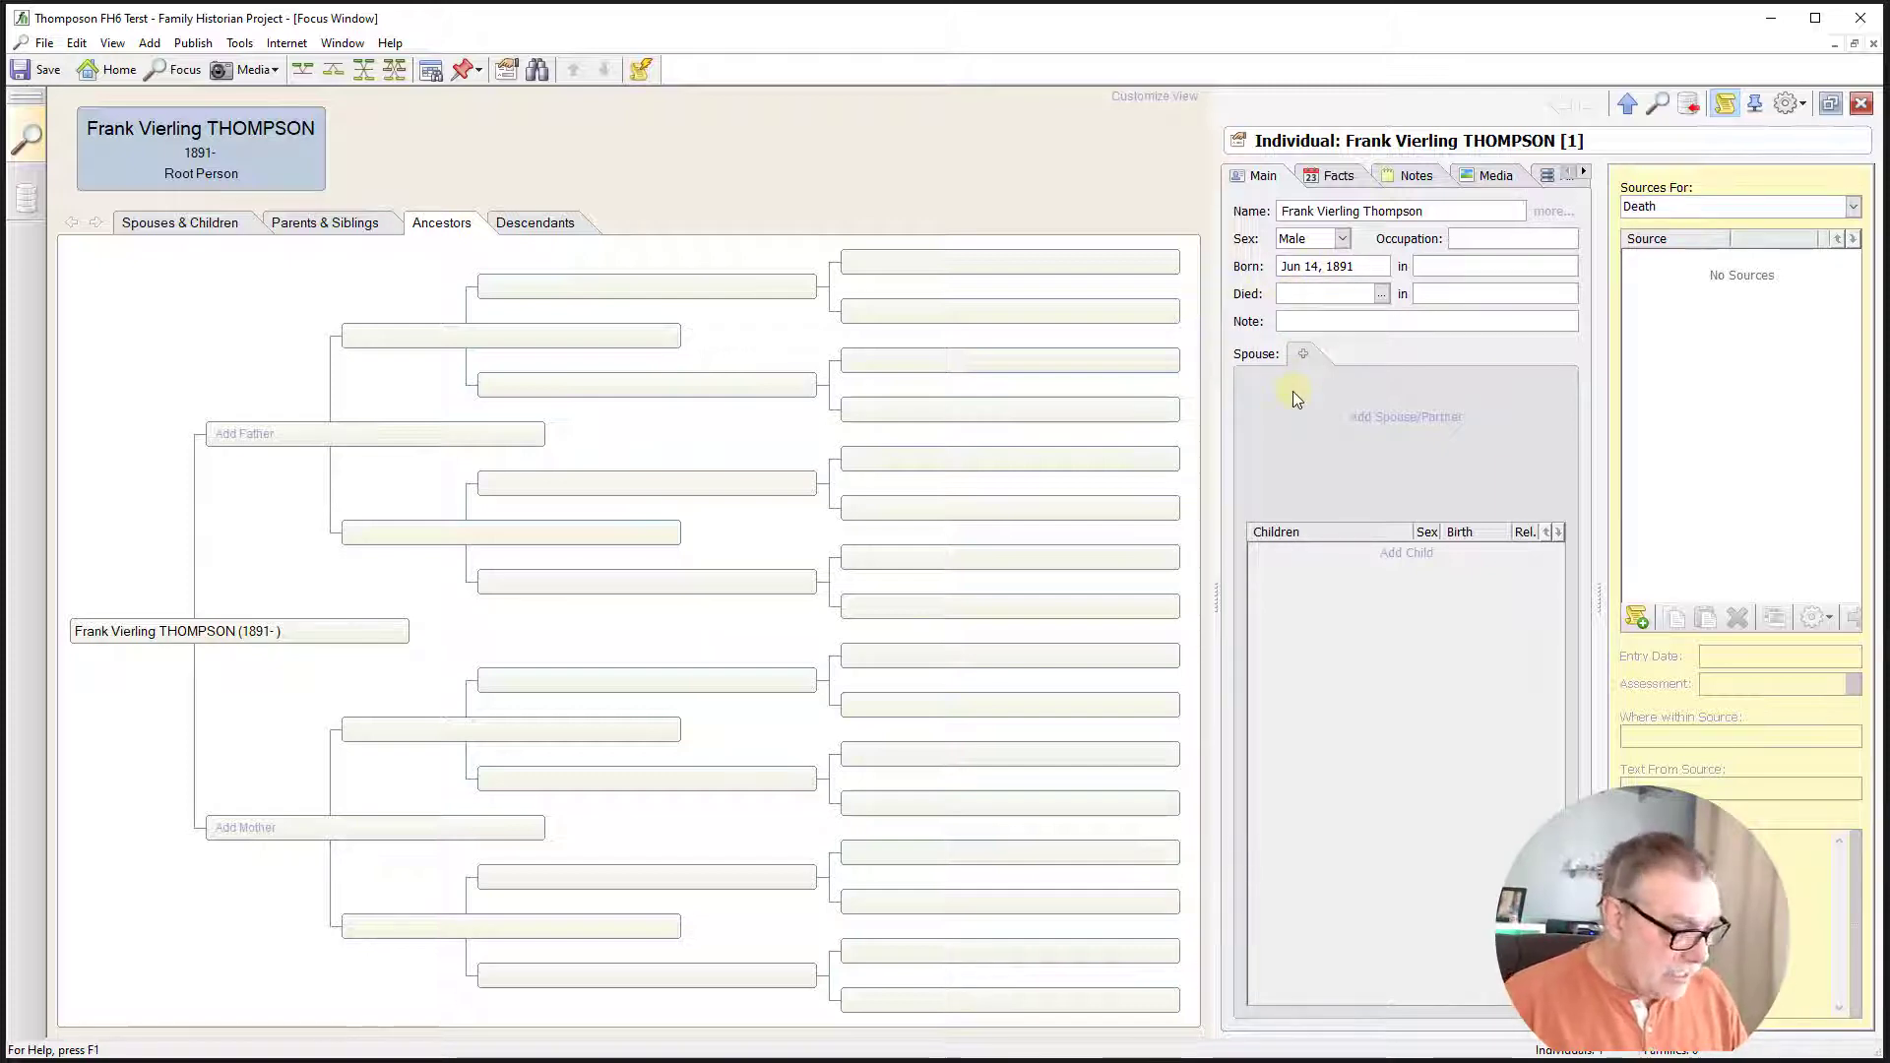
text(9 0)
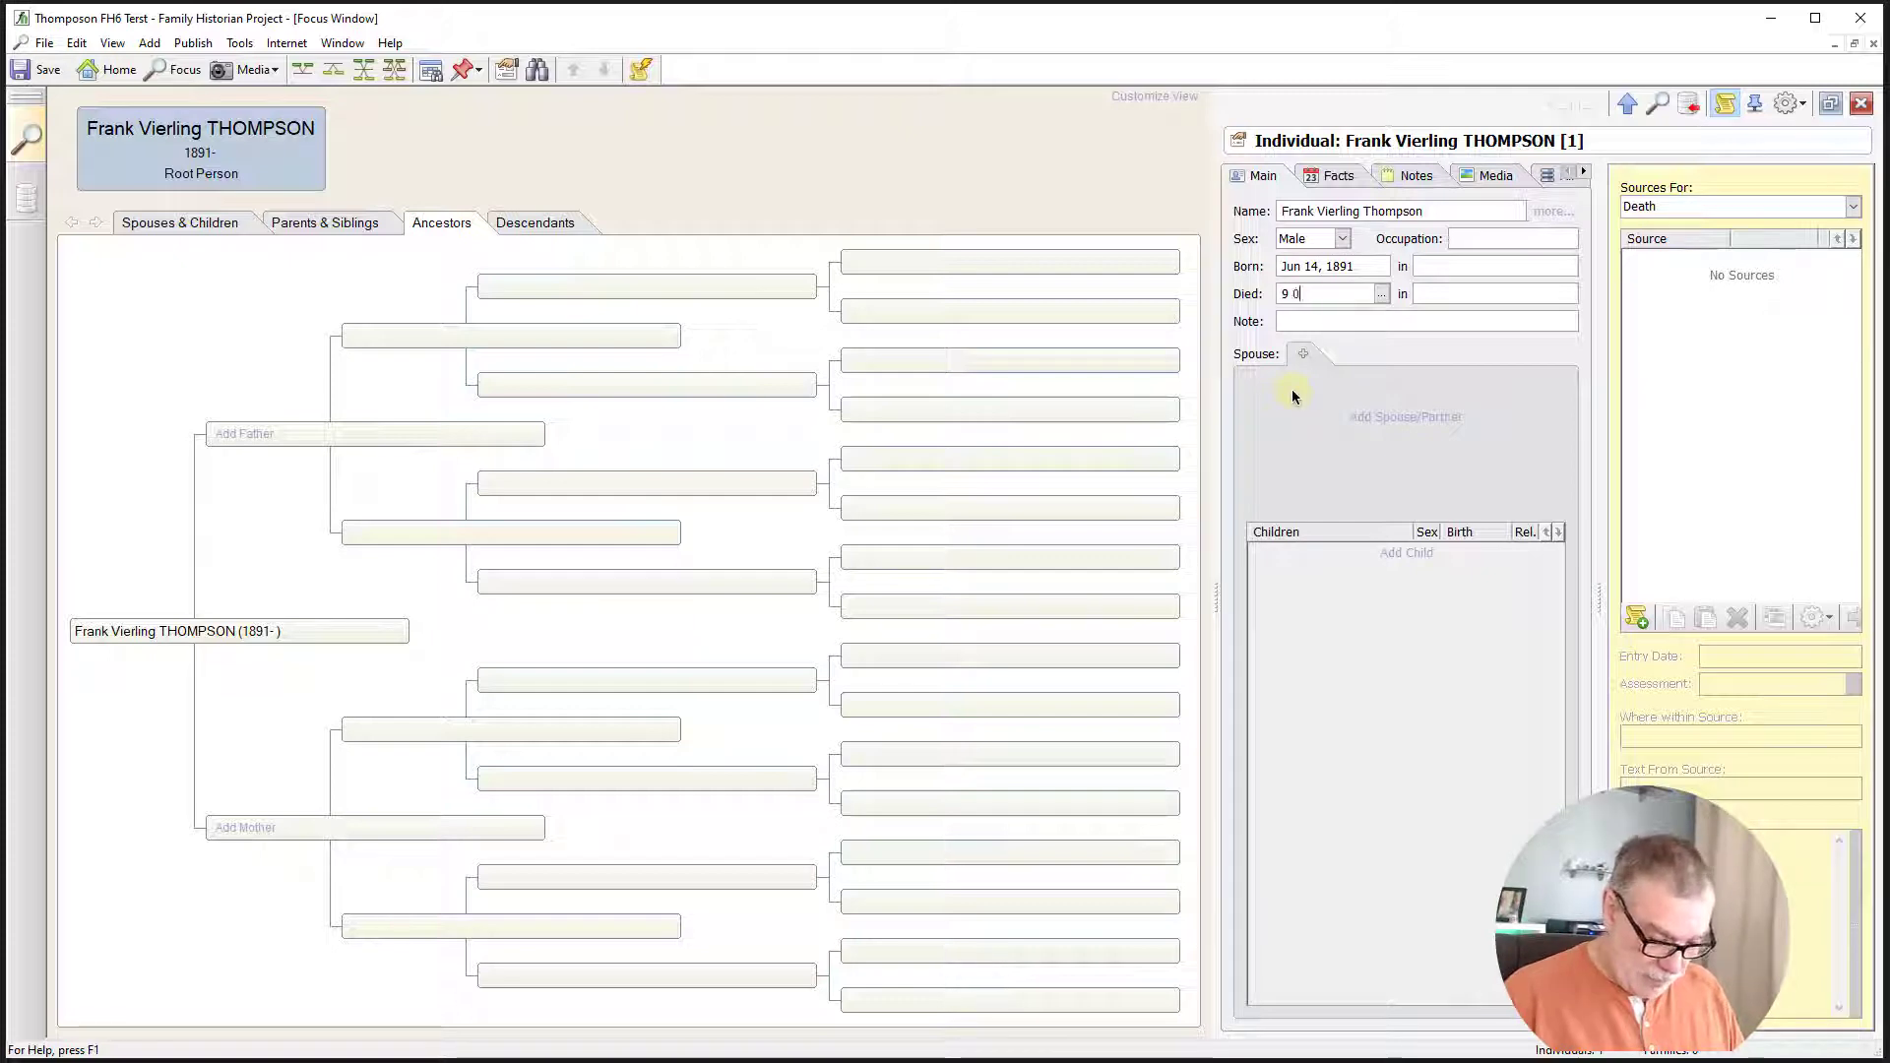
text(ct 1)
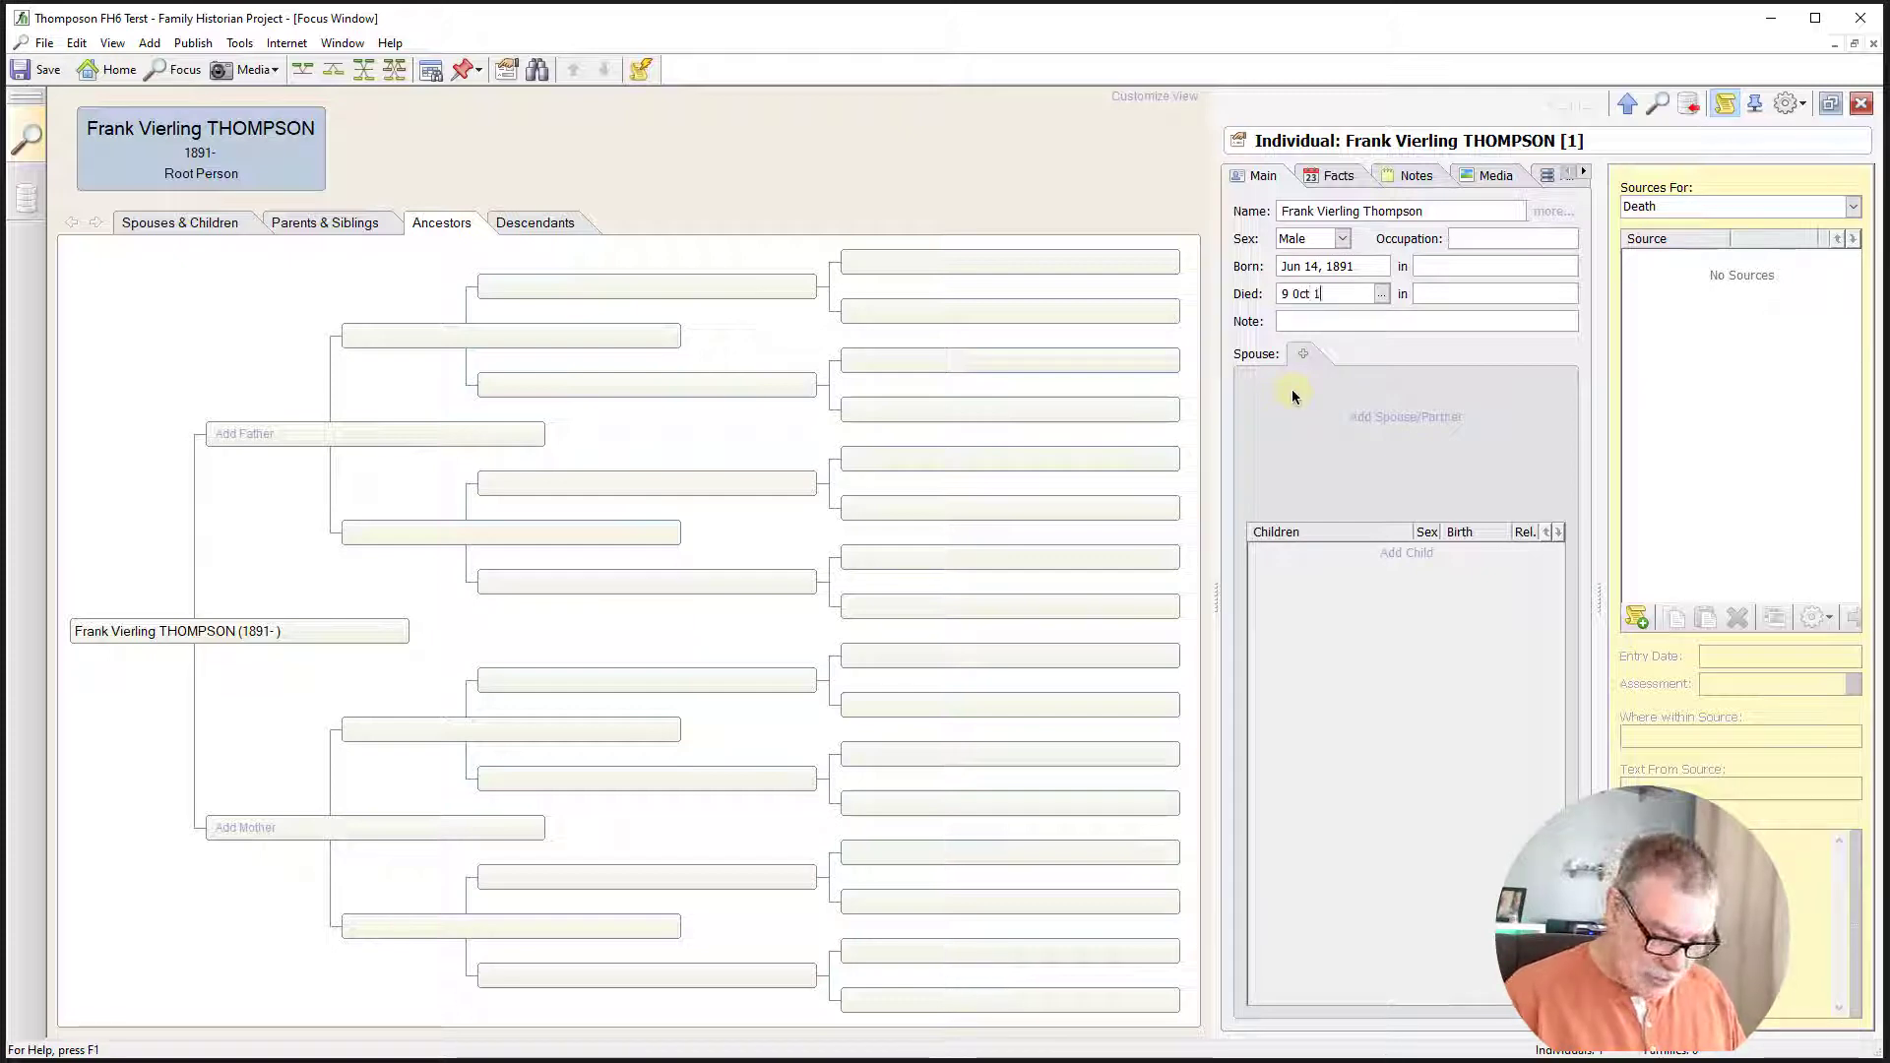
text(967)
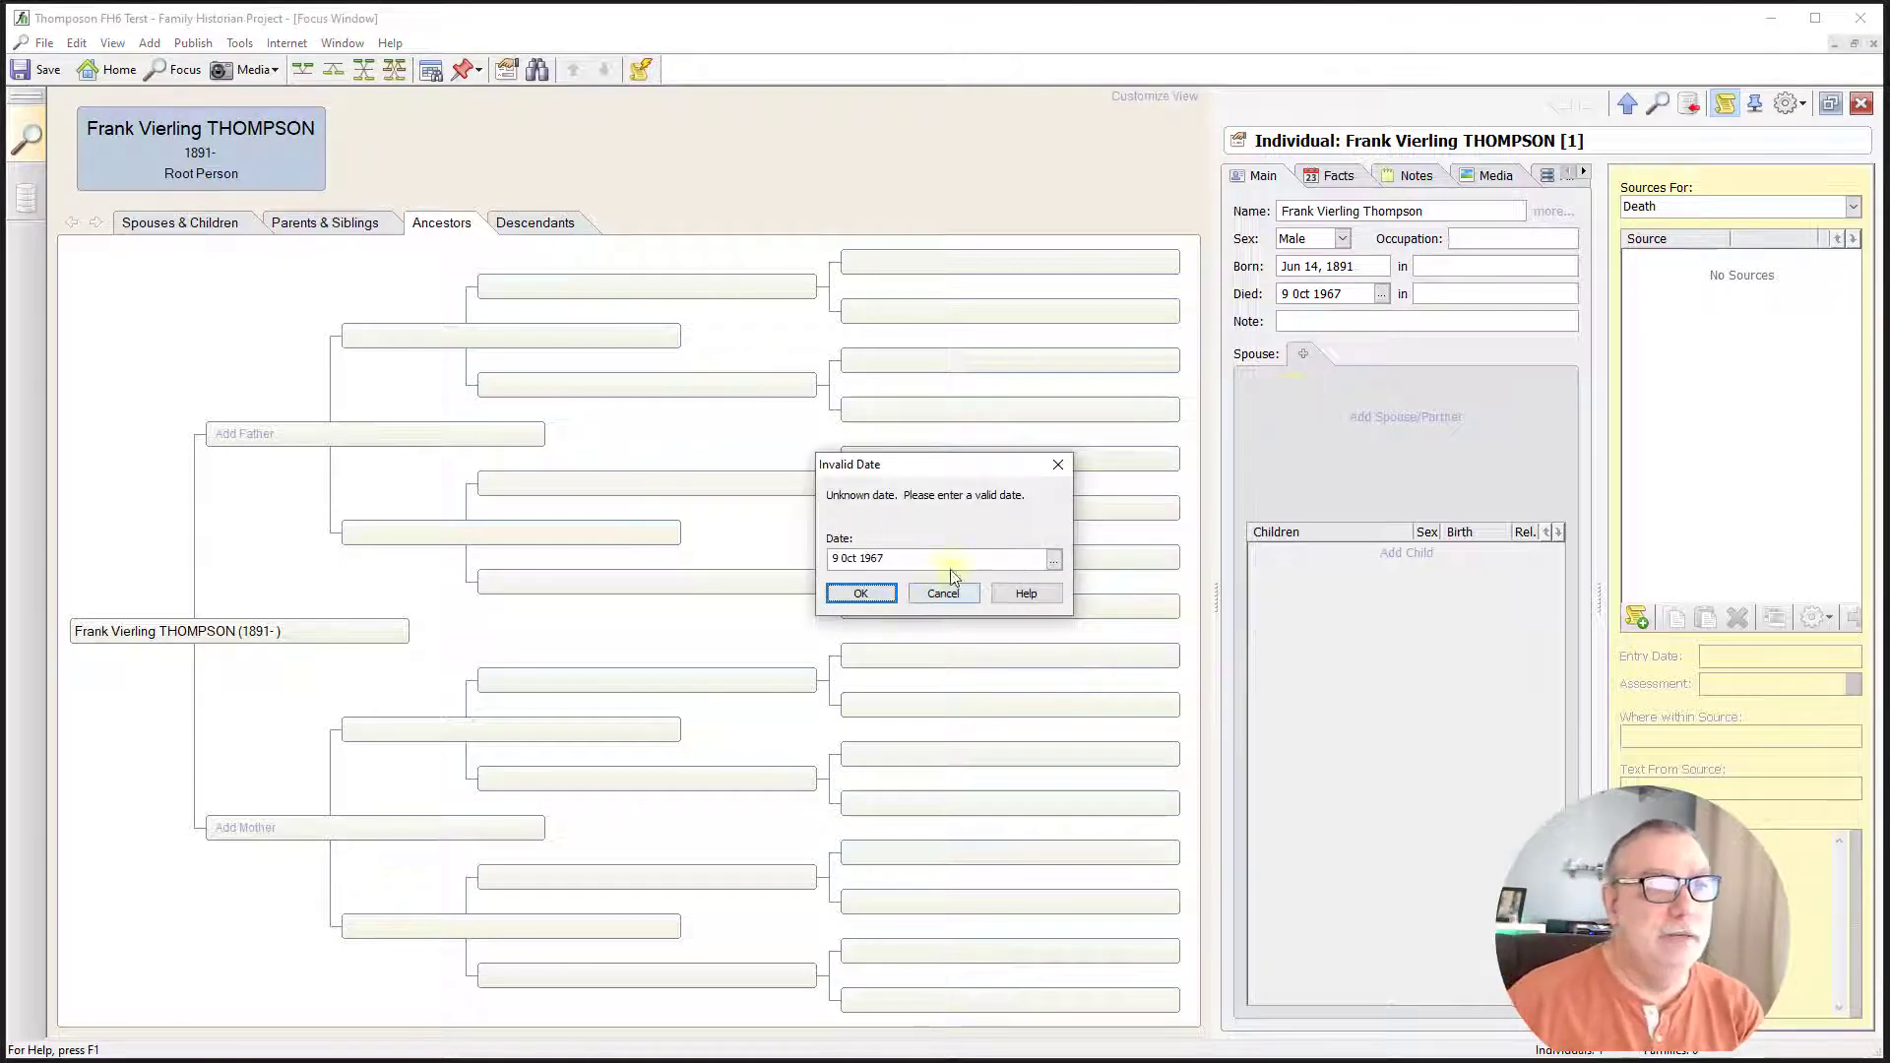
- Dismiss the invalid-date warning and re-enter Frank's death date as Oct 9, 1967
click(902, 558)
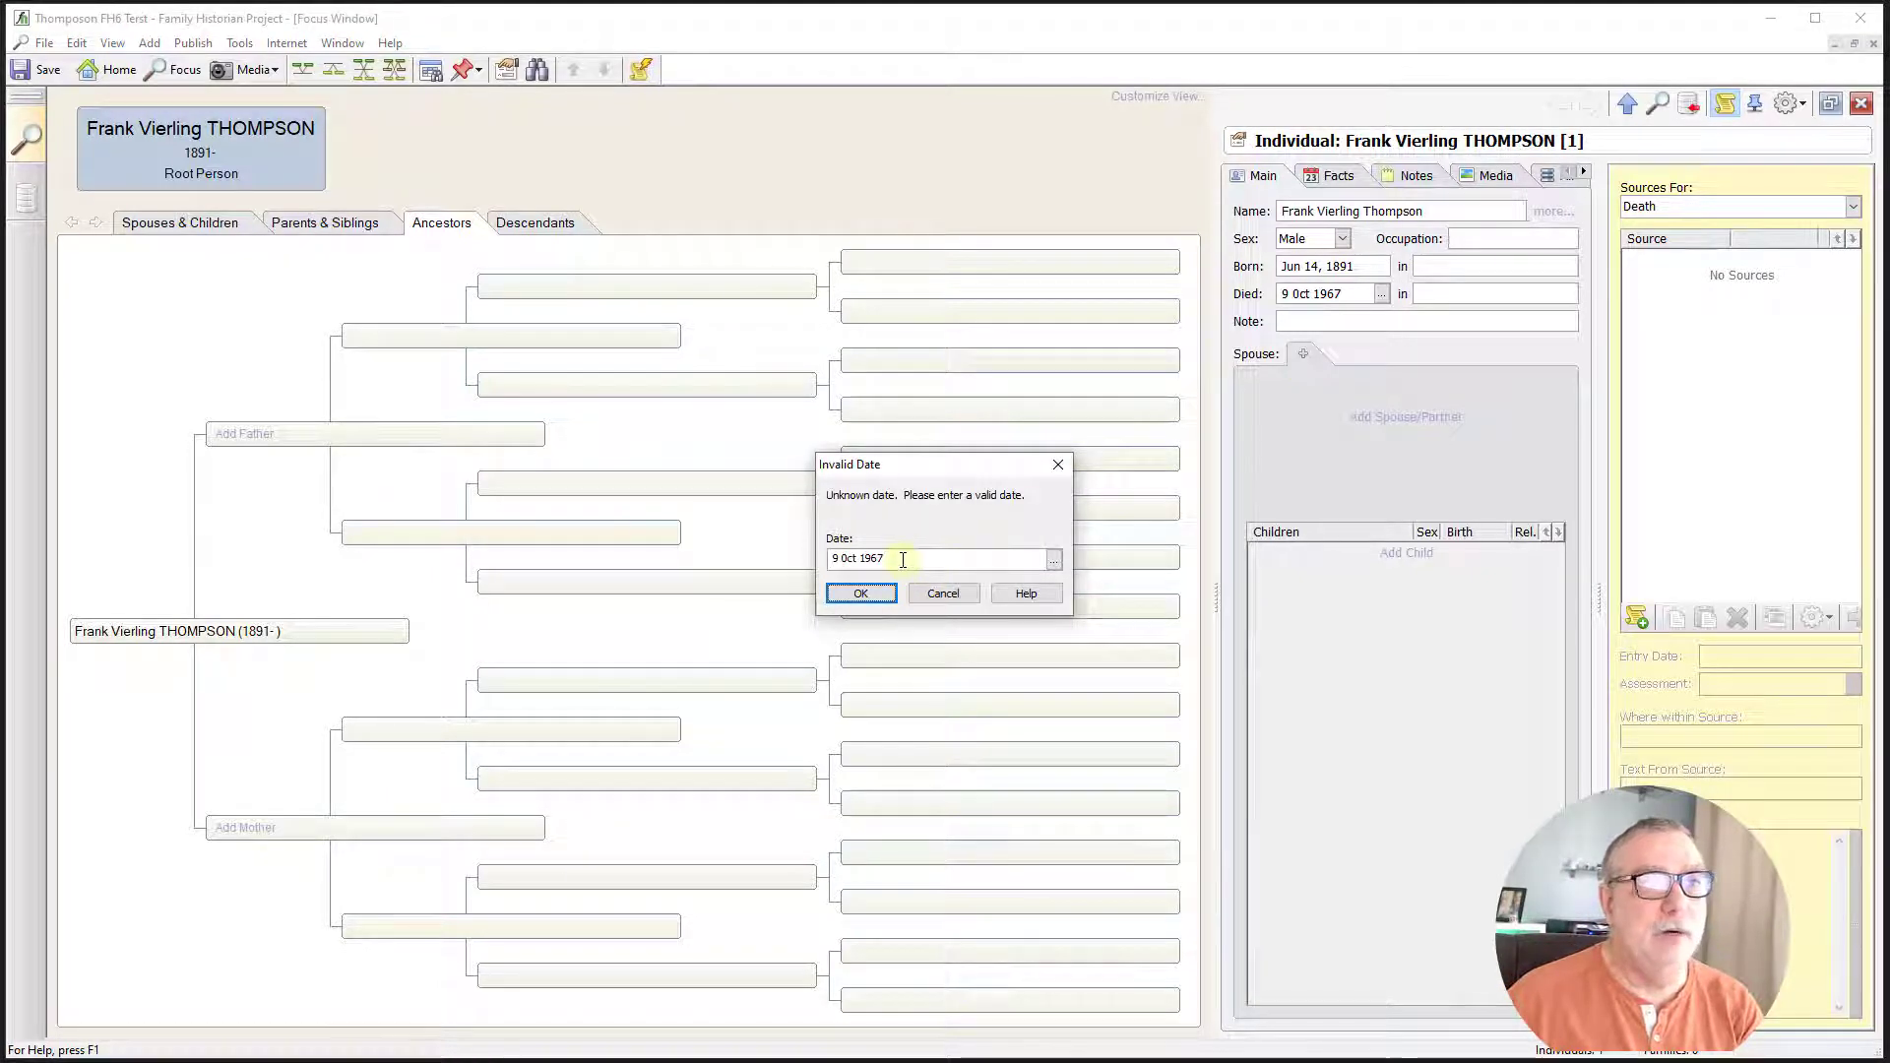
click(1052, 559)
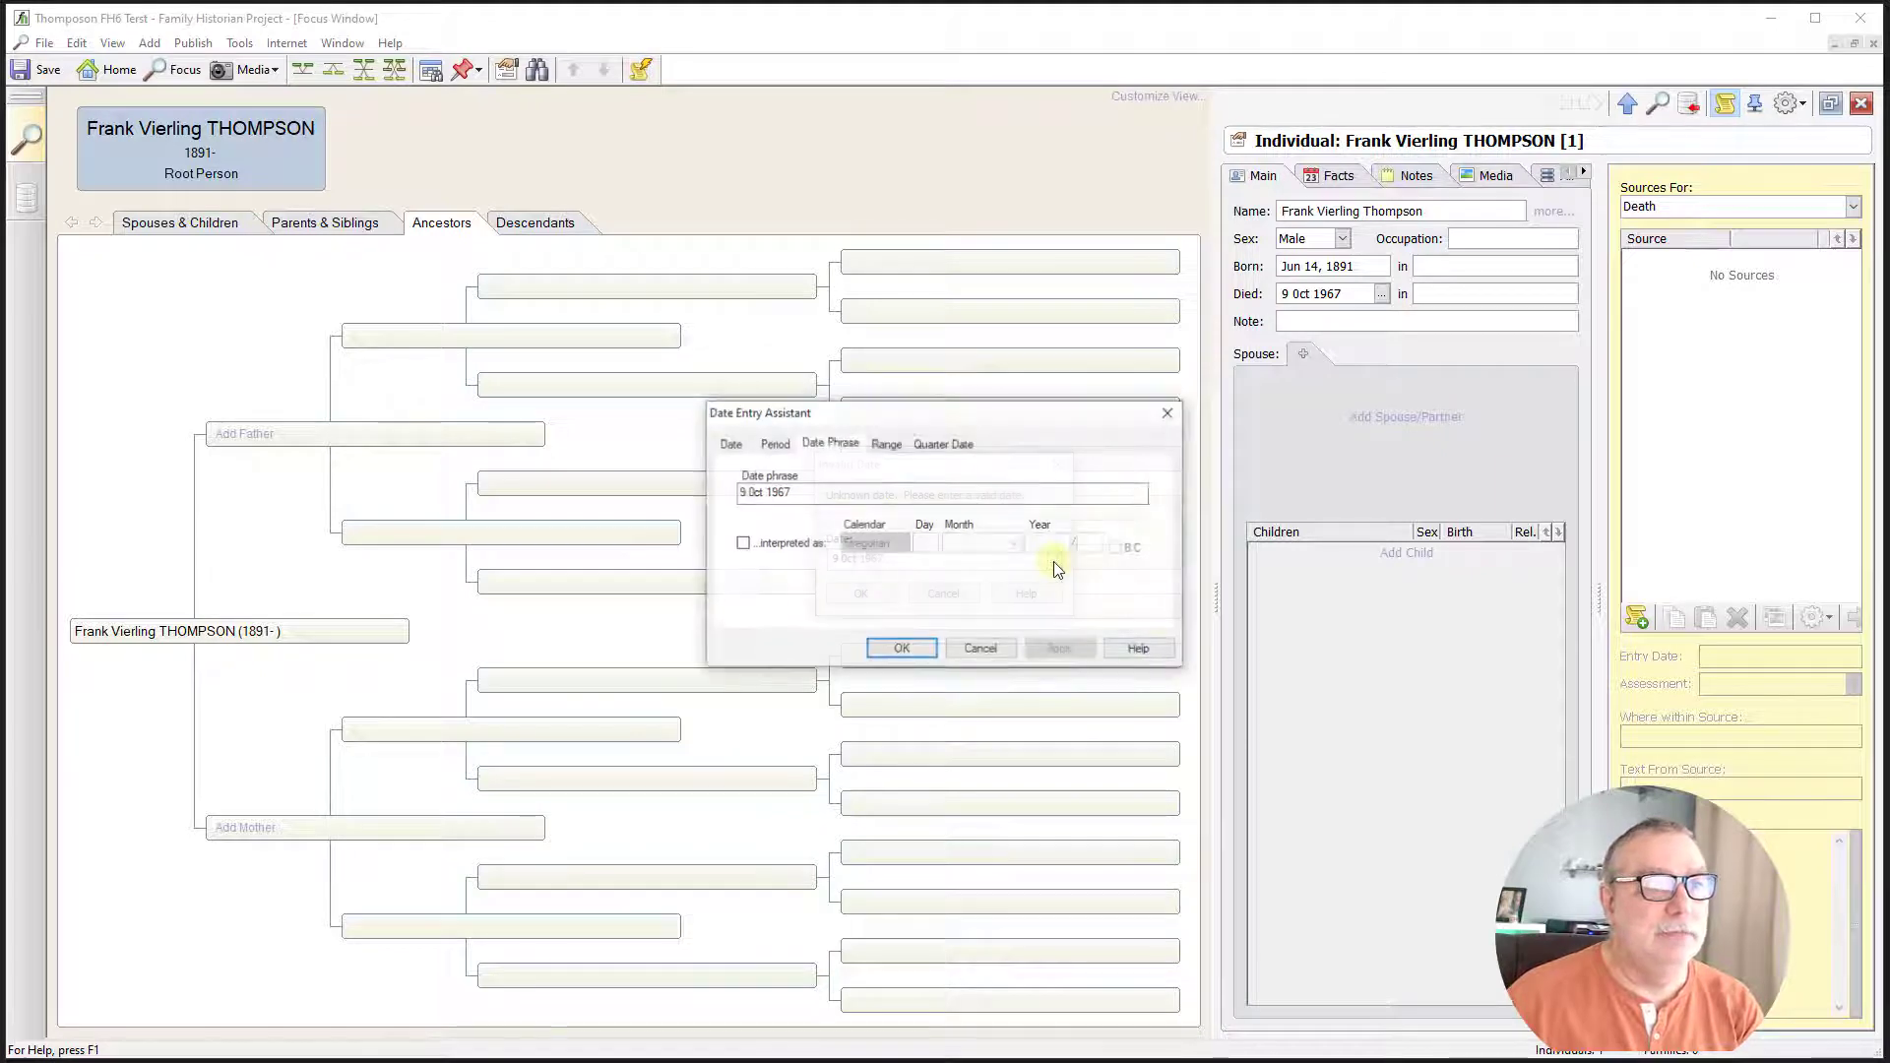
click(900, 648)
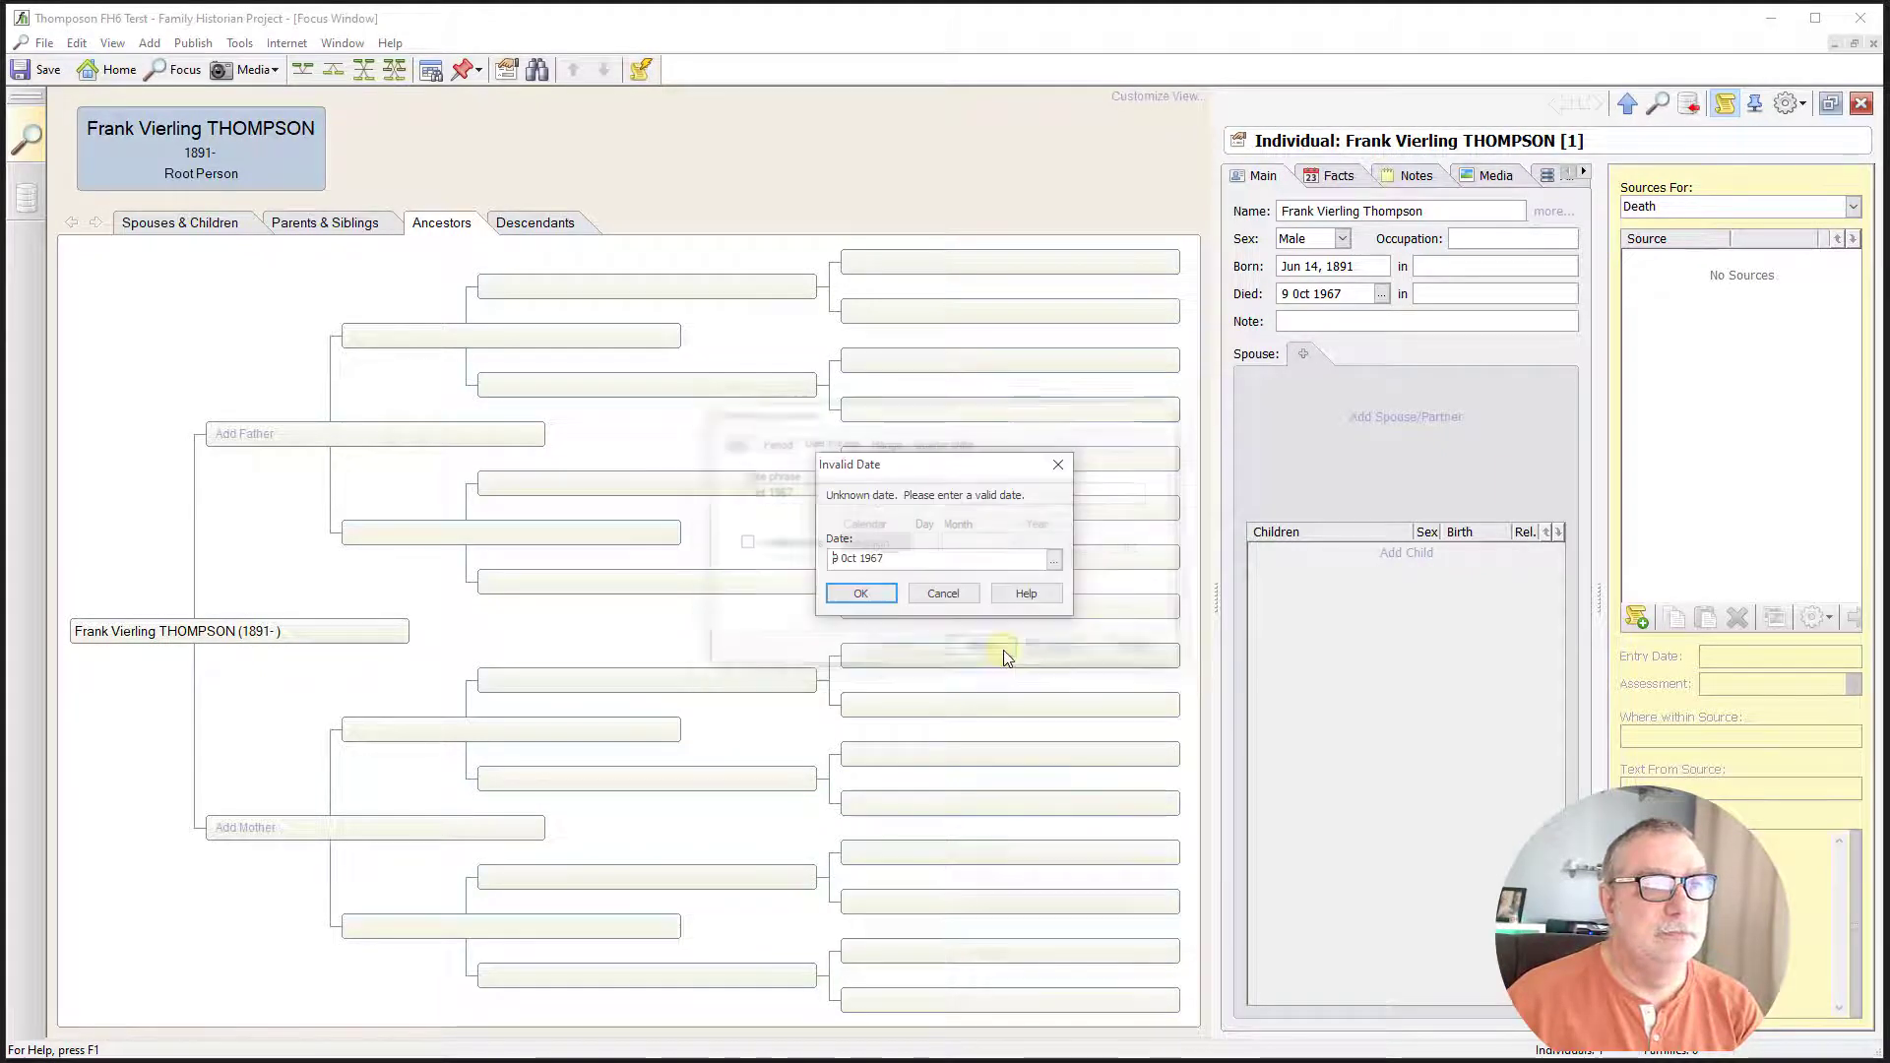
click(943, 591)
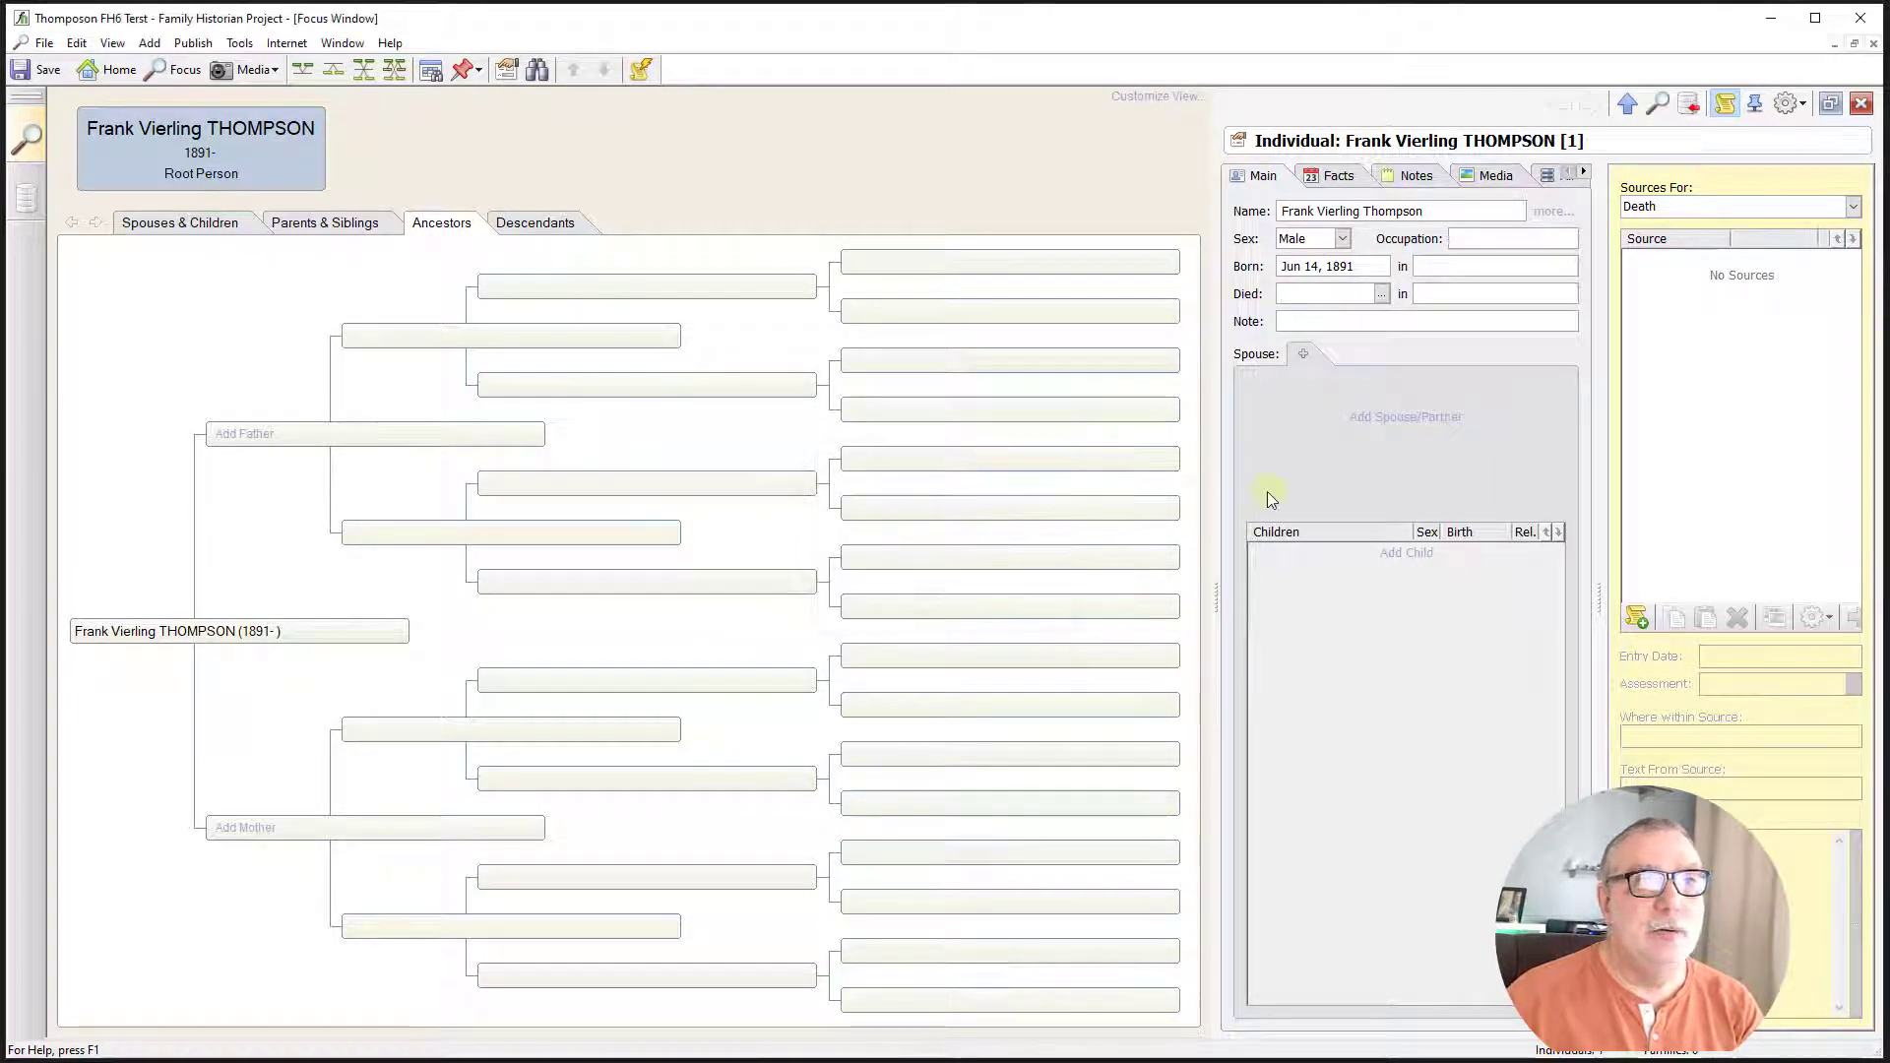
click(1326, 293)
text(oct 9, 1)
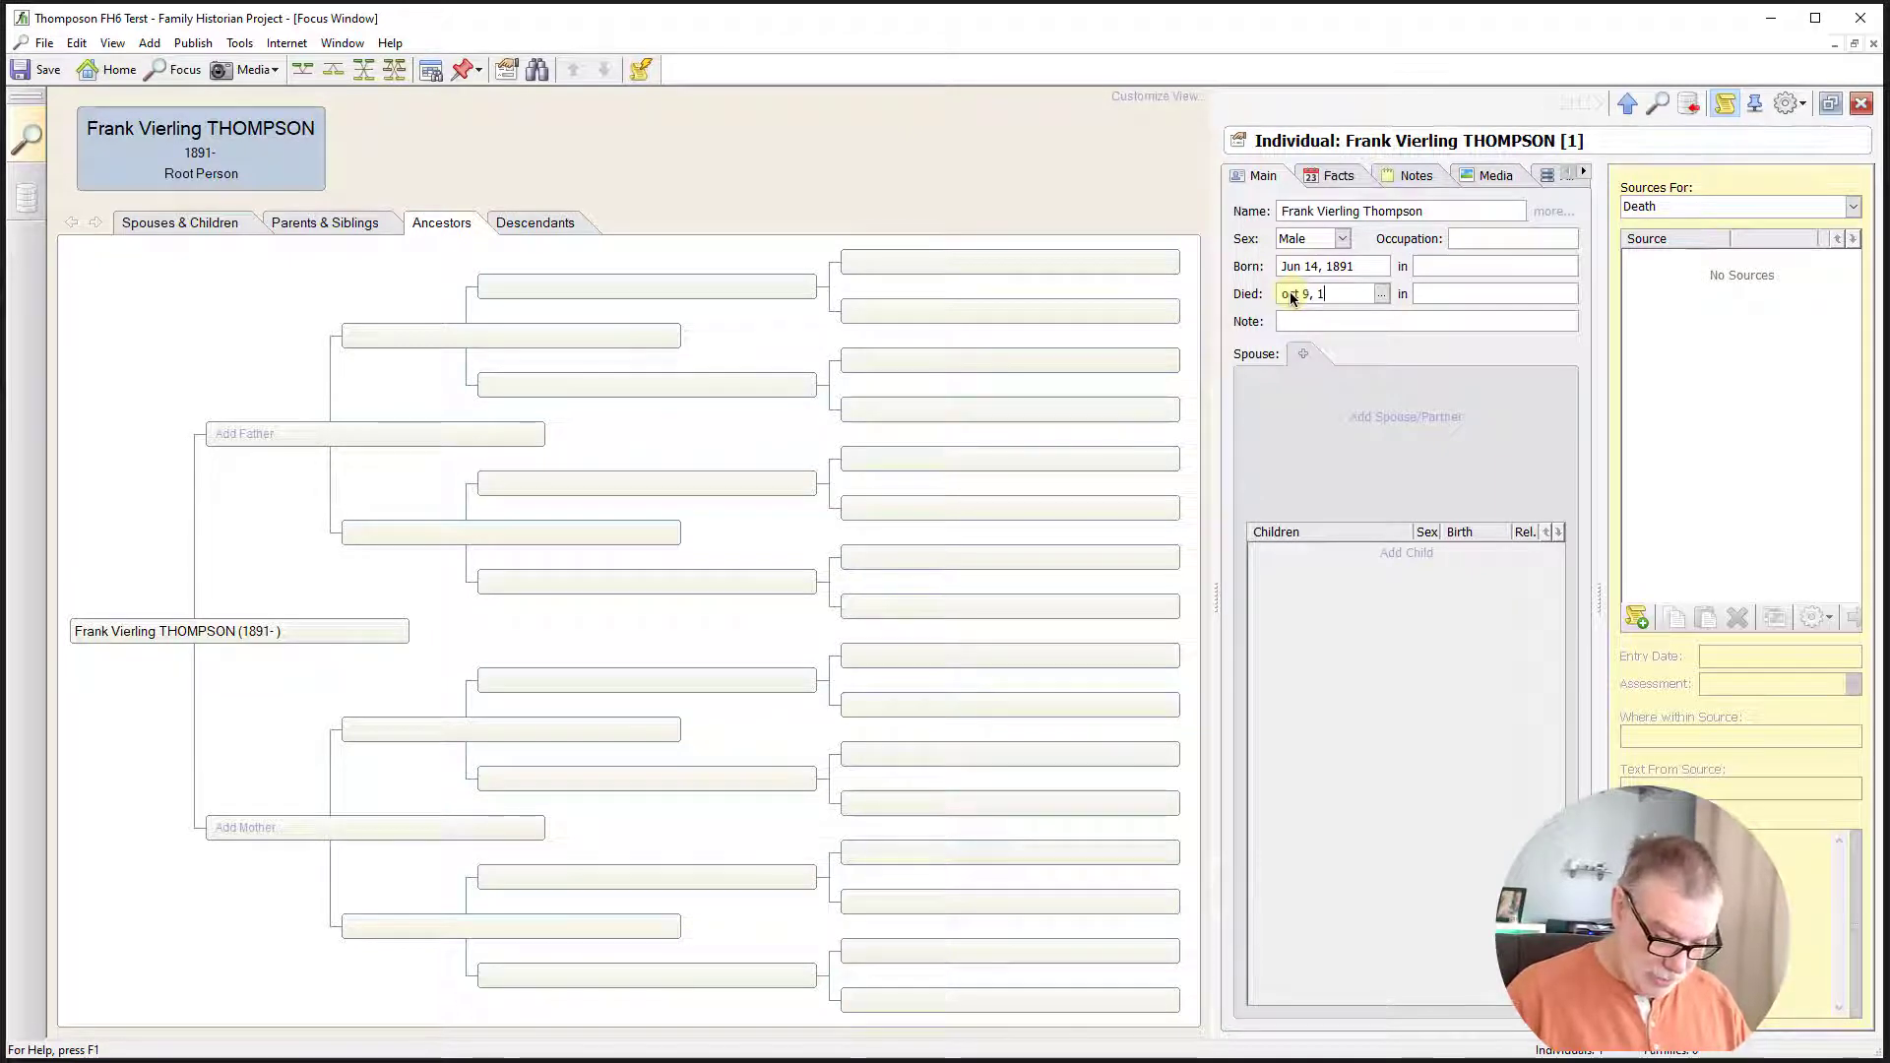
text(967)
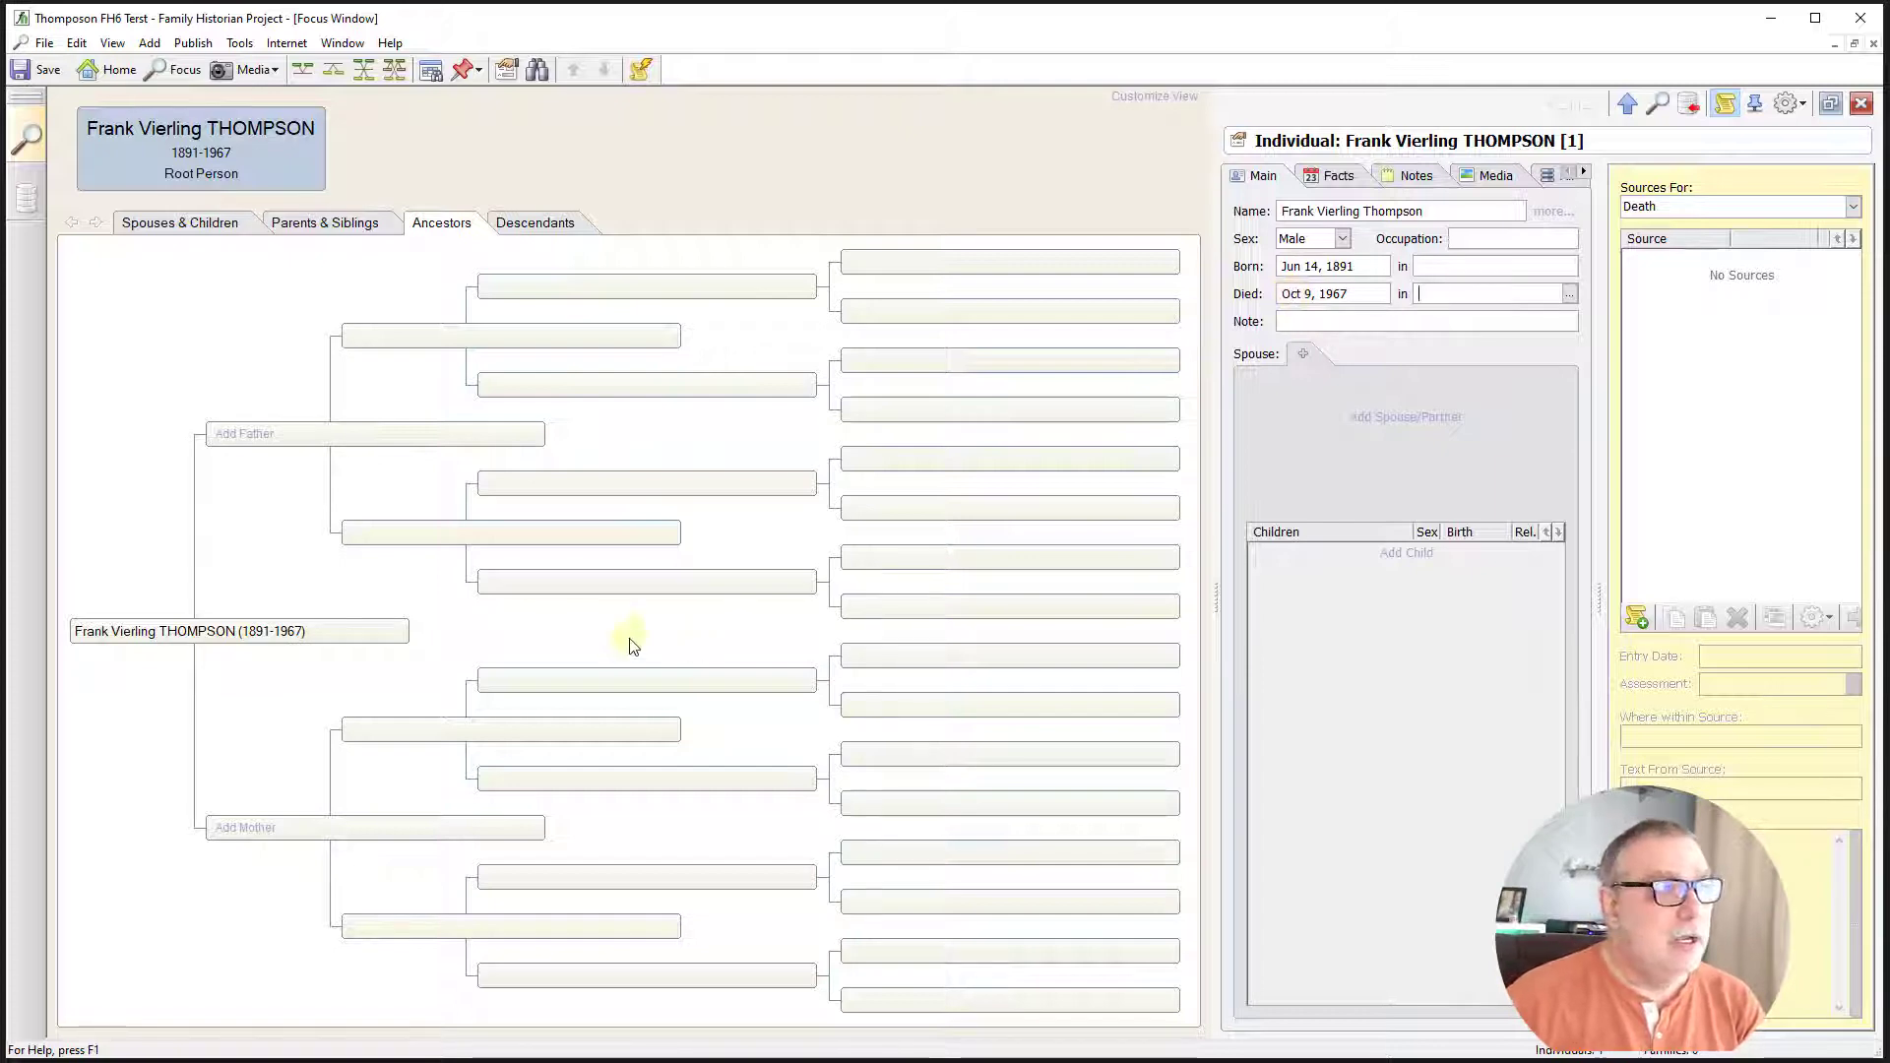
mouse_move(243, 678)
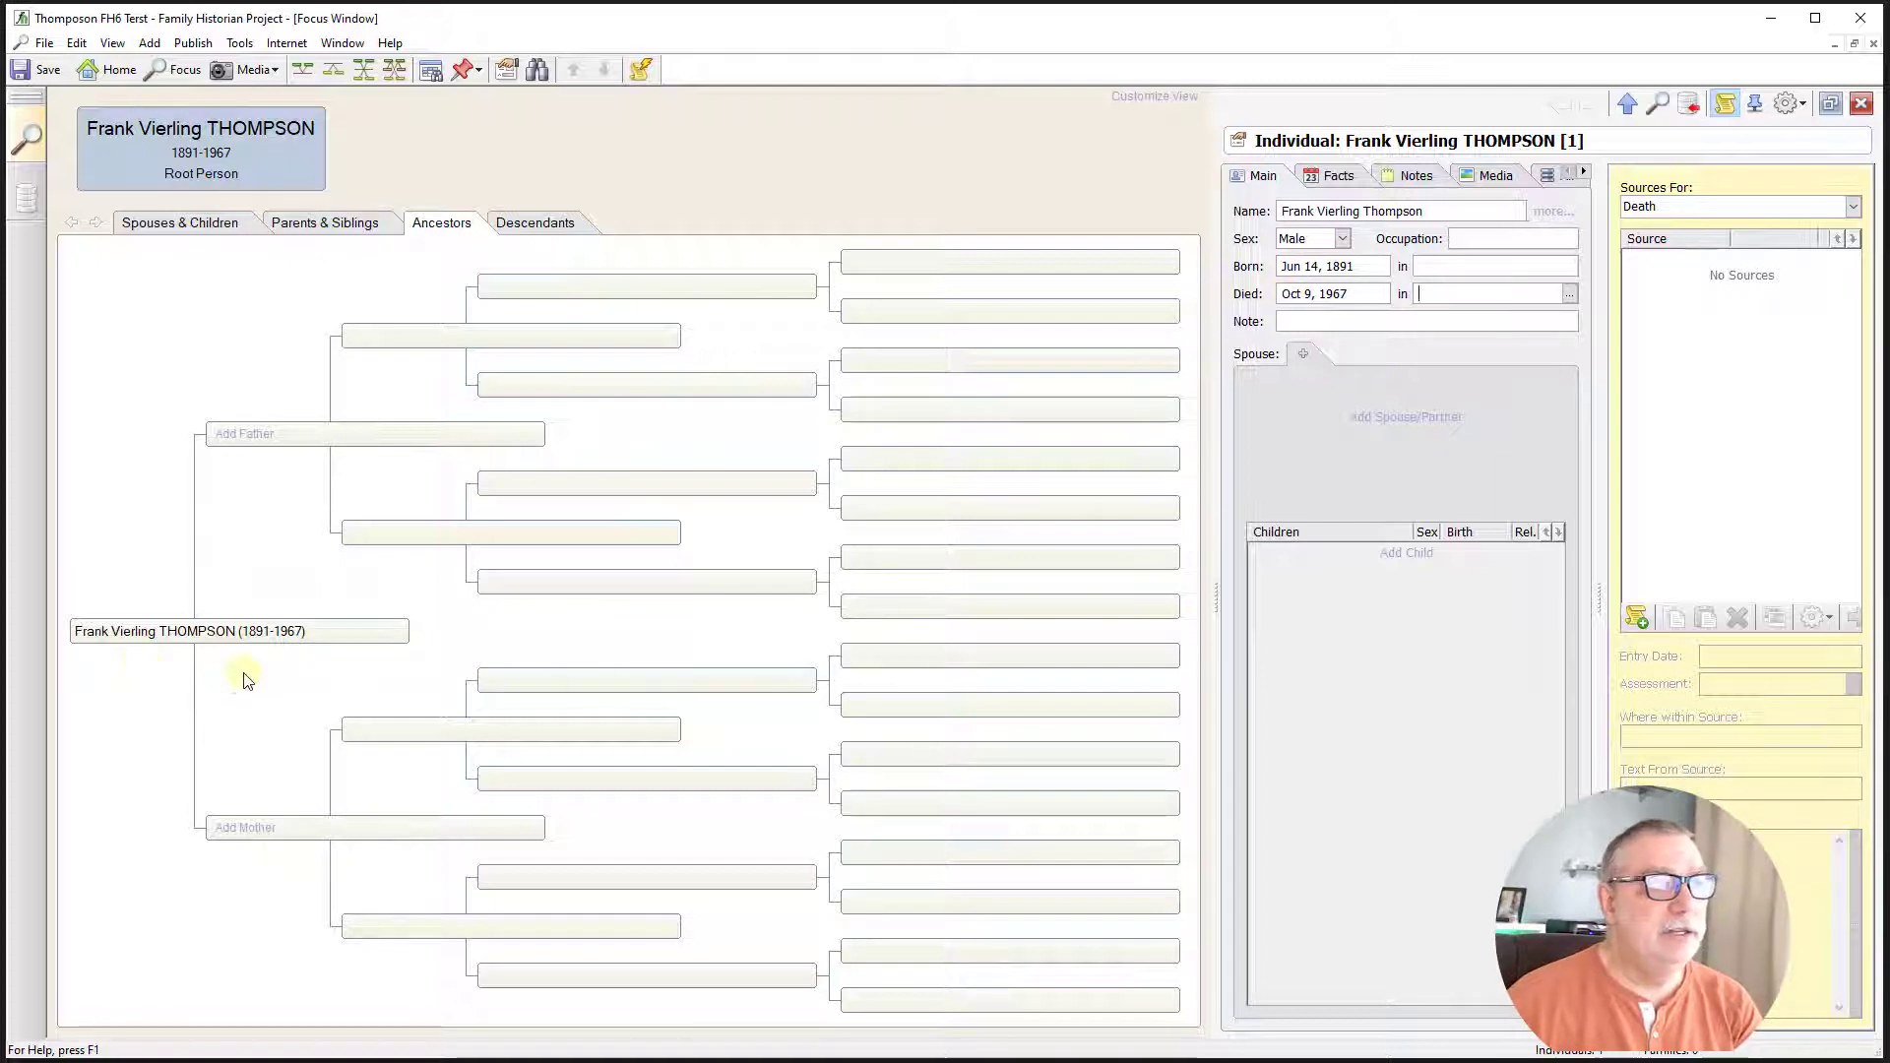
mouse_move(275, 667)
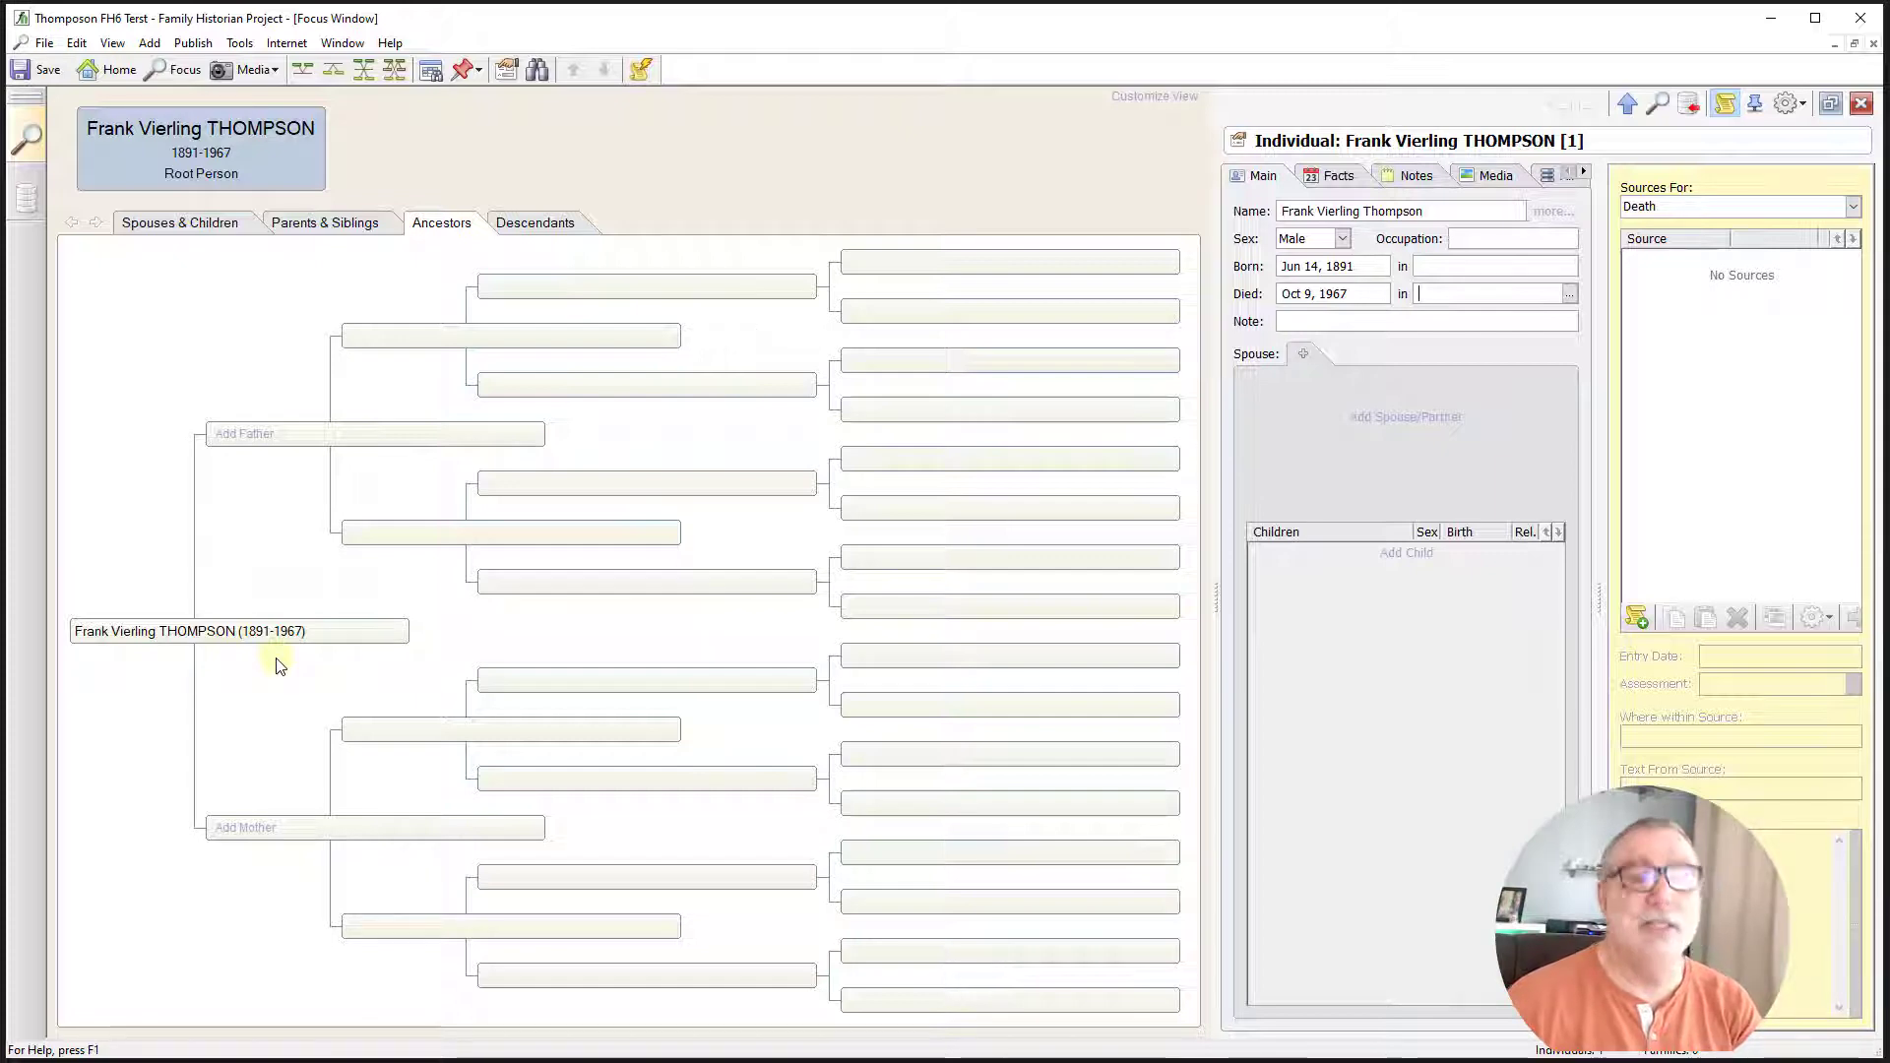
mouse_move(296, 571)
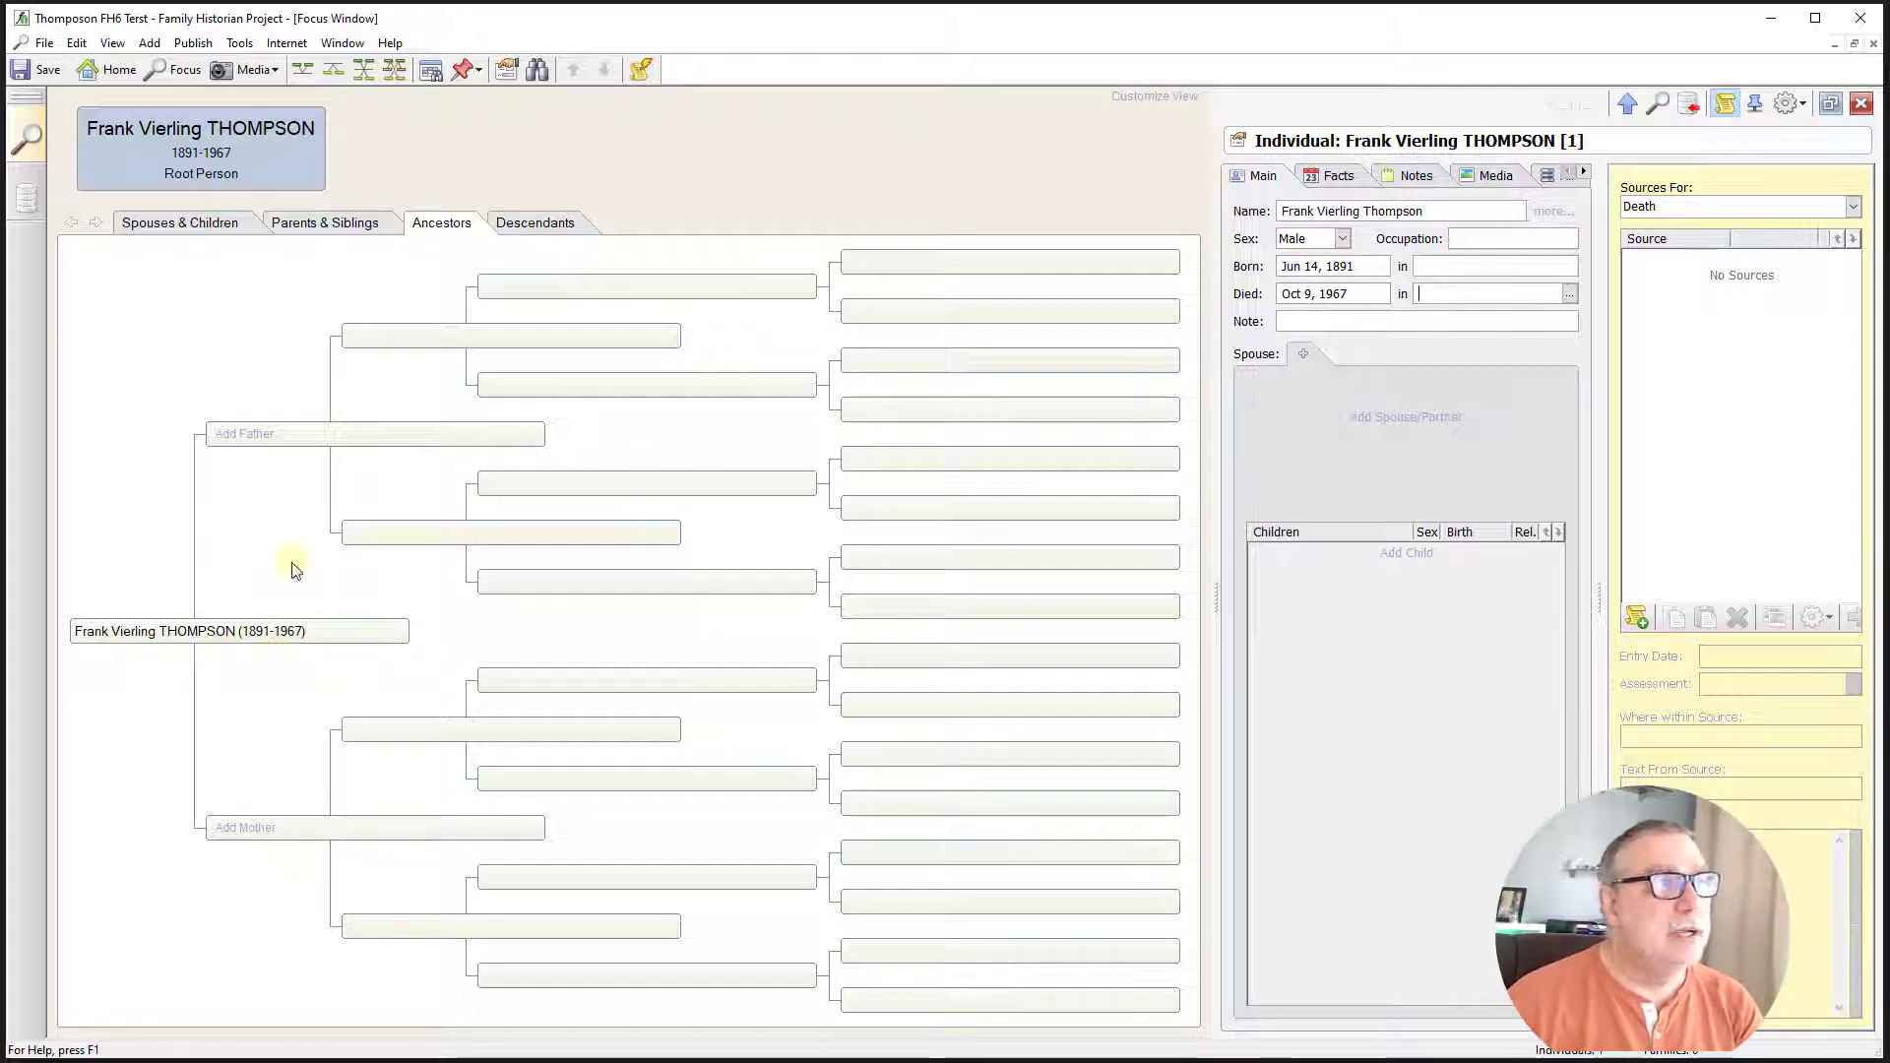
click(243, 433)
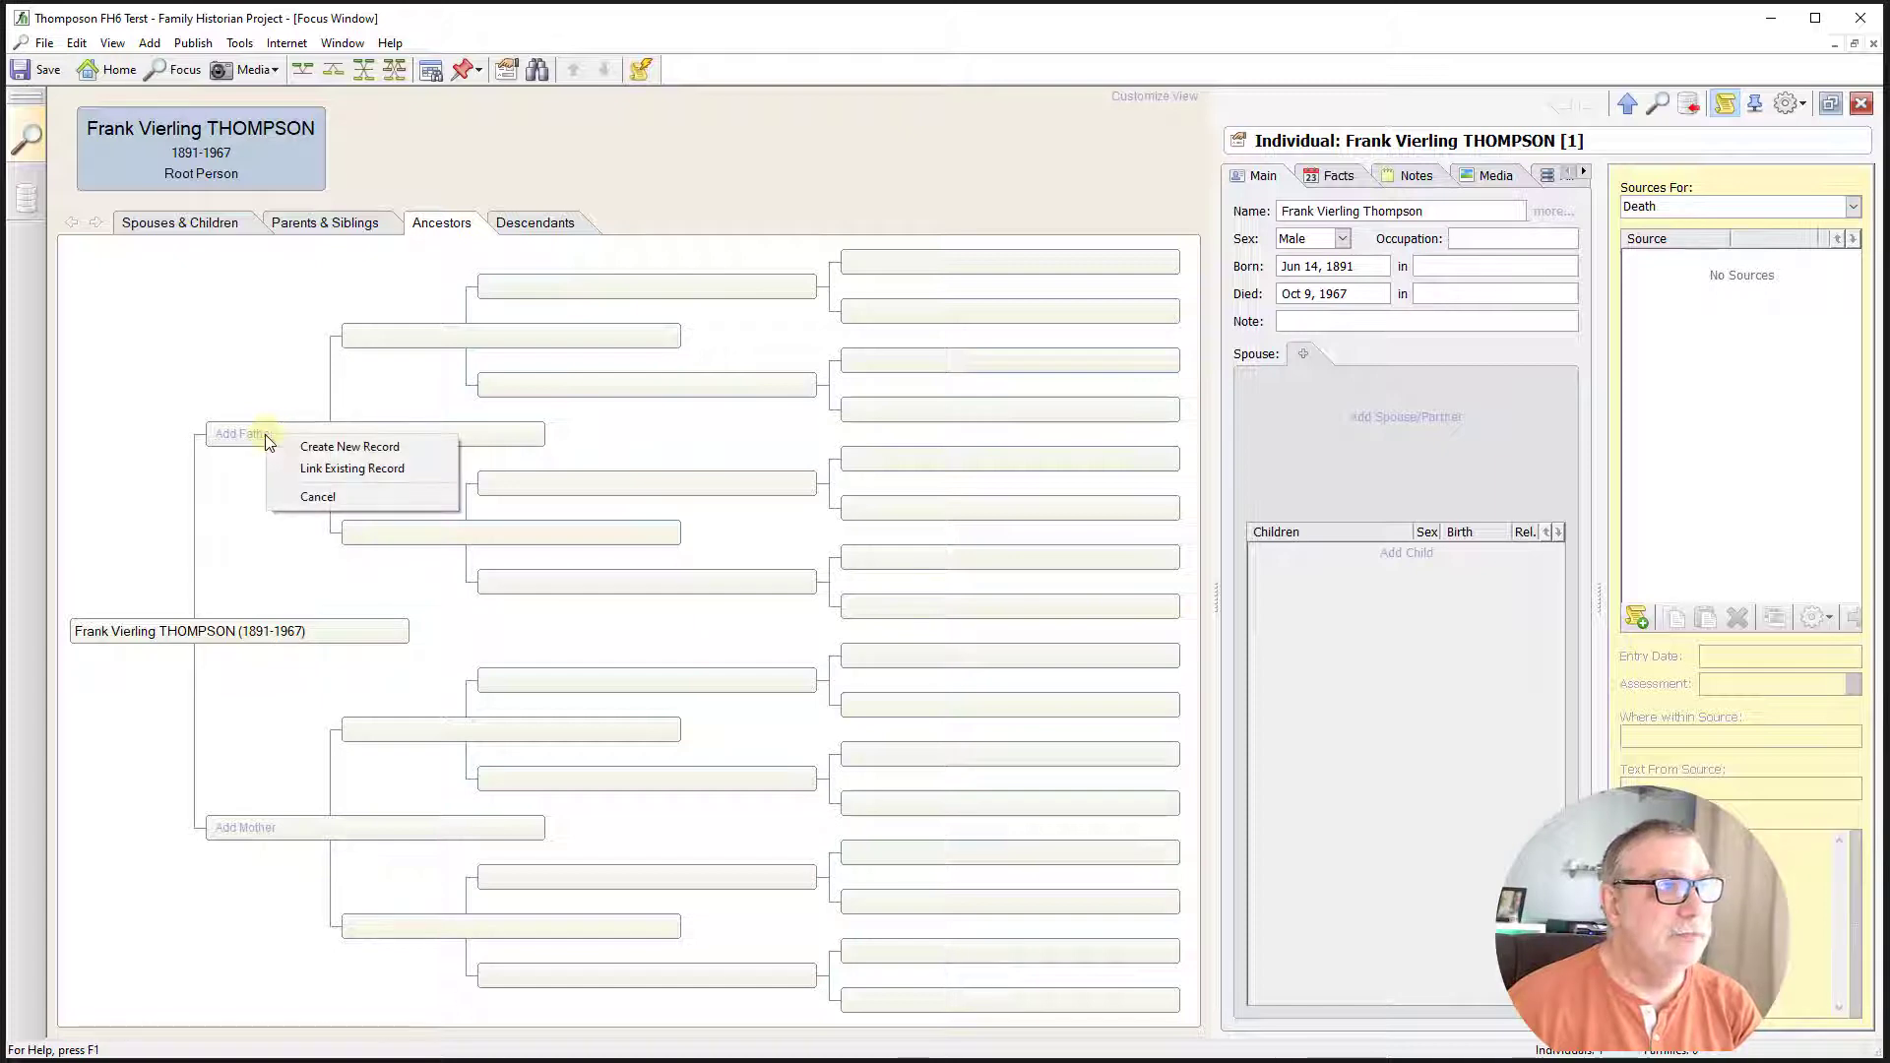
click(348, 446)
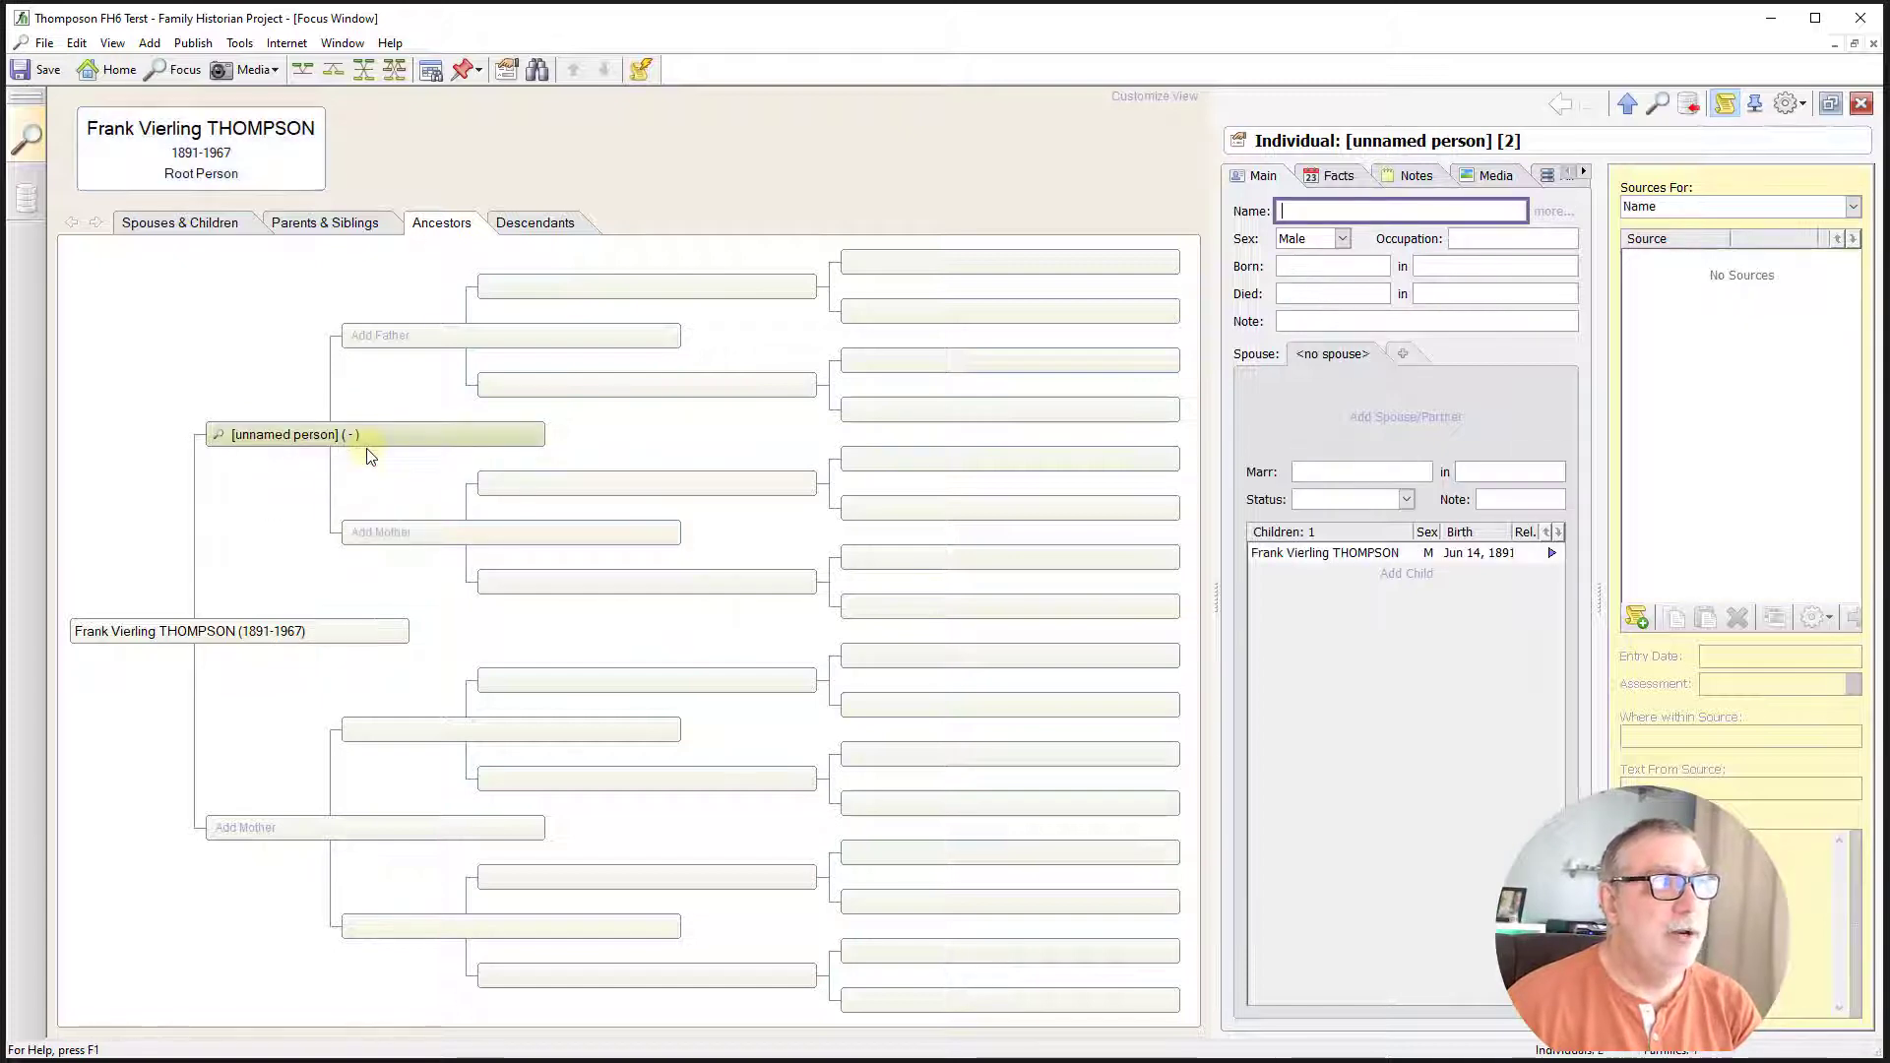
mouse_move(1382, 211)
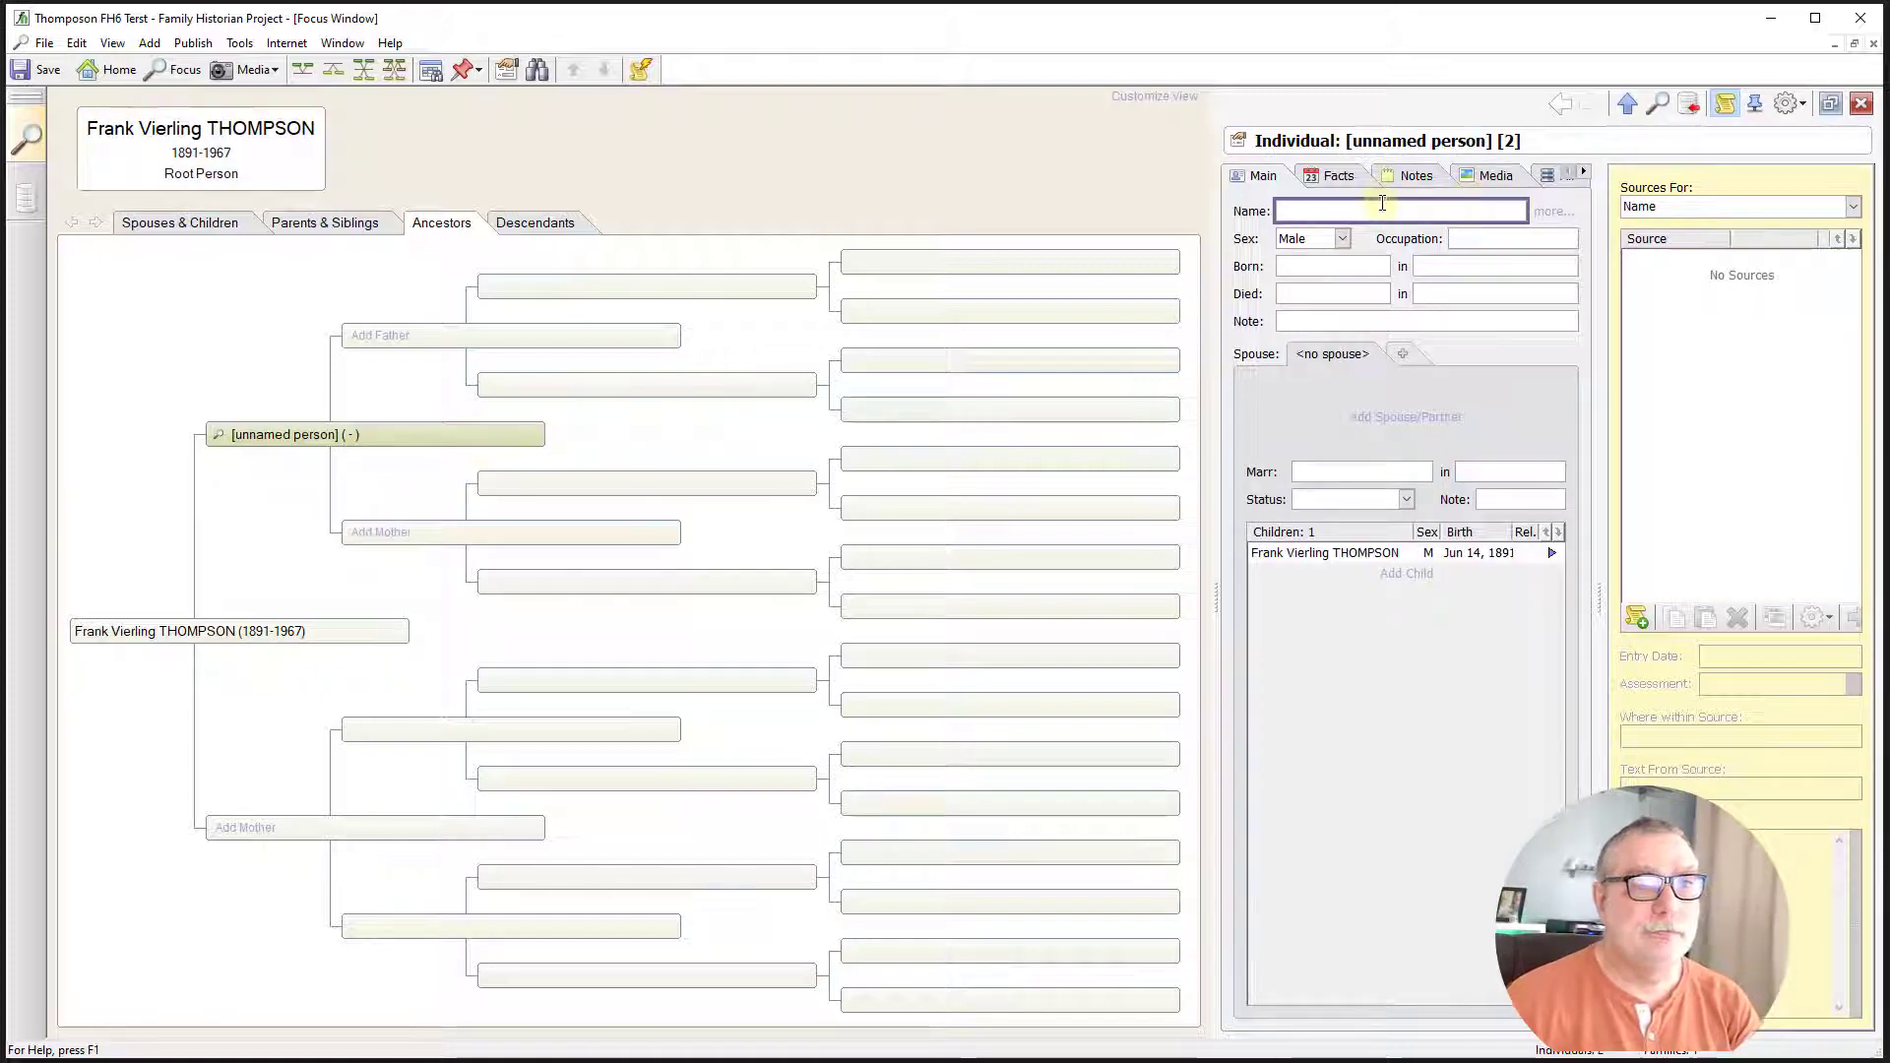
mouse_move(1380, 209)
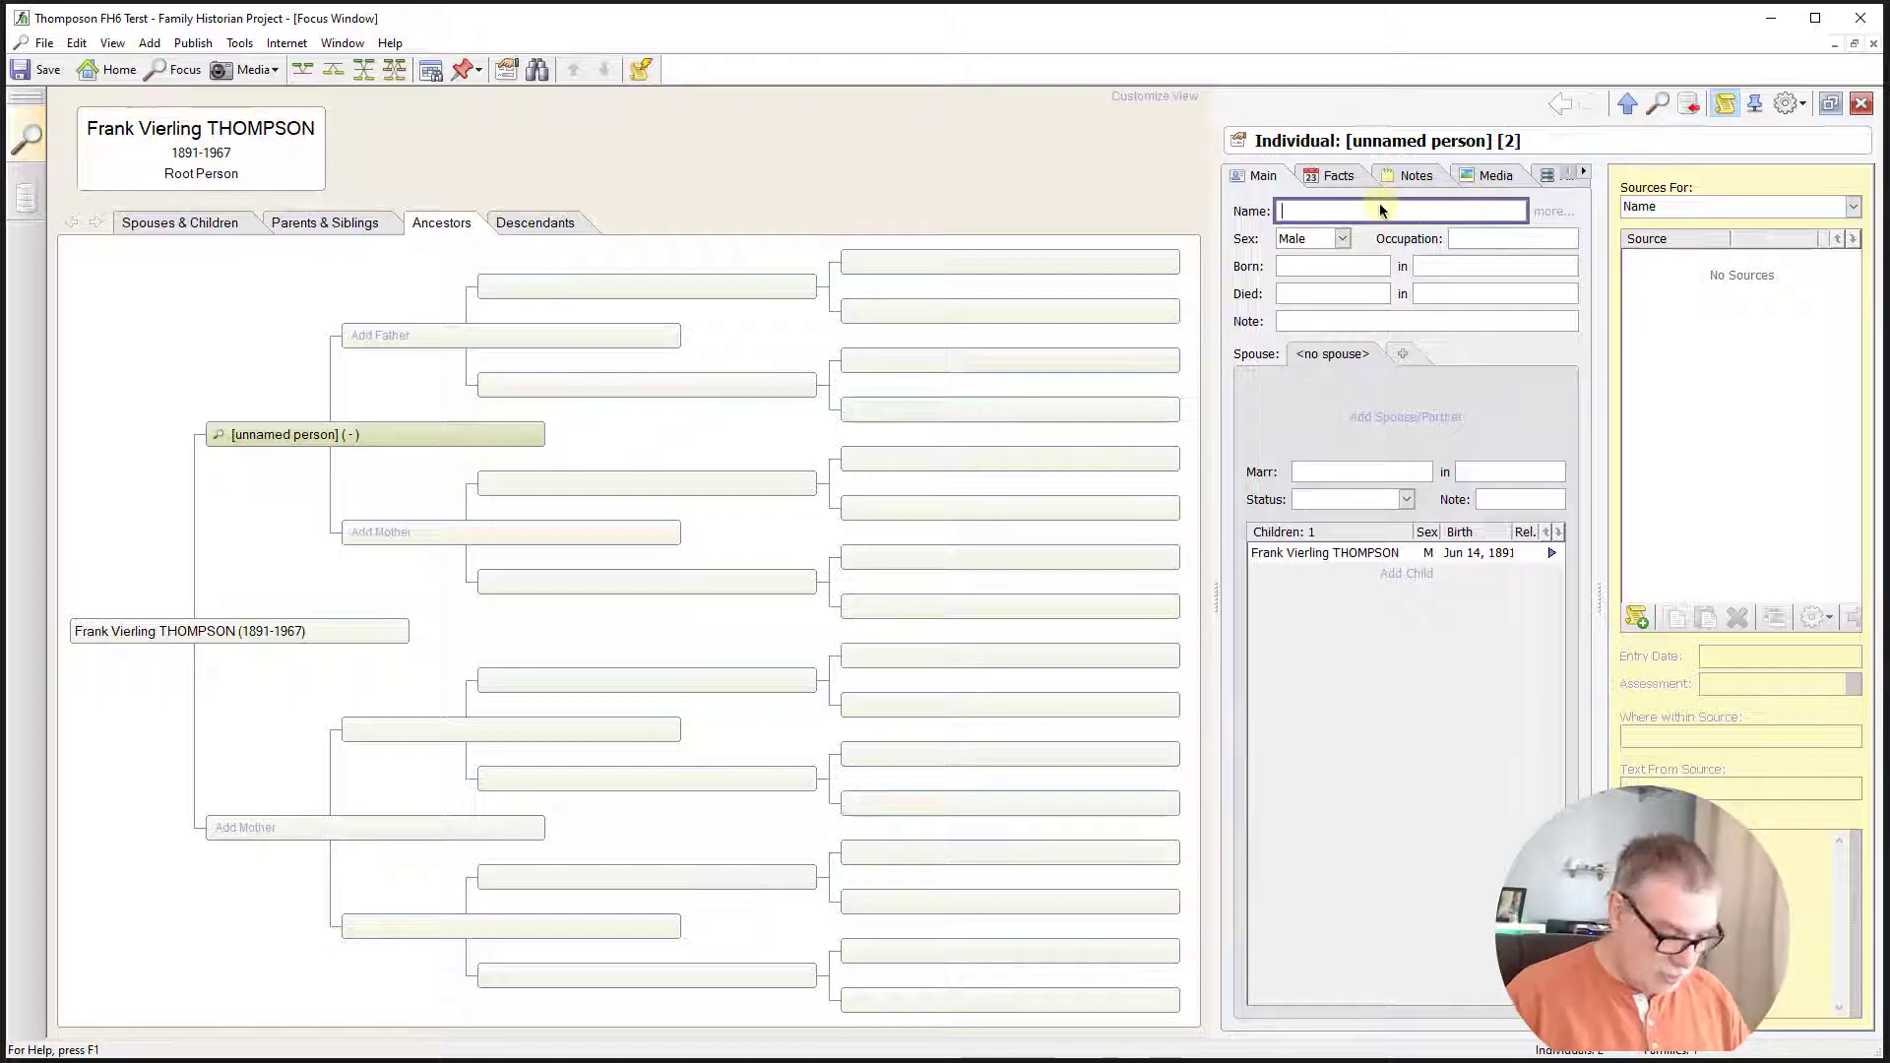
text(Charles)
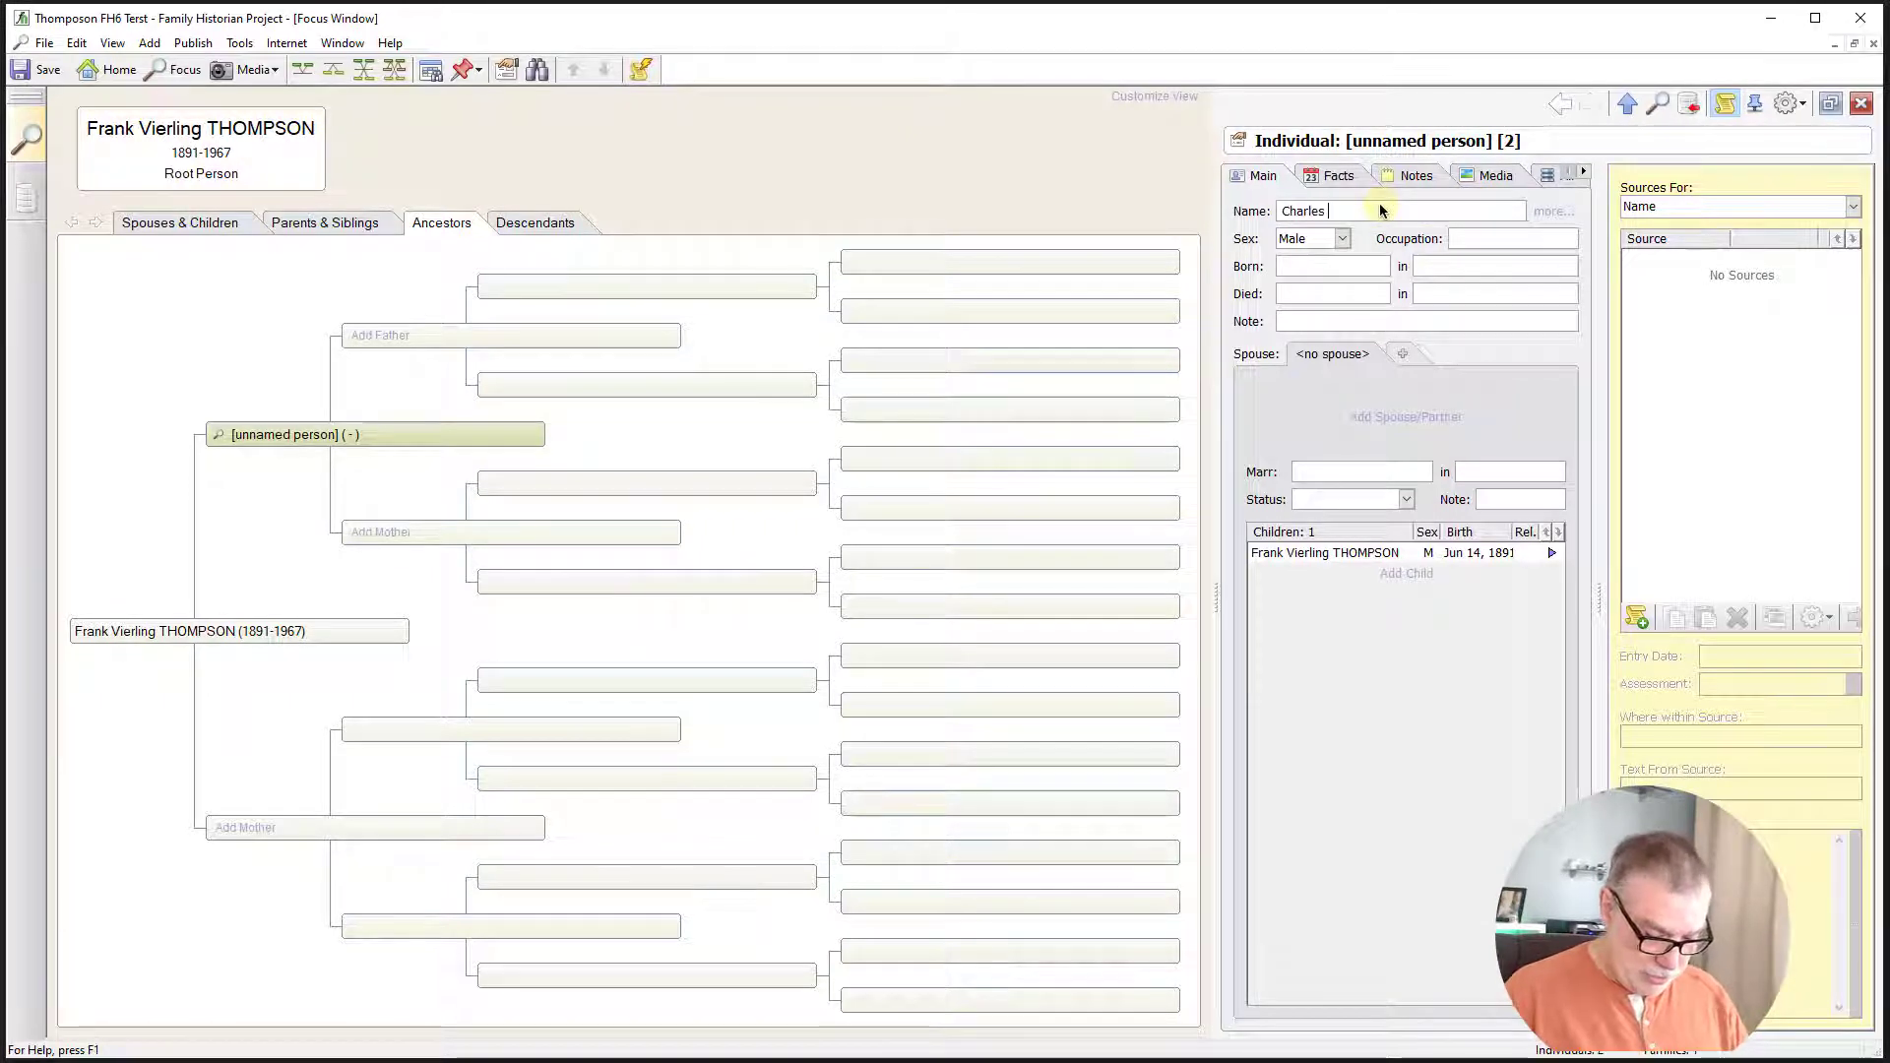
text(H Thompson)
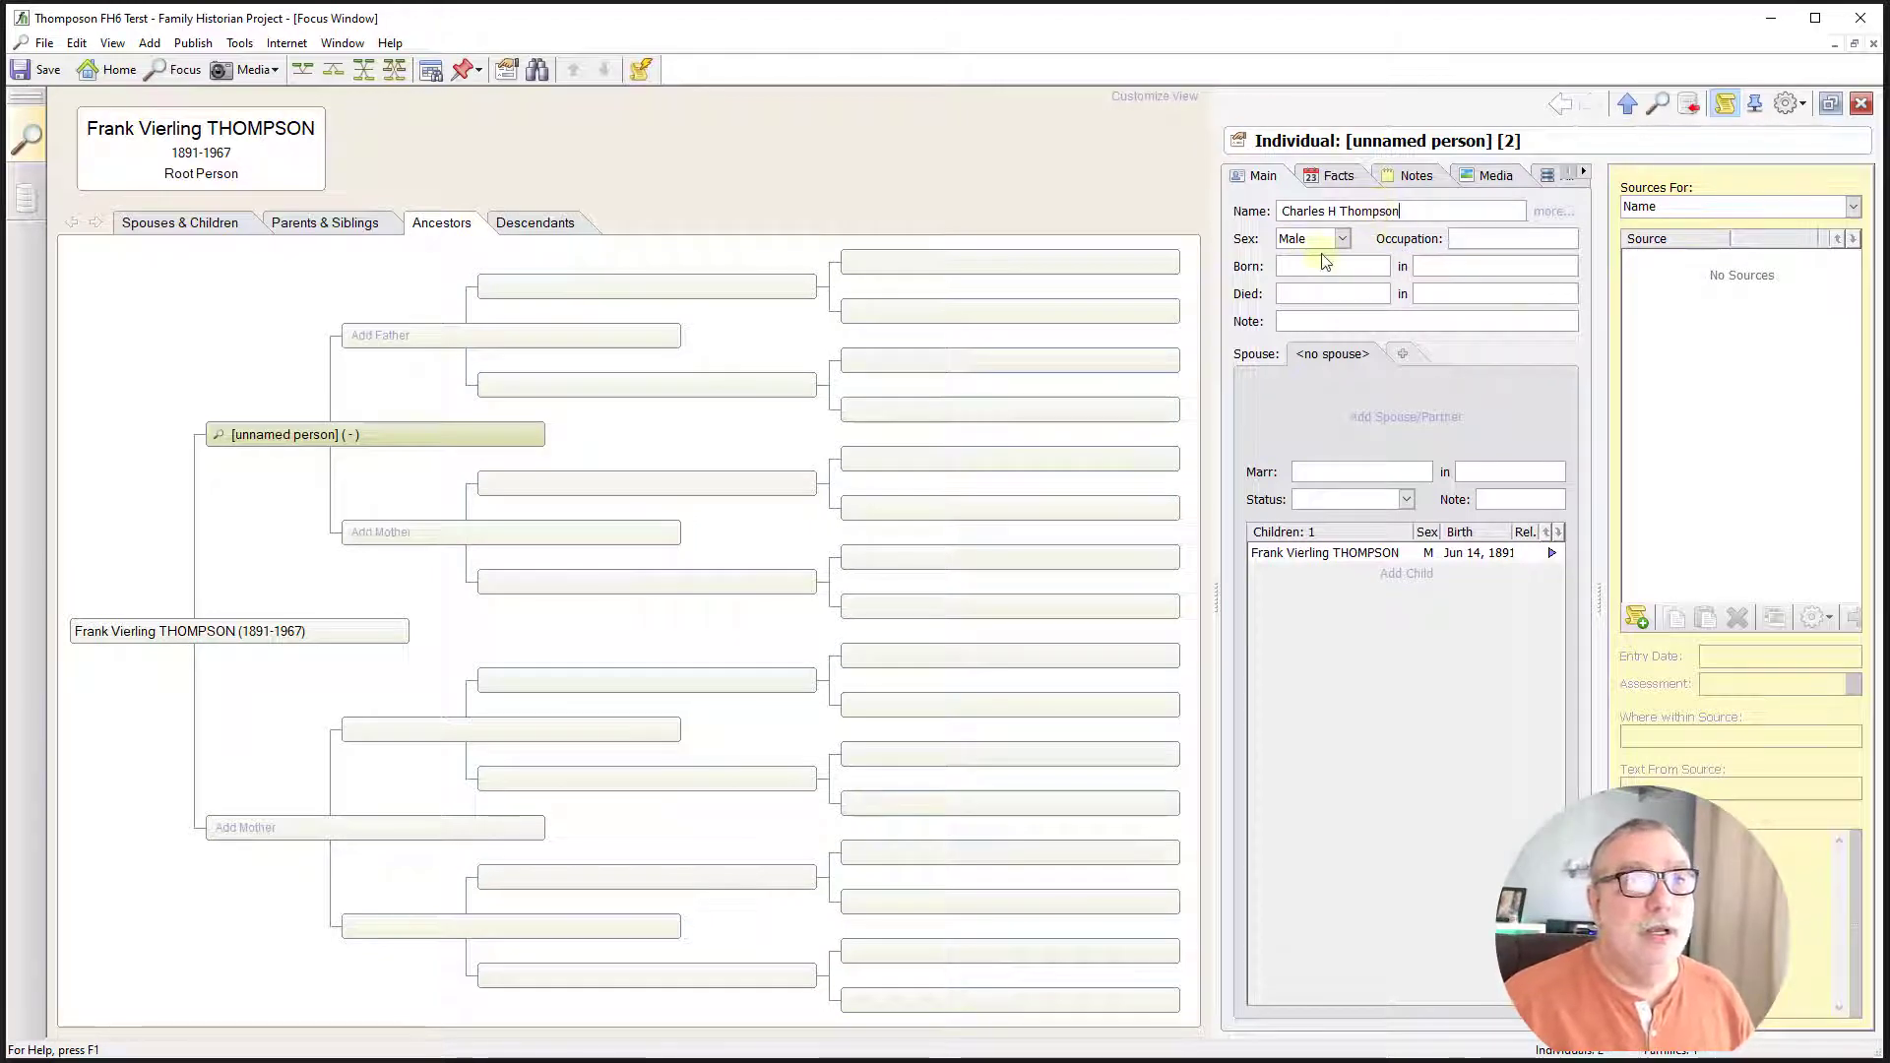
- Record Charles H Thompson's birth as 1851 and death as 10 April 1898
click(1326, 264)
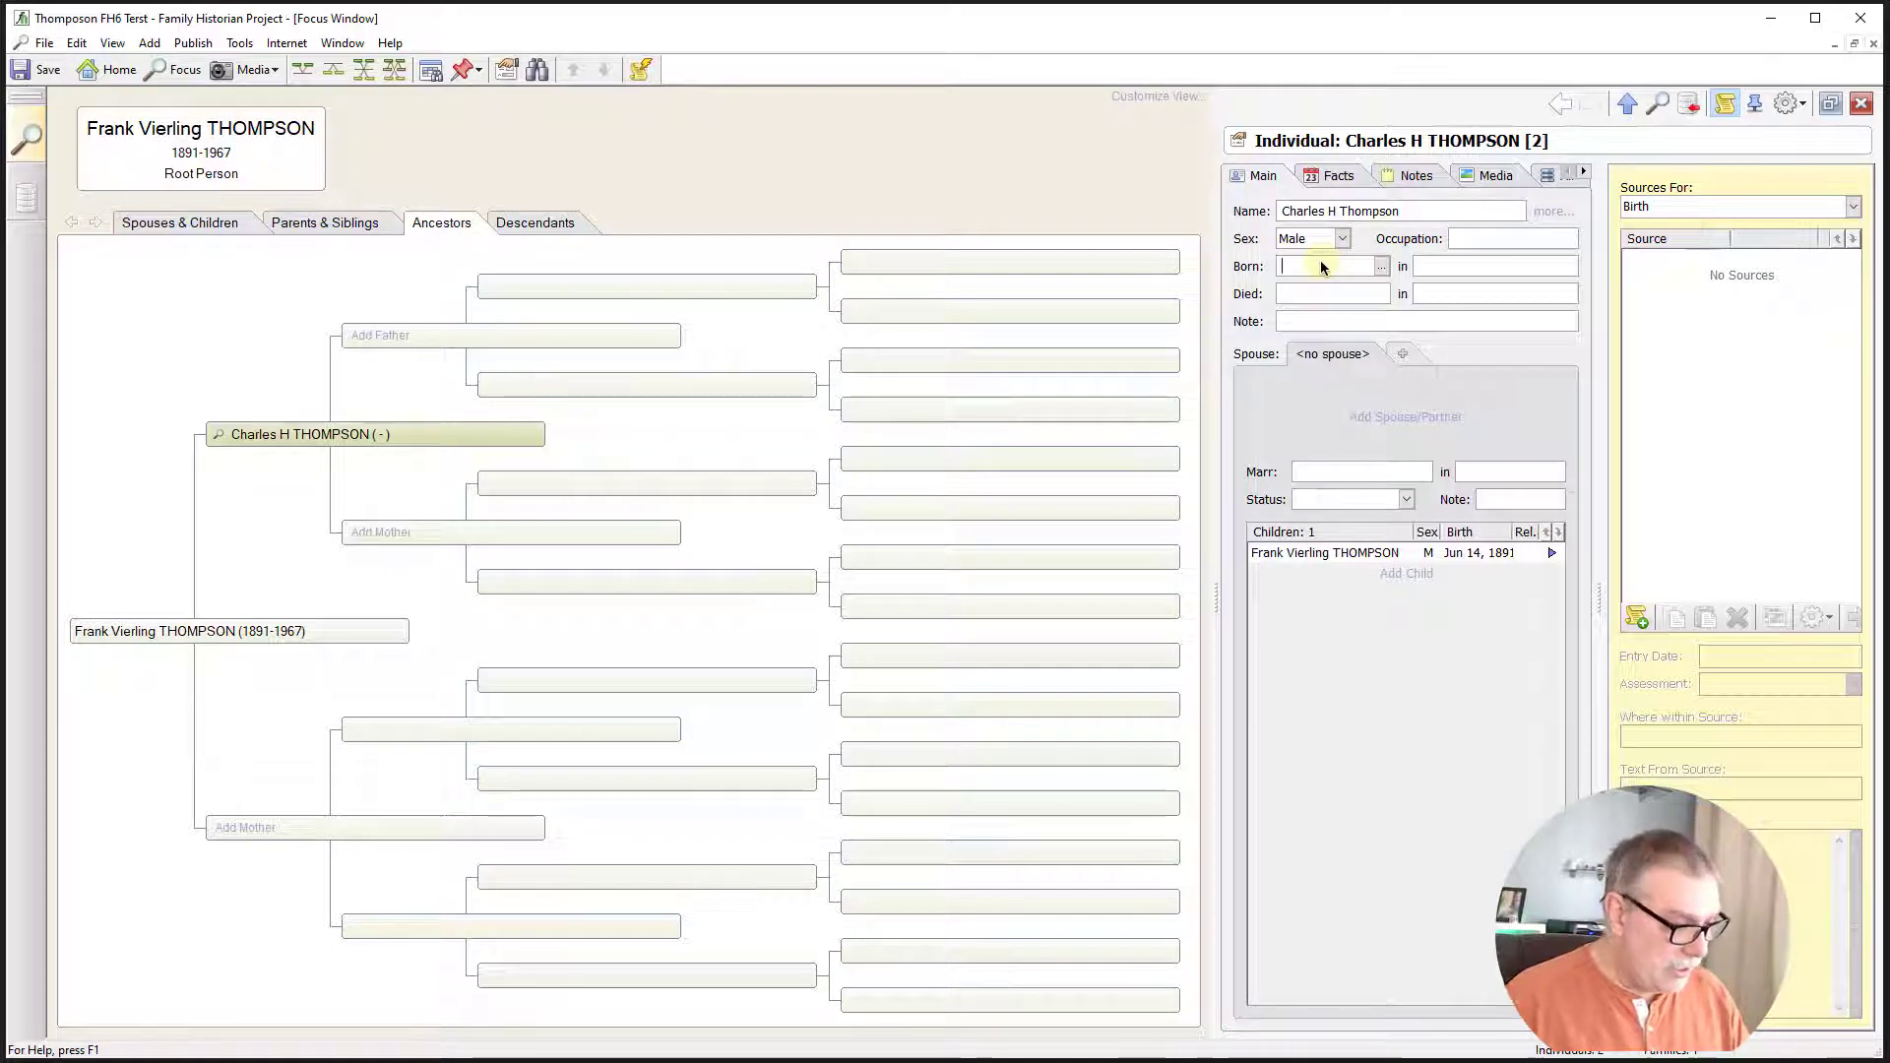
text(185)
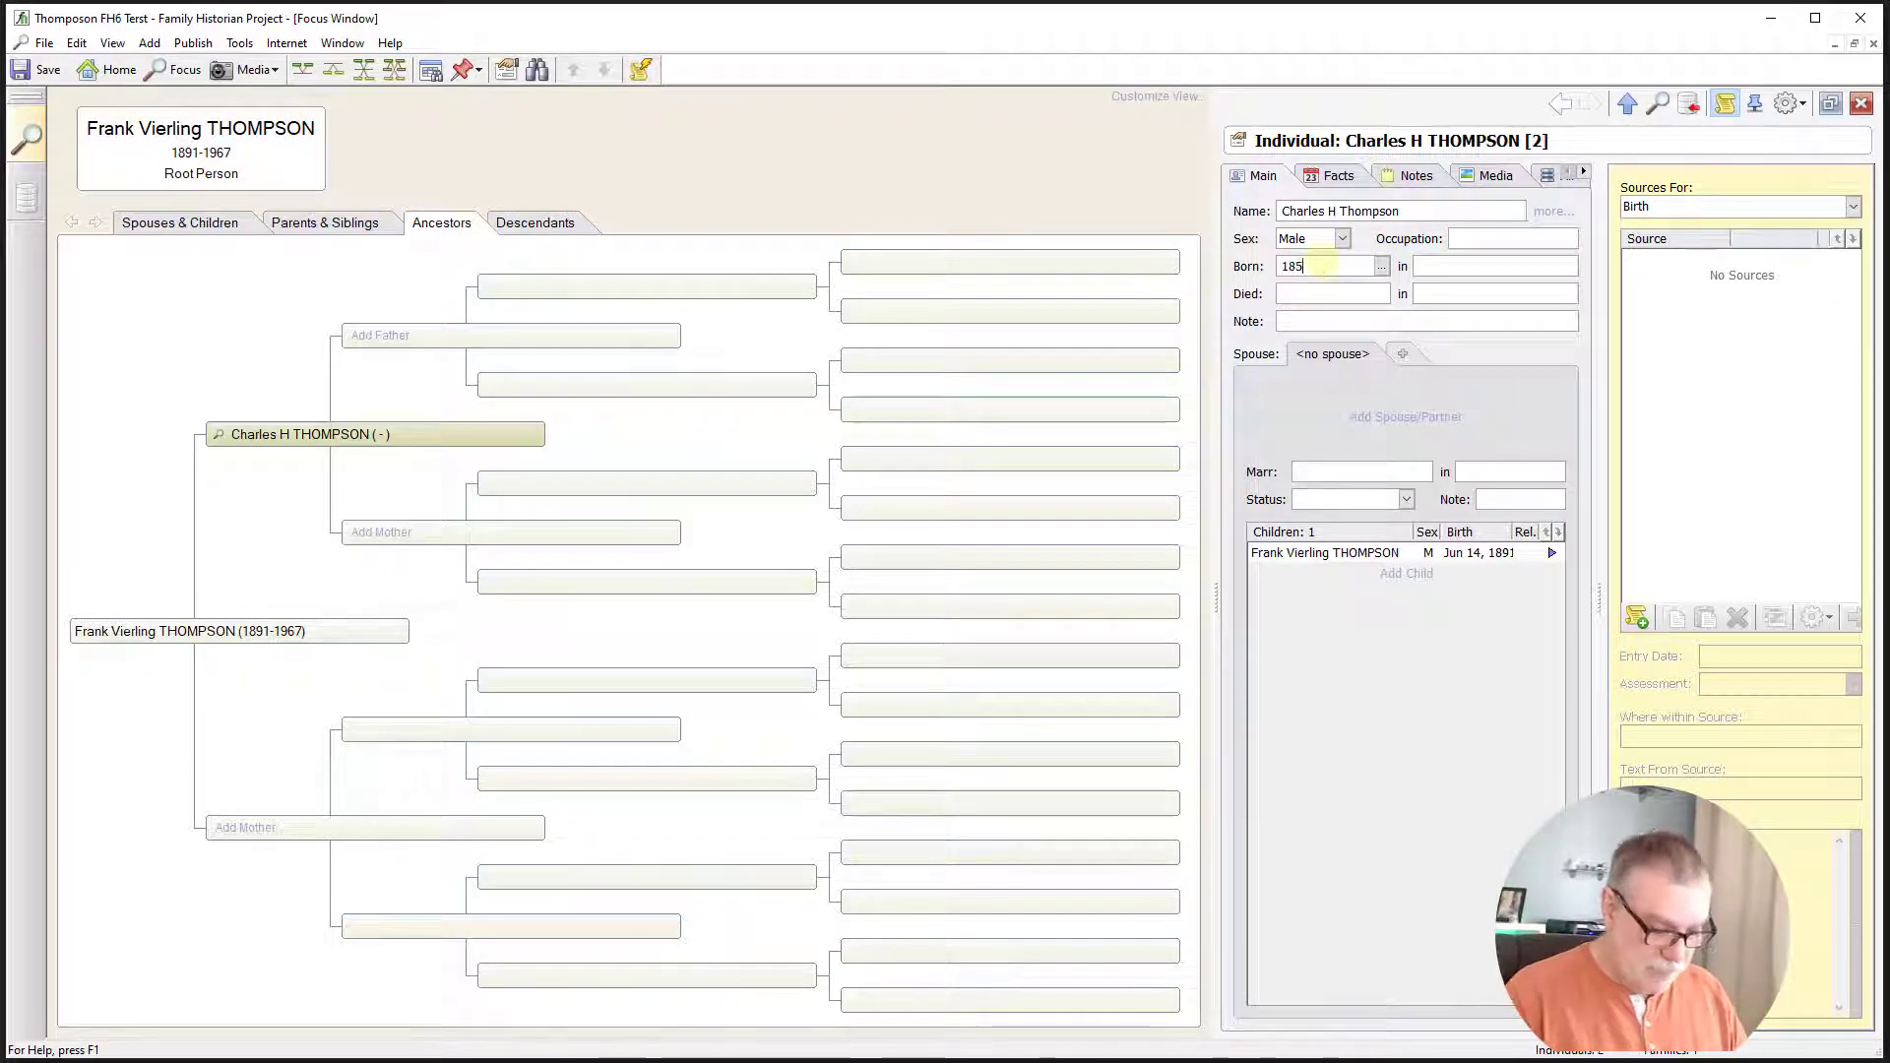
text(1)
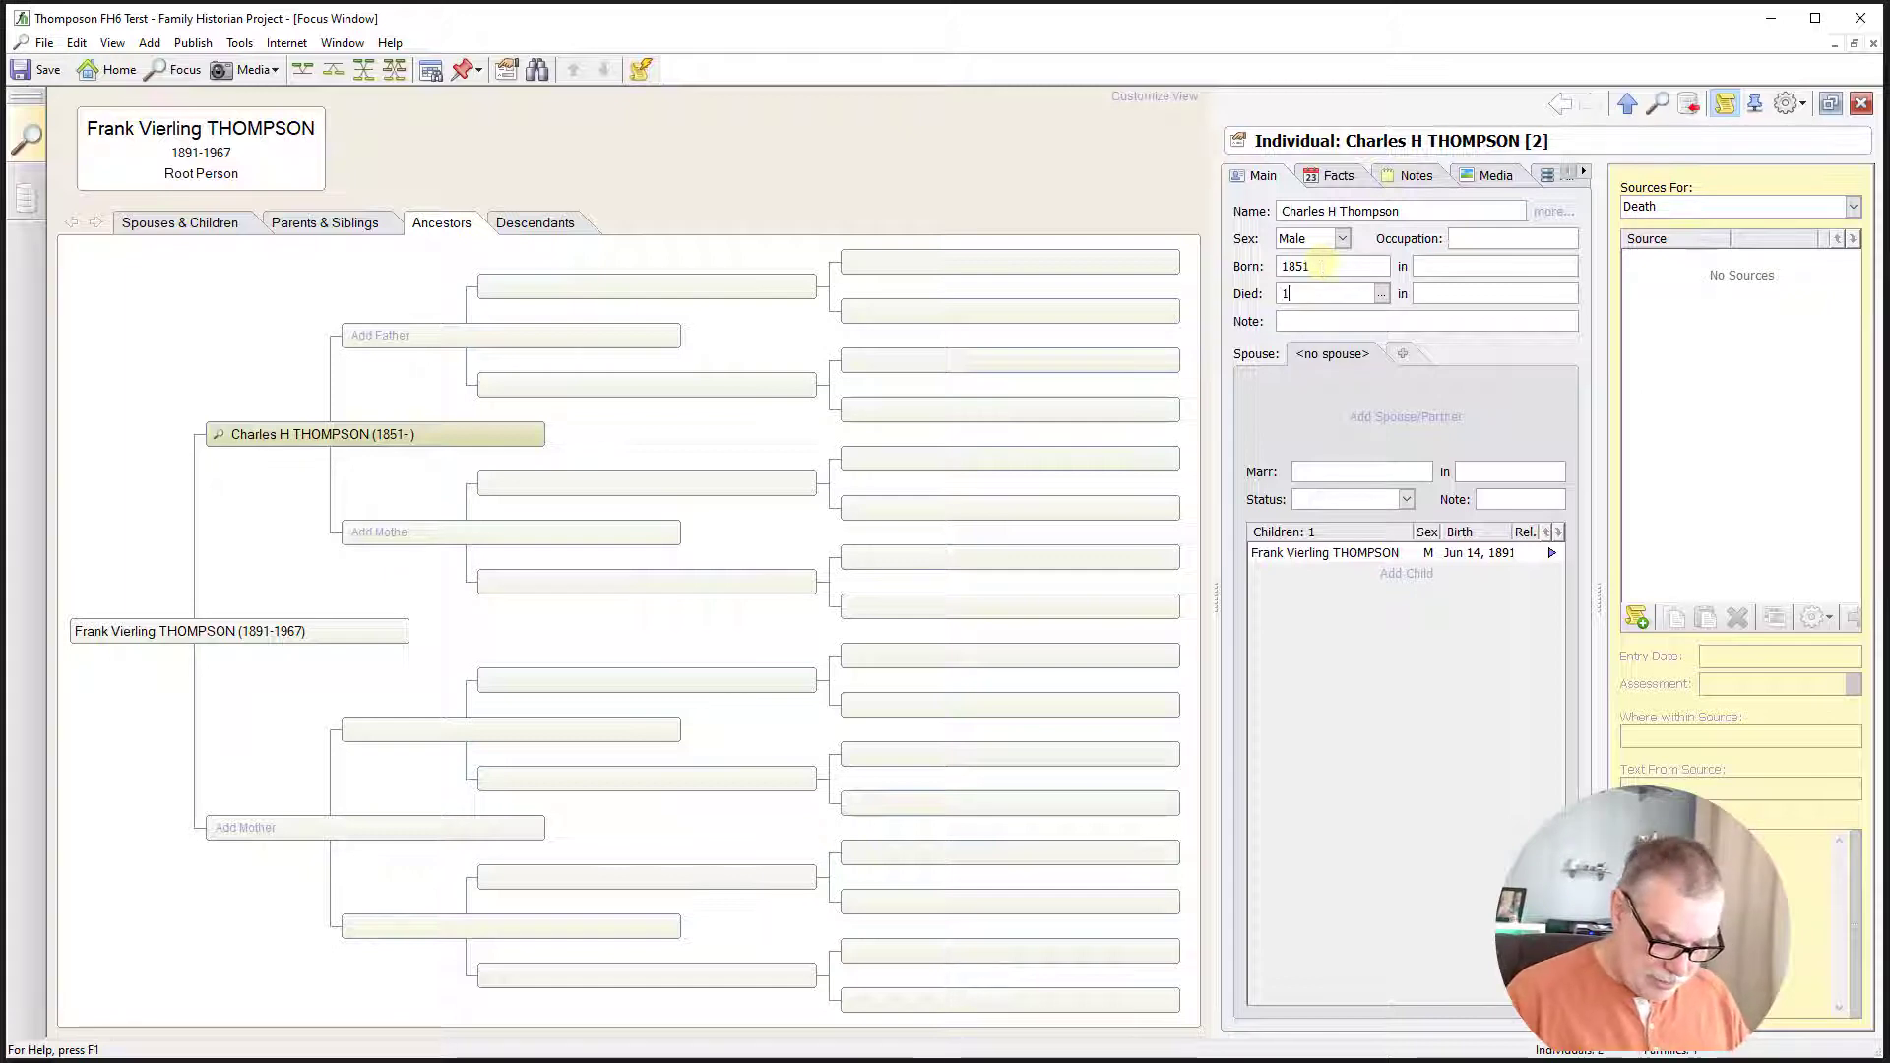
text(0 april)
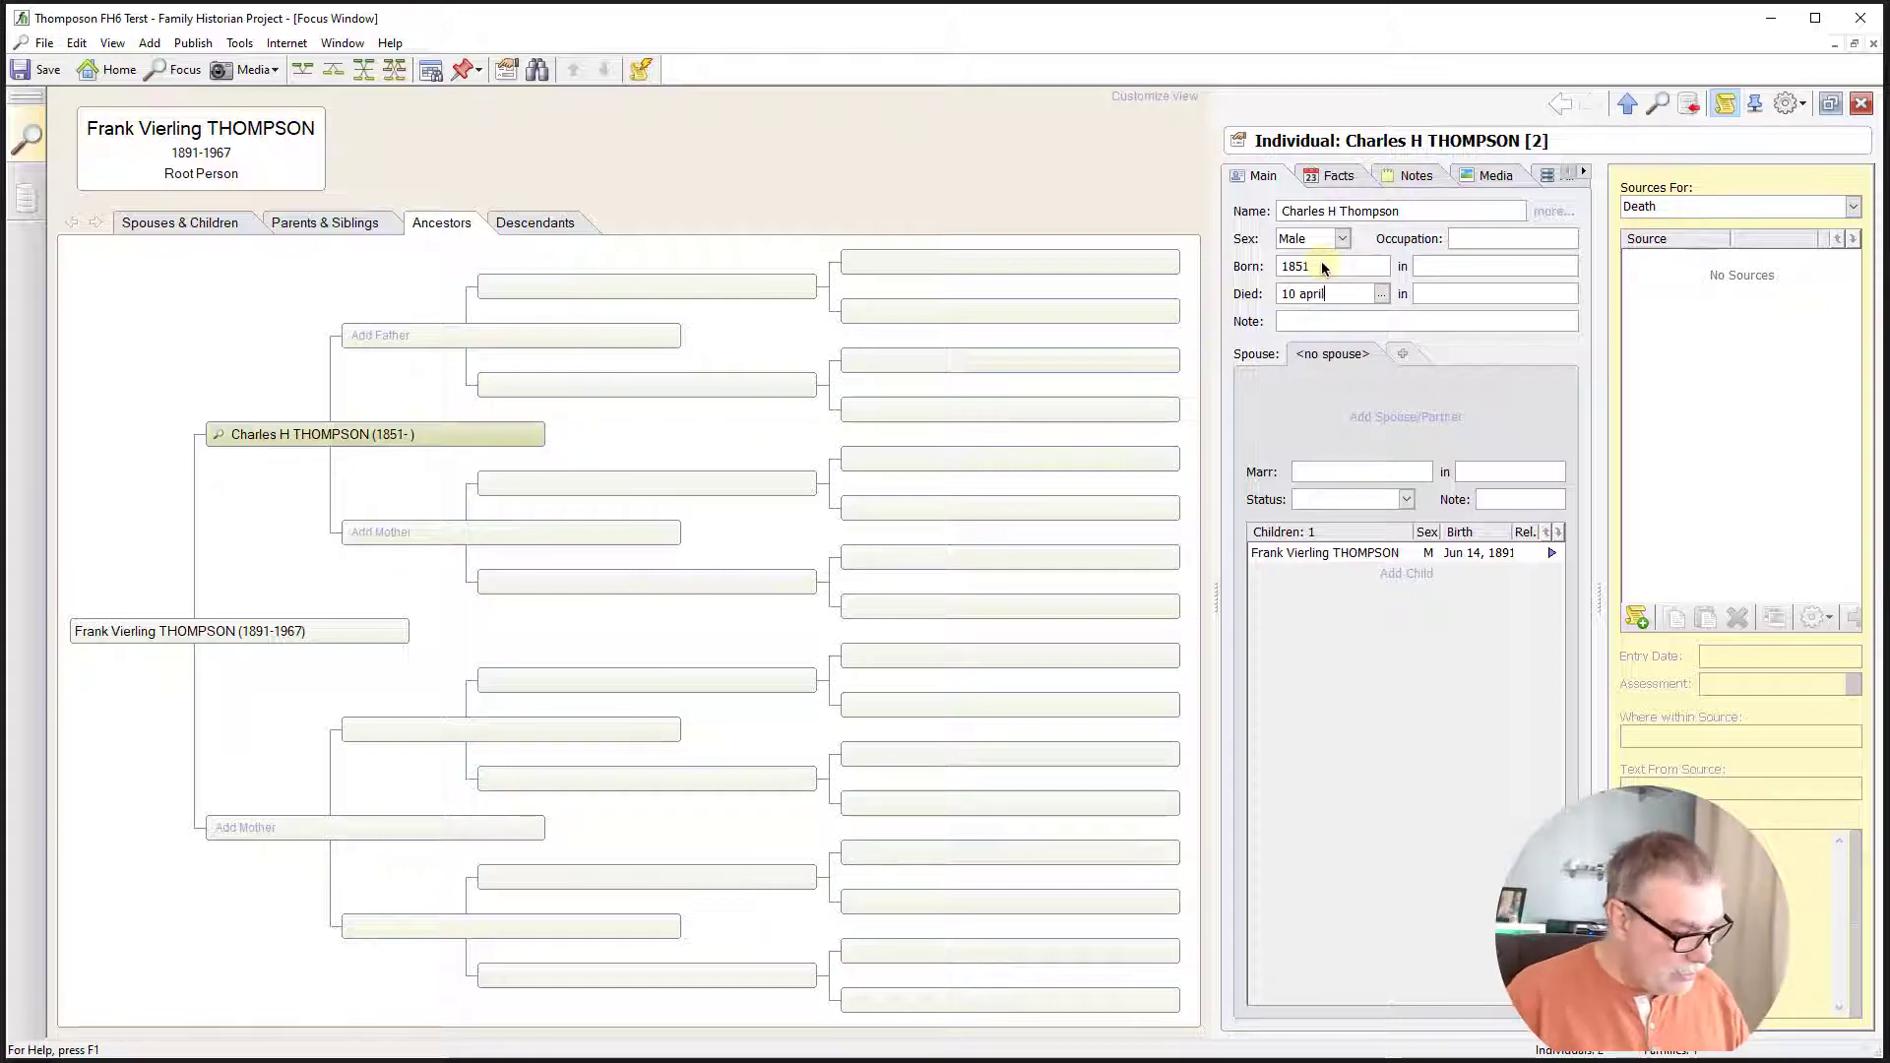
text(1898)
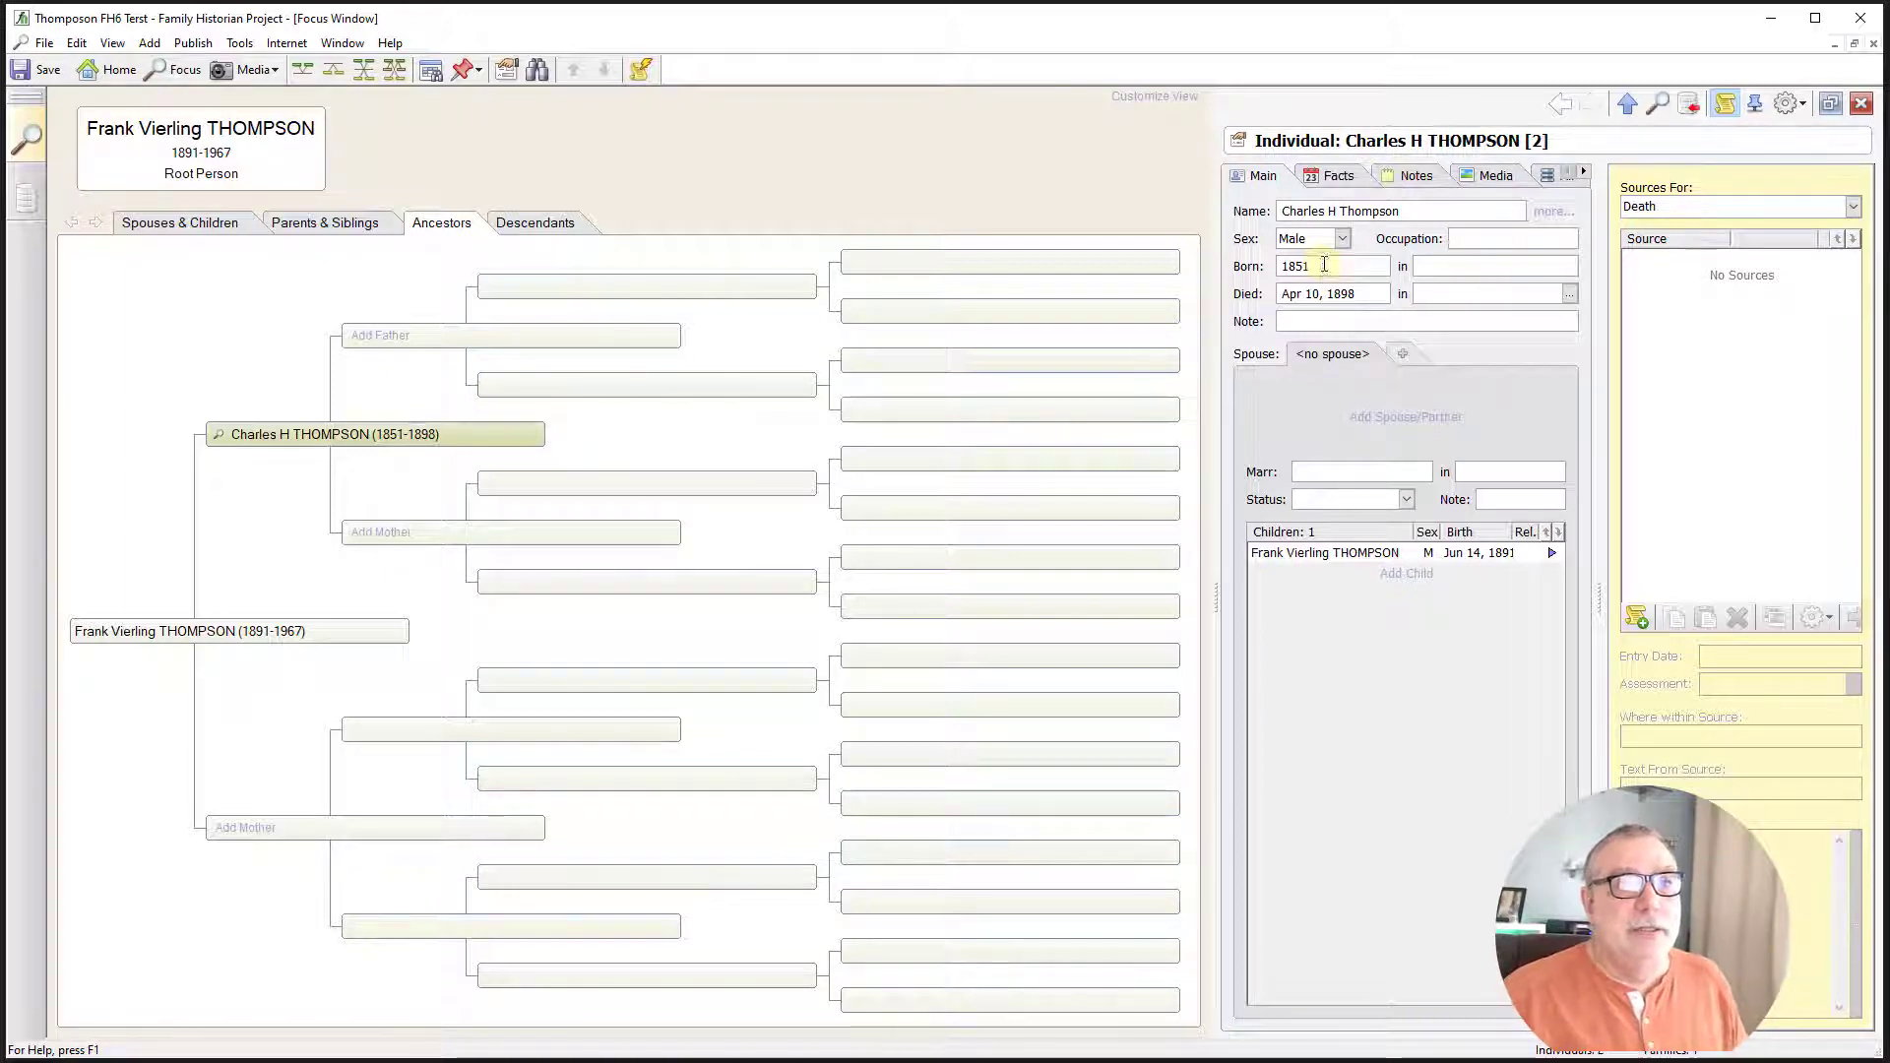
mouse_move(367, 441)
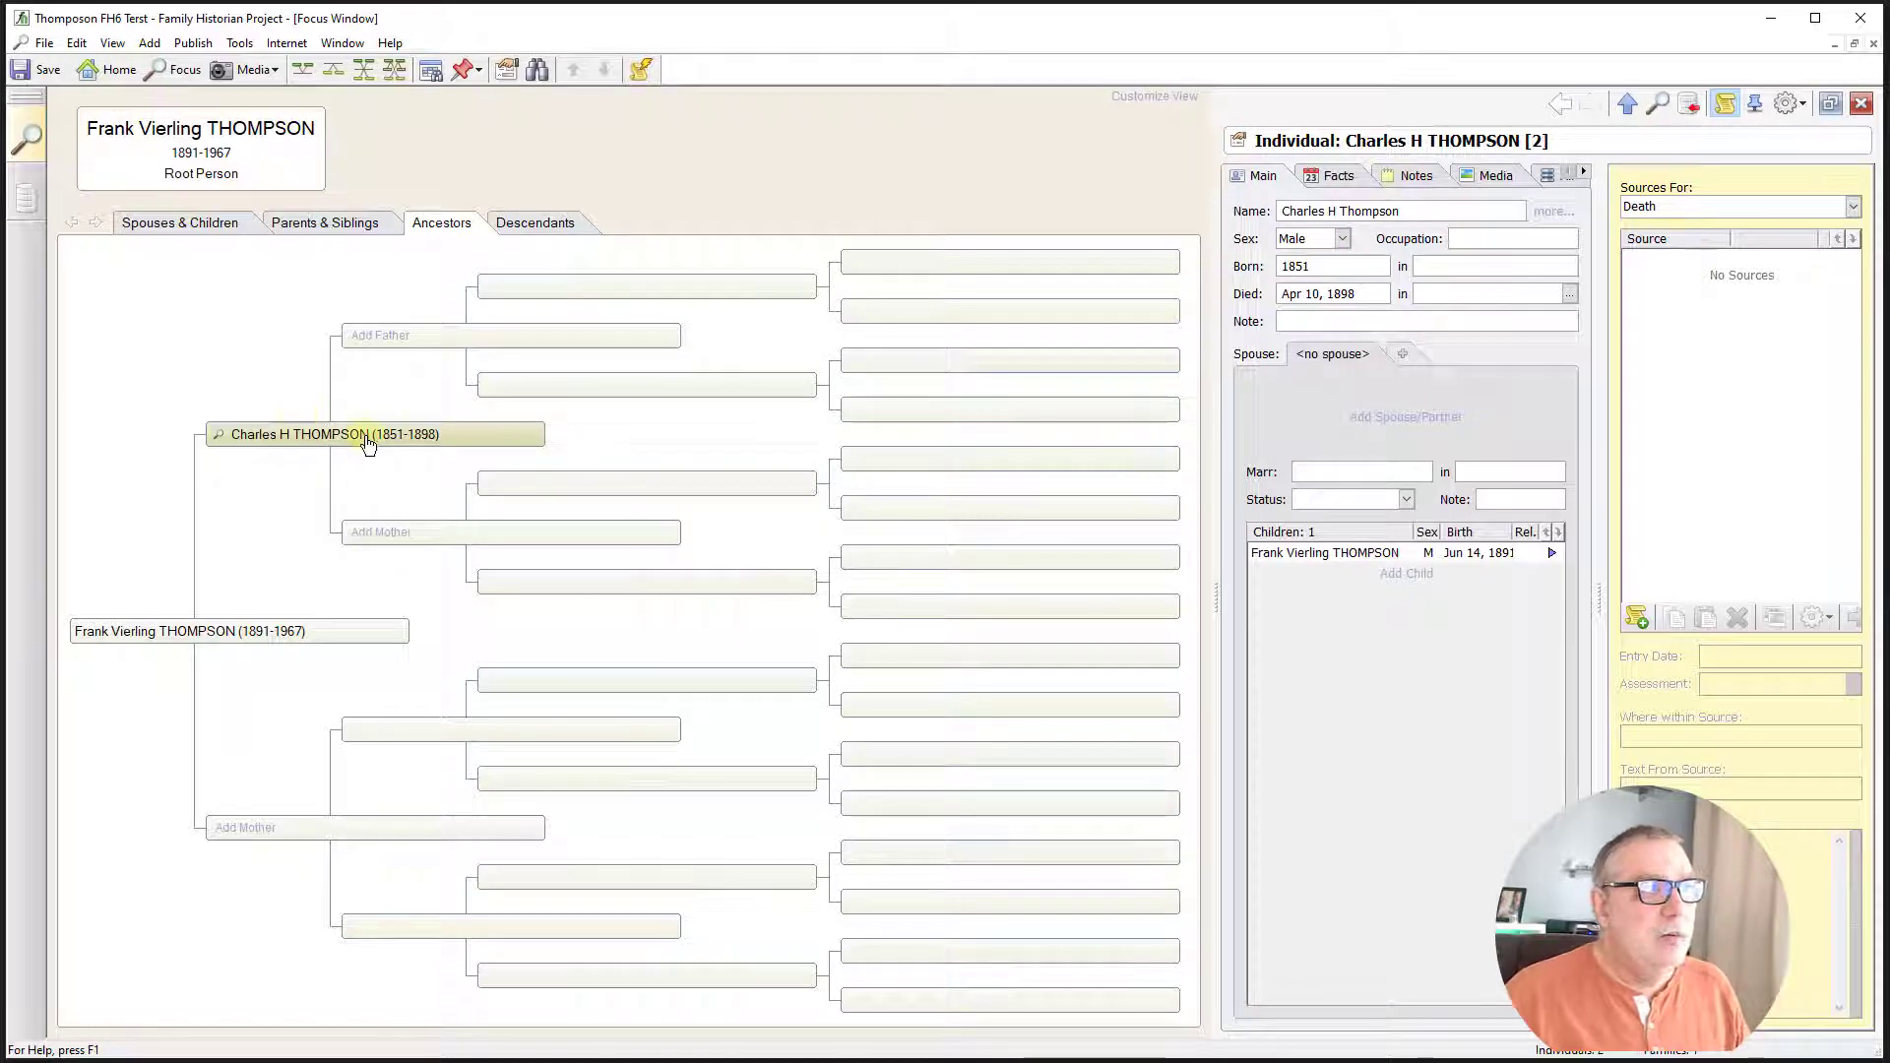
click(243, 827)
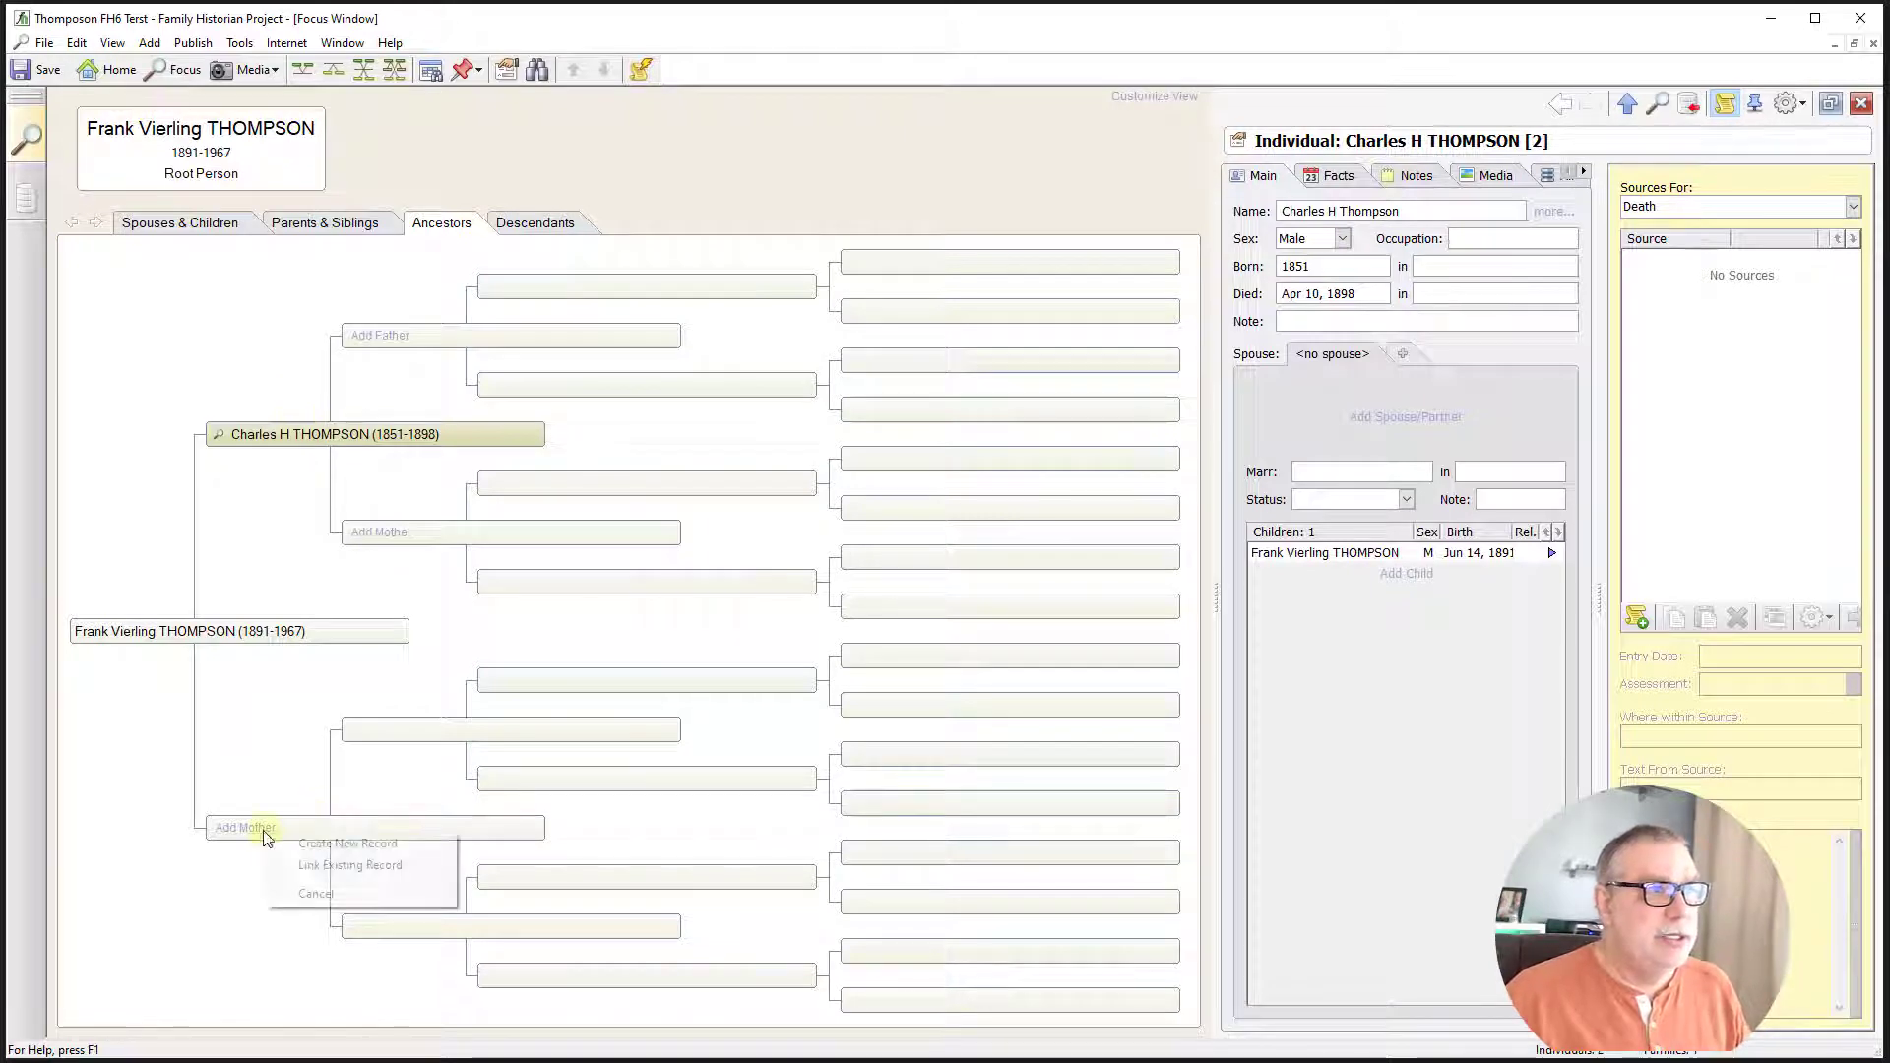
mouse_move(347, 843)
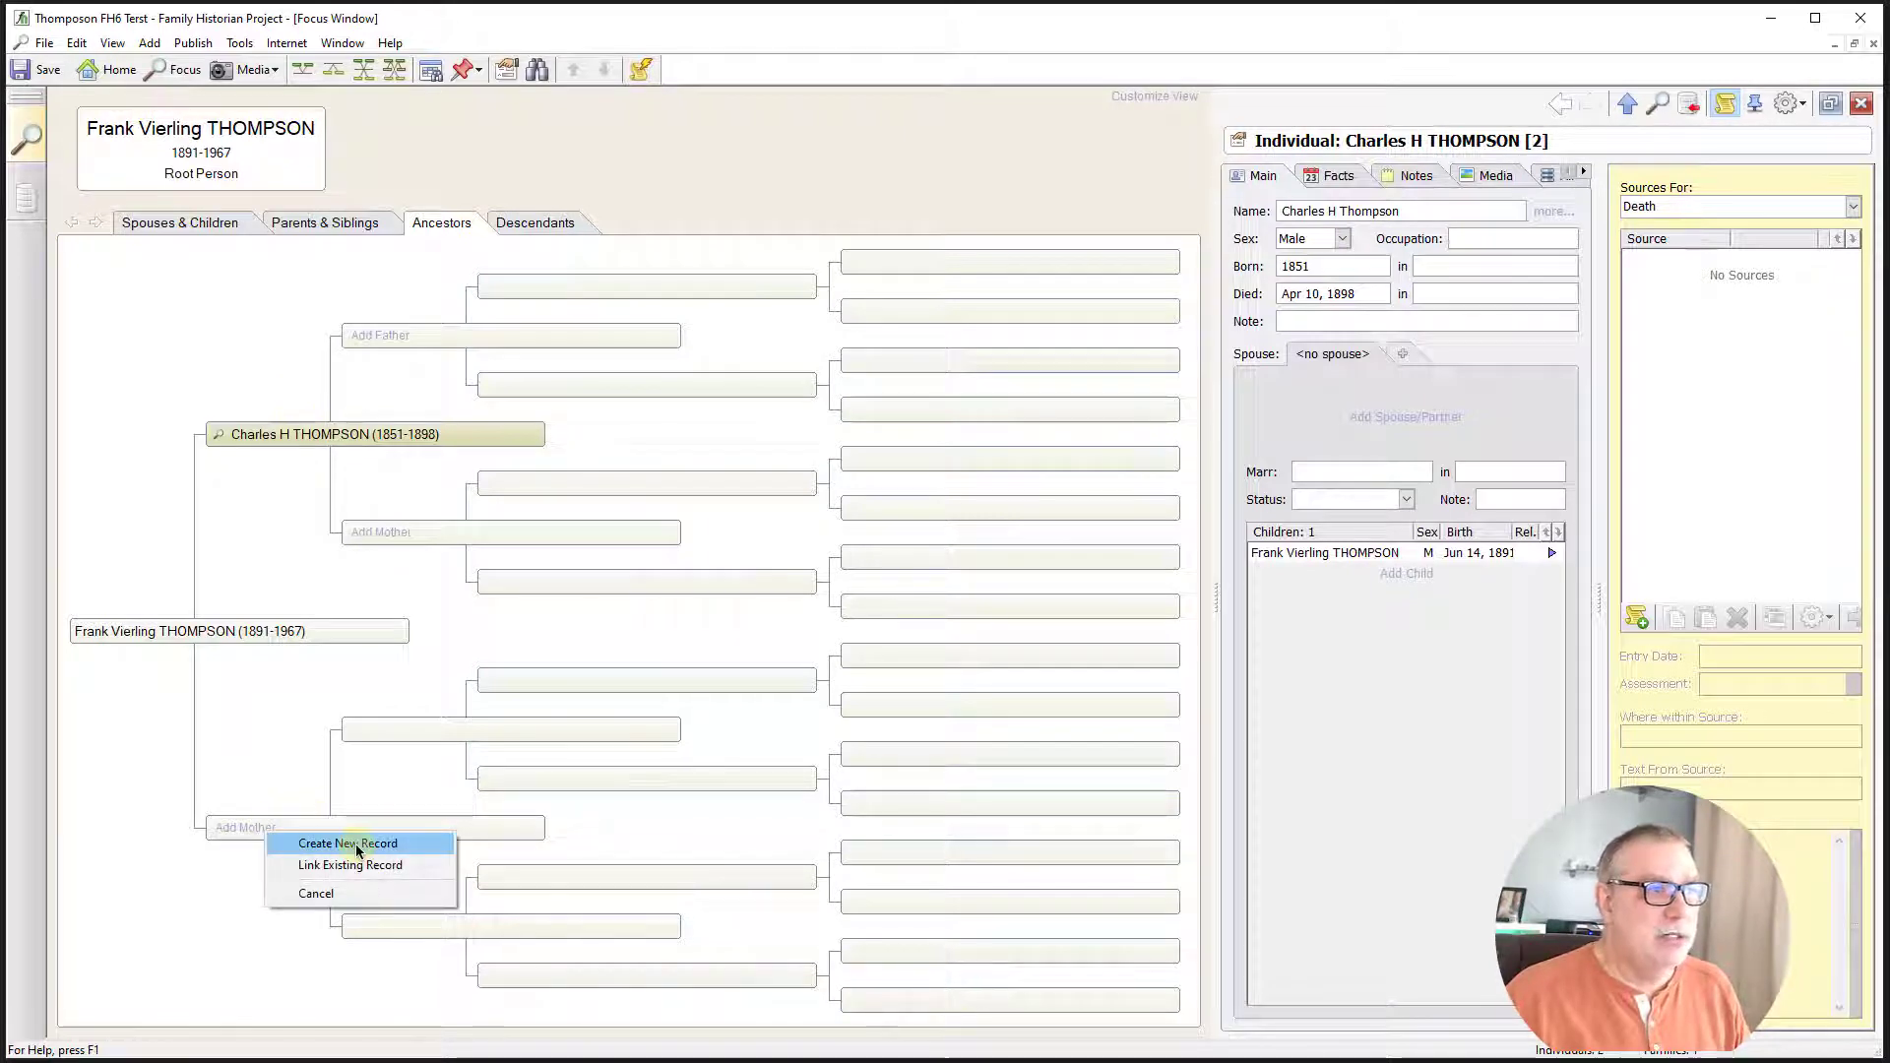
click(348, 843)
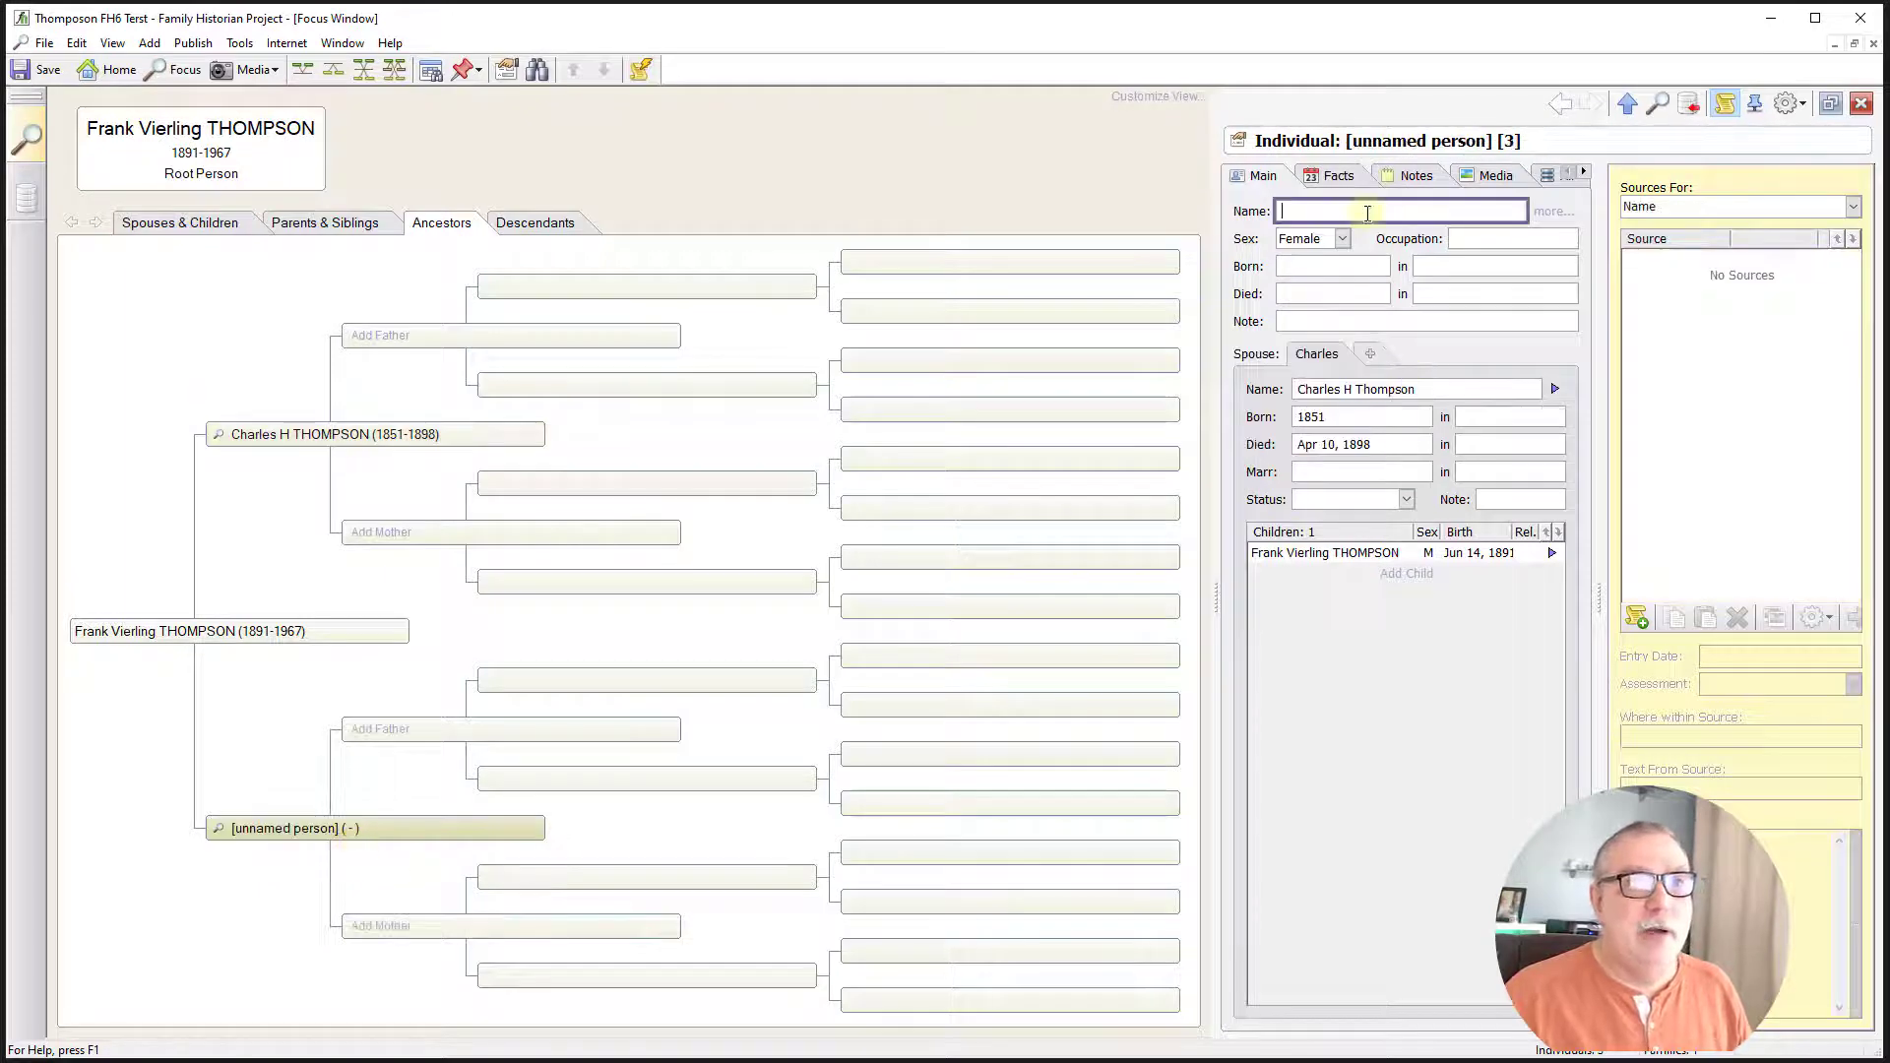
text(S)
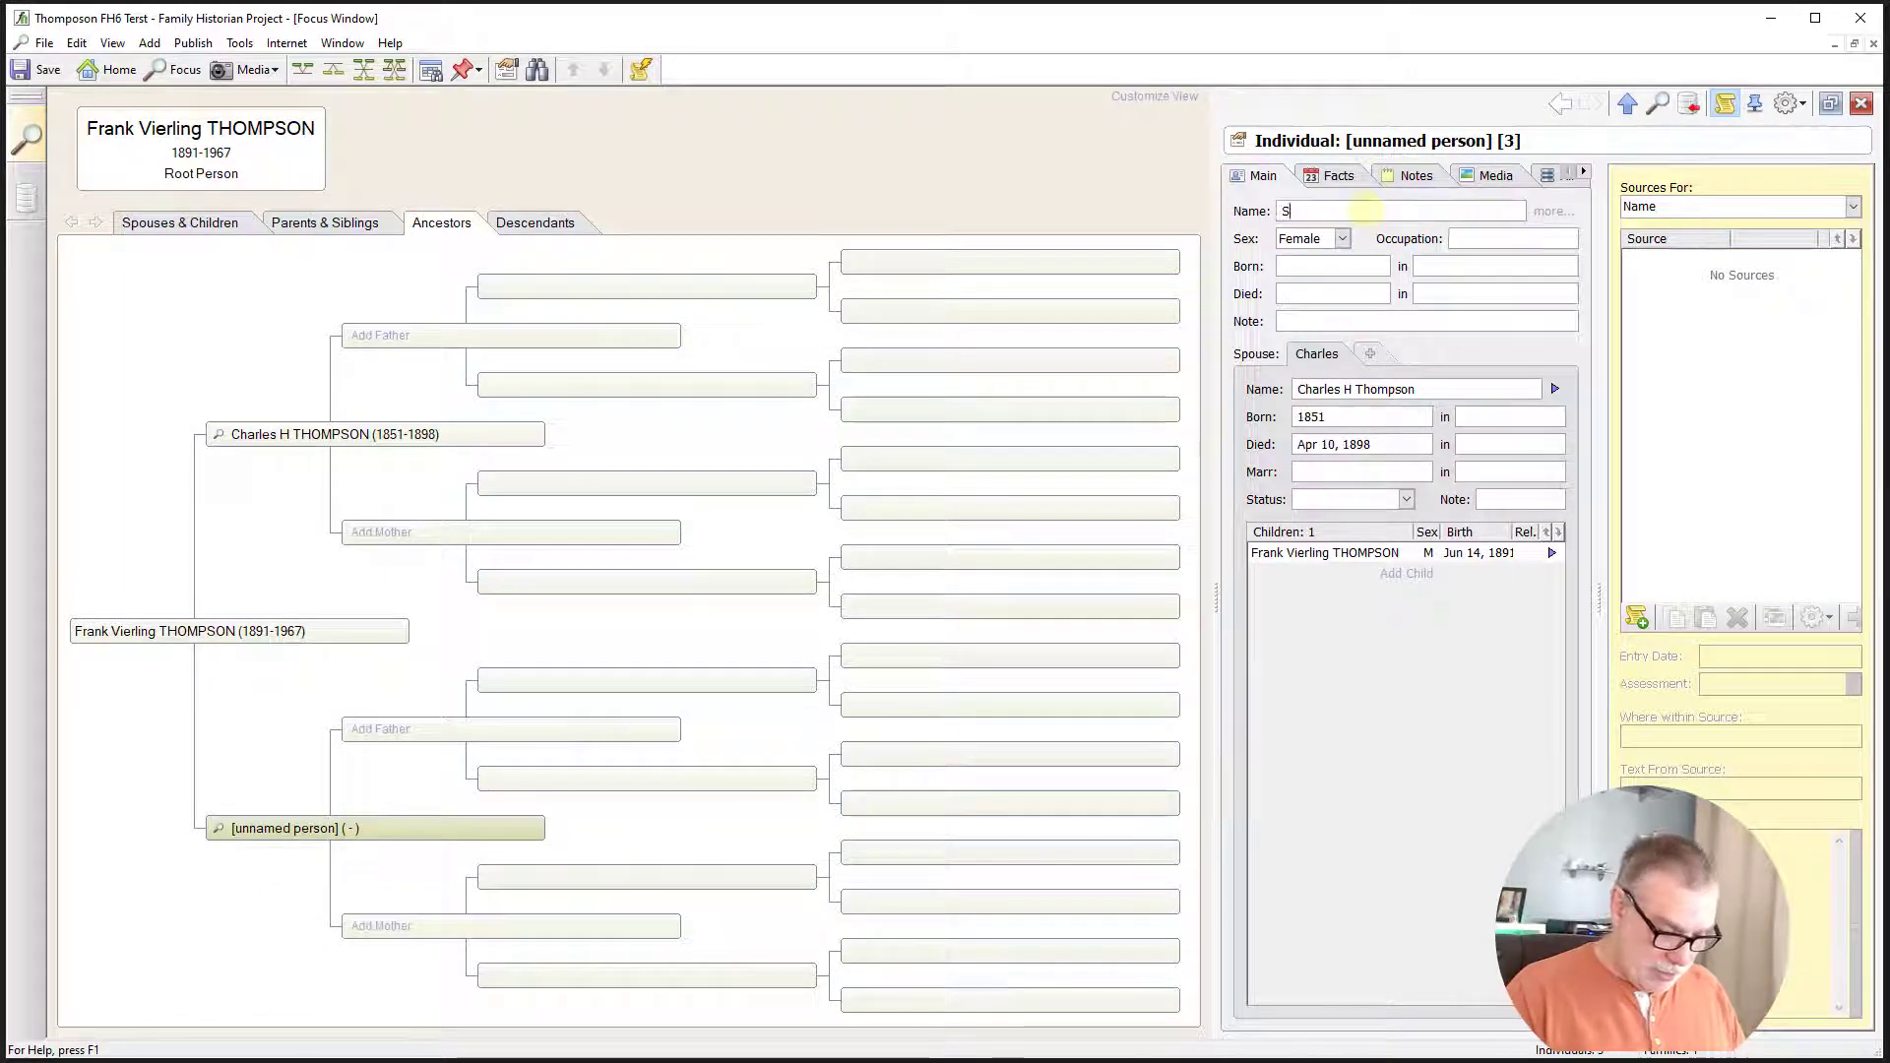
text(arah Jane R)
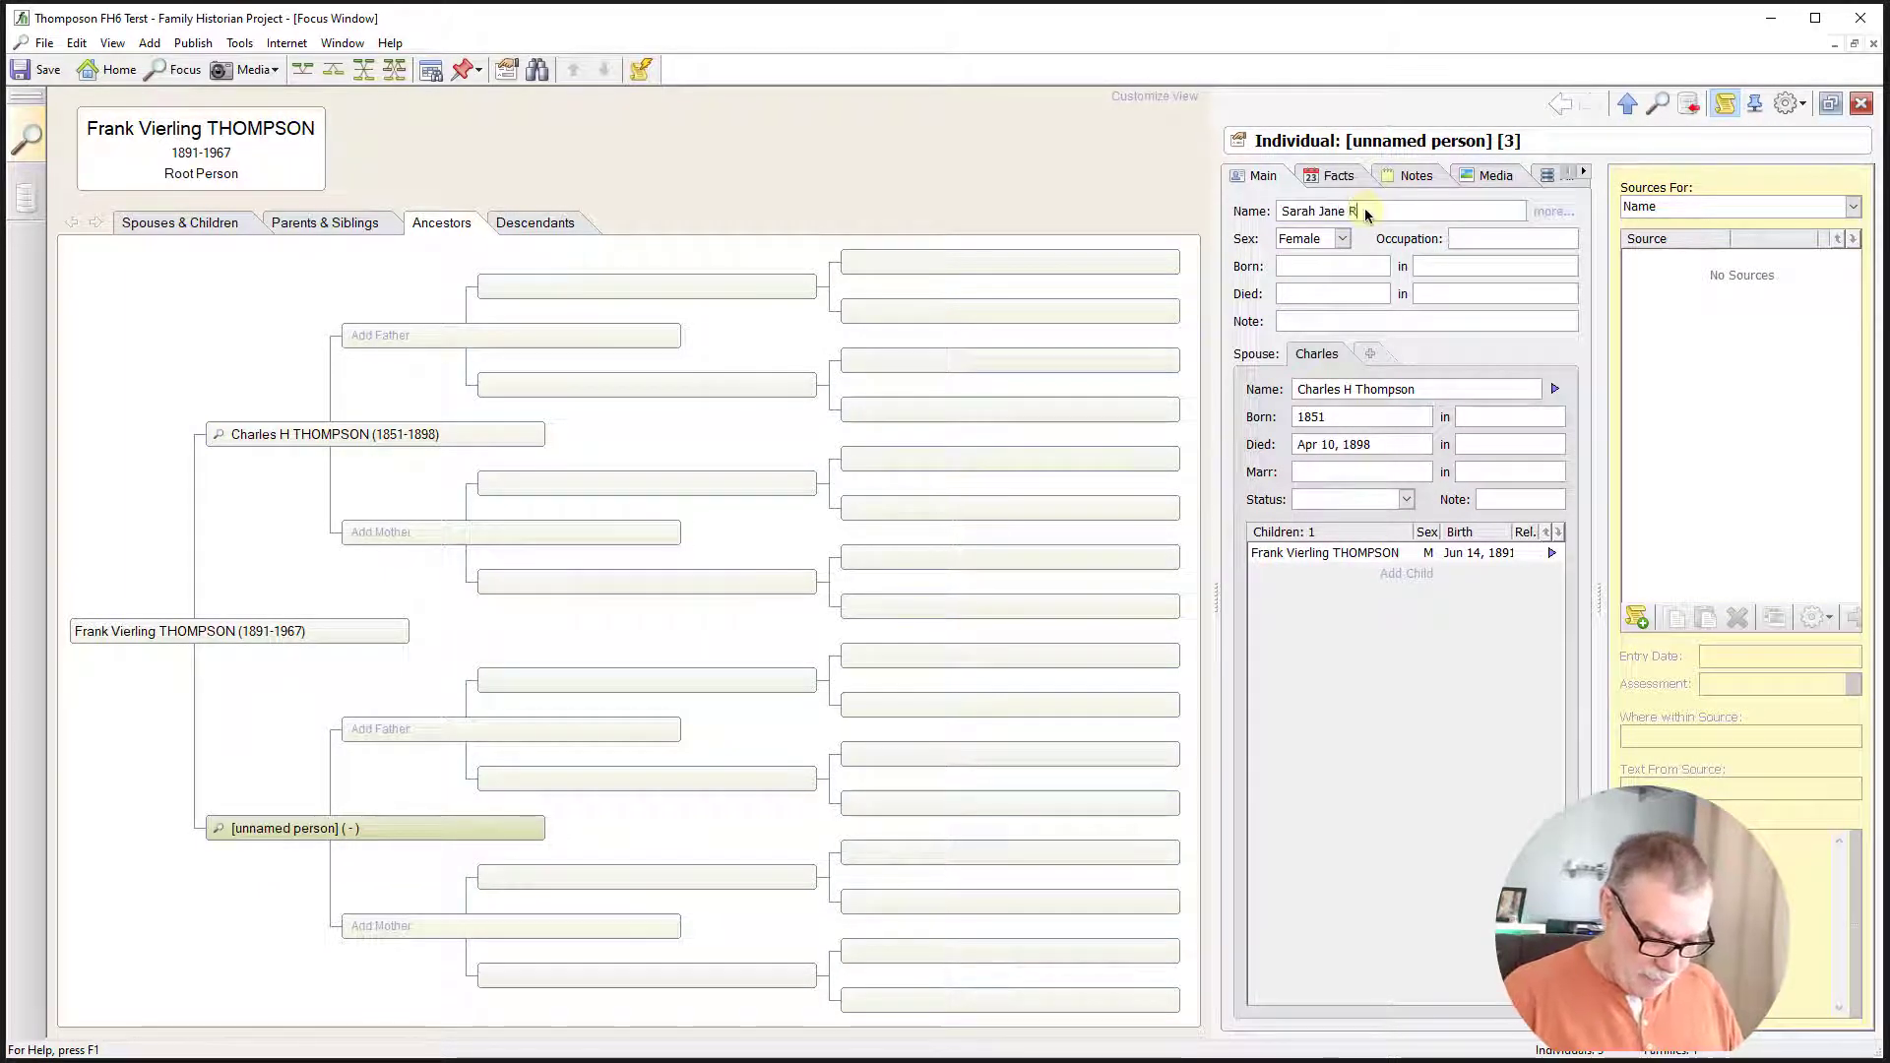
text(aymon)
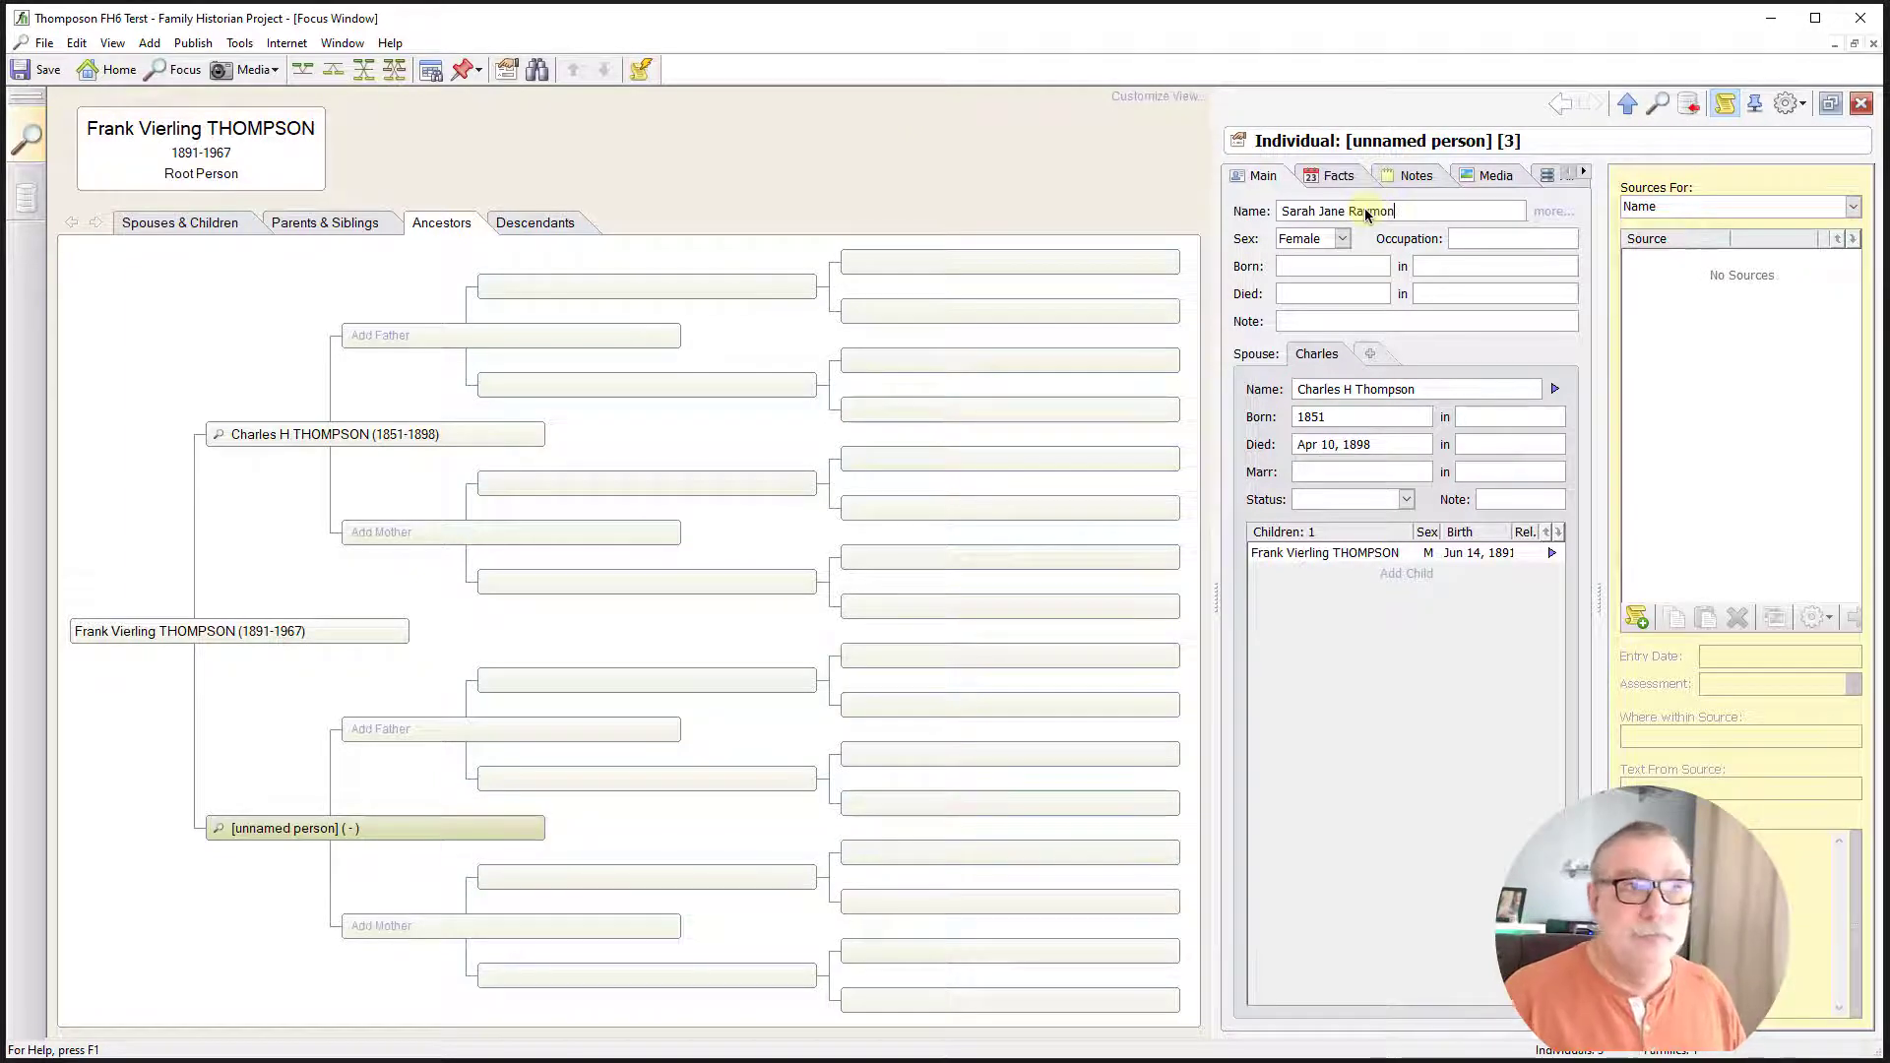
text(d)
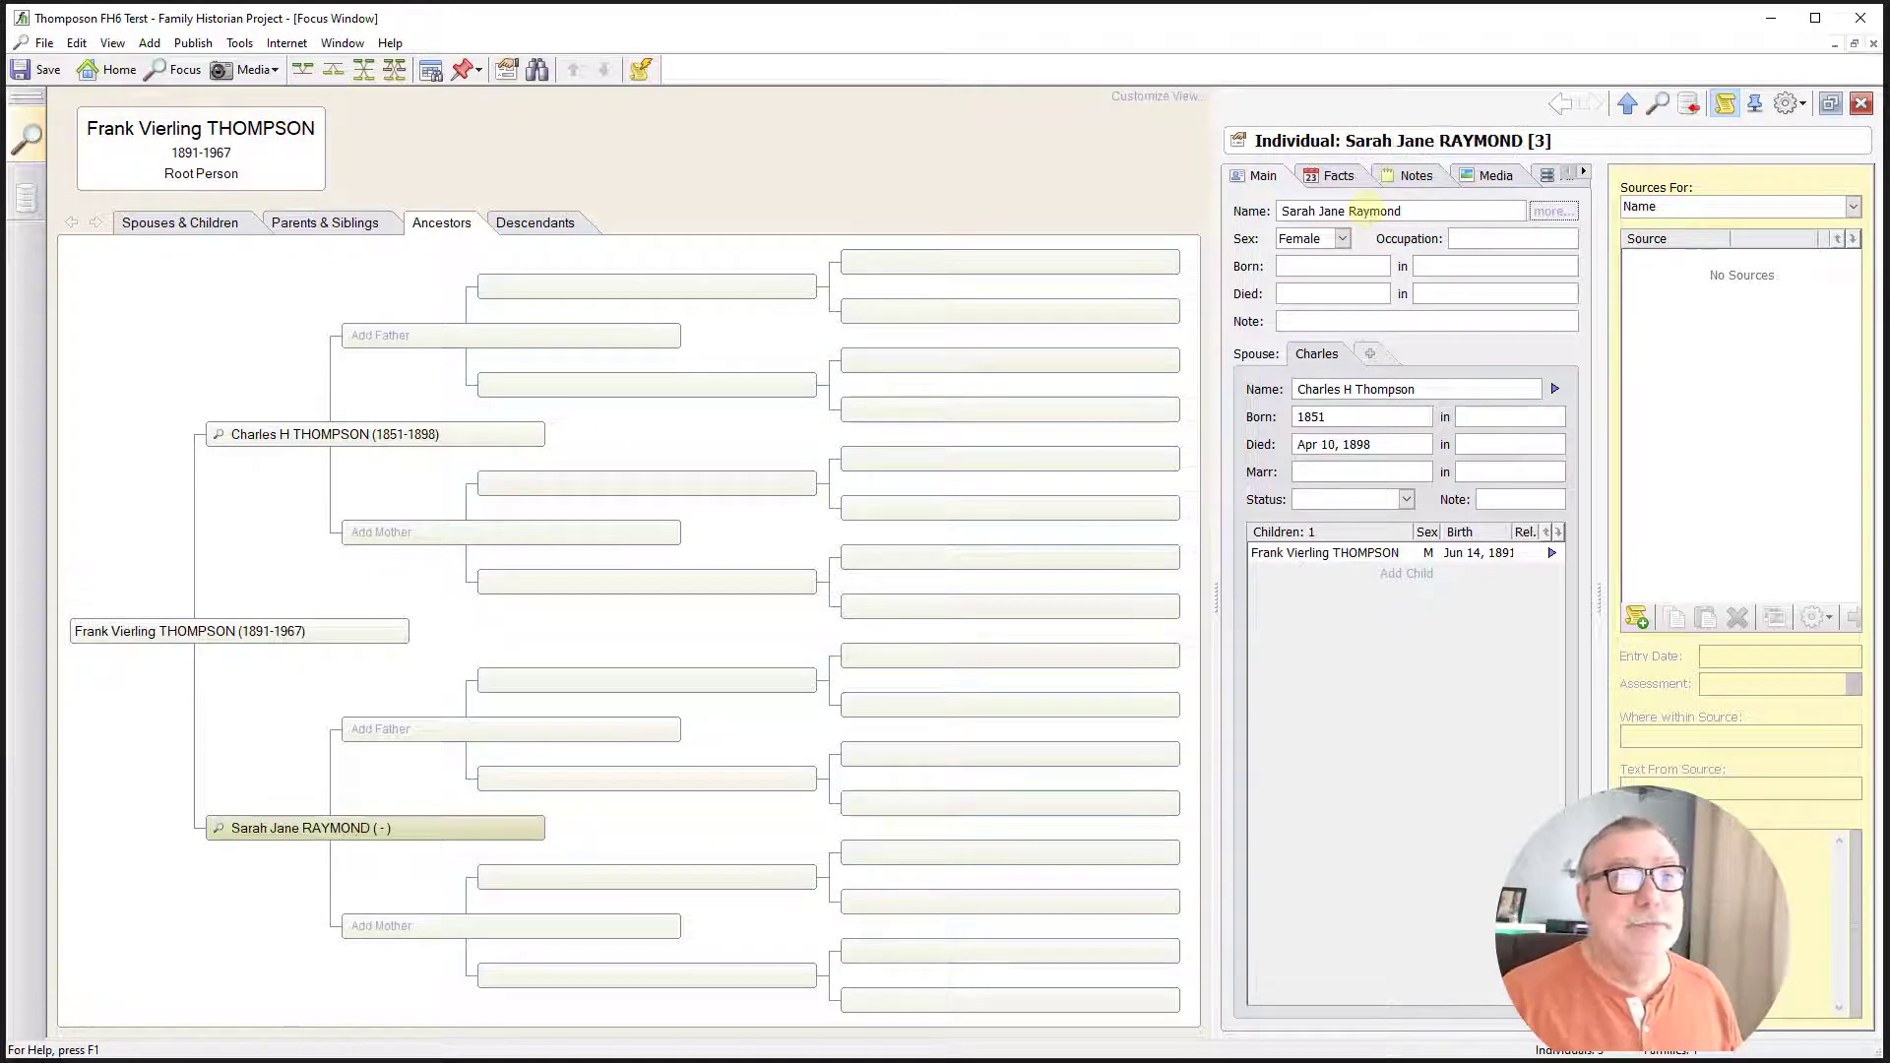
click(1330, 265)
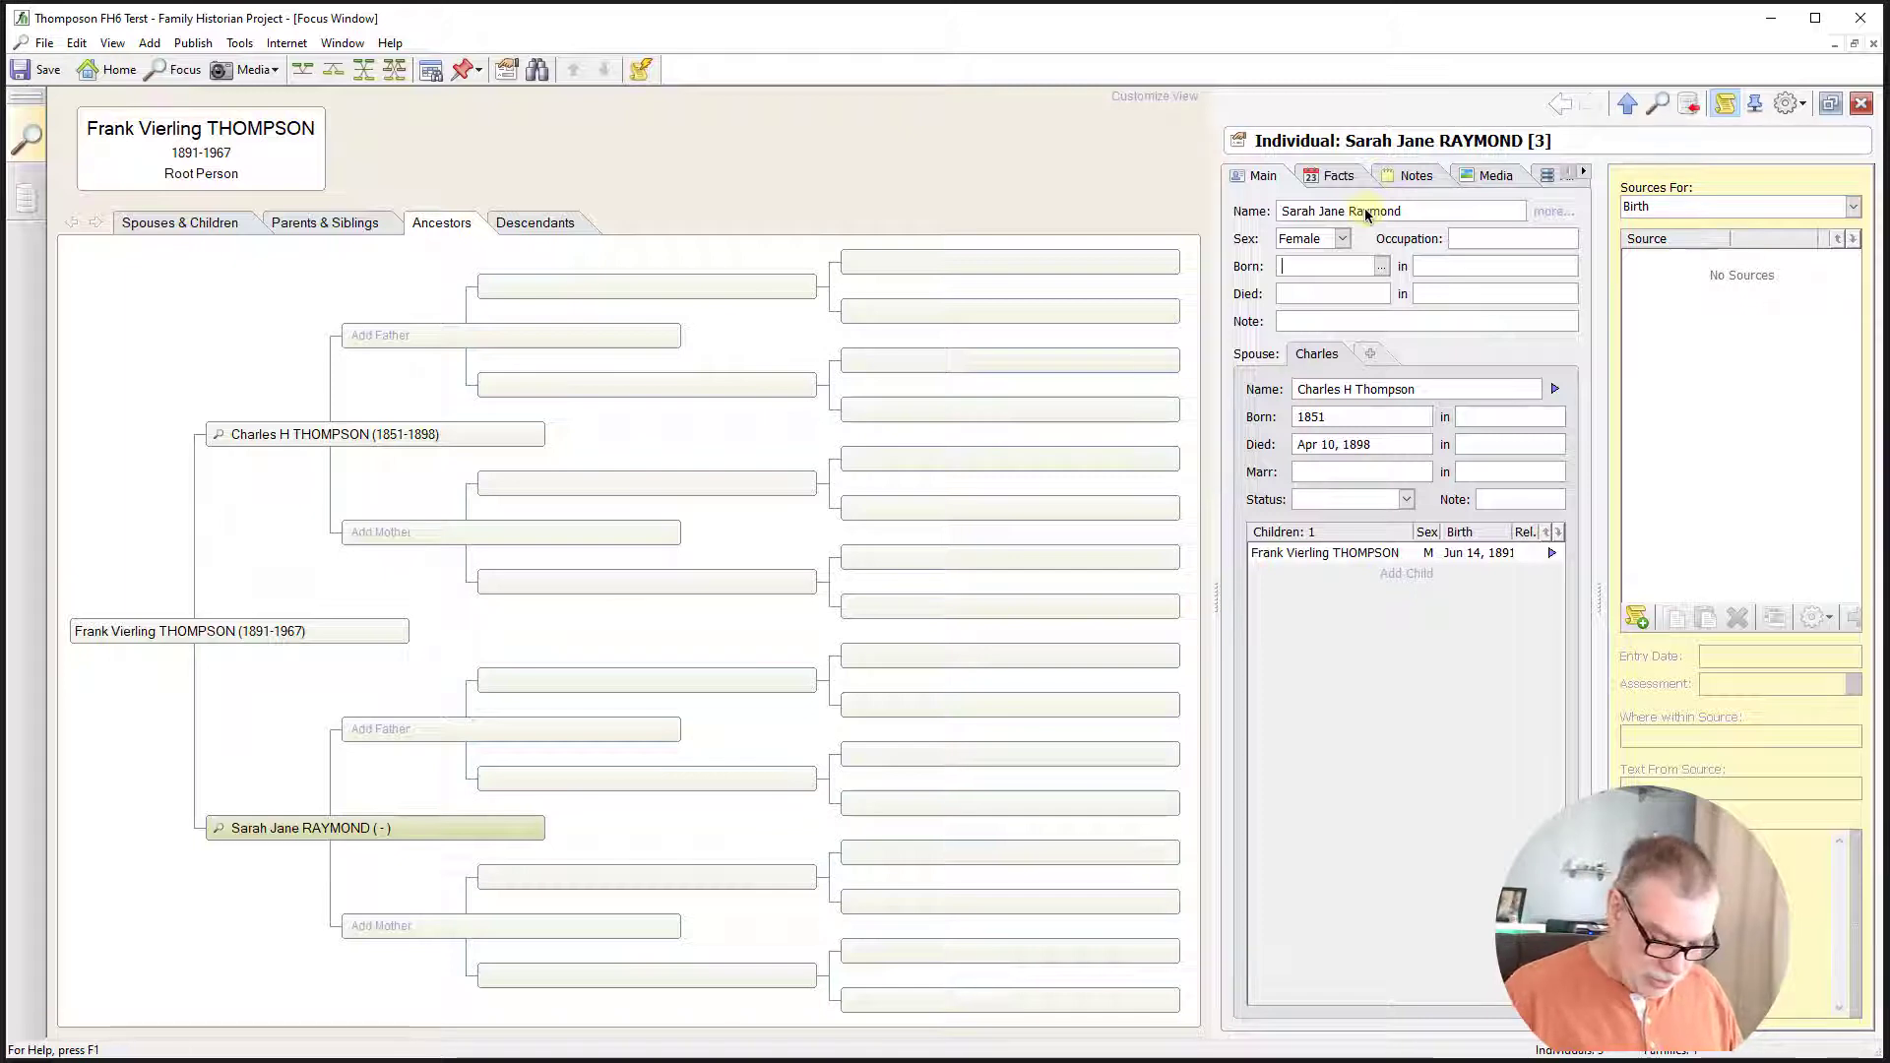
text(Jan 1850)
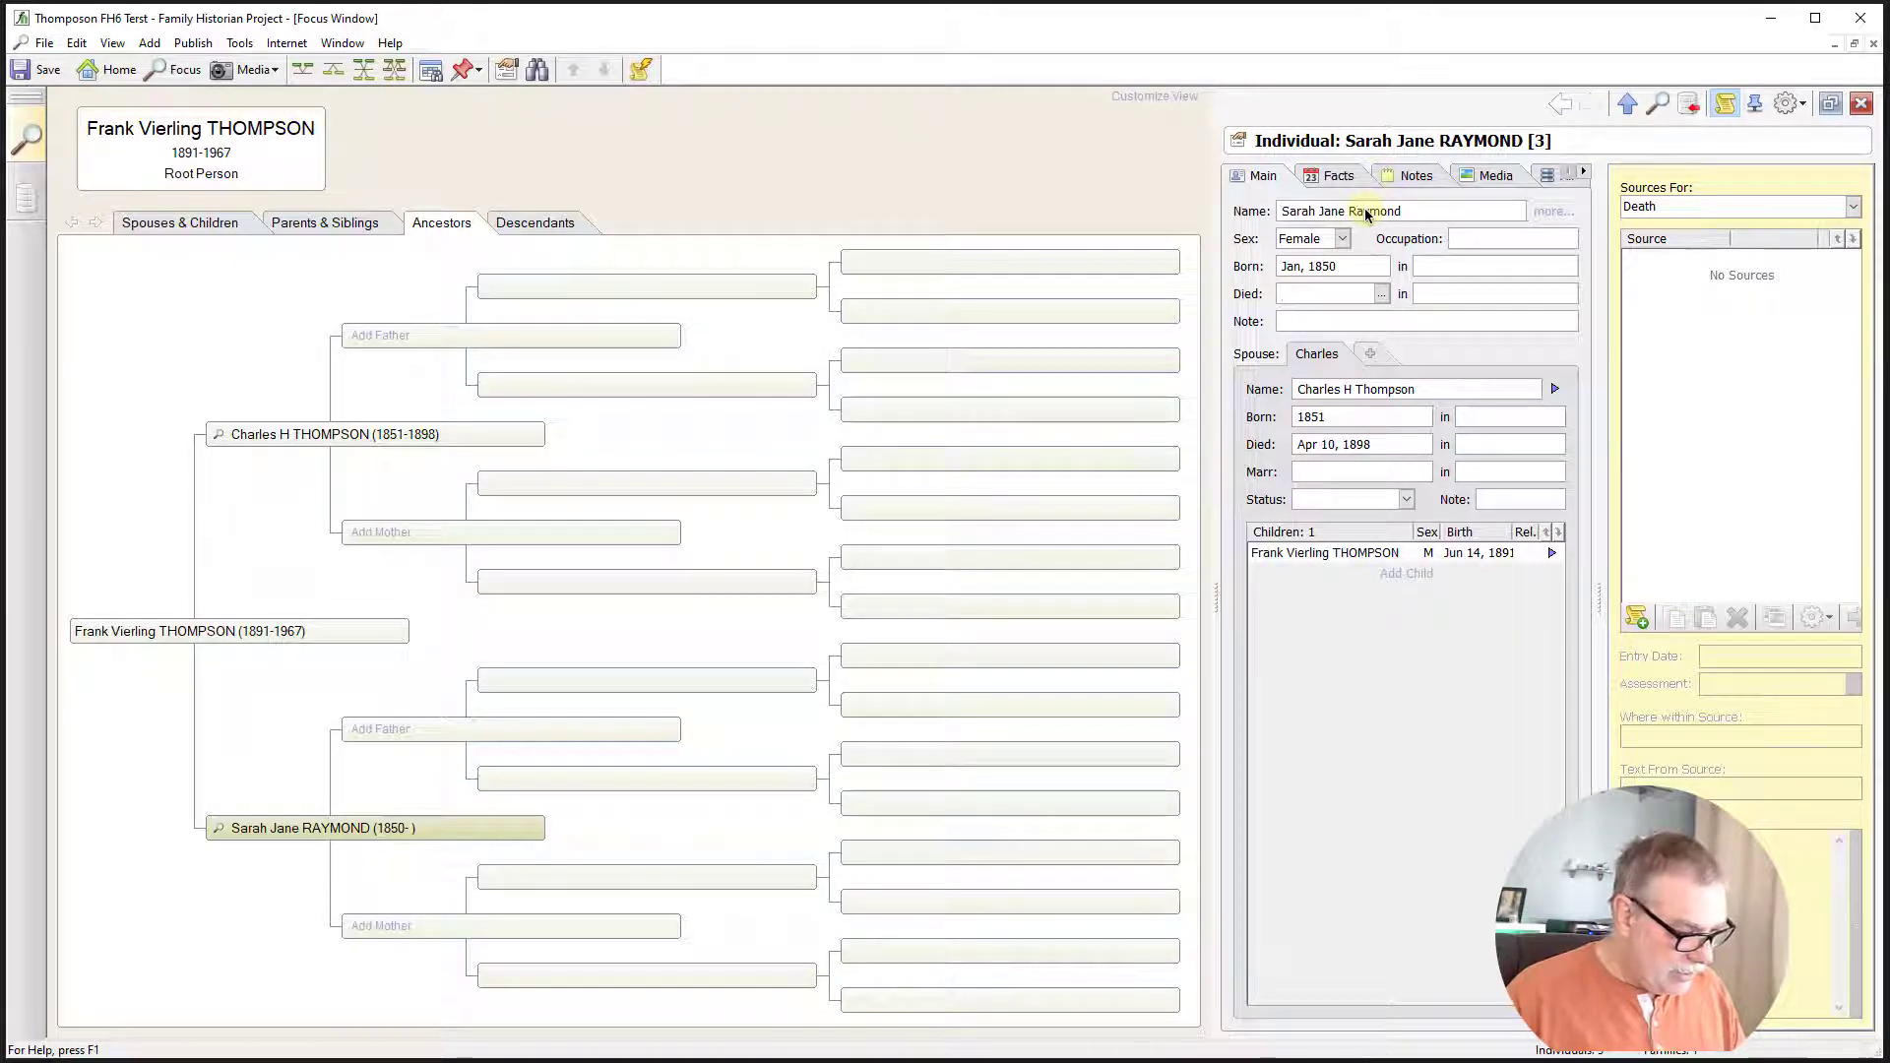
text(10 dec)
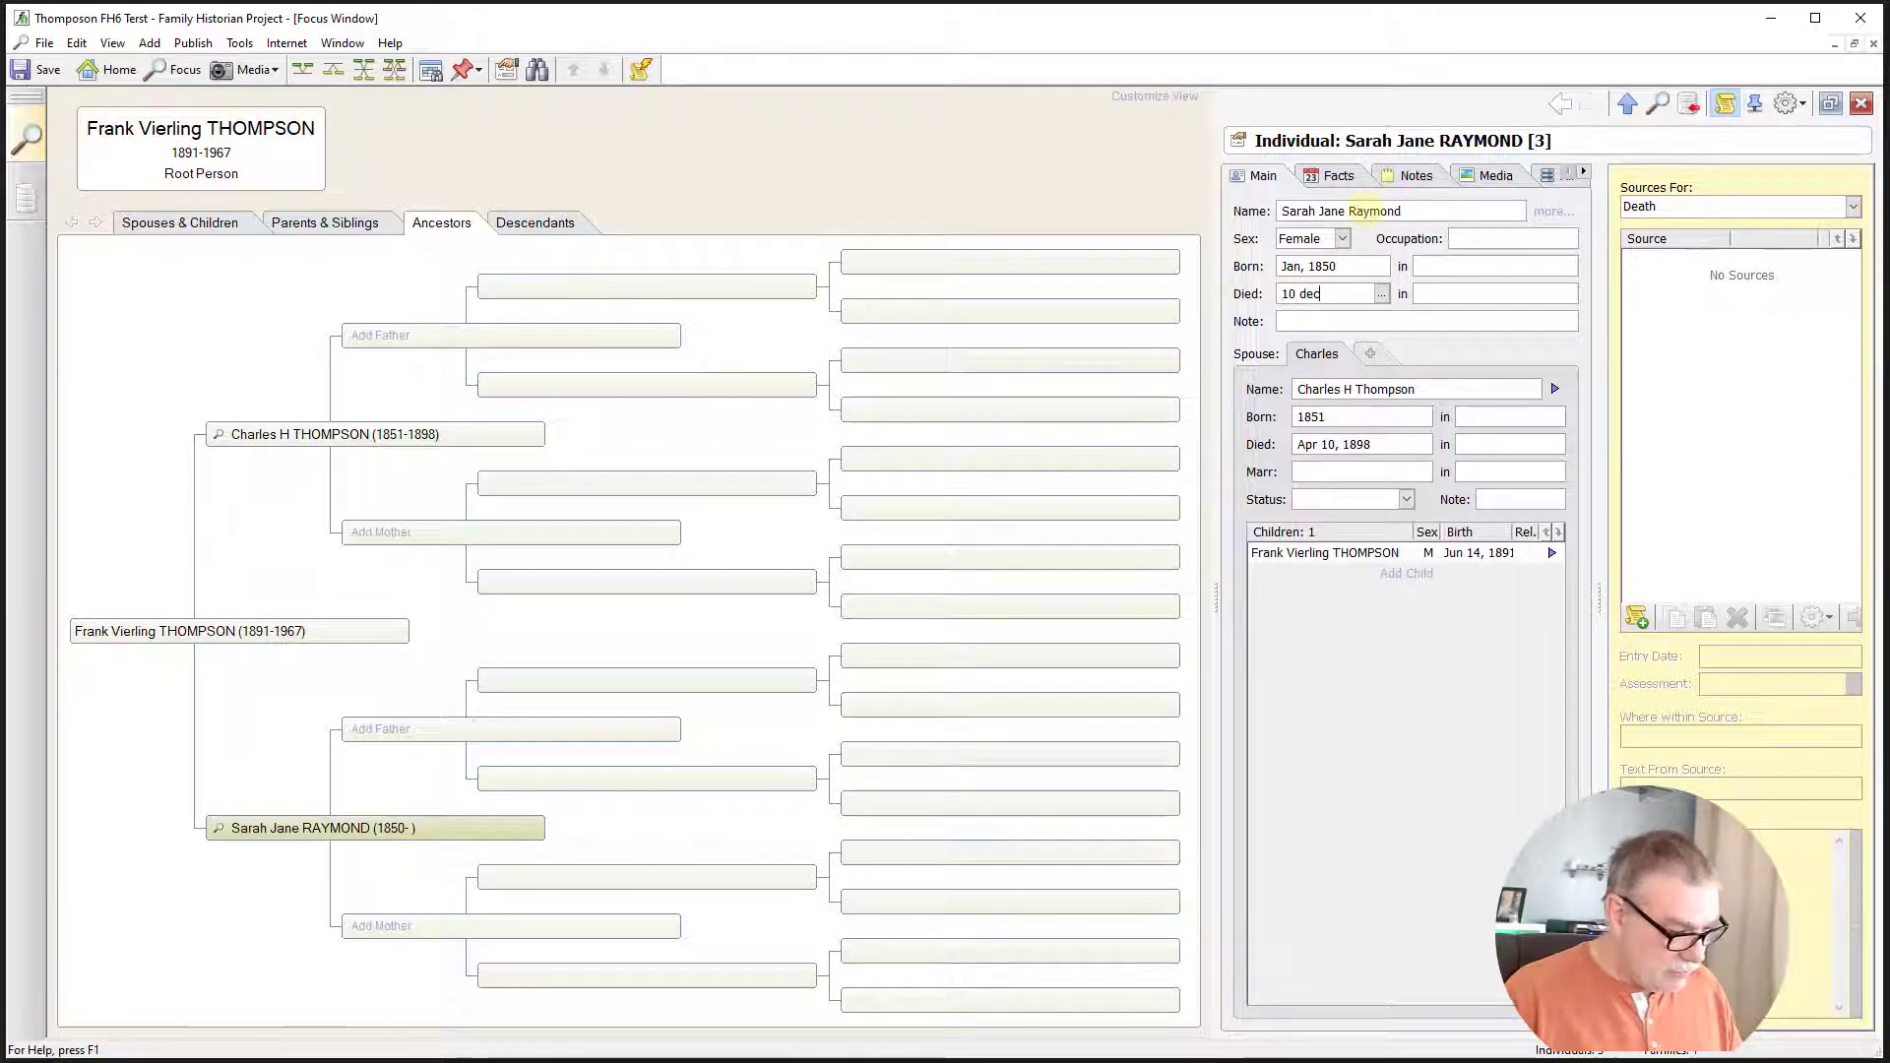
text(1912)
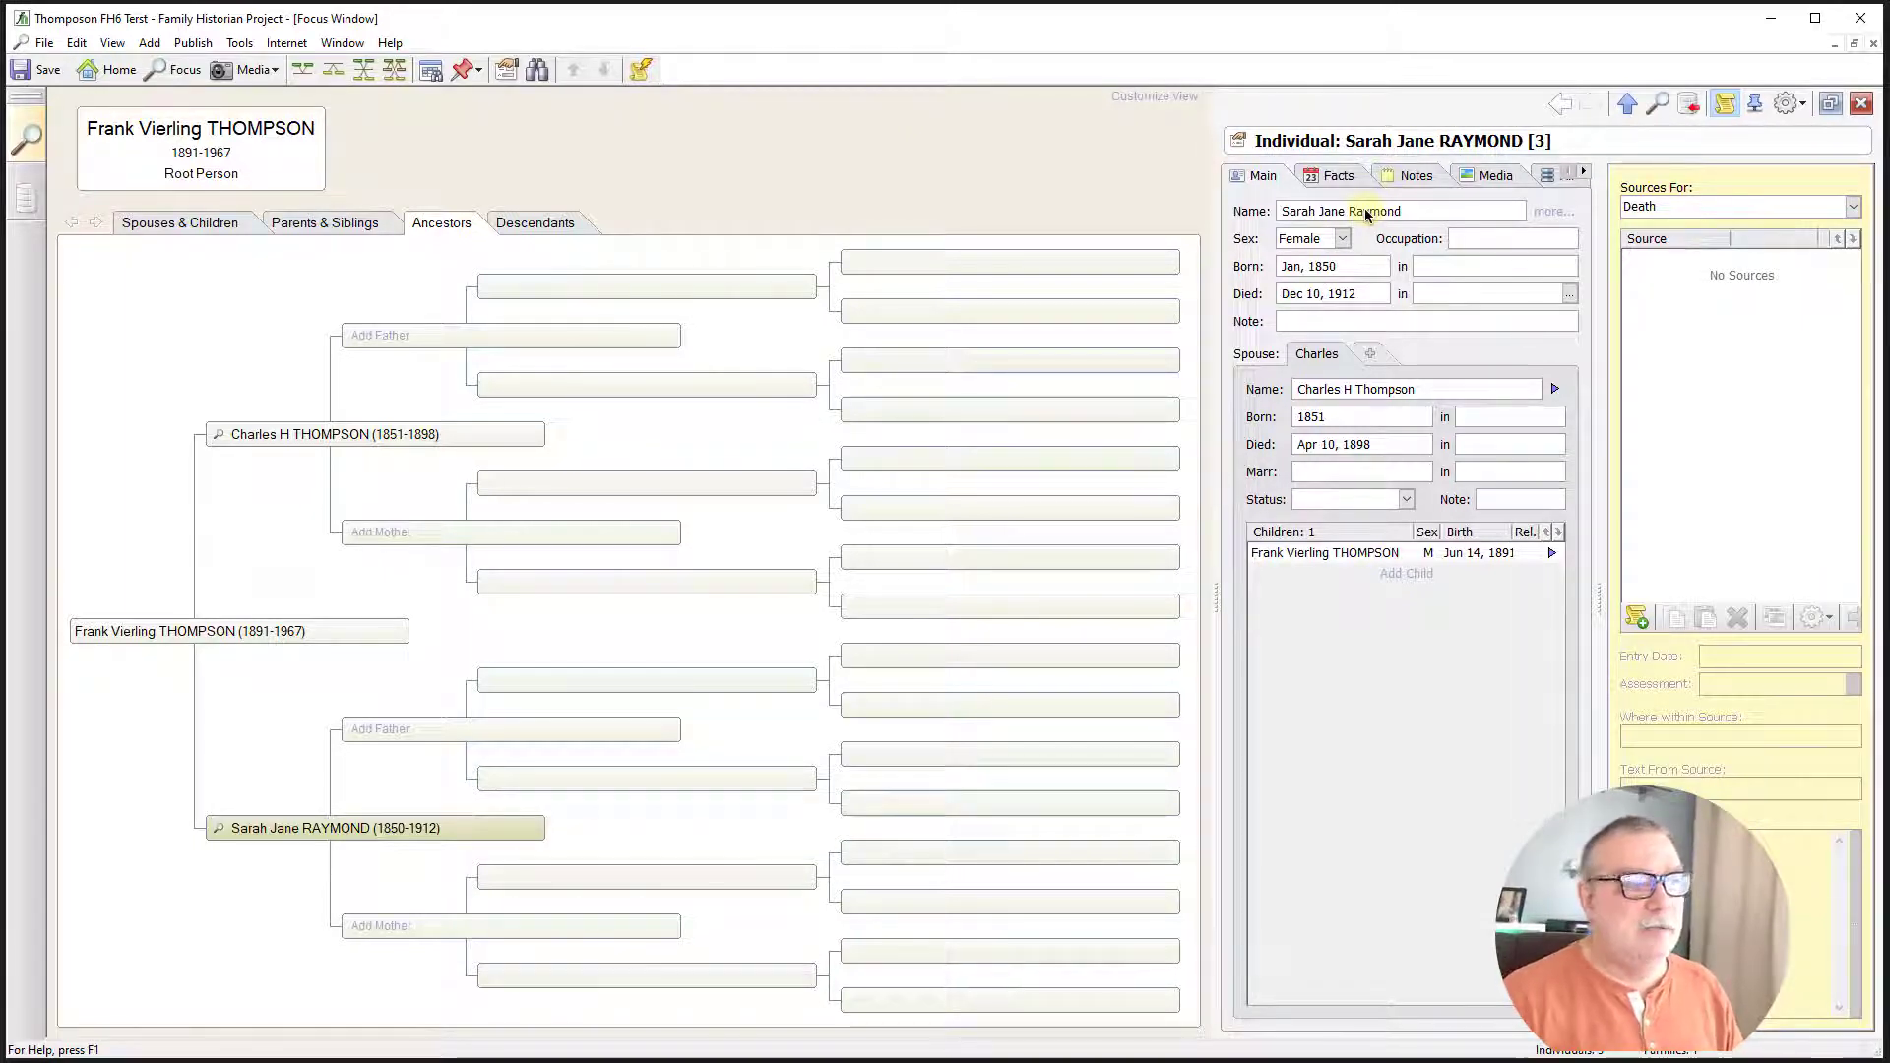
click(1488, 293)
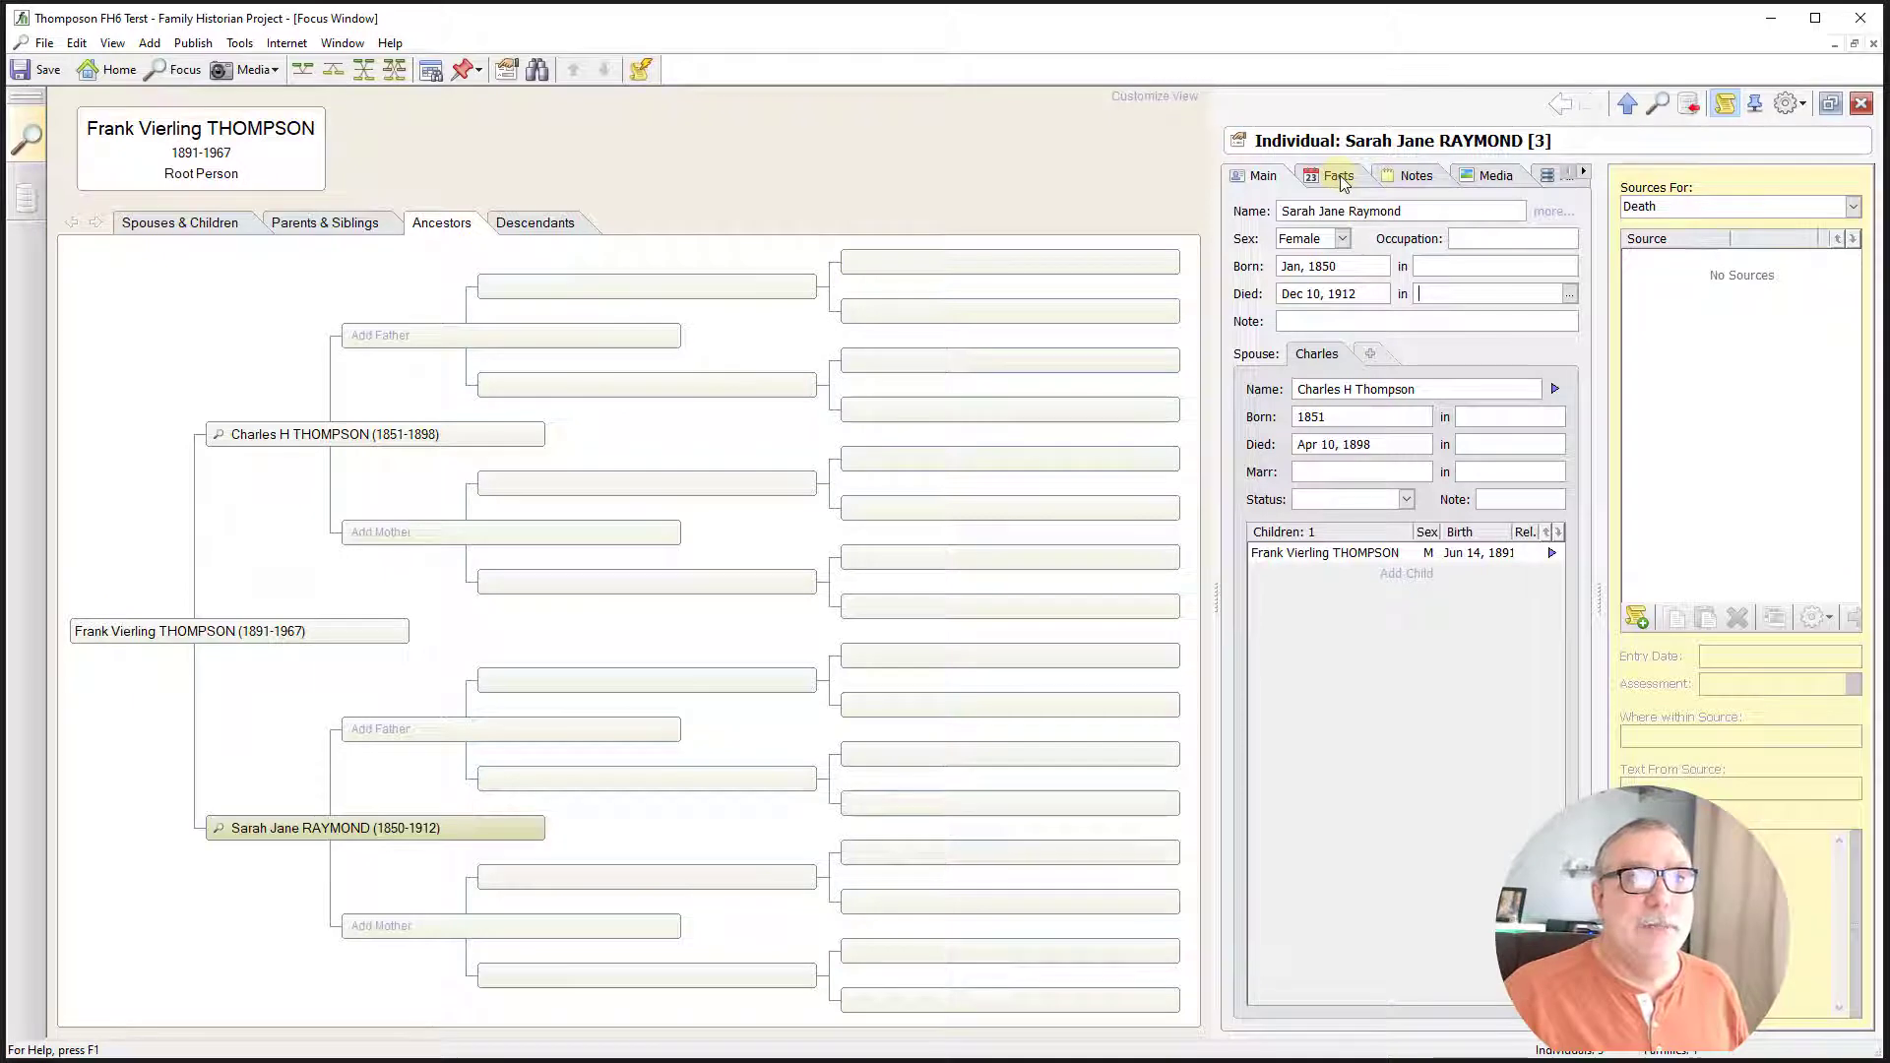
click(1336, 175)
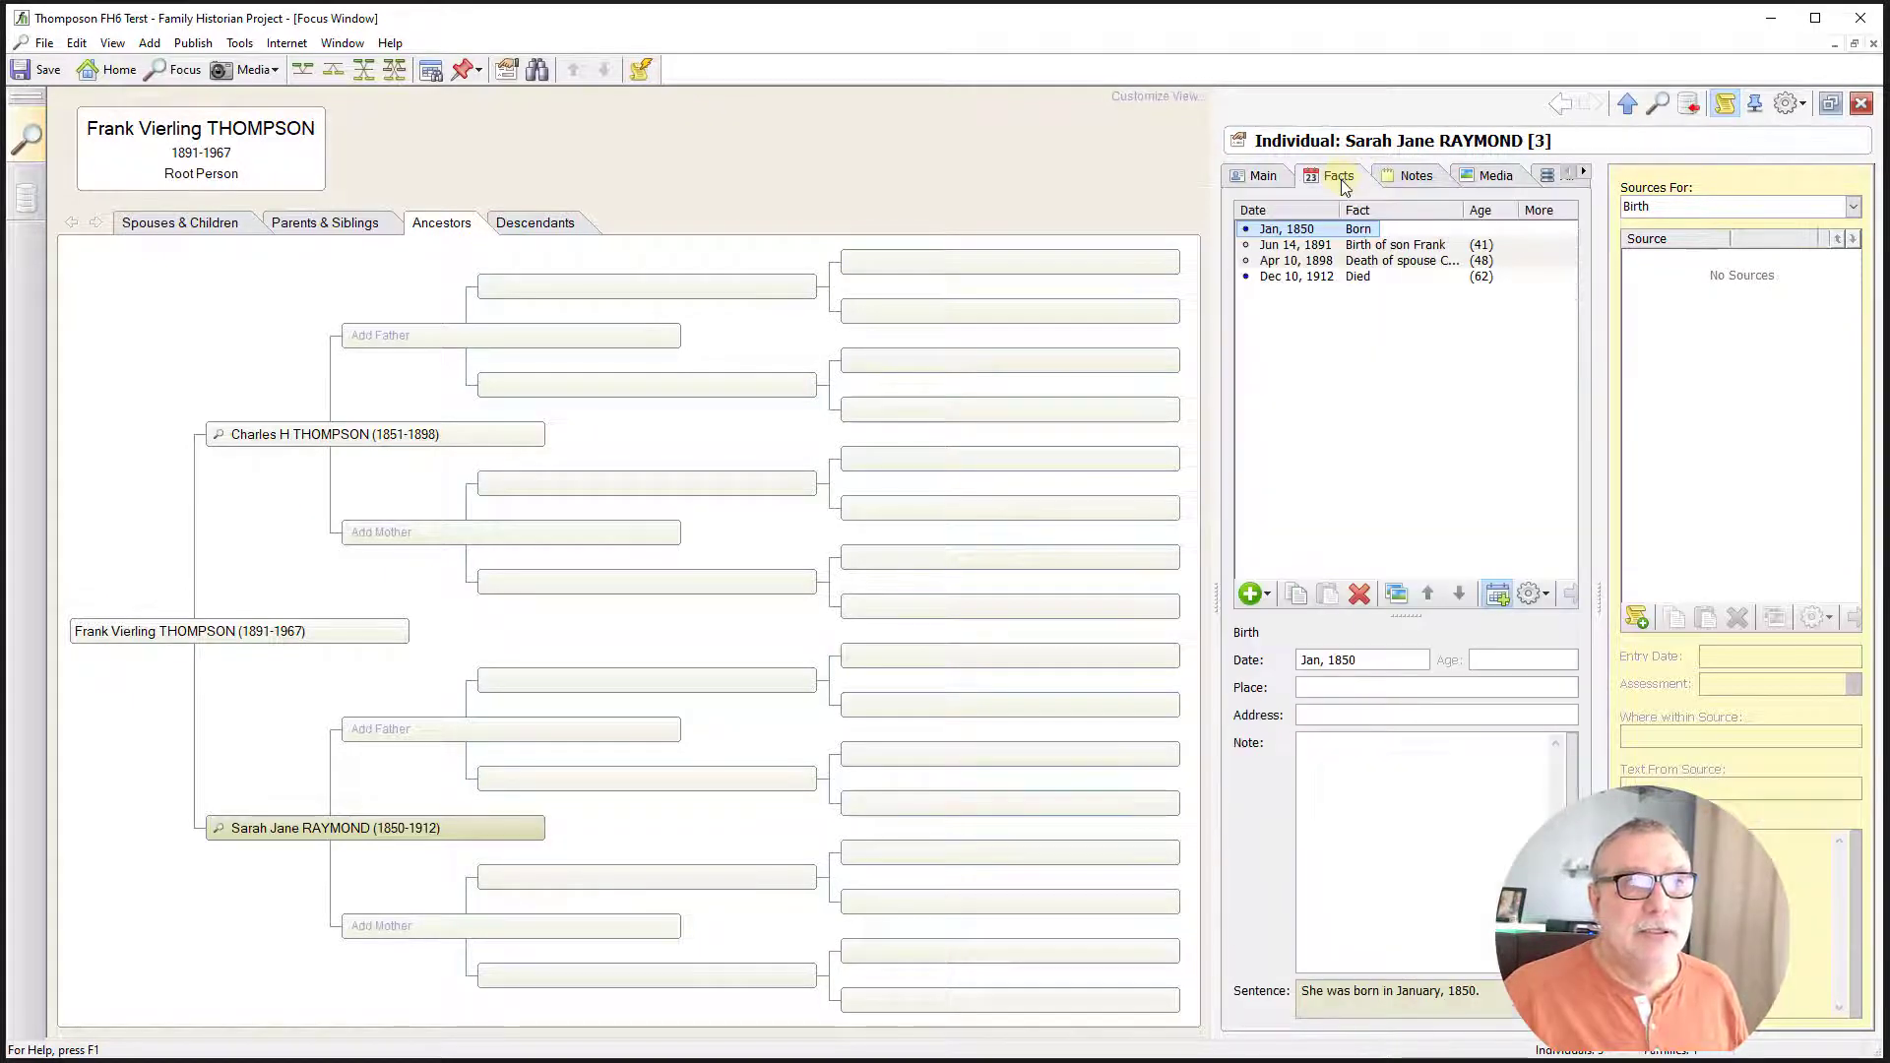
click(1251, 592)
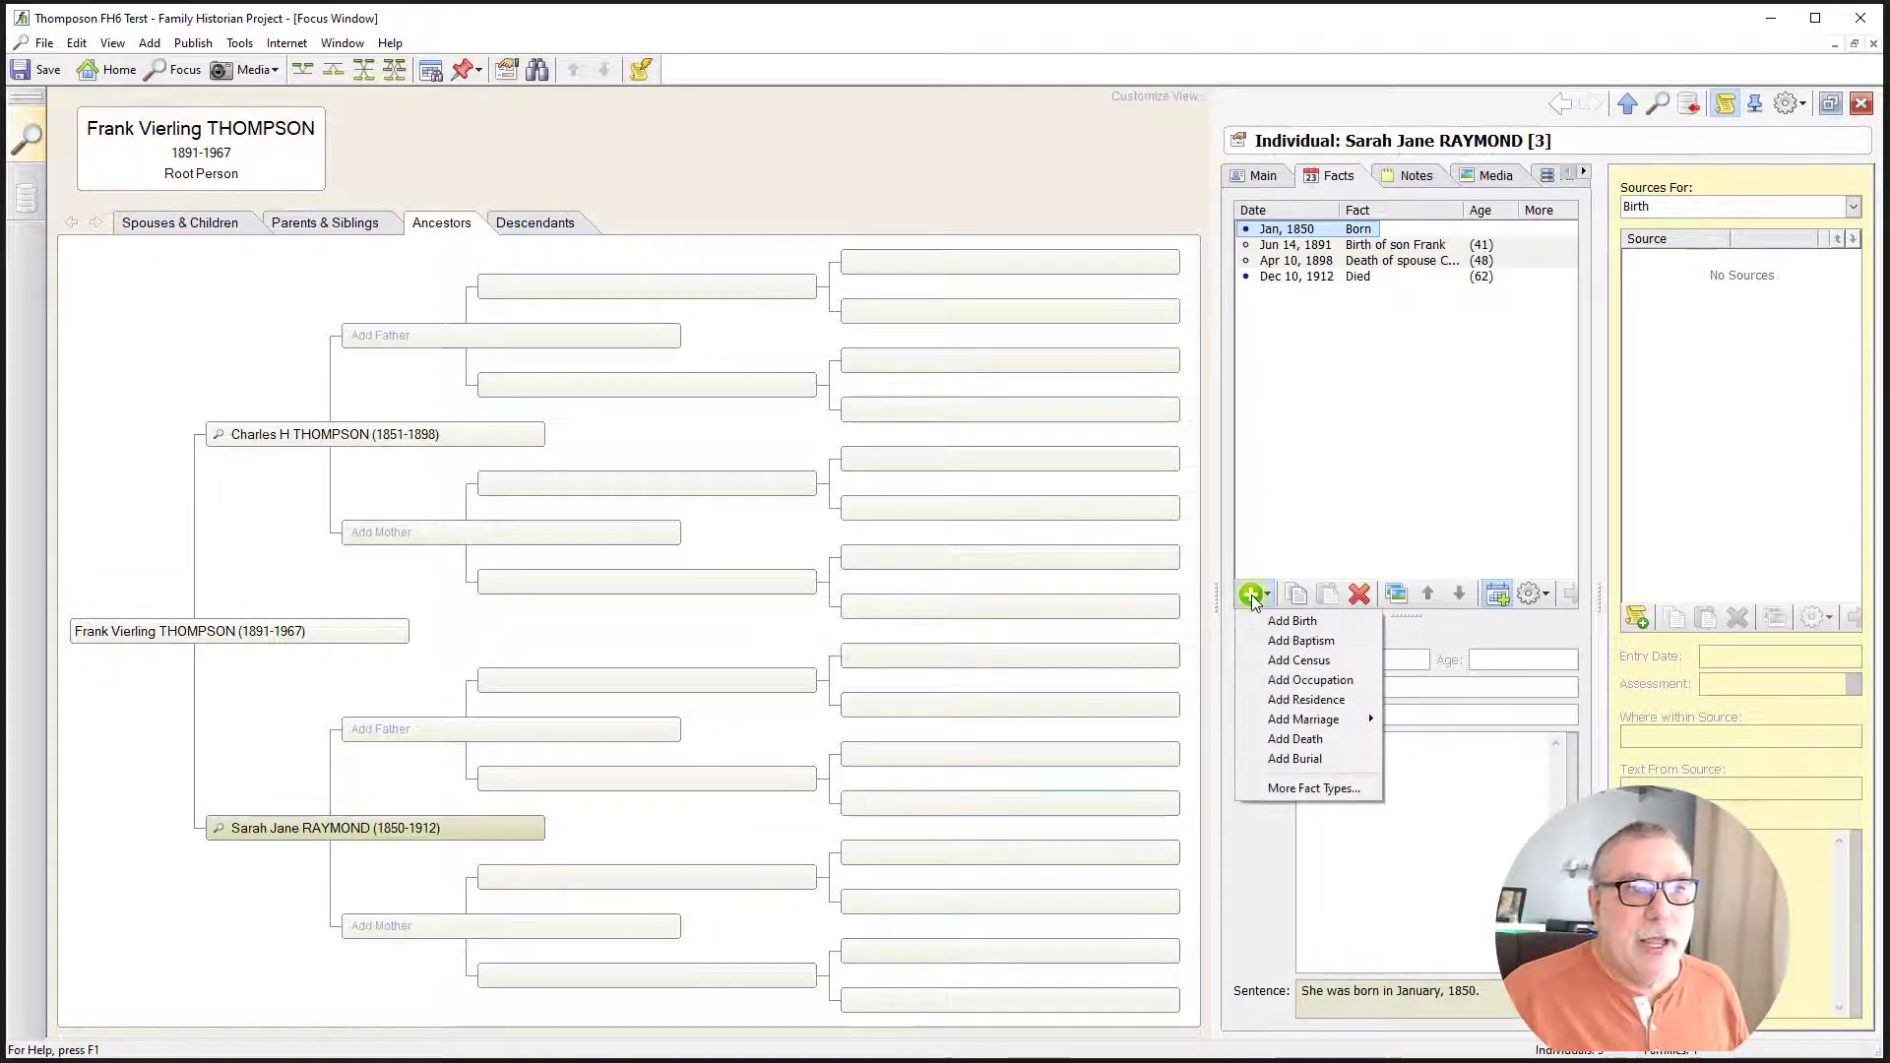
mouse_move(1304, 720)
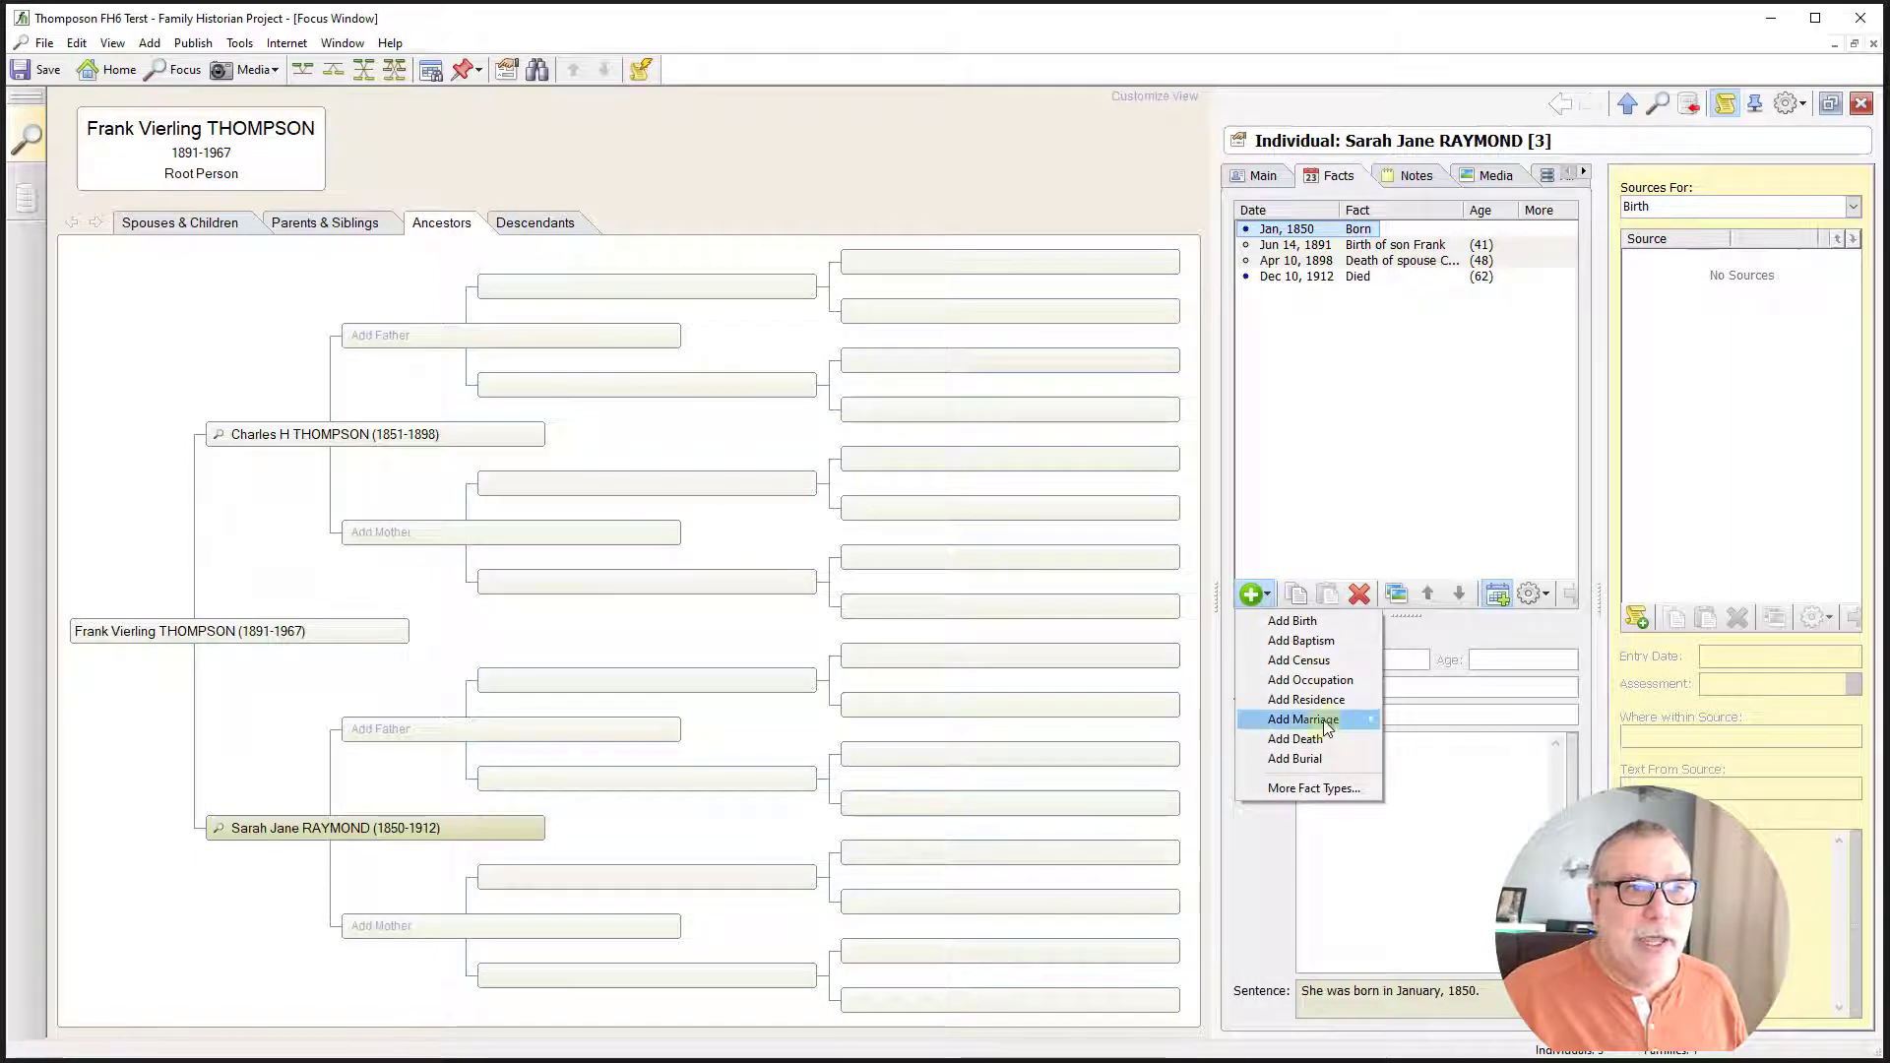
mouse_move(1302, 719)
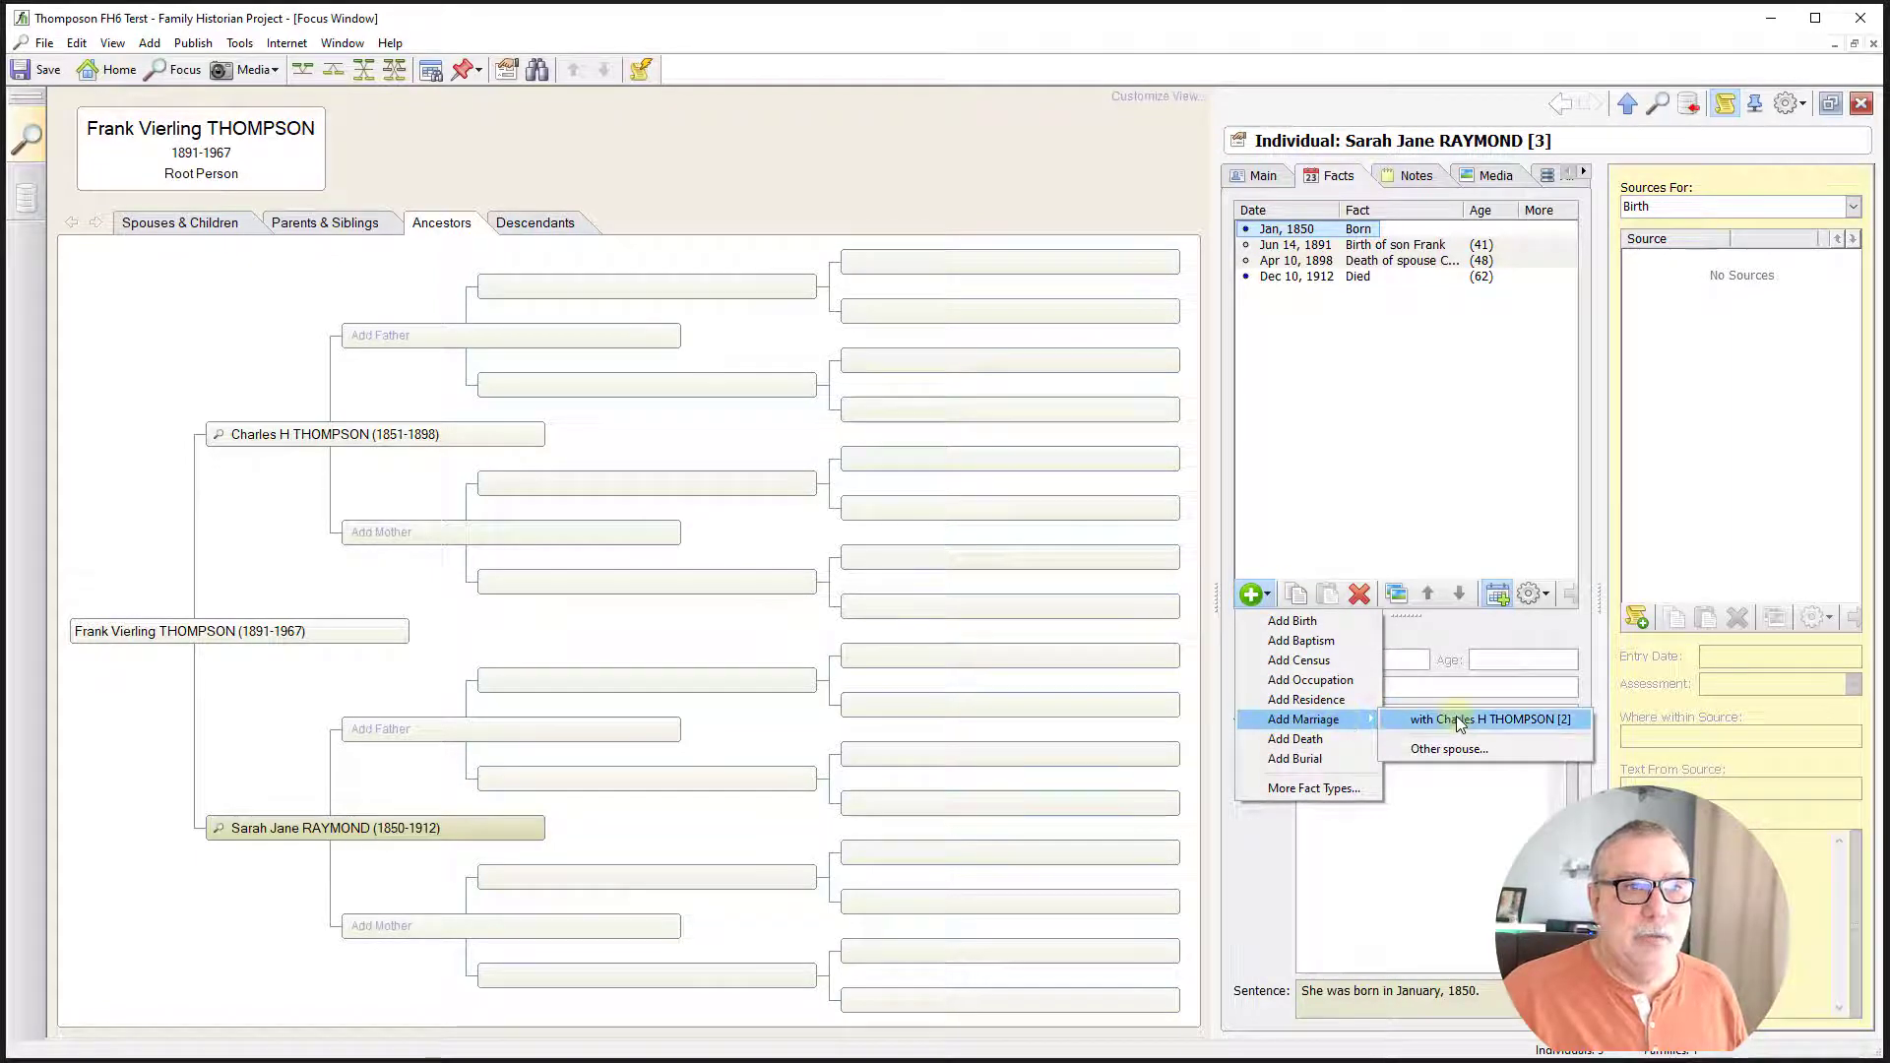
click(1487, 719)
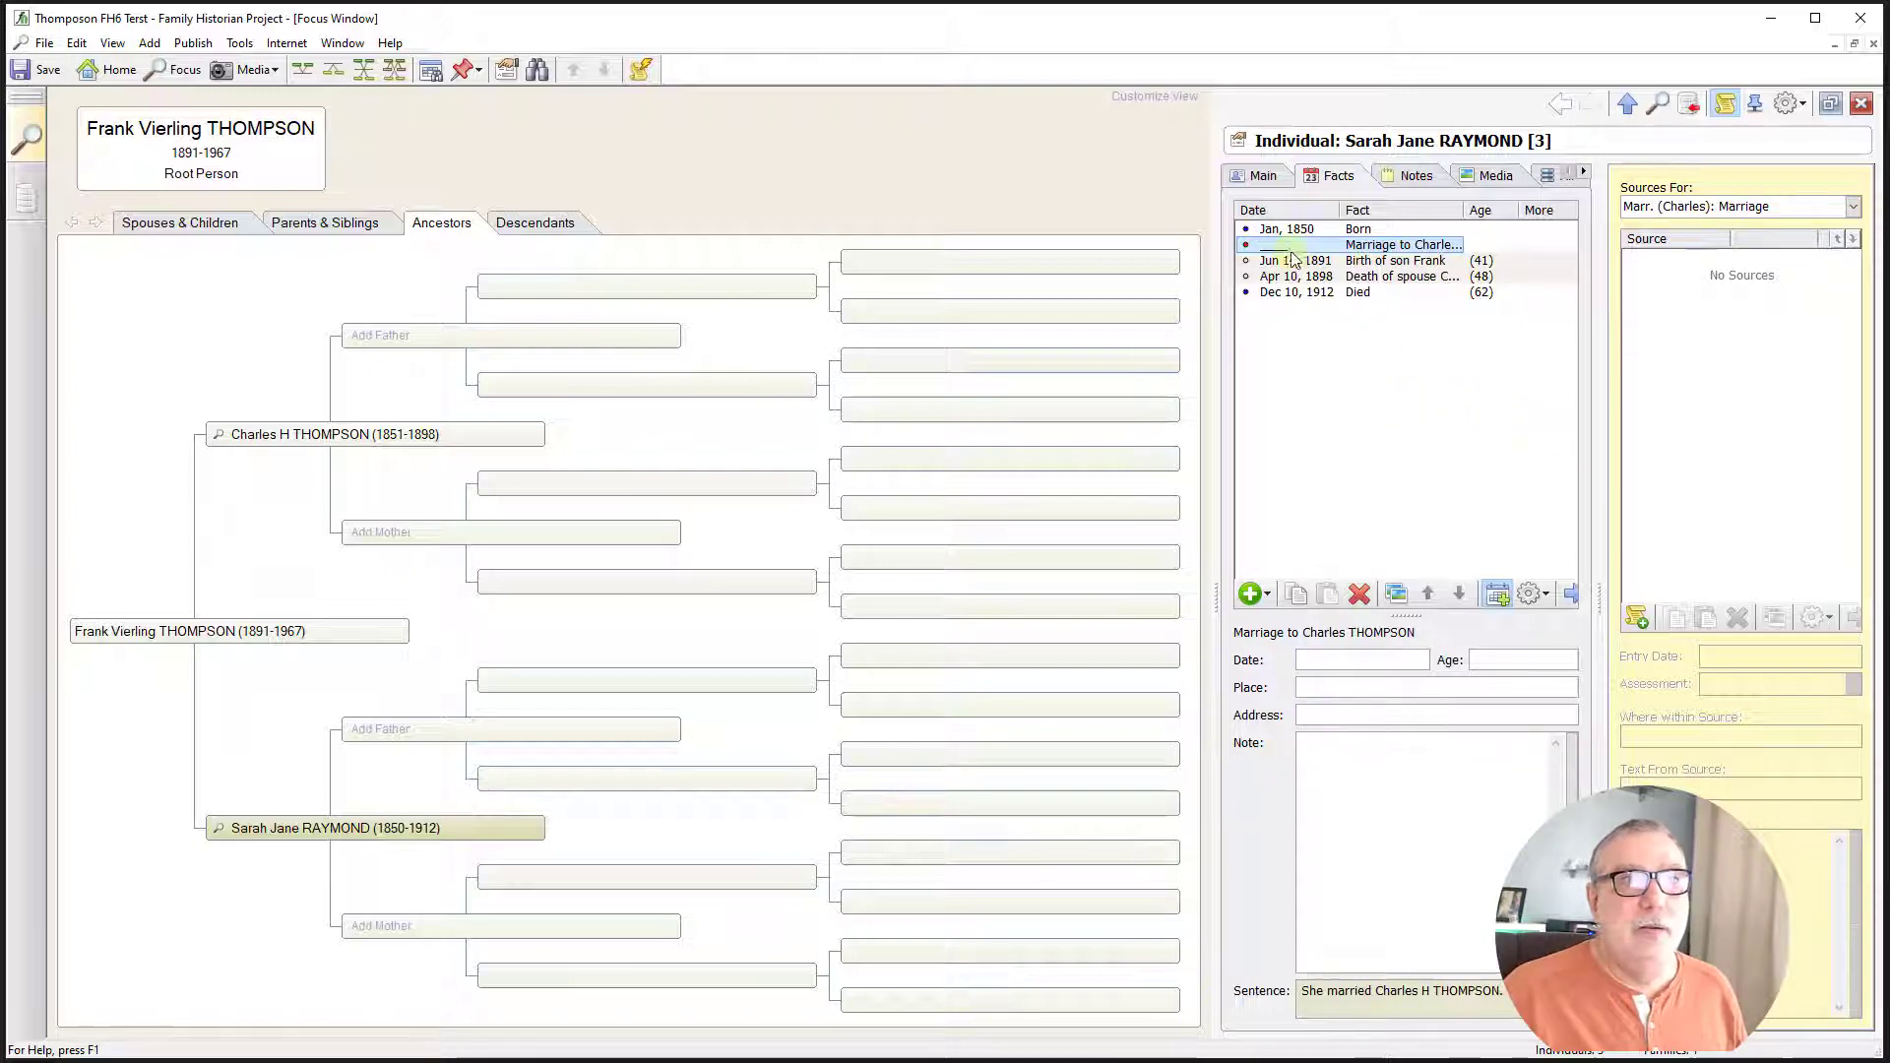
- Date the marriage 18 Sep 1889 and confirm it
click(1360, 660)
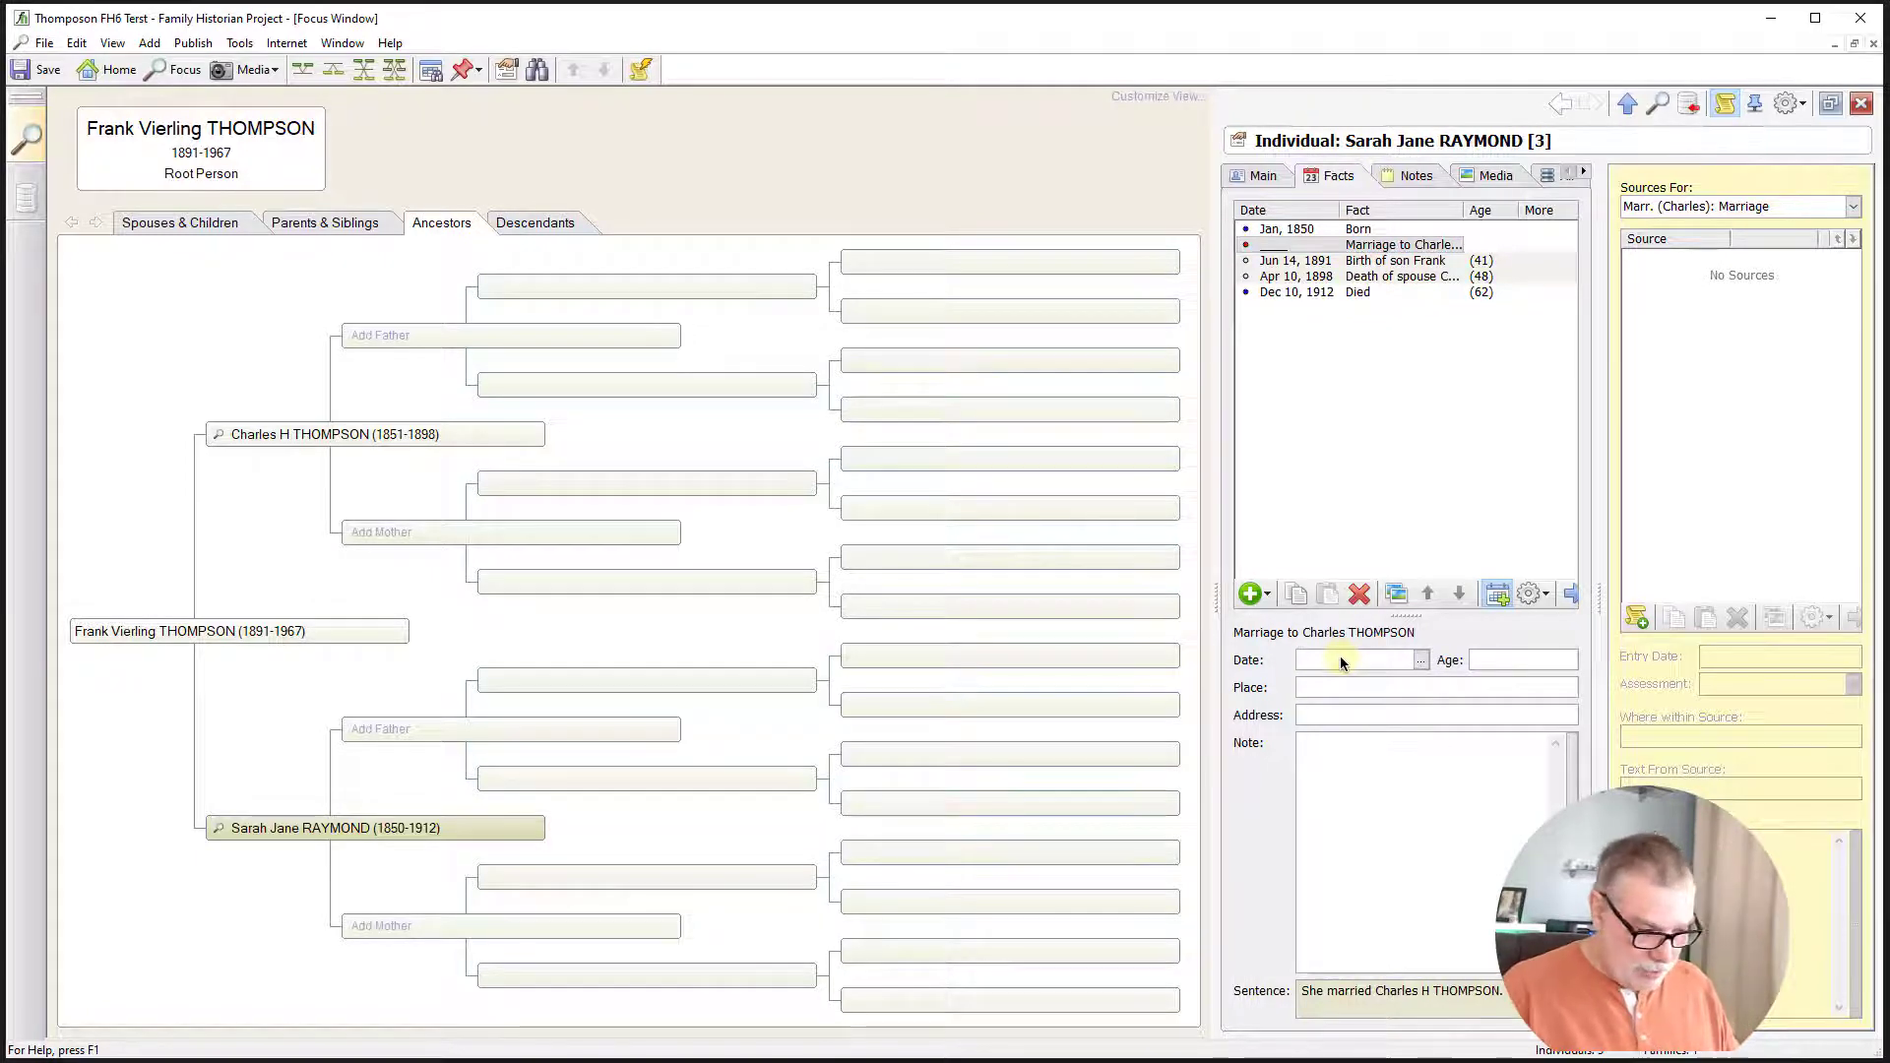
text(18 sep)
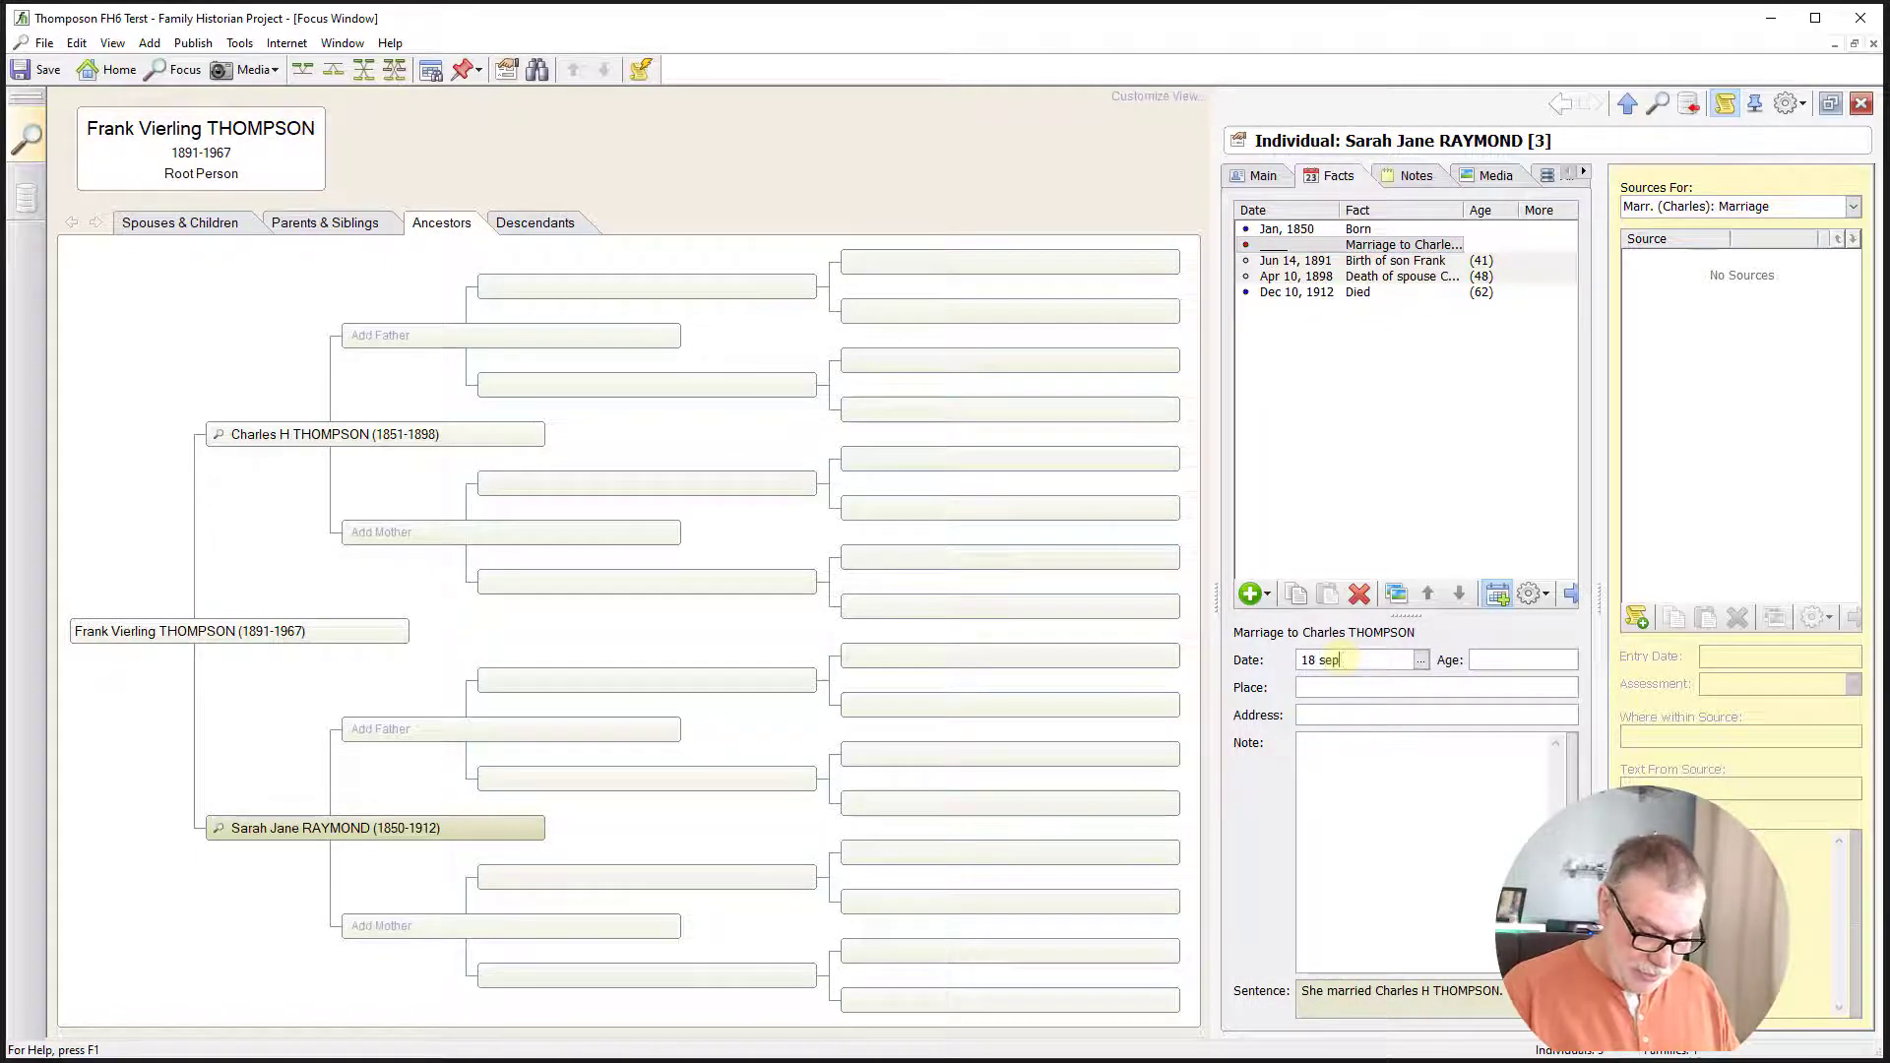
text(1889)
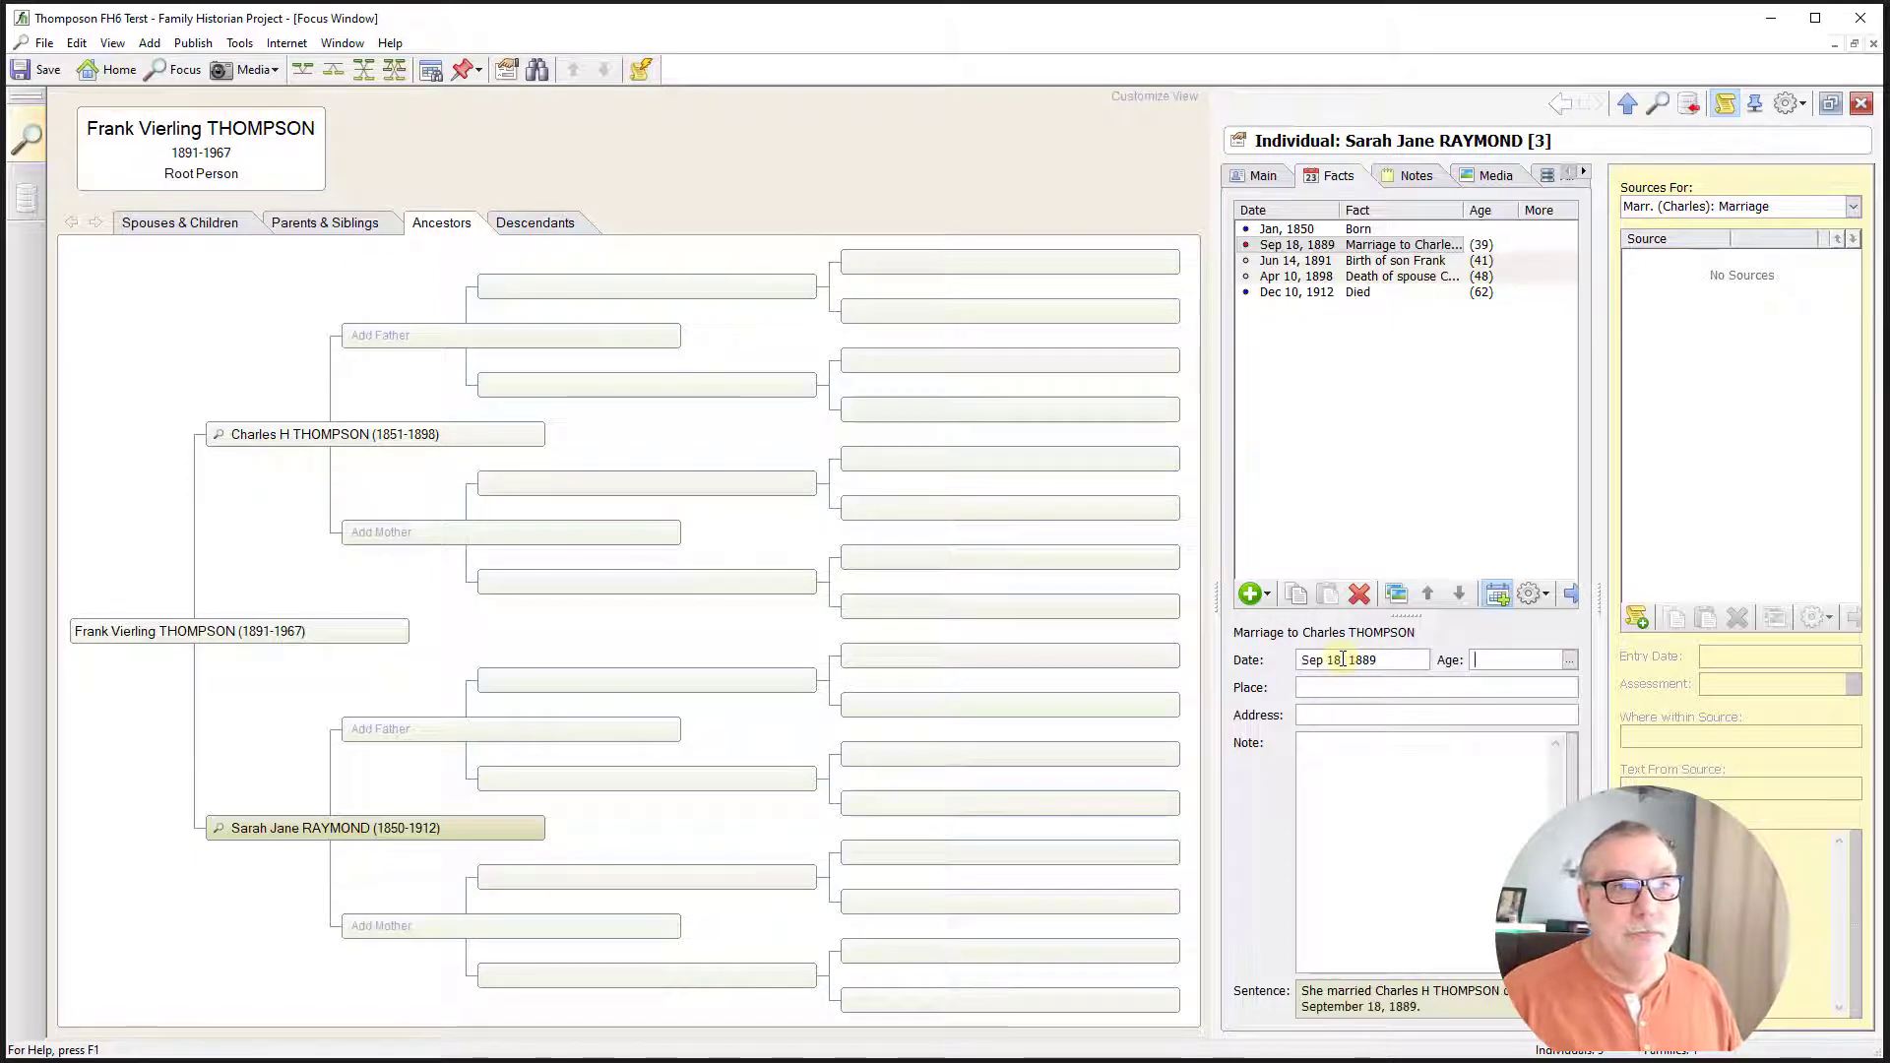
mouse_move(1401, 796)
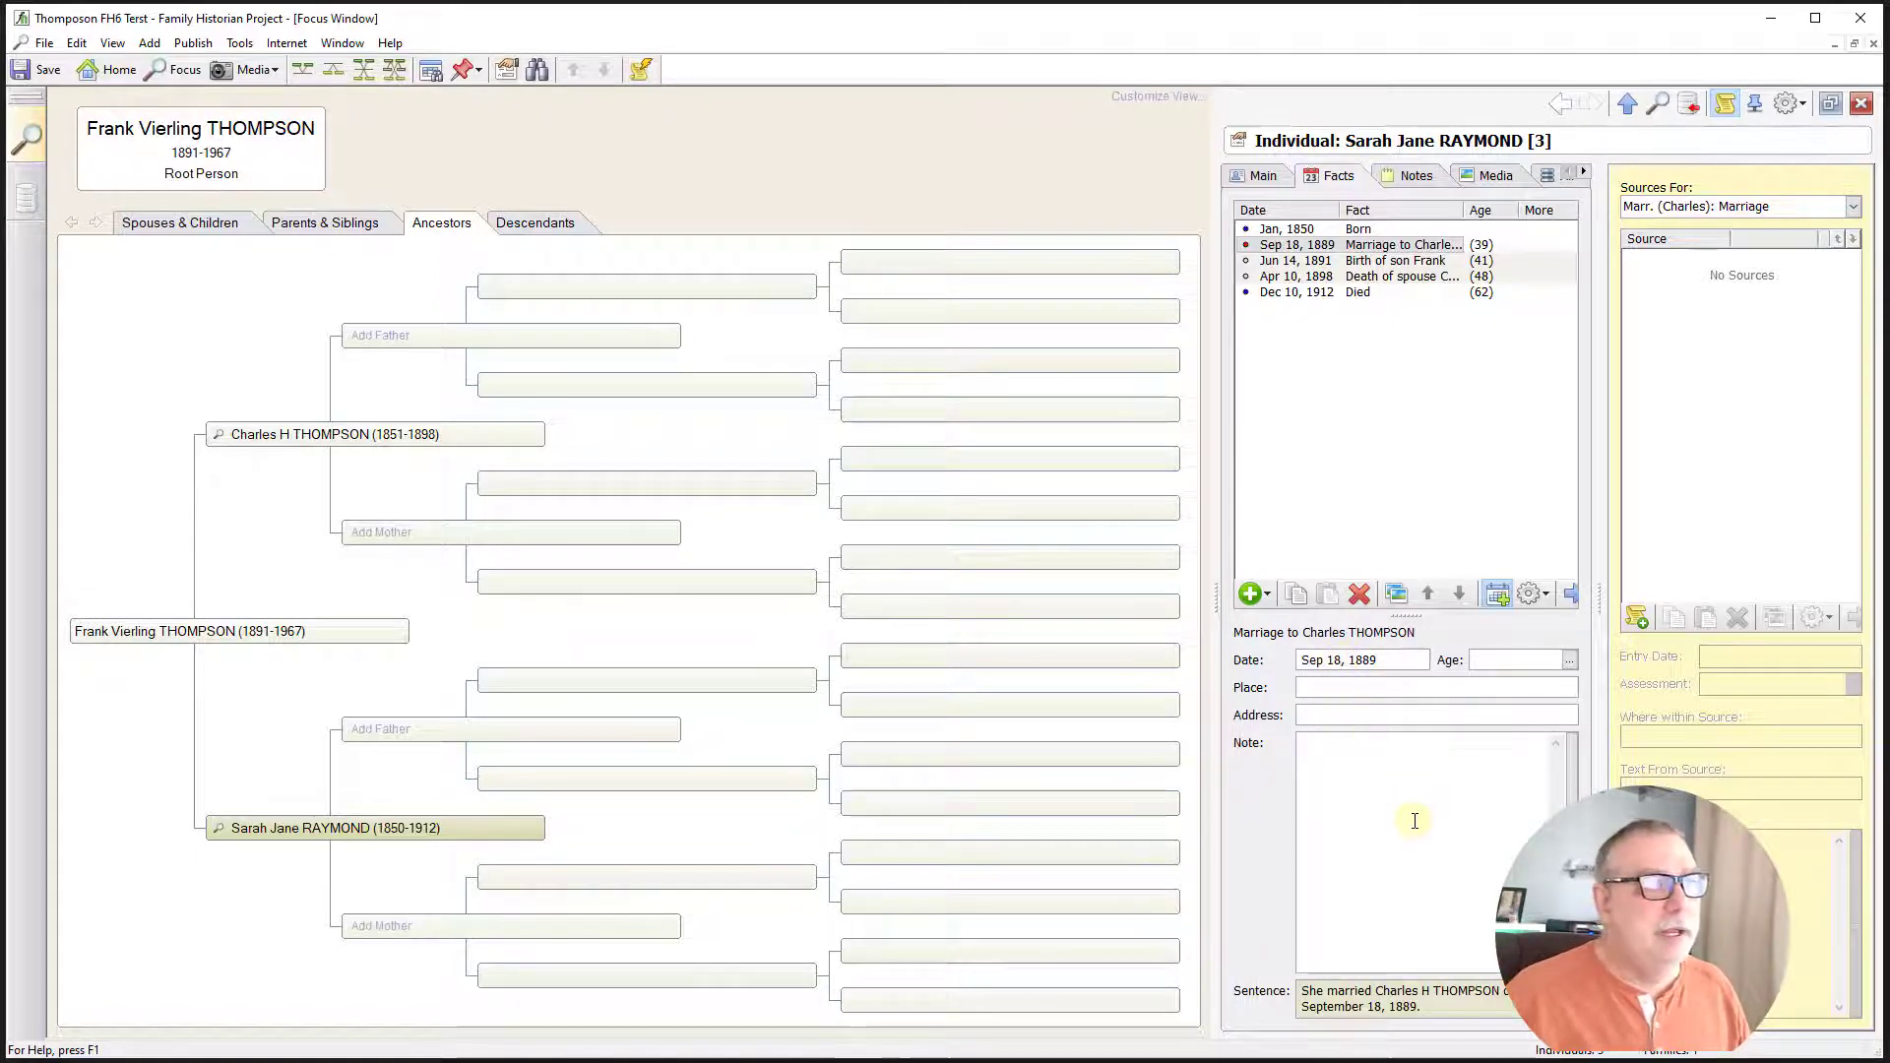
click(1445, 484)
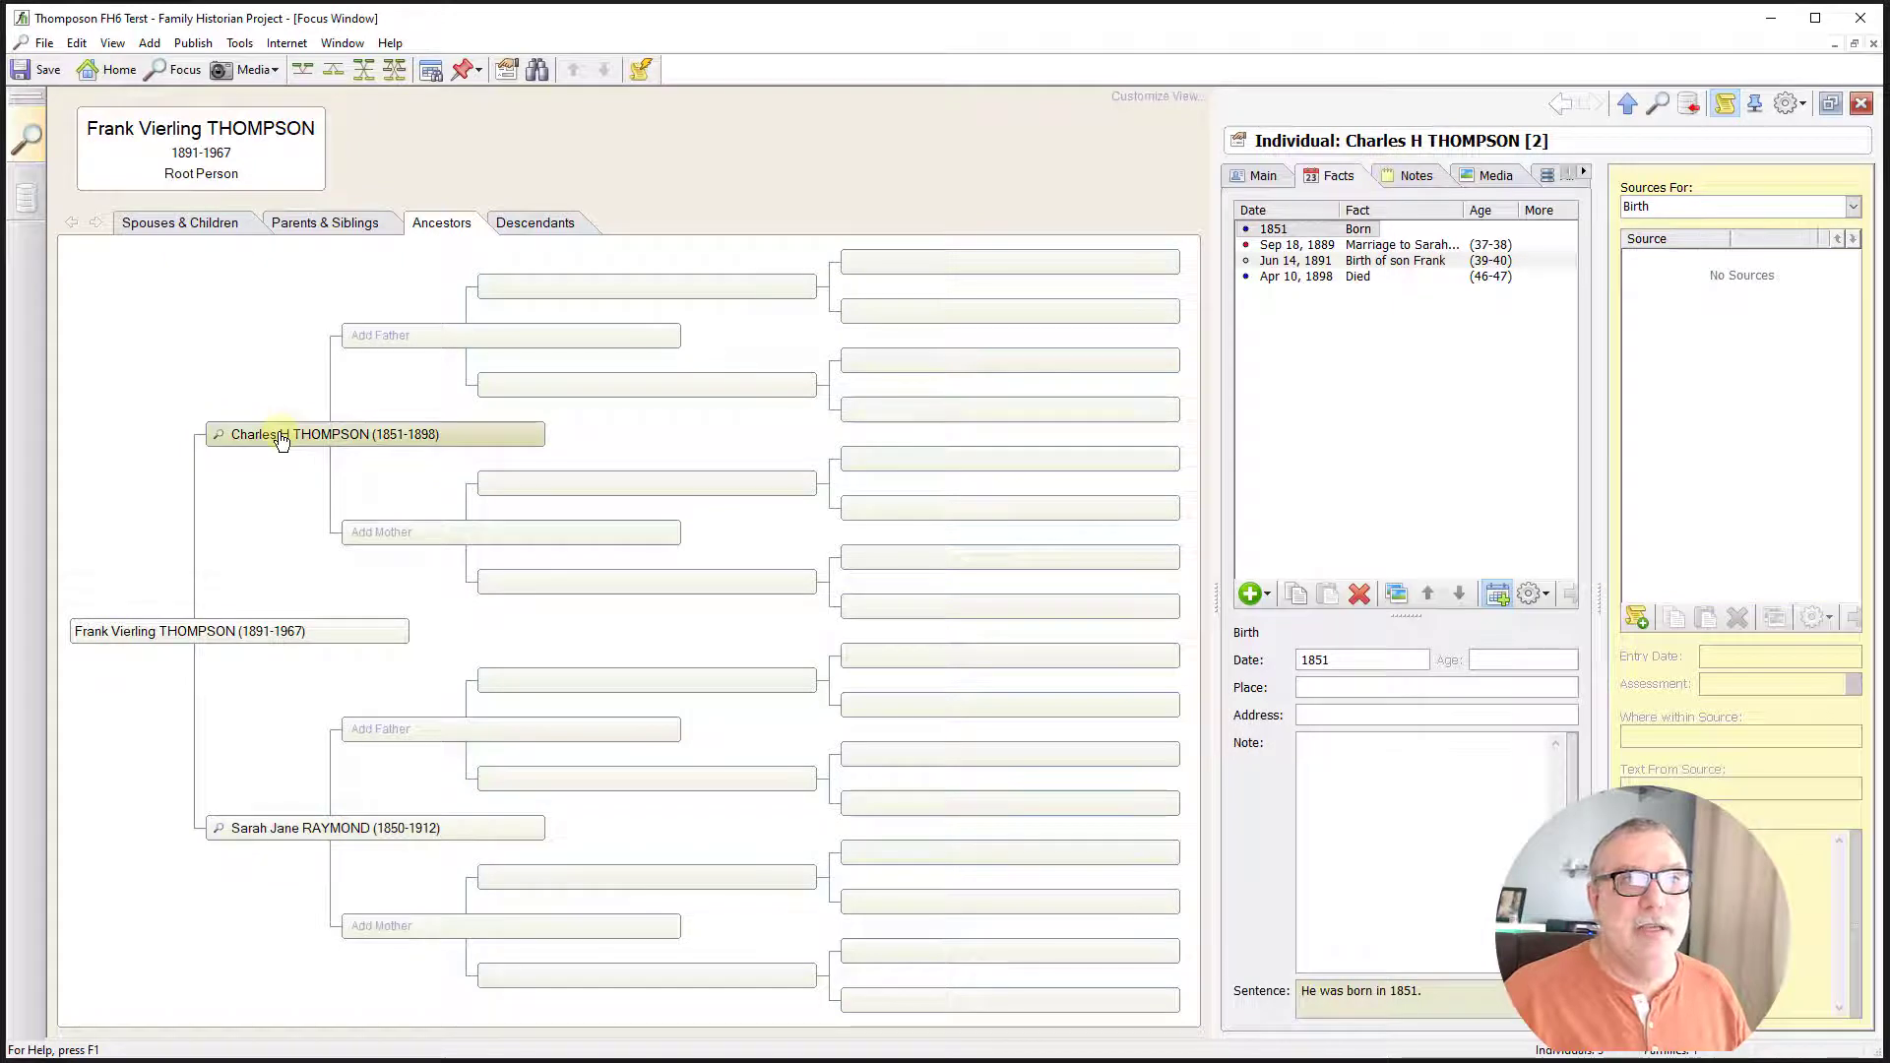
- Show the Parents & Siblings view with Charles and Sarah married Sep 18, 1889 and child Frank
click(1398, 245)
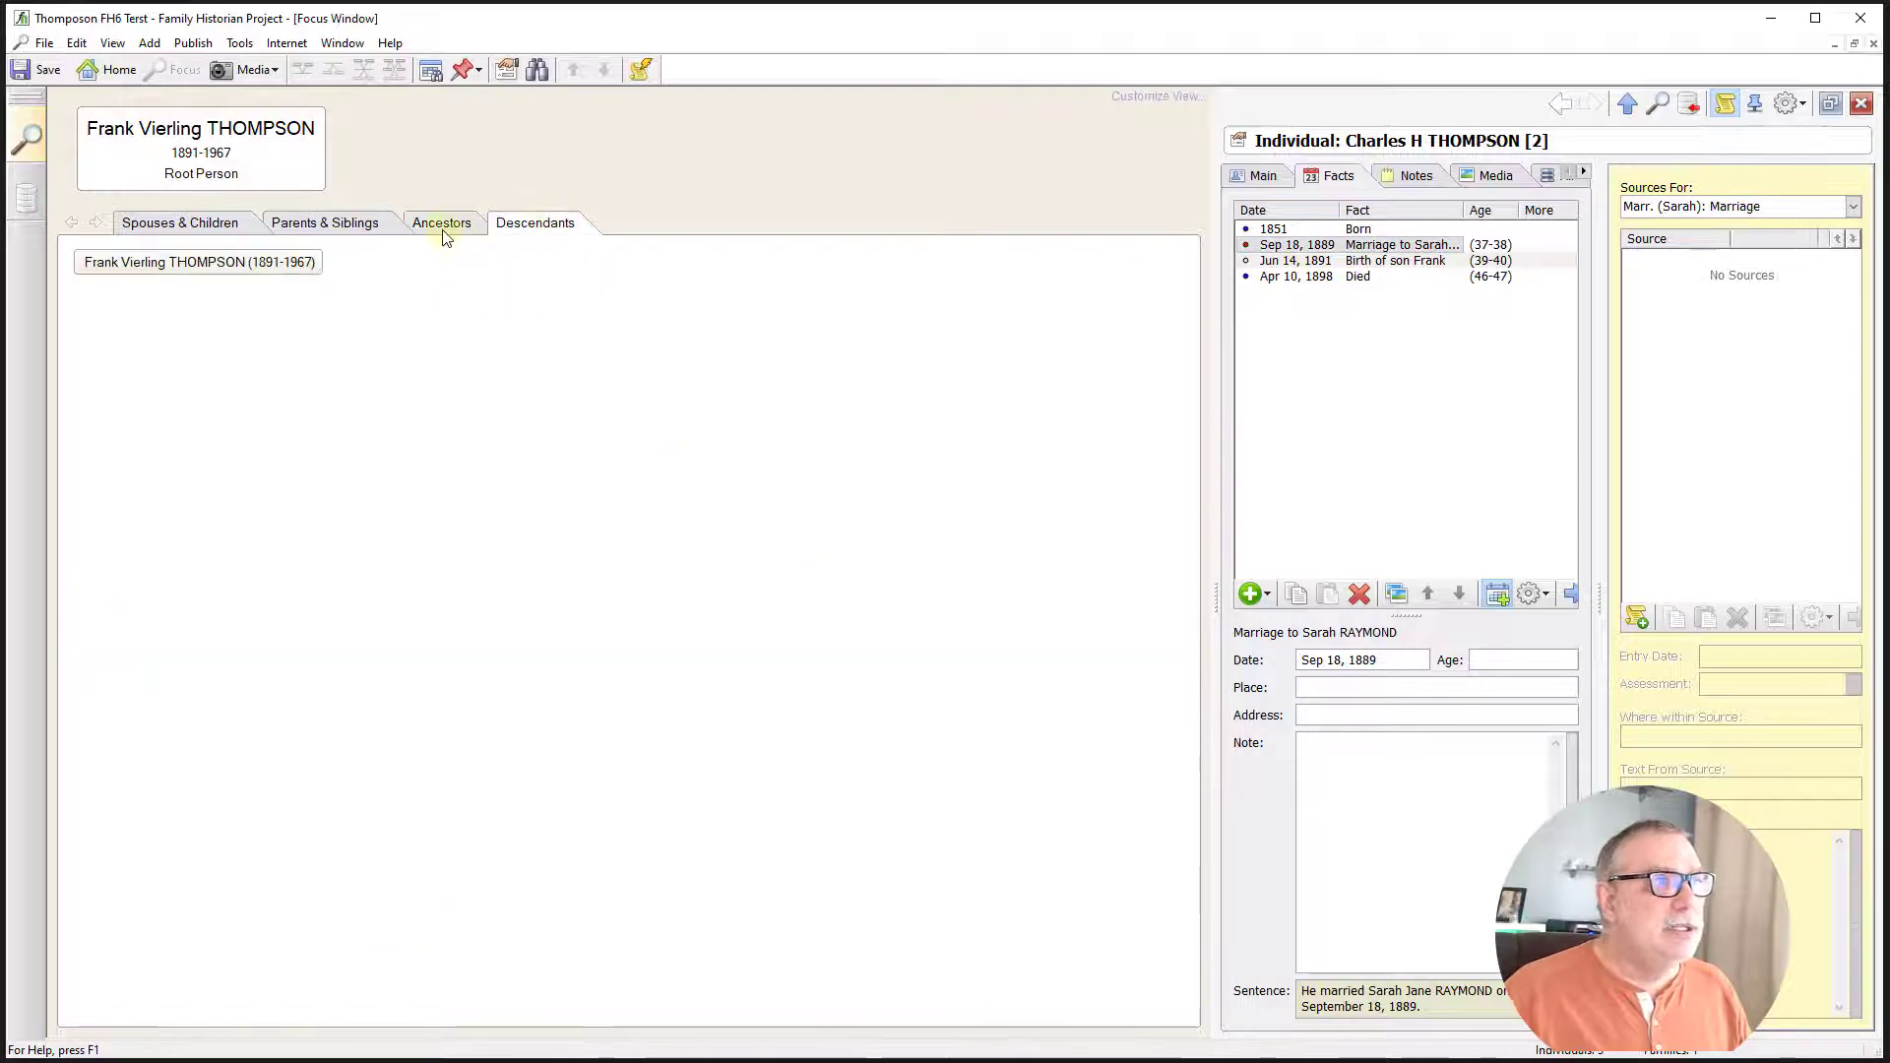
mouse_move(441, 231)
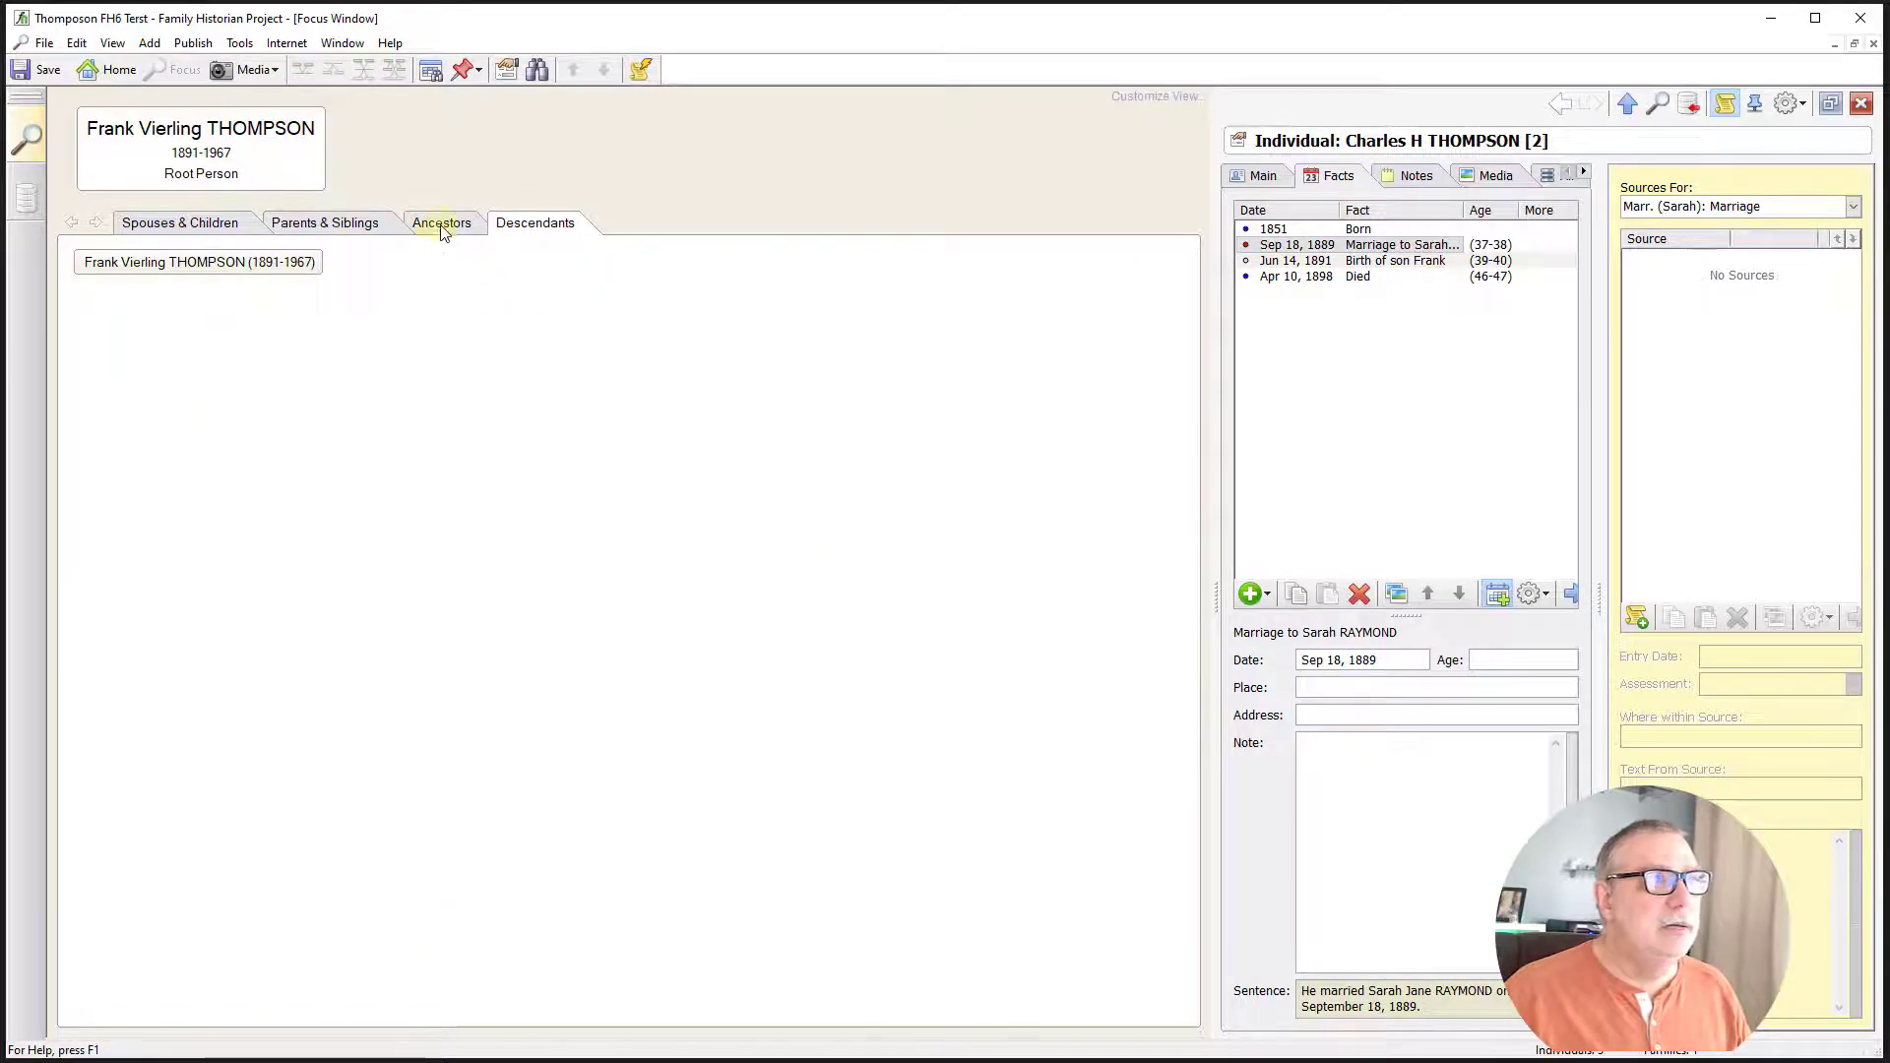
click(323, 221)
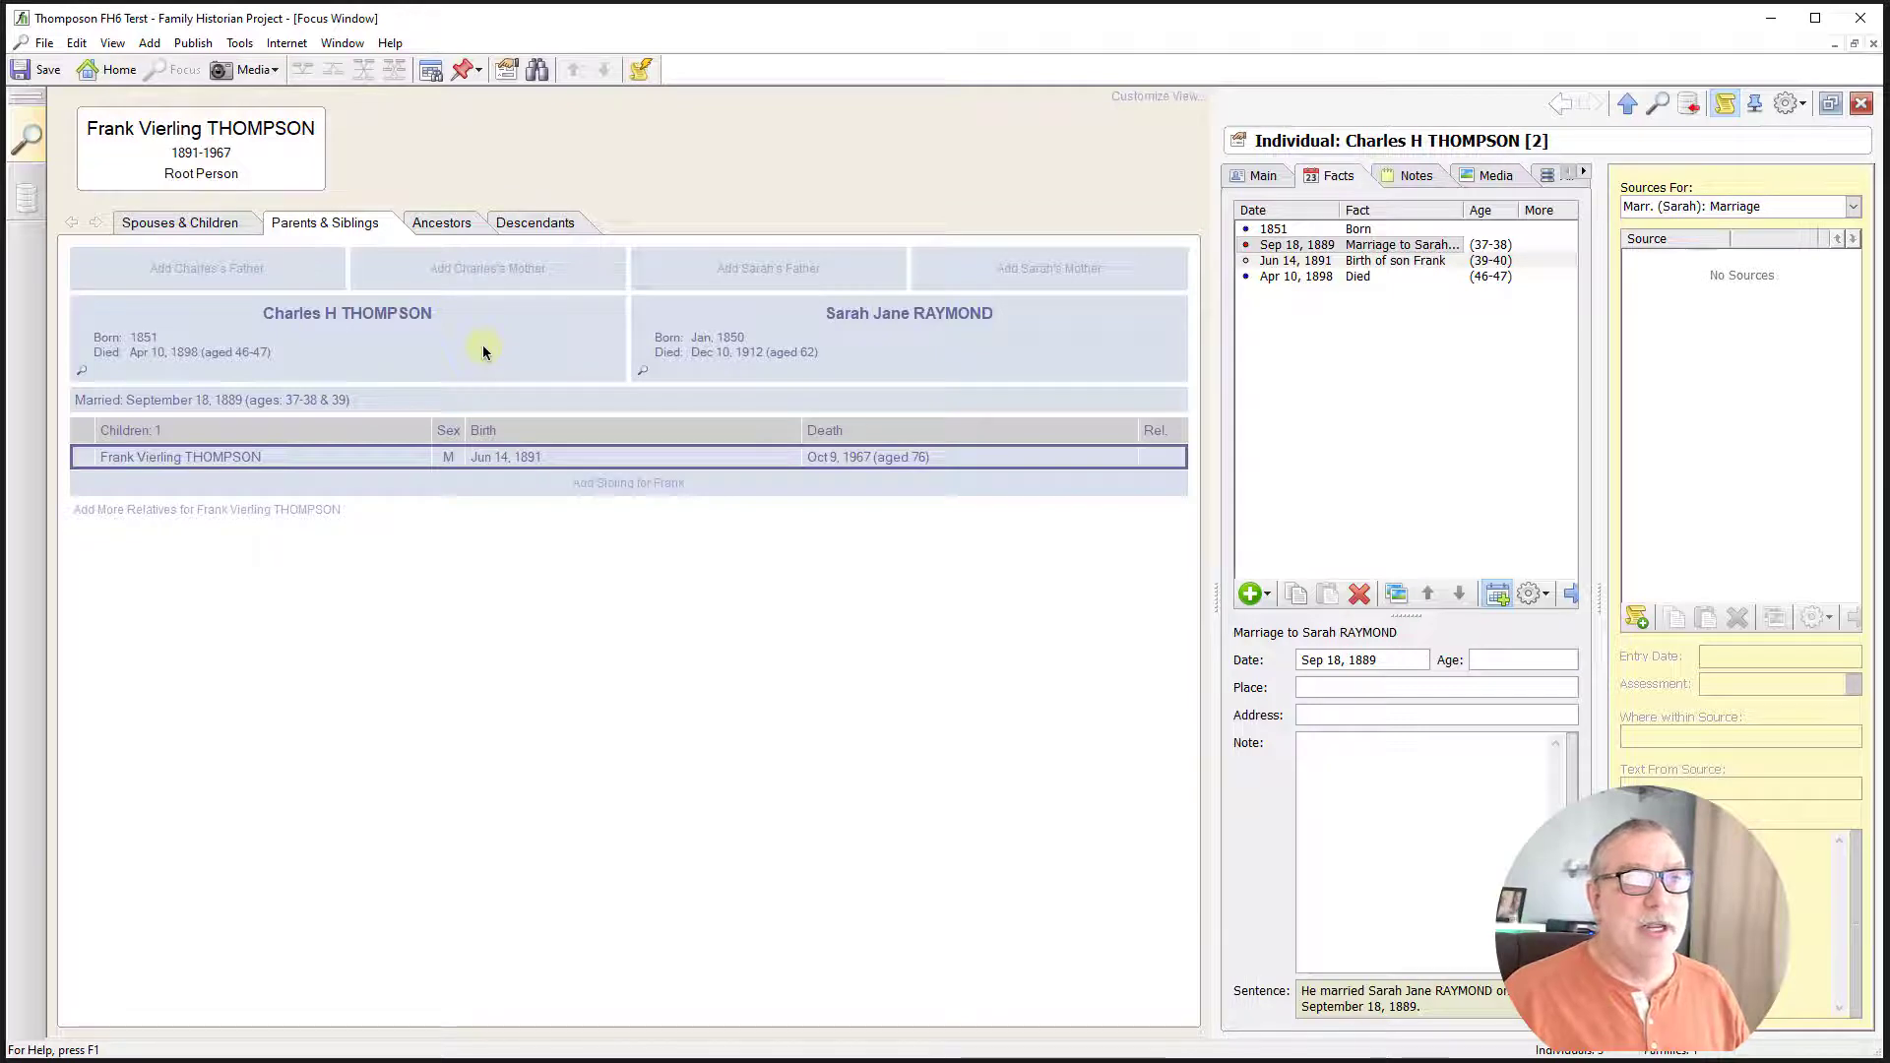
mouse_move(151, 506)
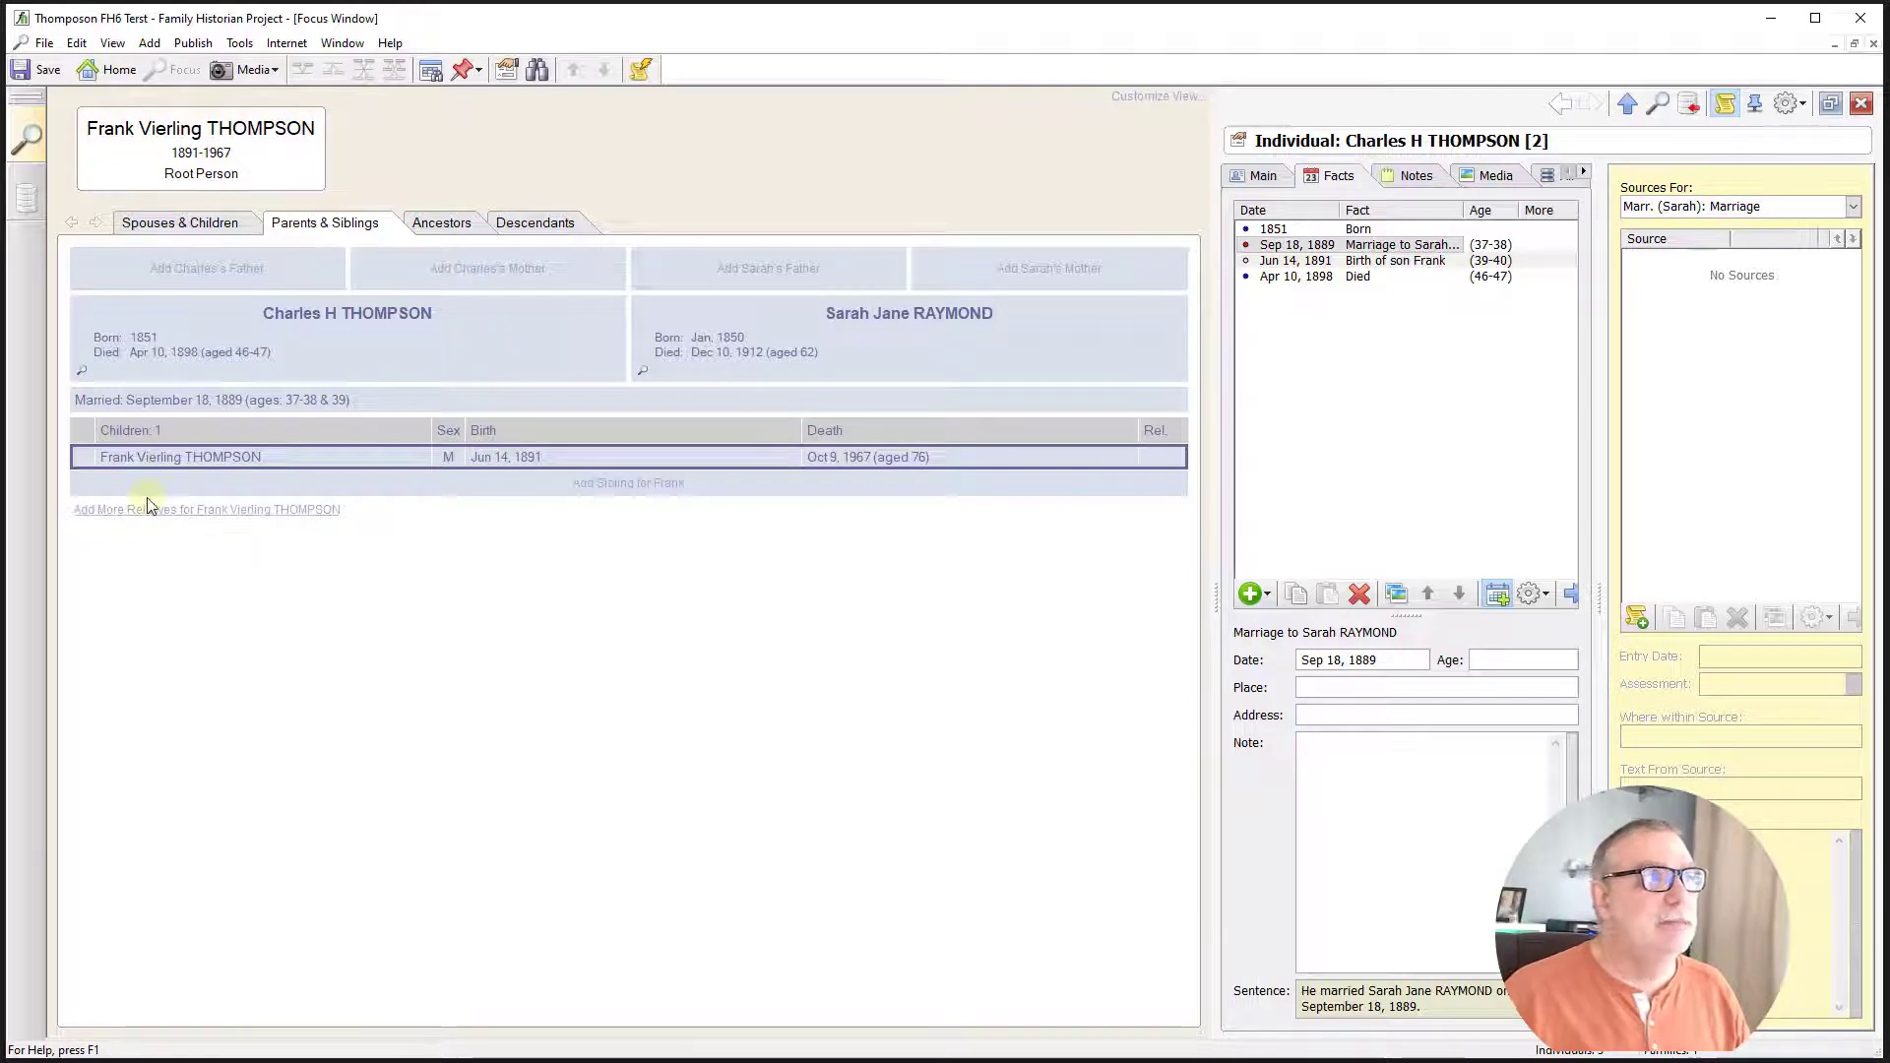
click(441, 222)
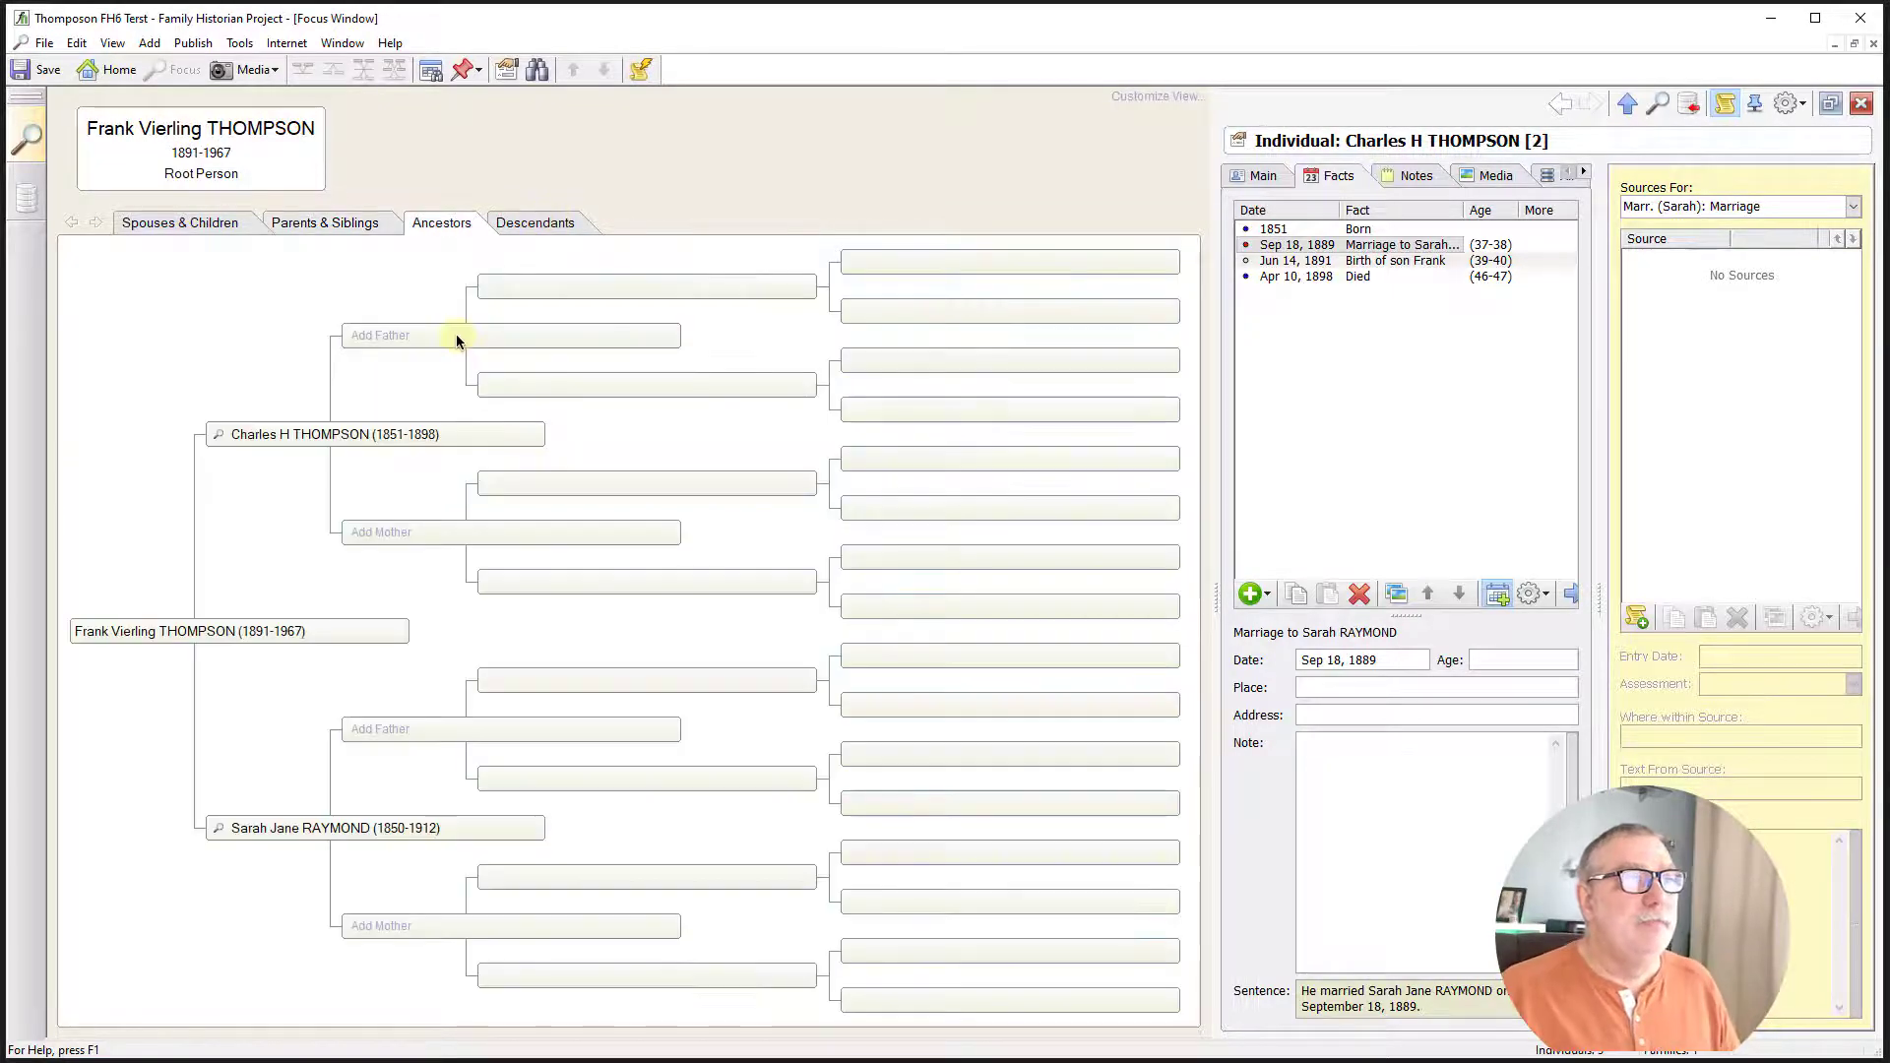
mouse_move(386, 335)
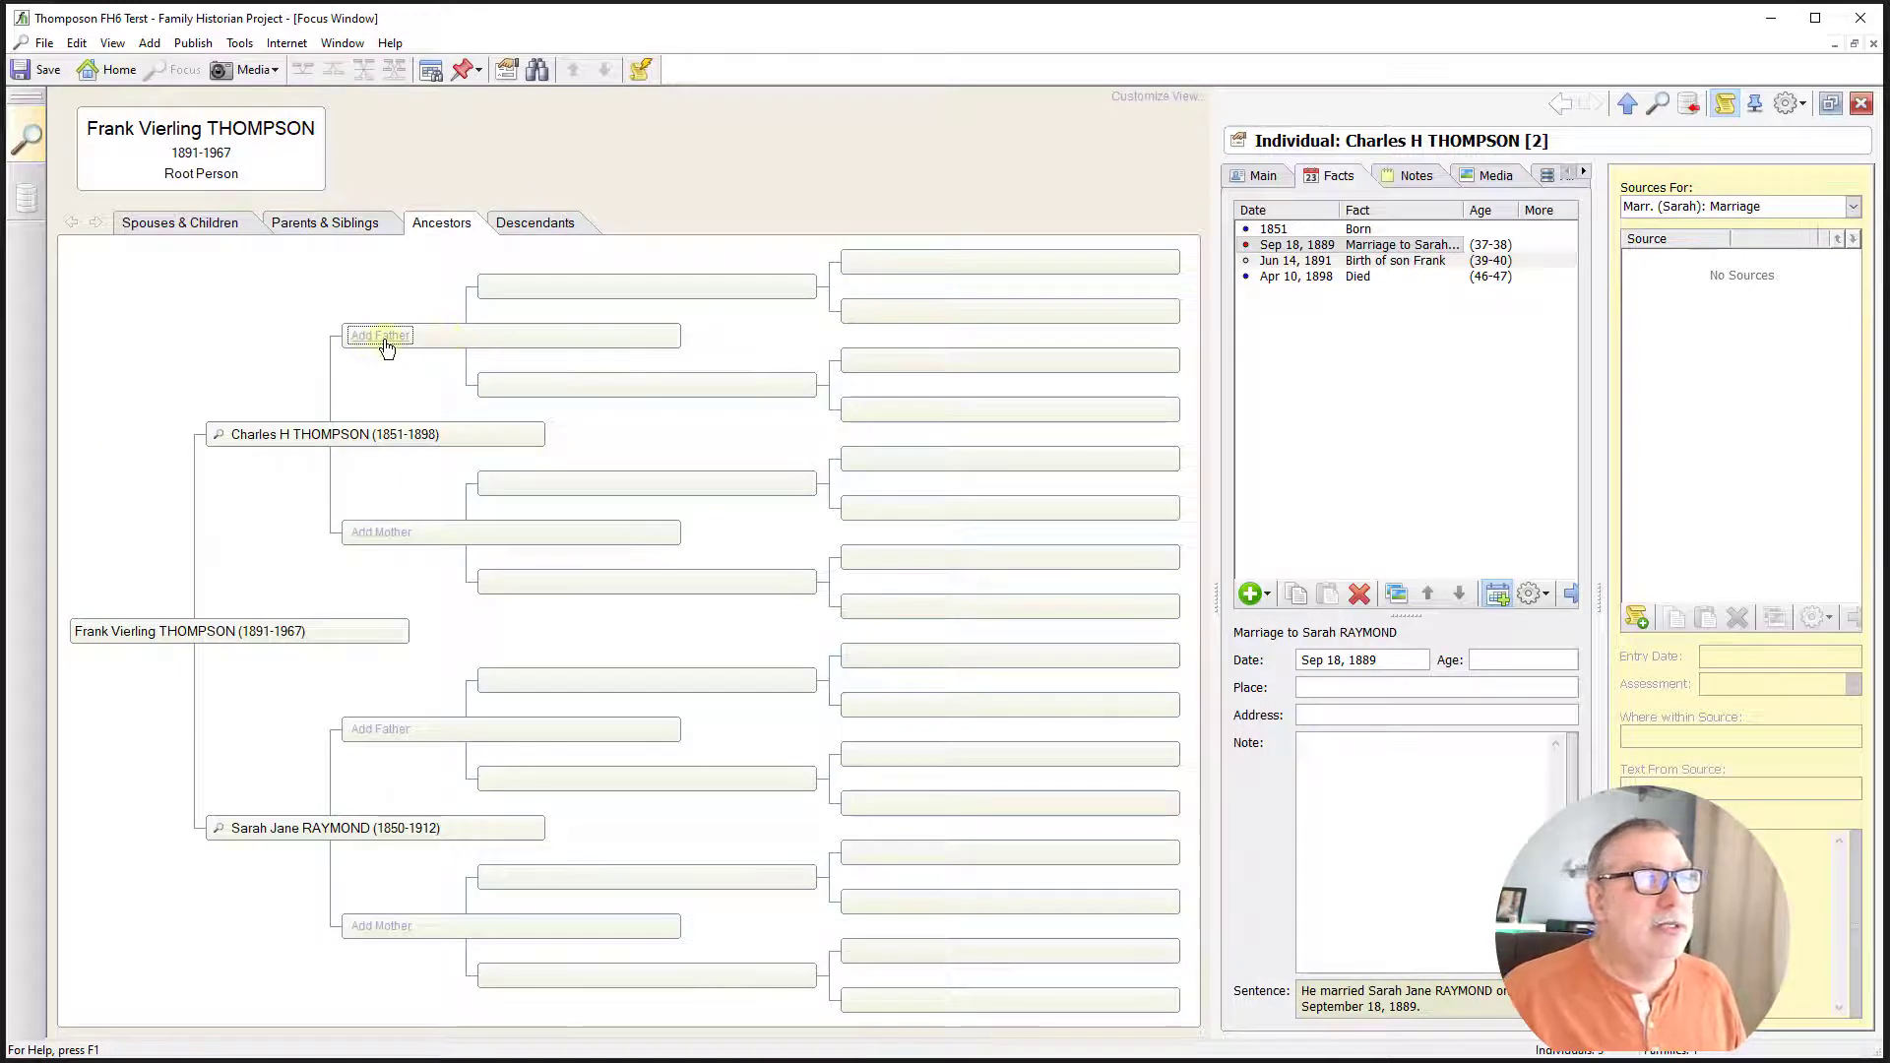
click(380, 334)
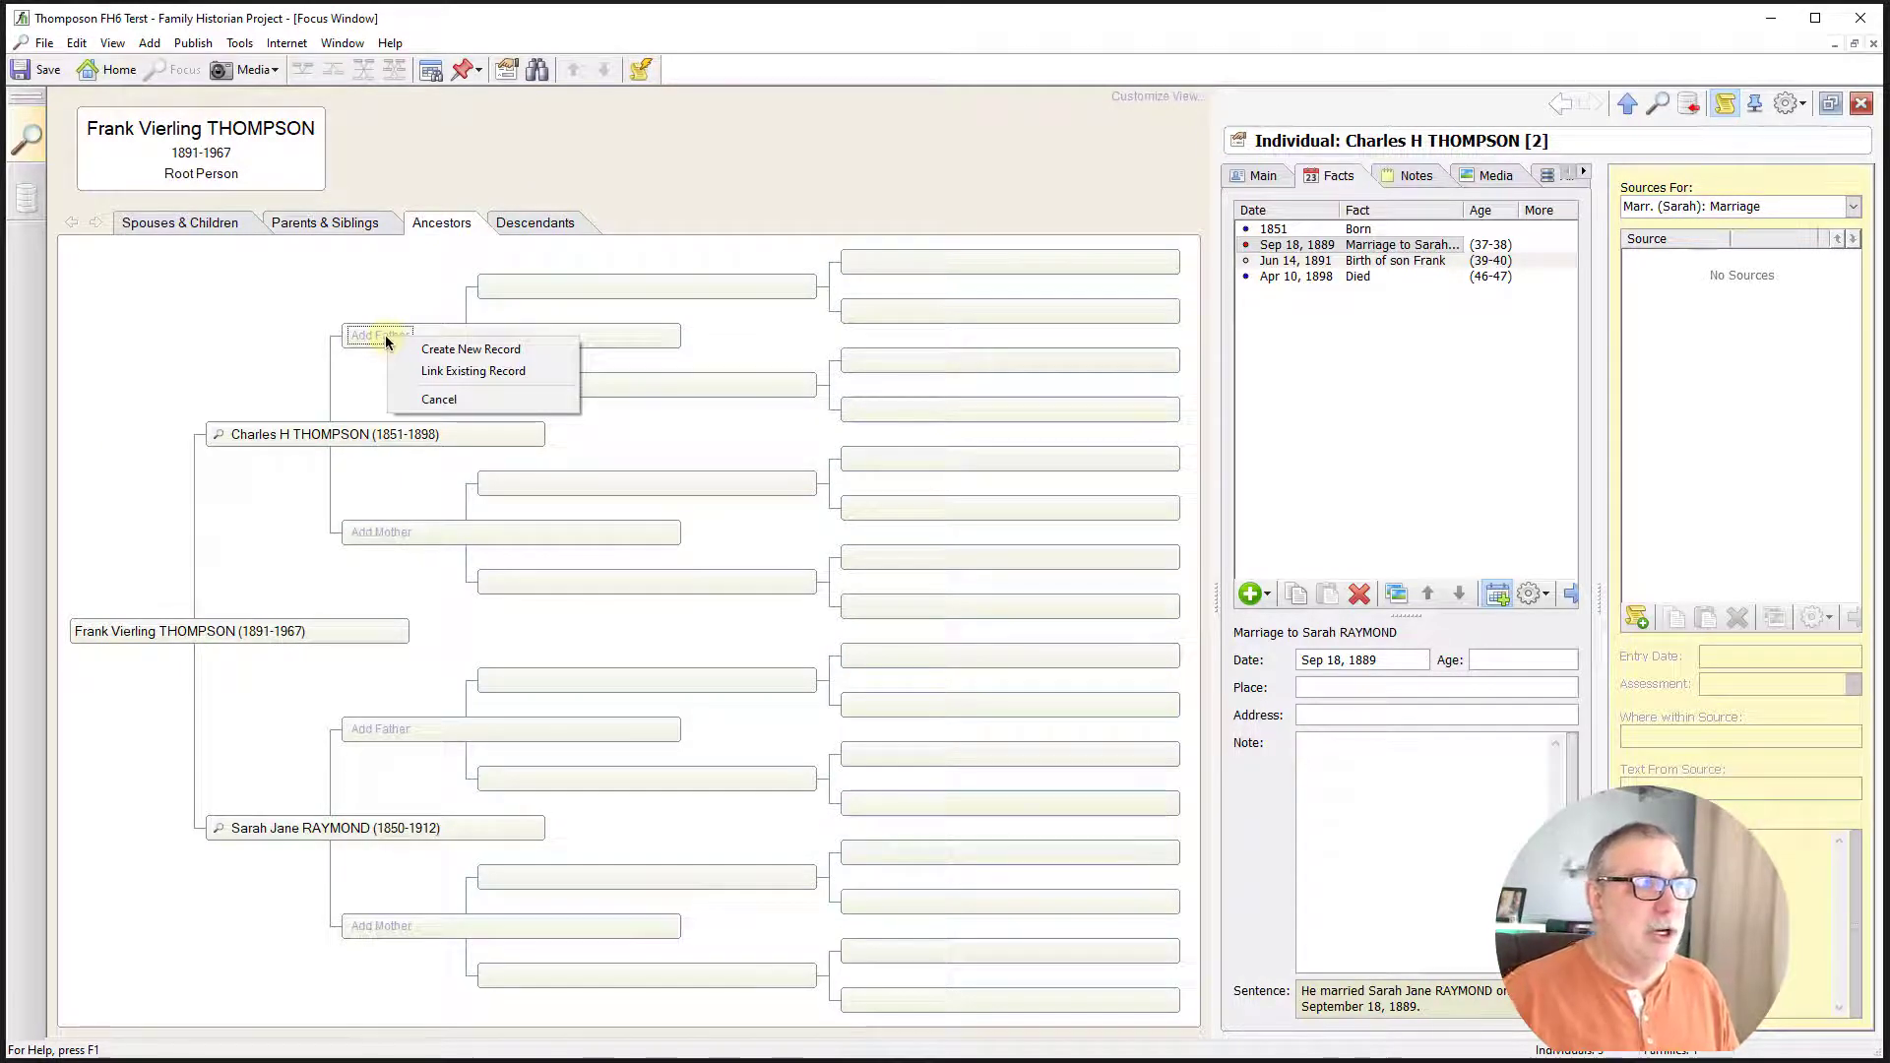
click(471, 348)
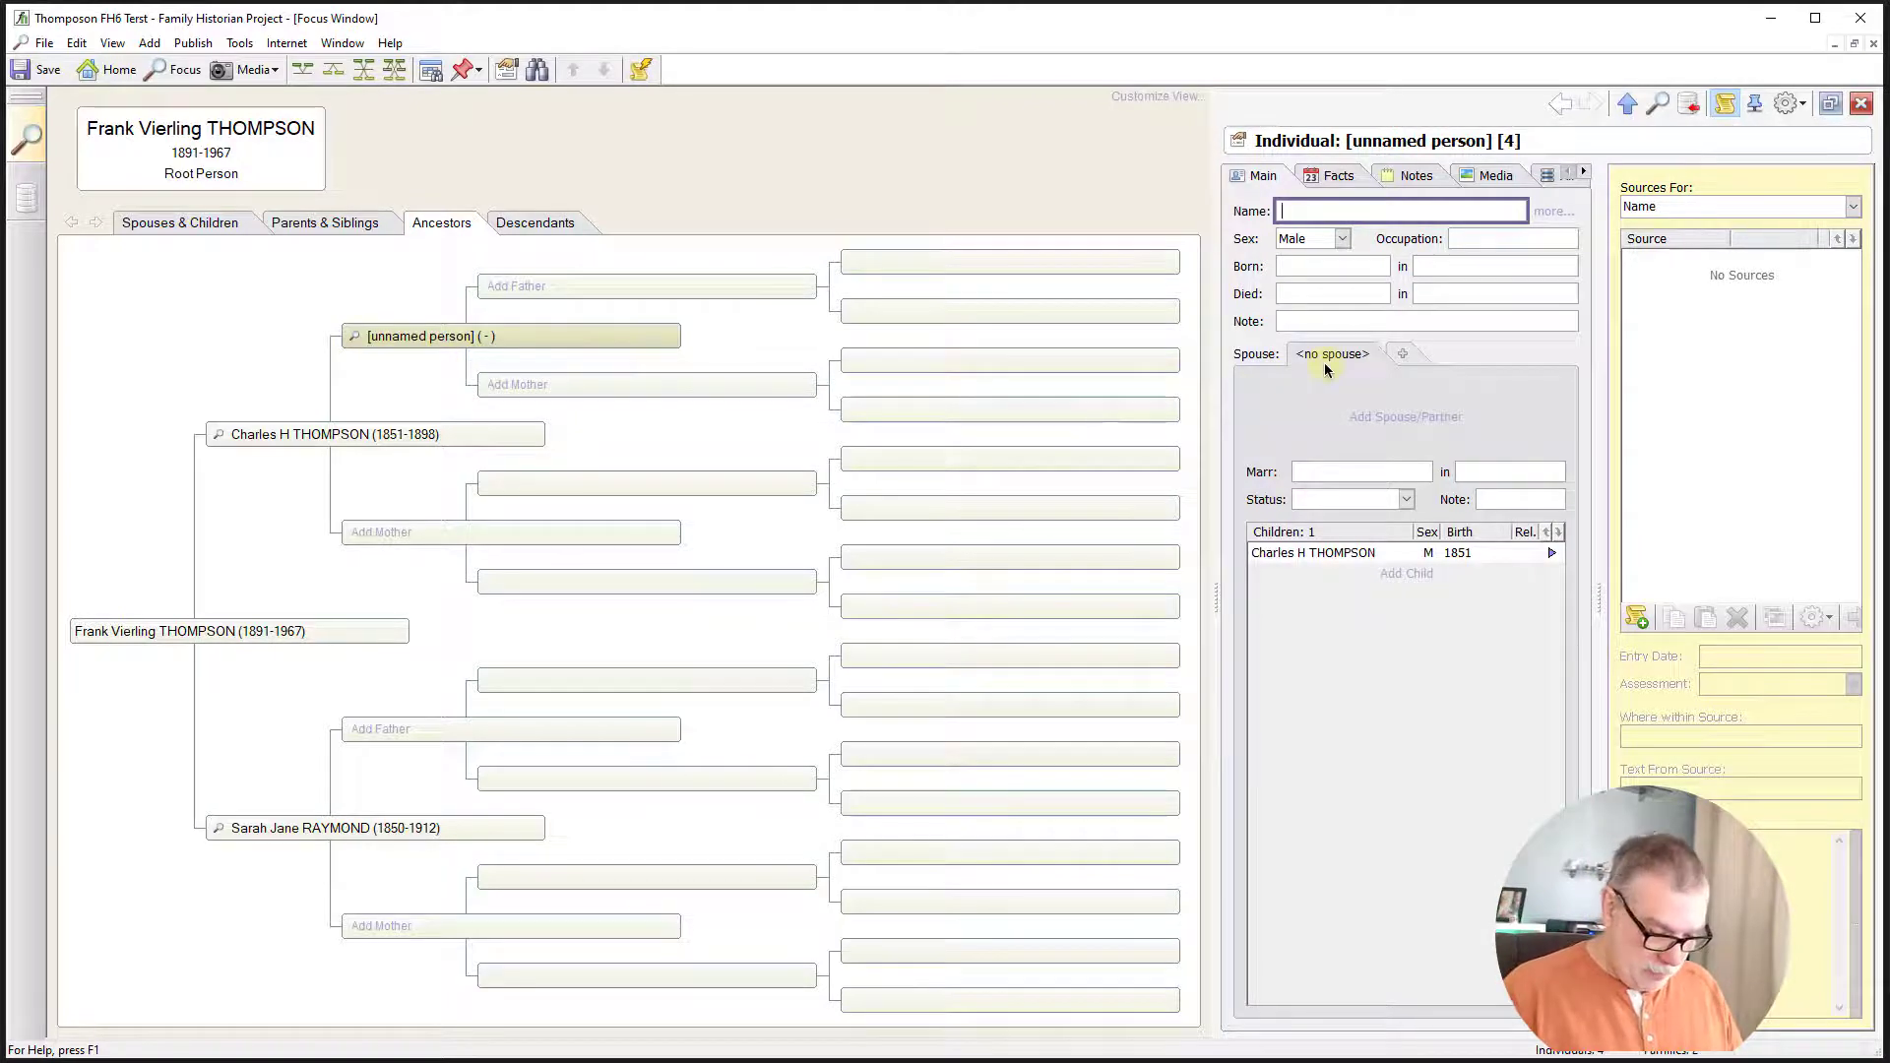
text(Daniel)
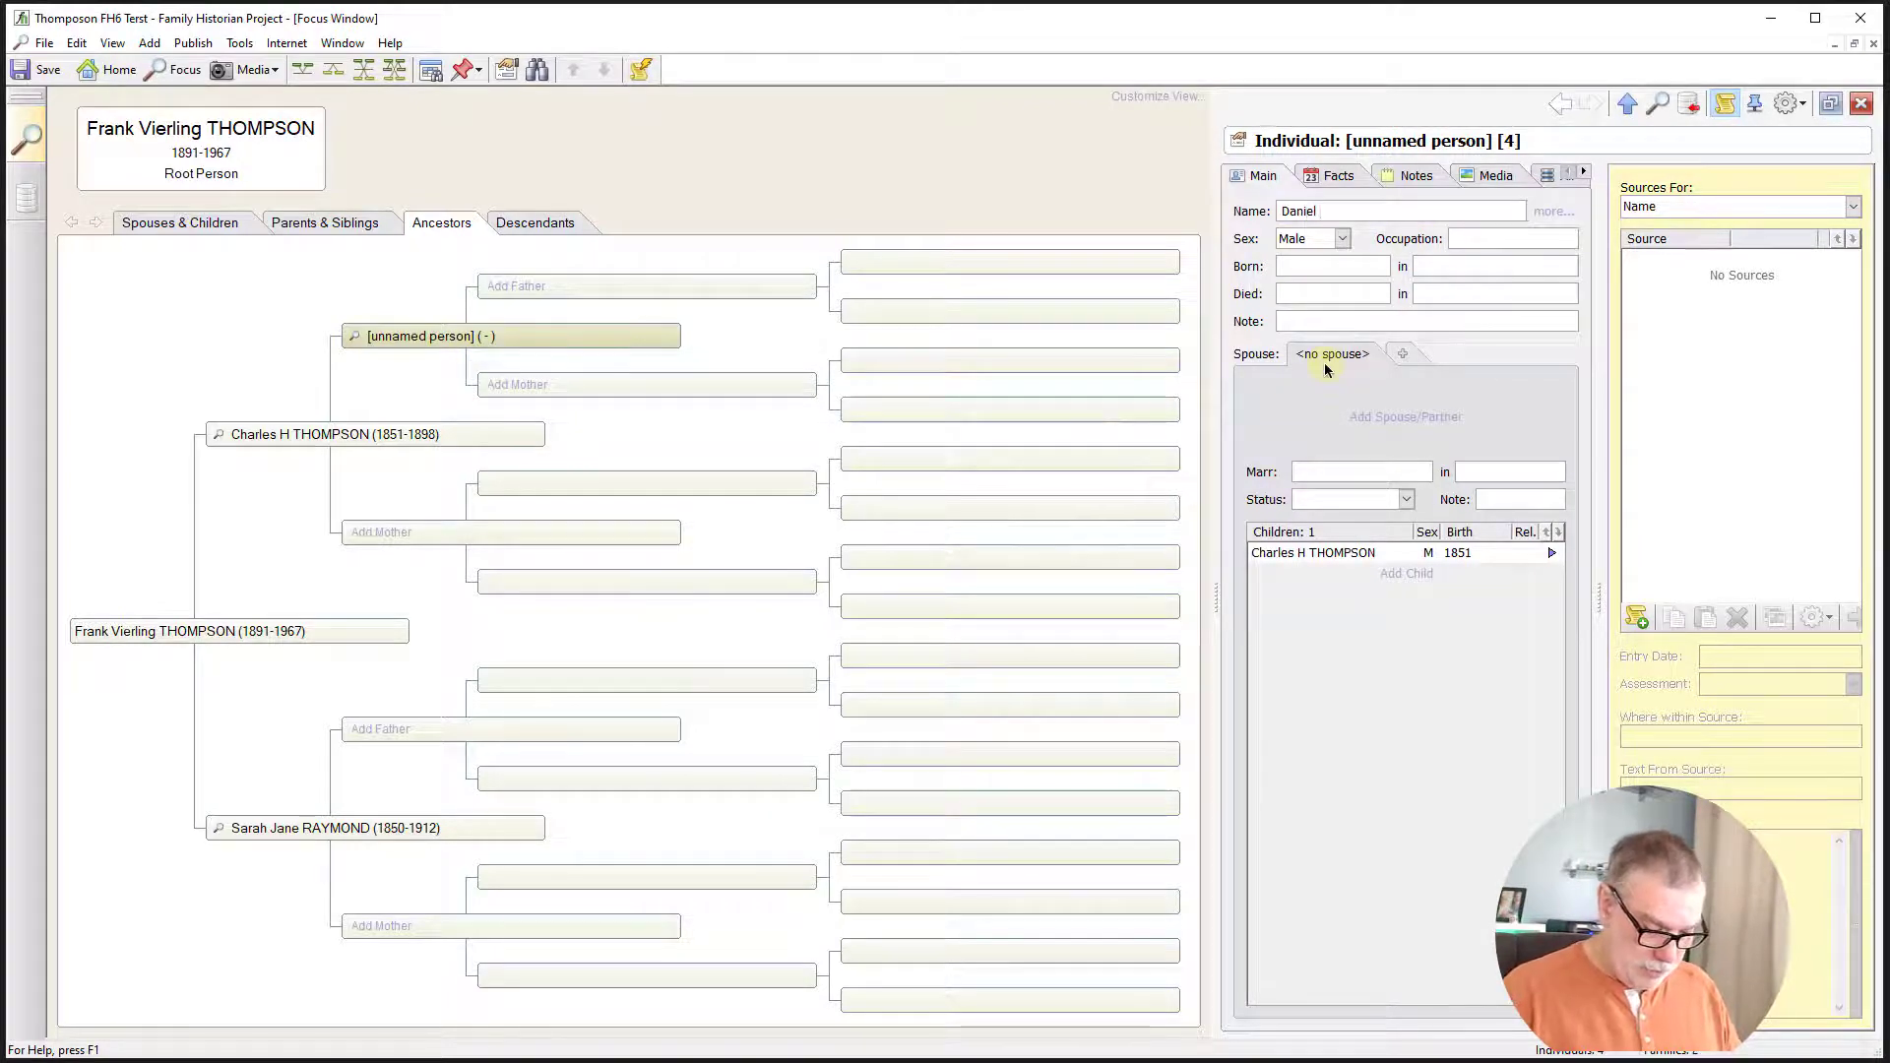
text(Hart Thomp)
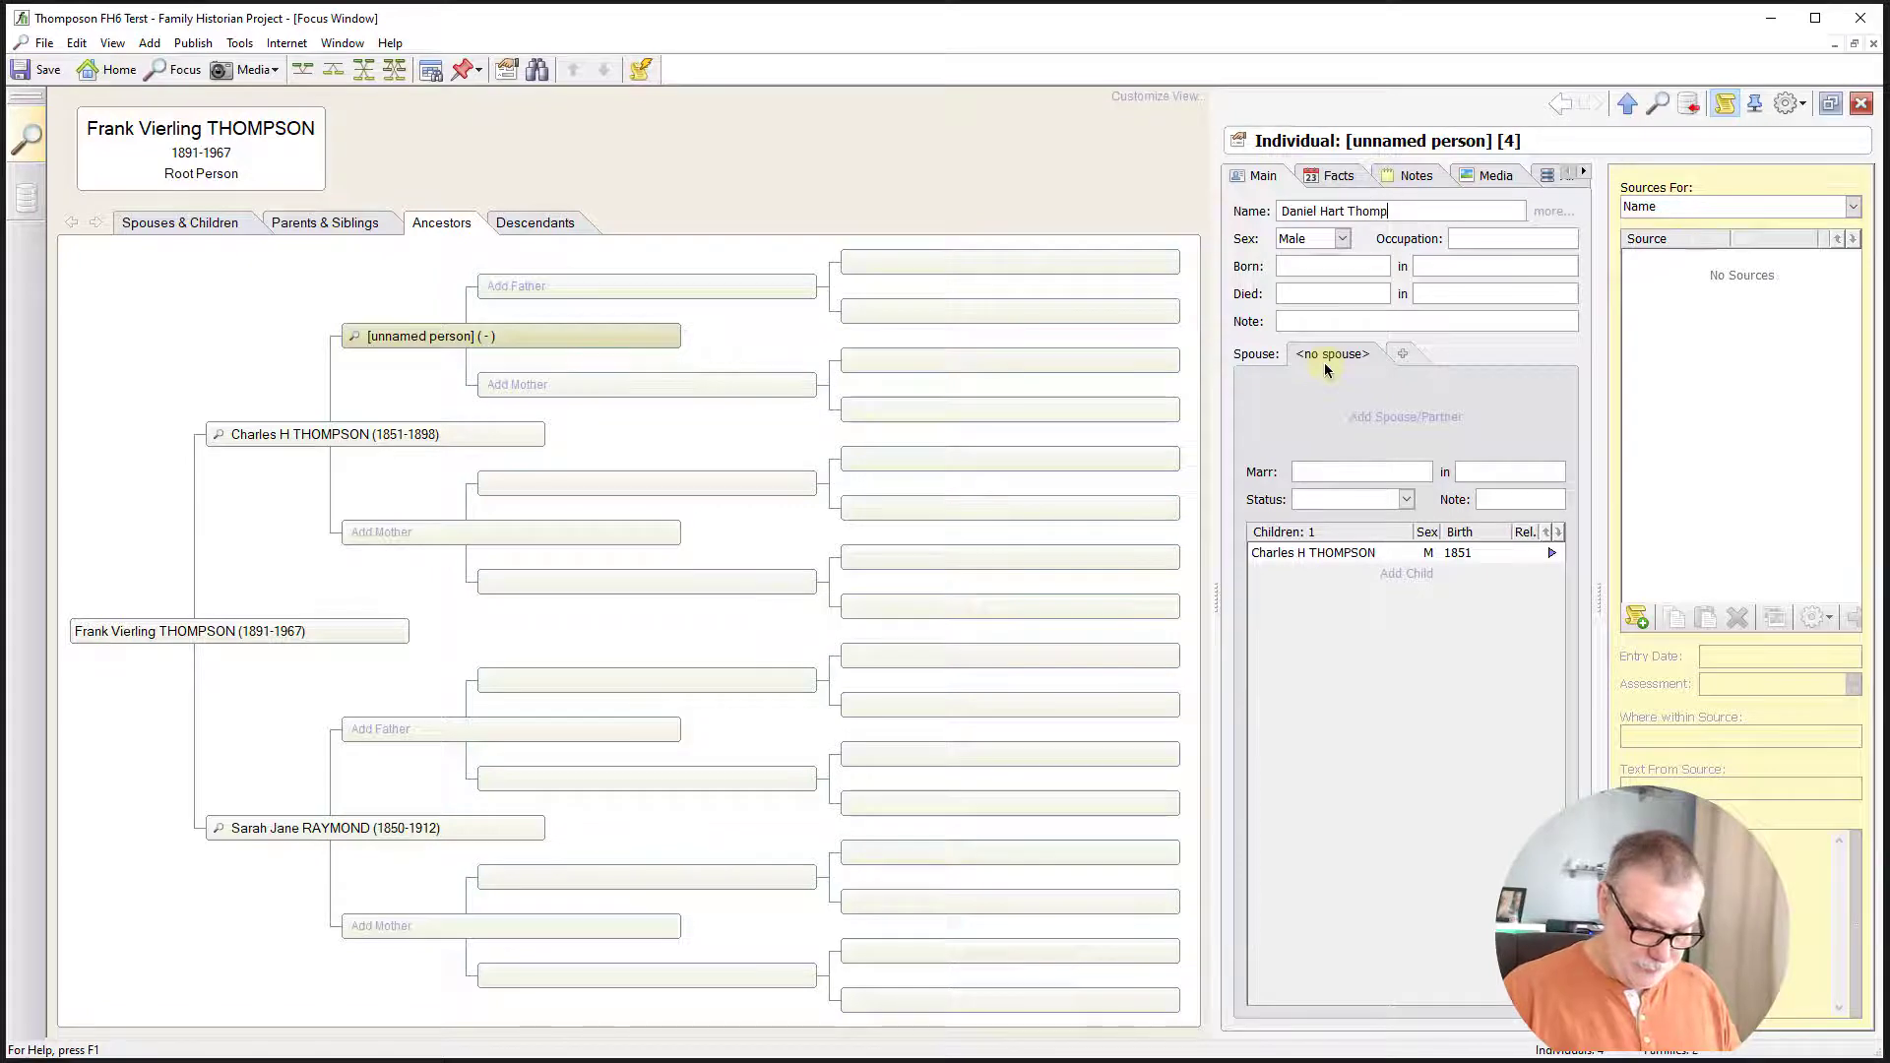
text(son)
click(1333, 266)
text(1)
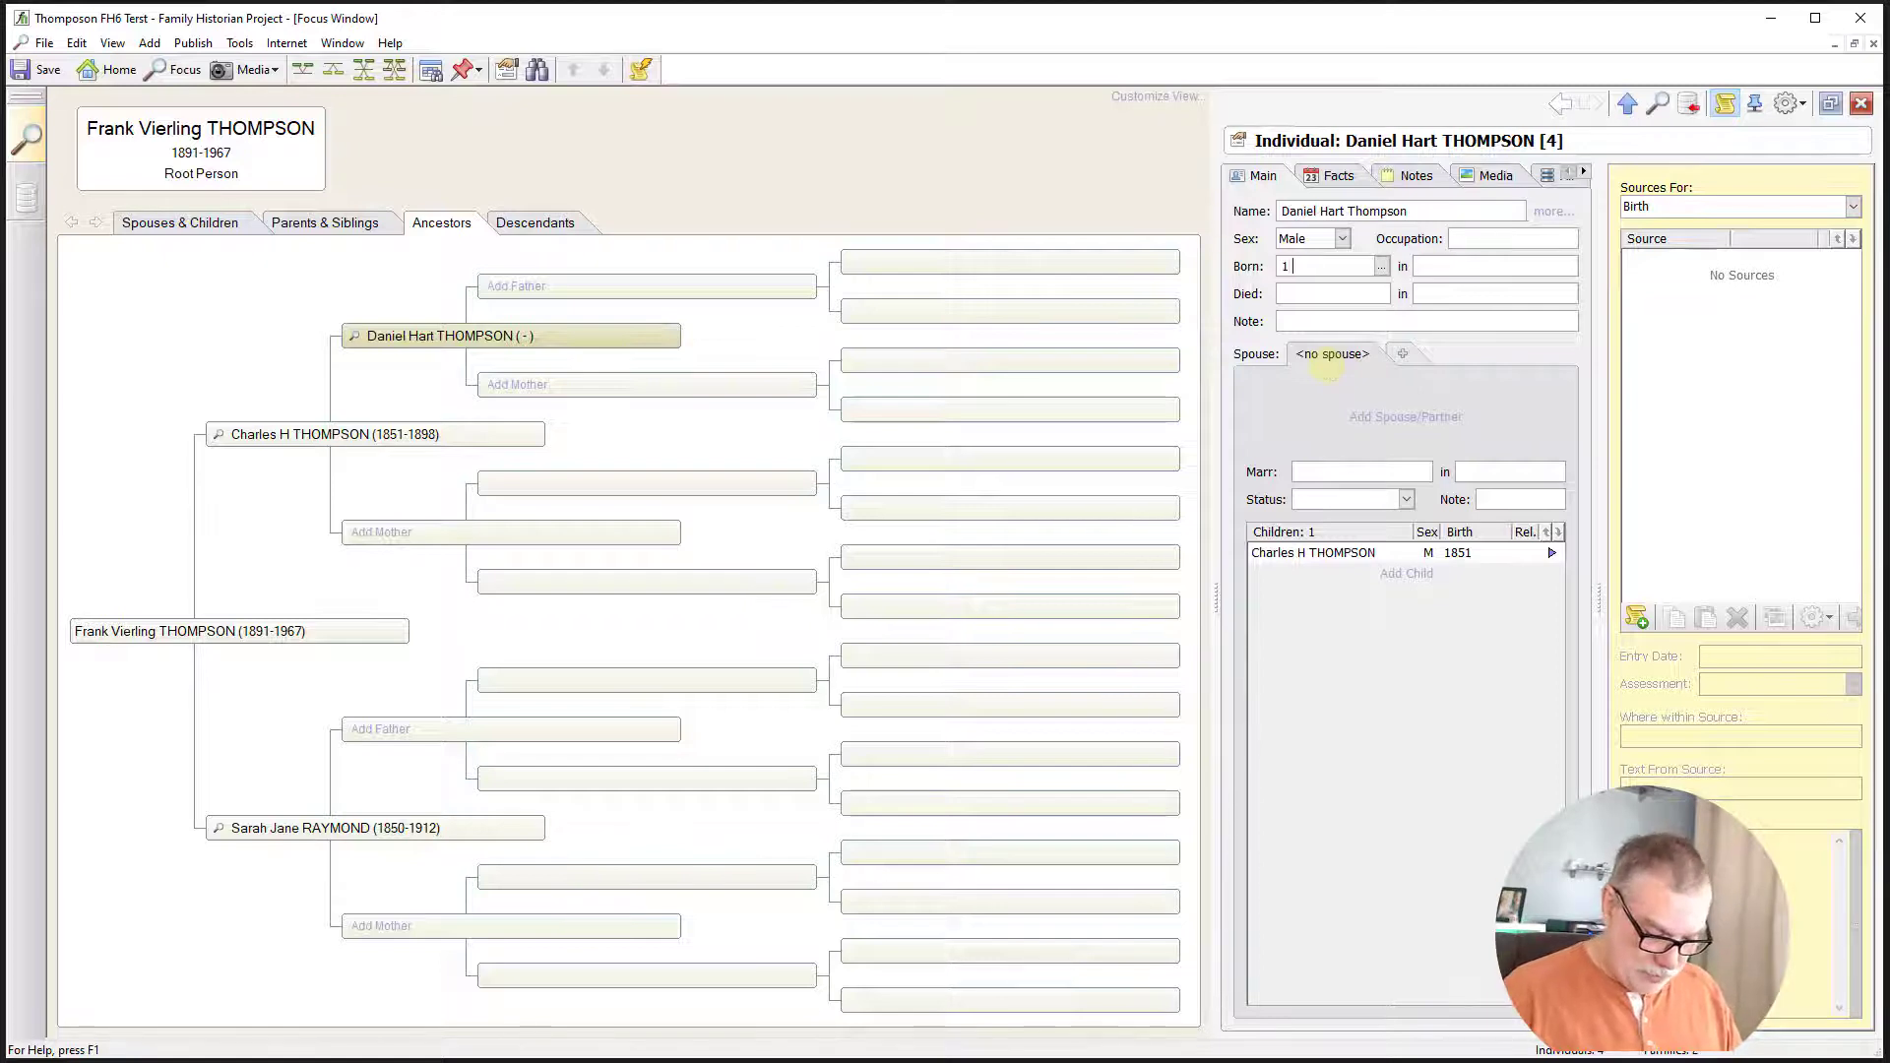
- Enter Daniel's birth as June 1829 and his death as 30 July 1893
text(june)
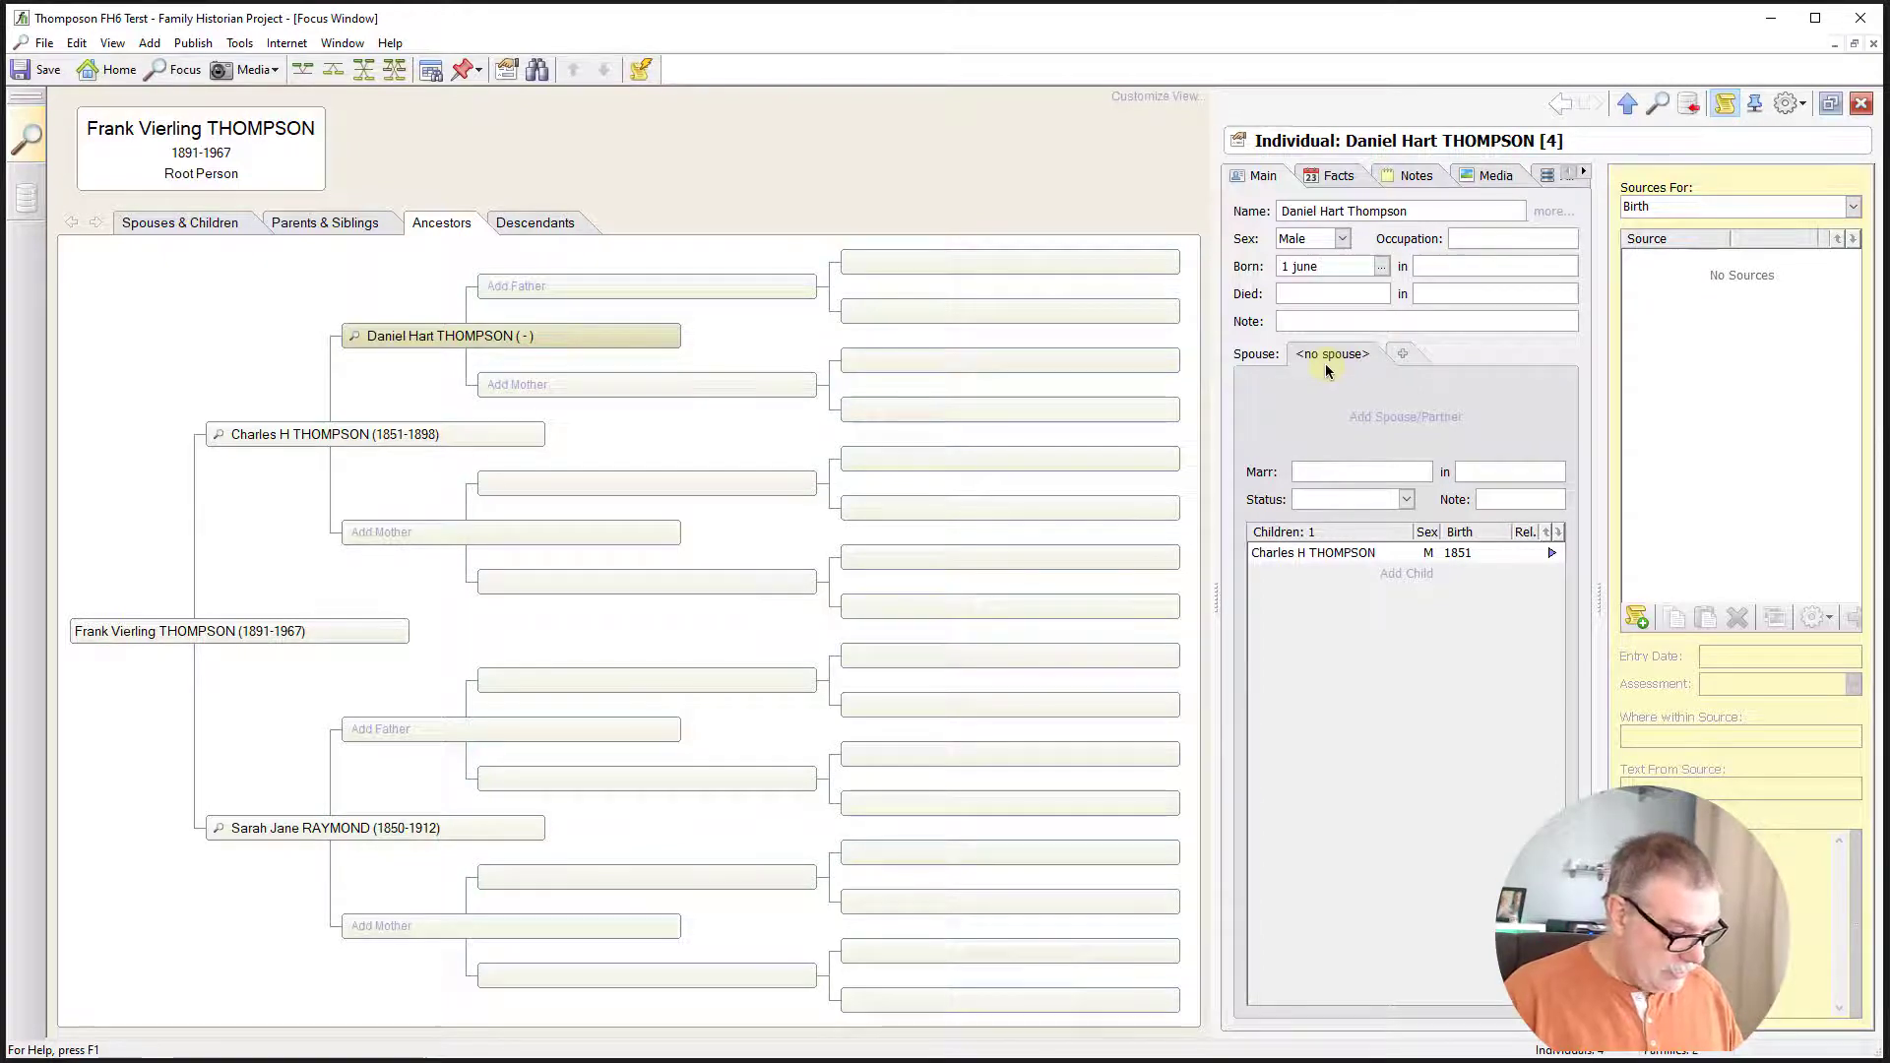
text(1829)
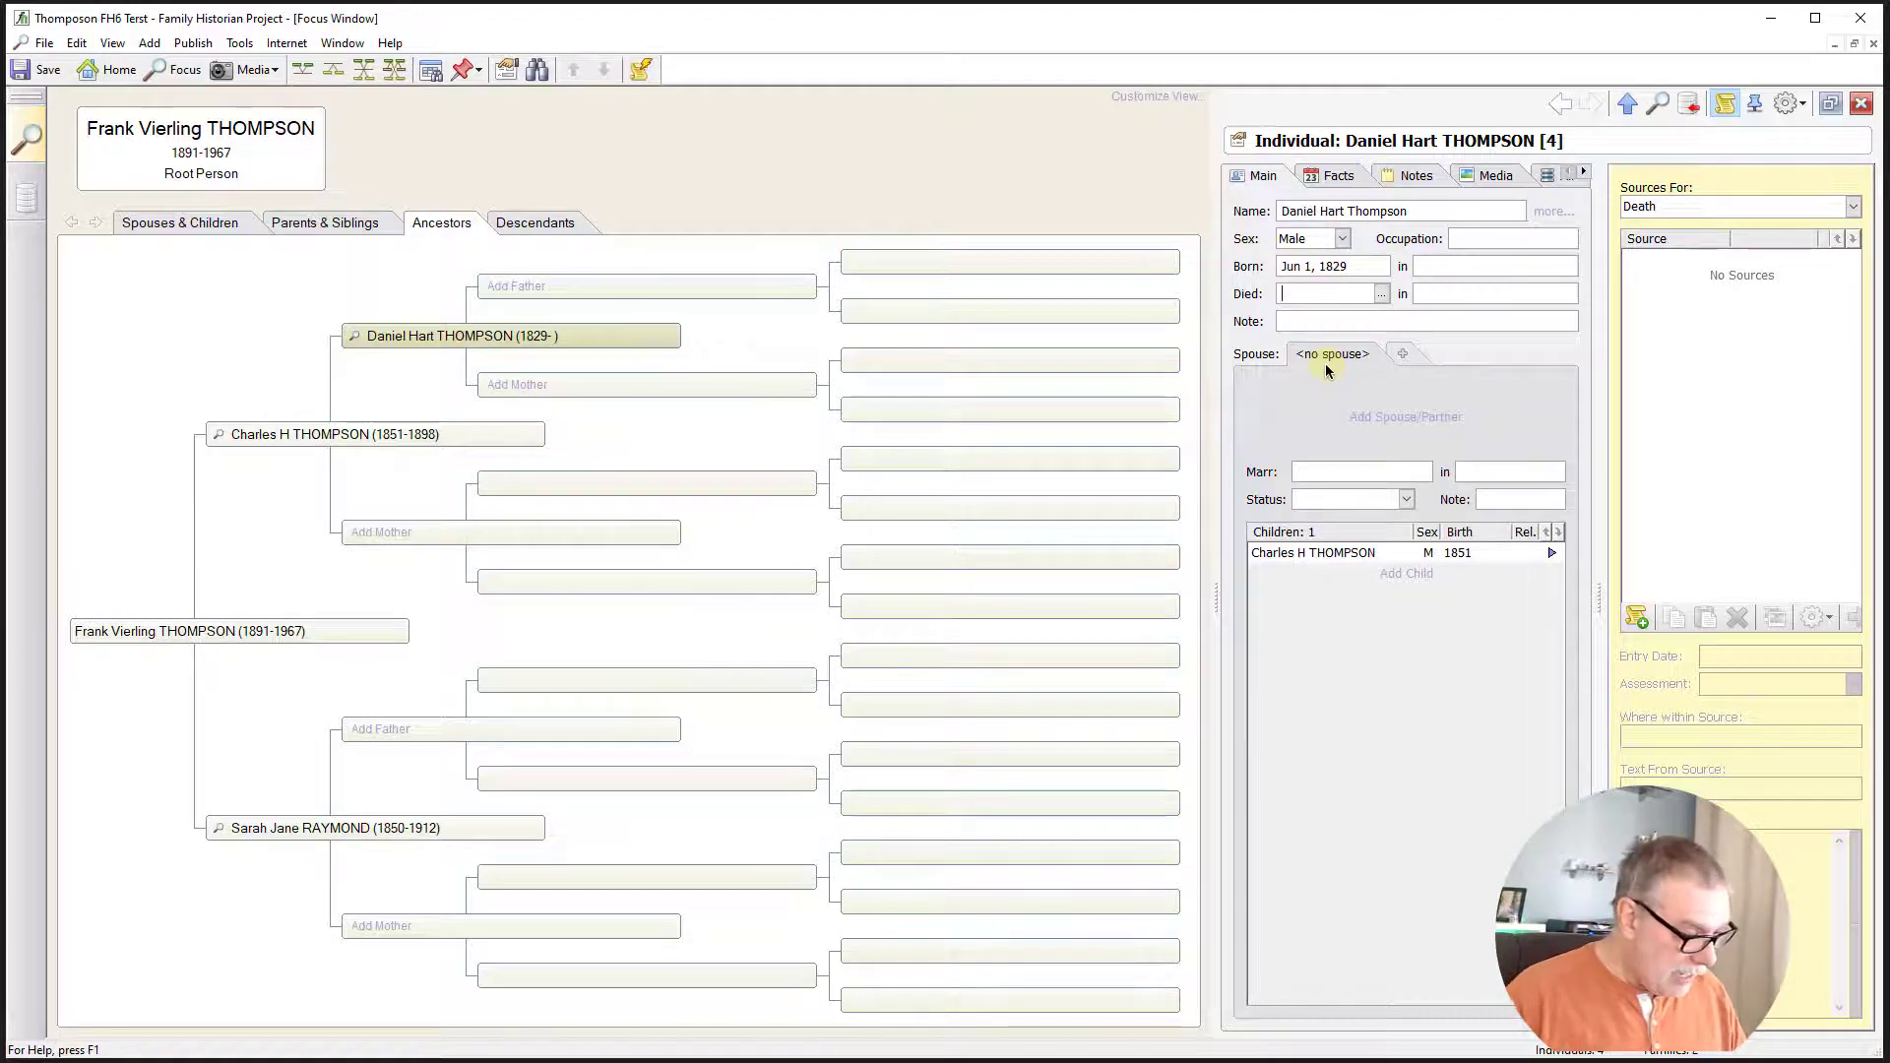
text(30)
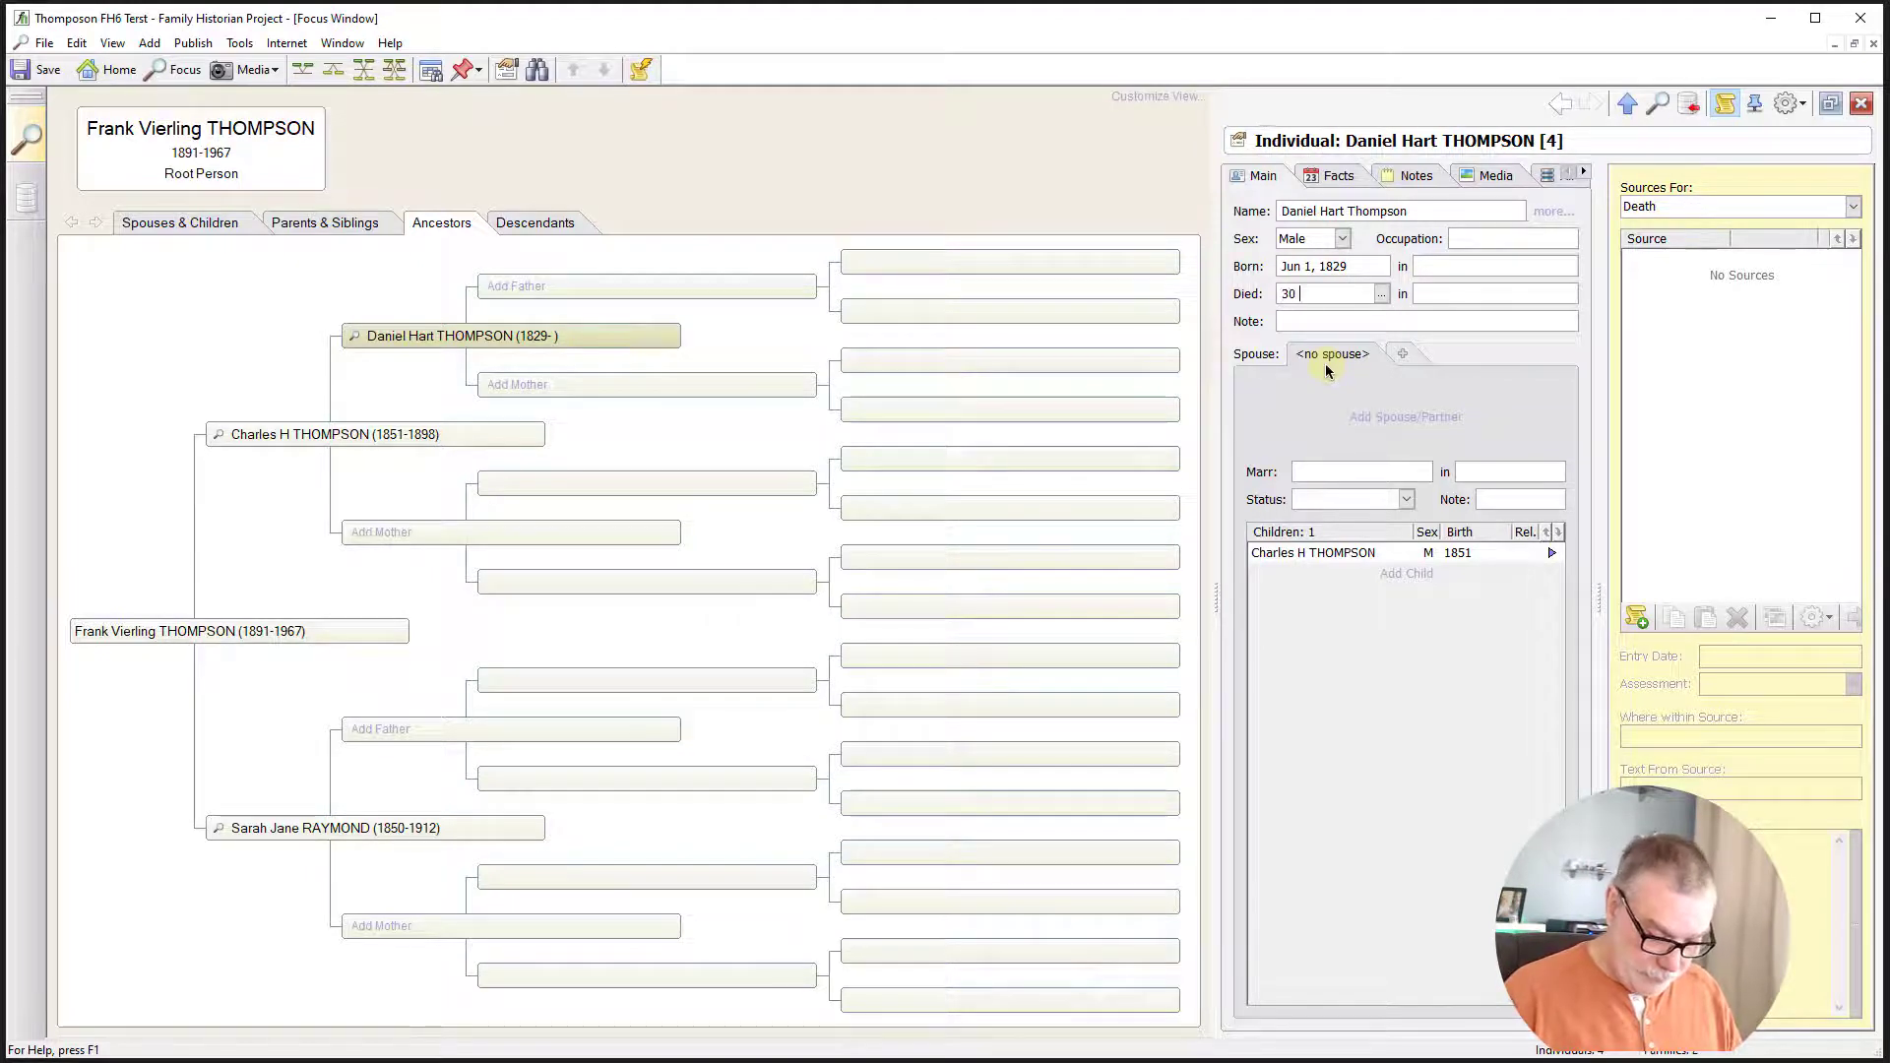
text(july)
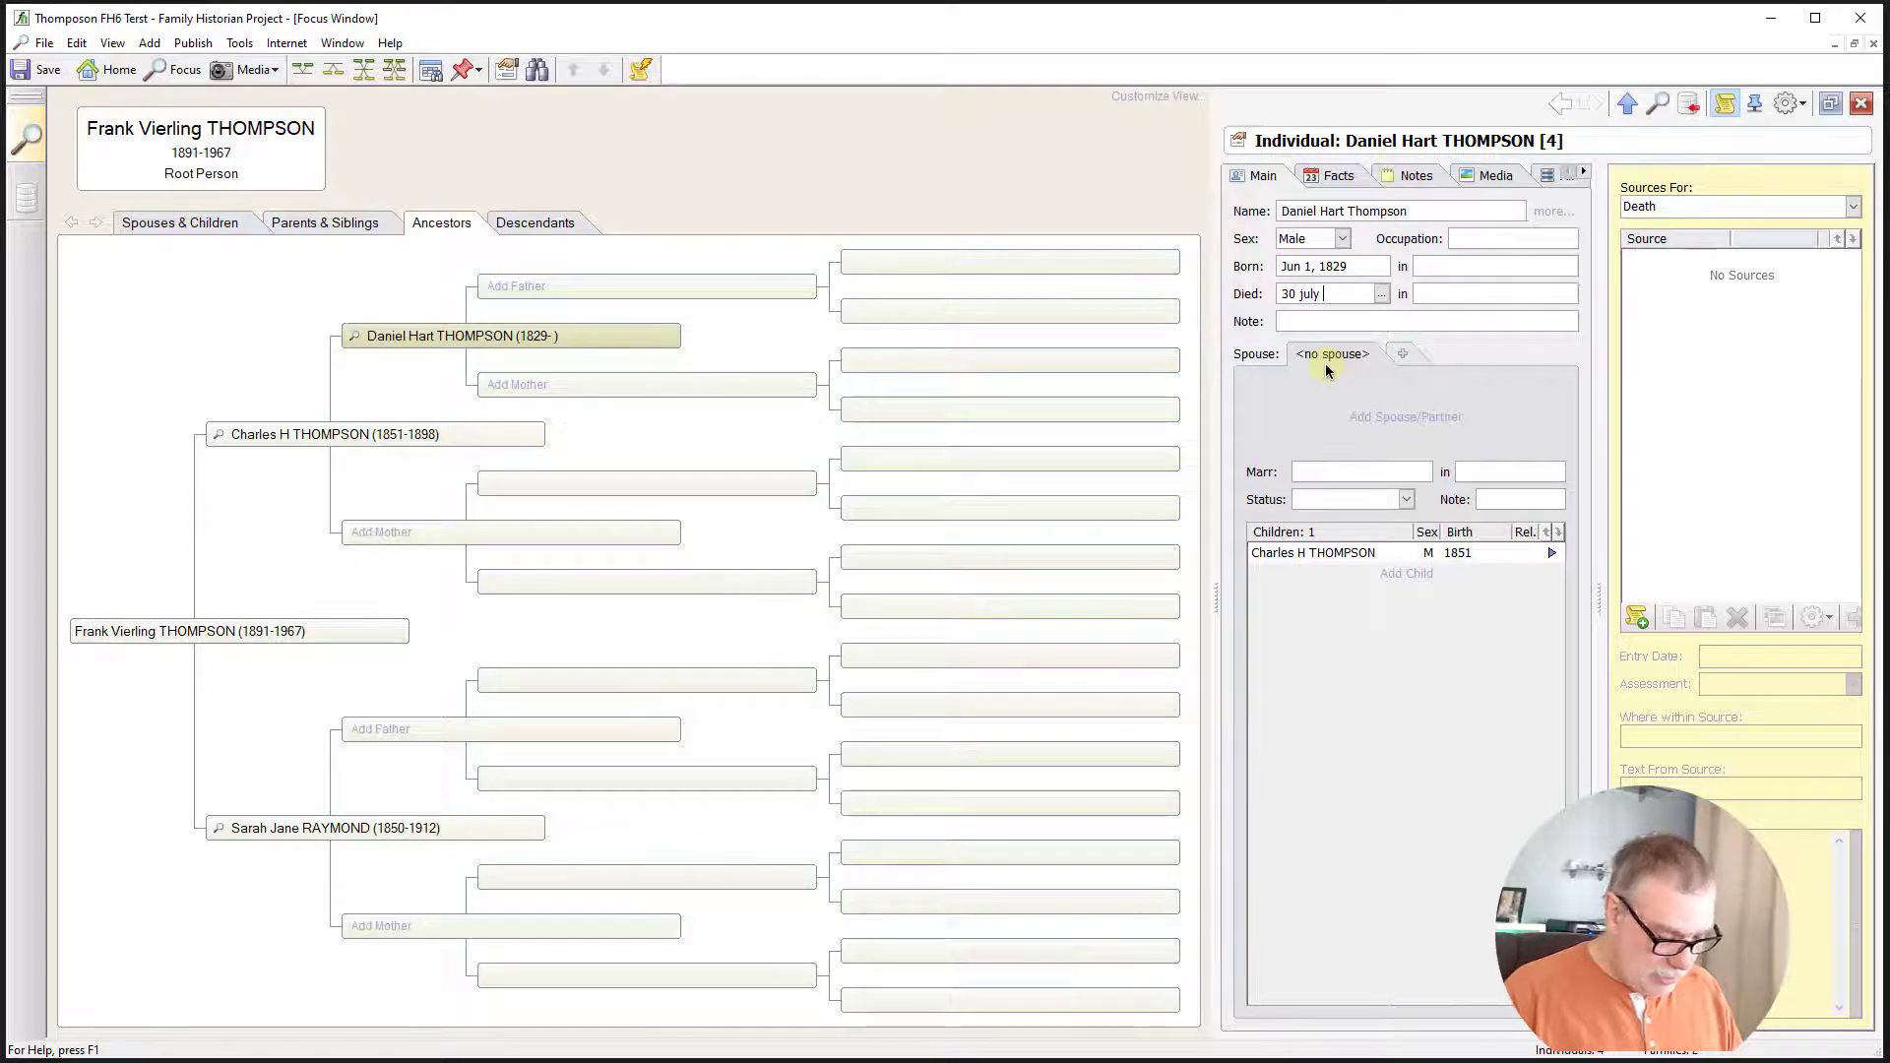
text(1893)
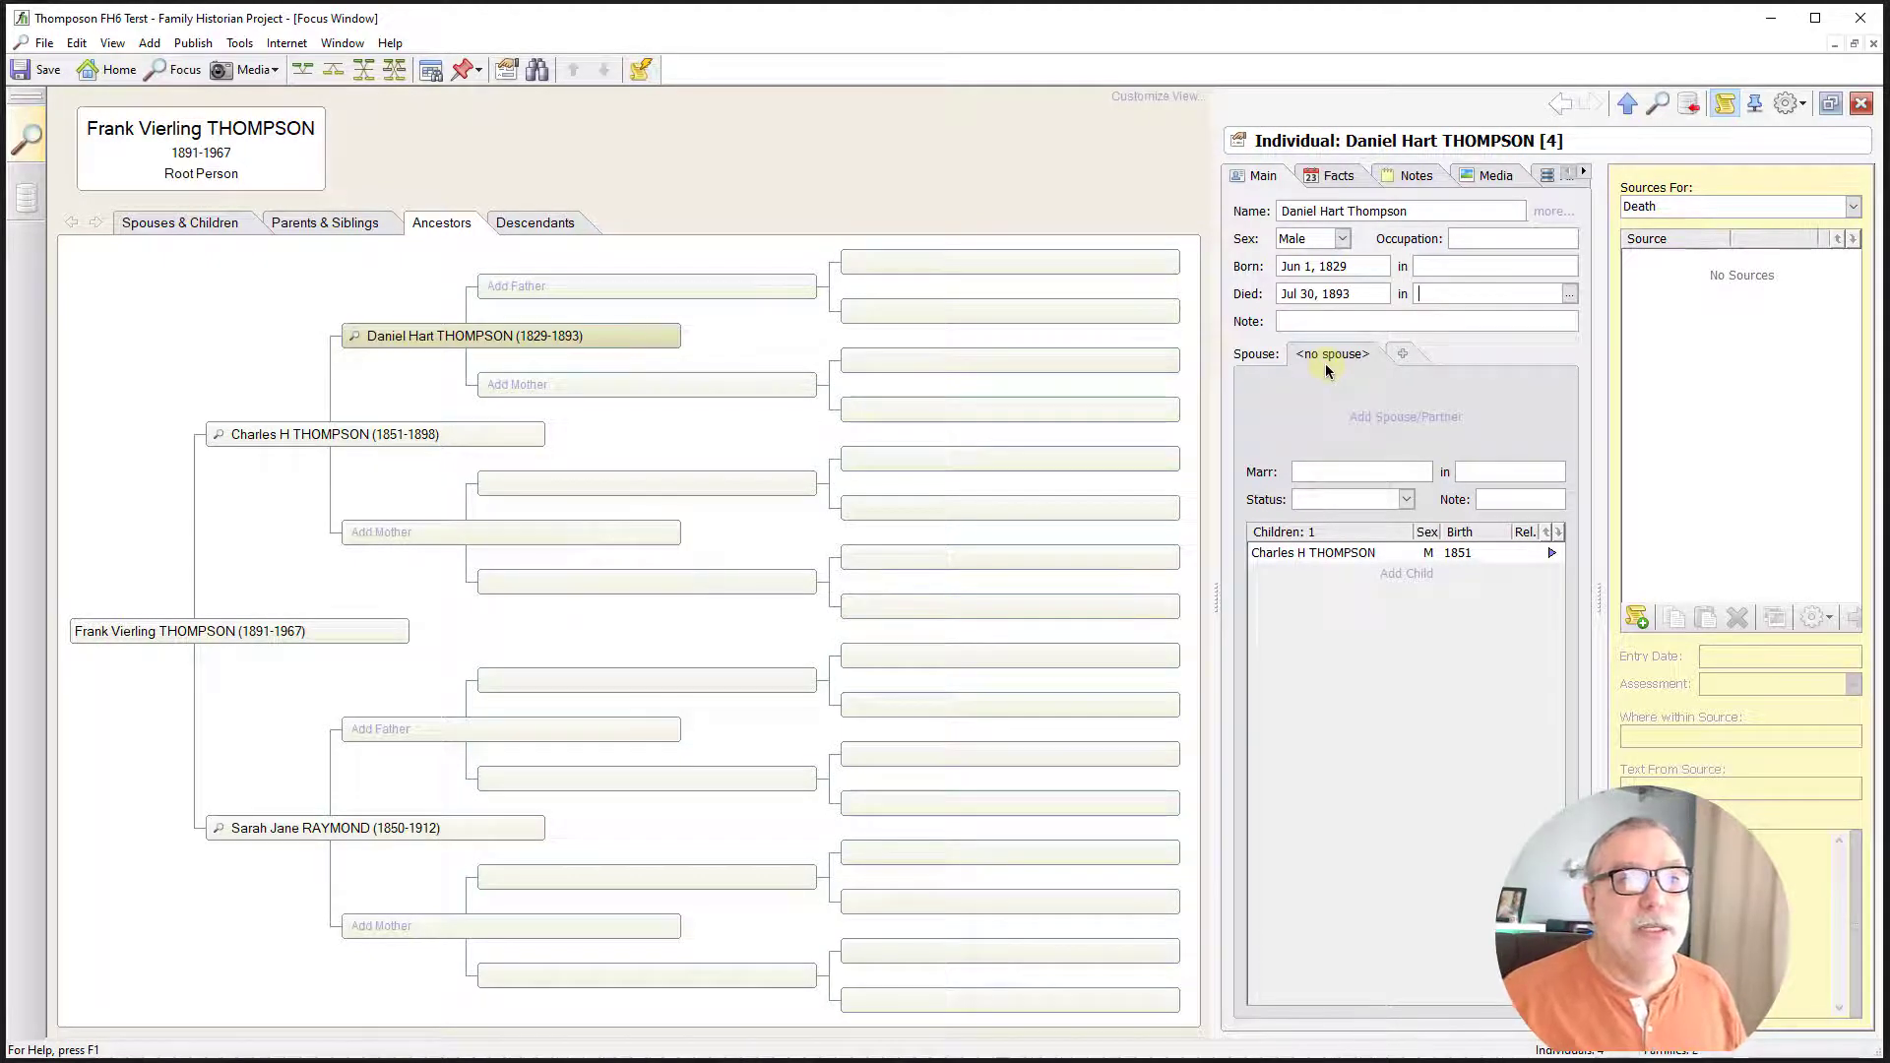
mouse_move(1322, 388)
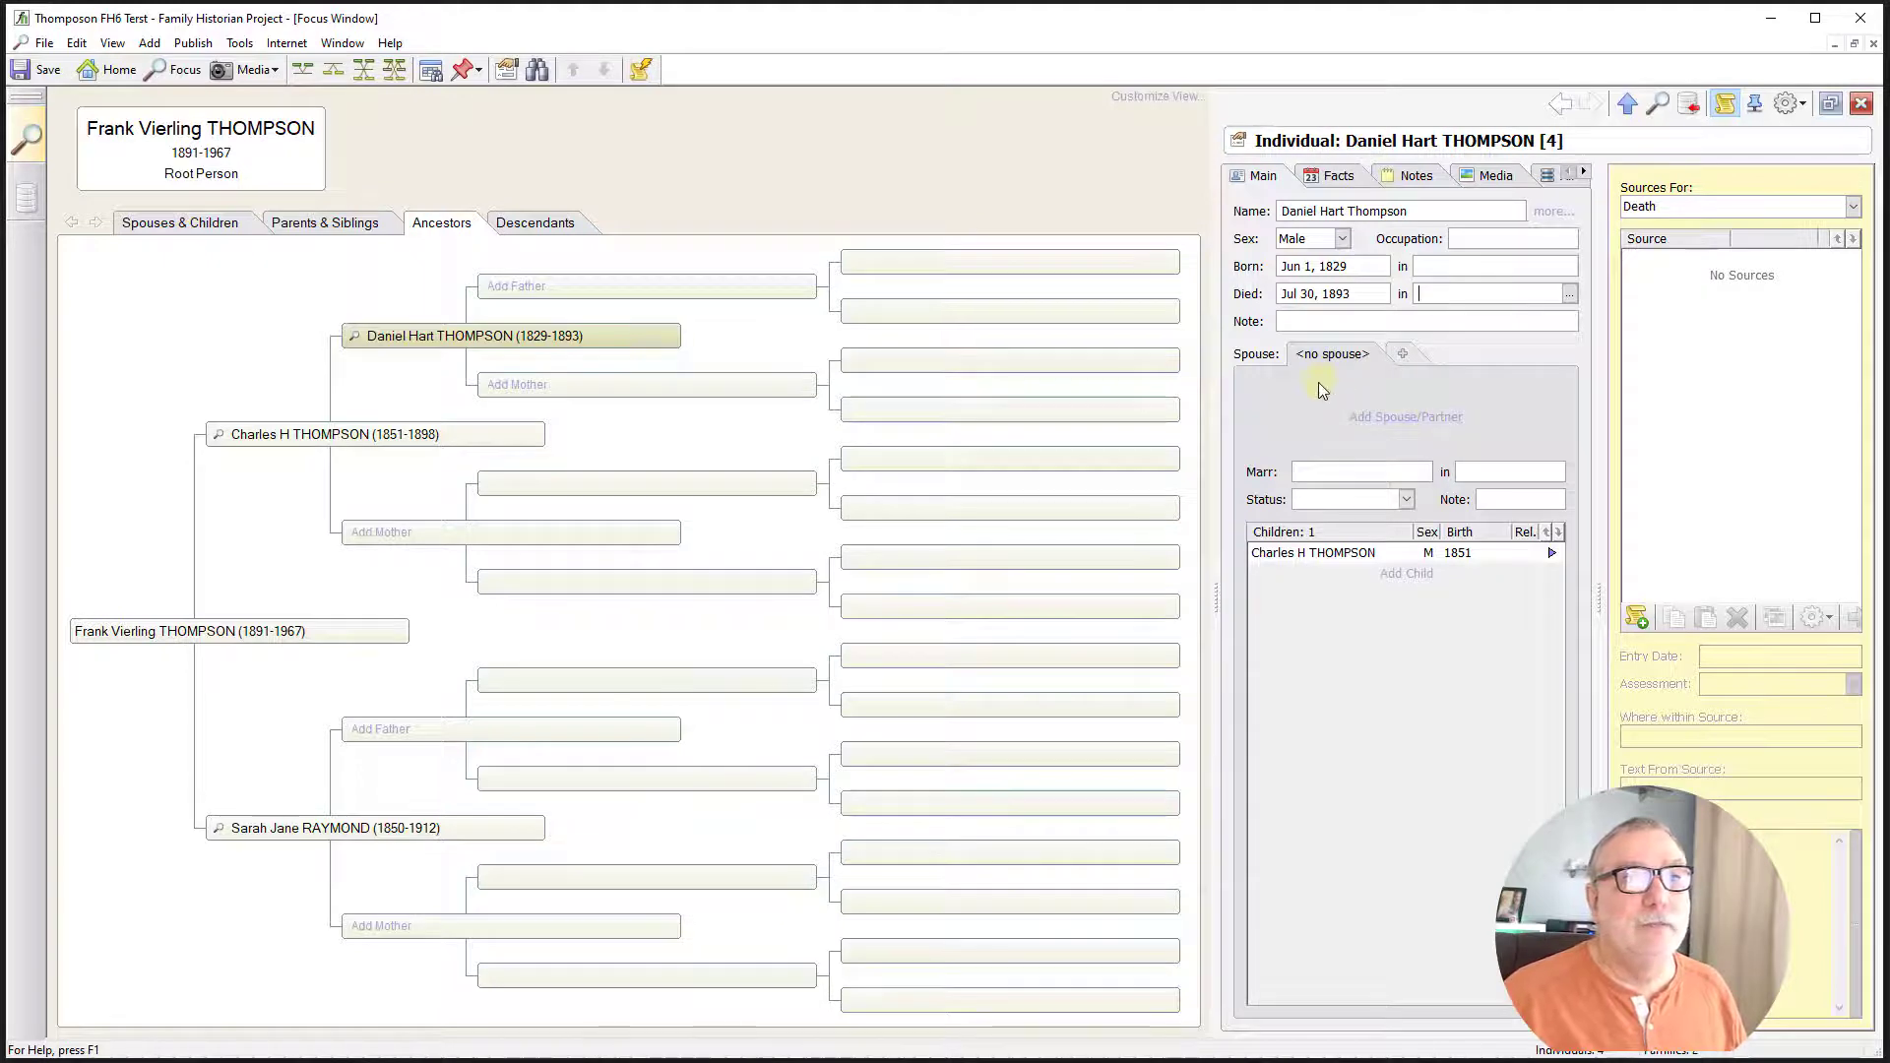
mouse_move(401, 602)
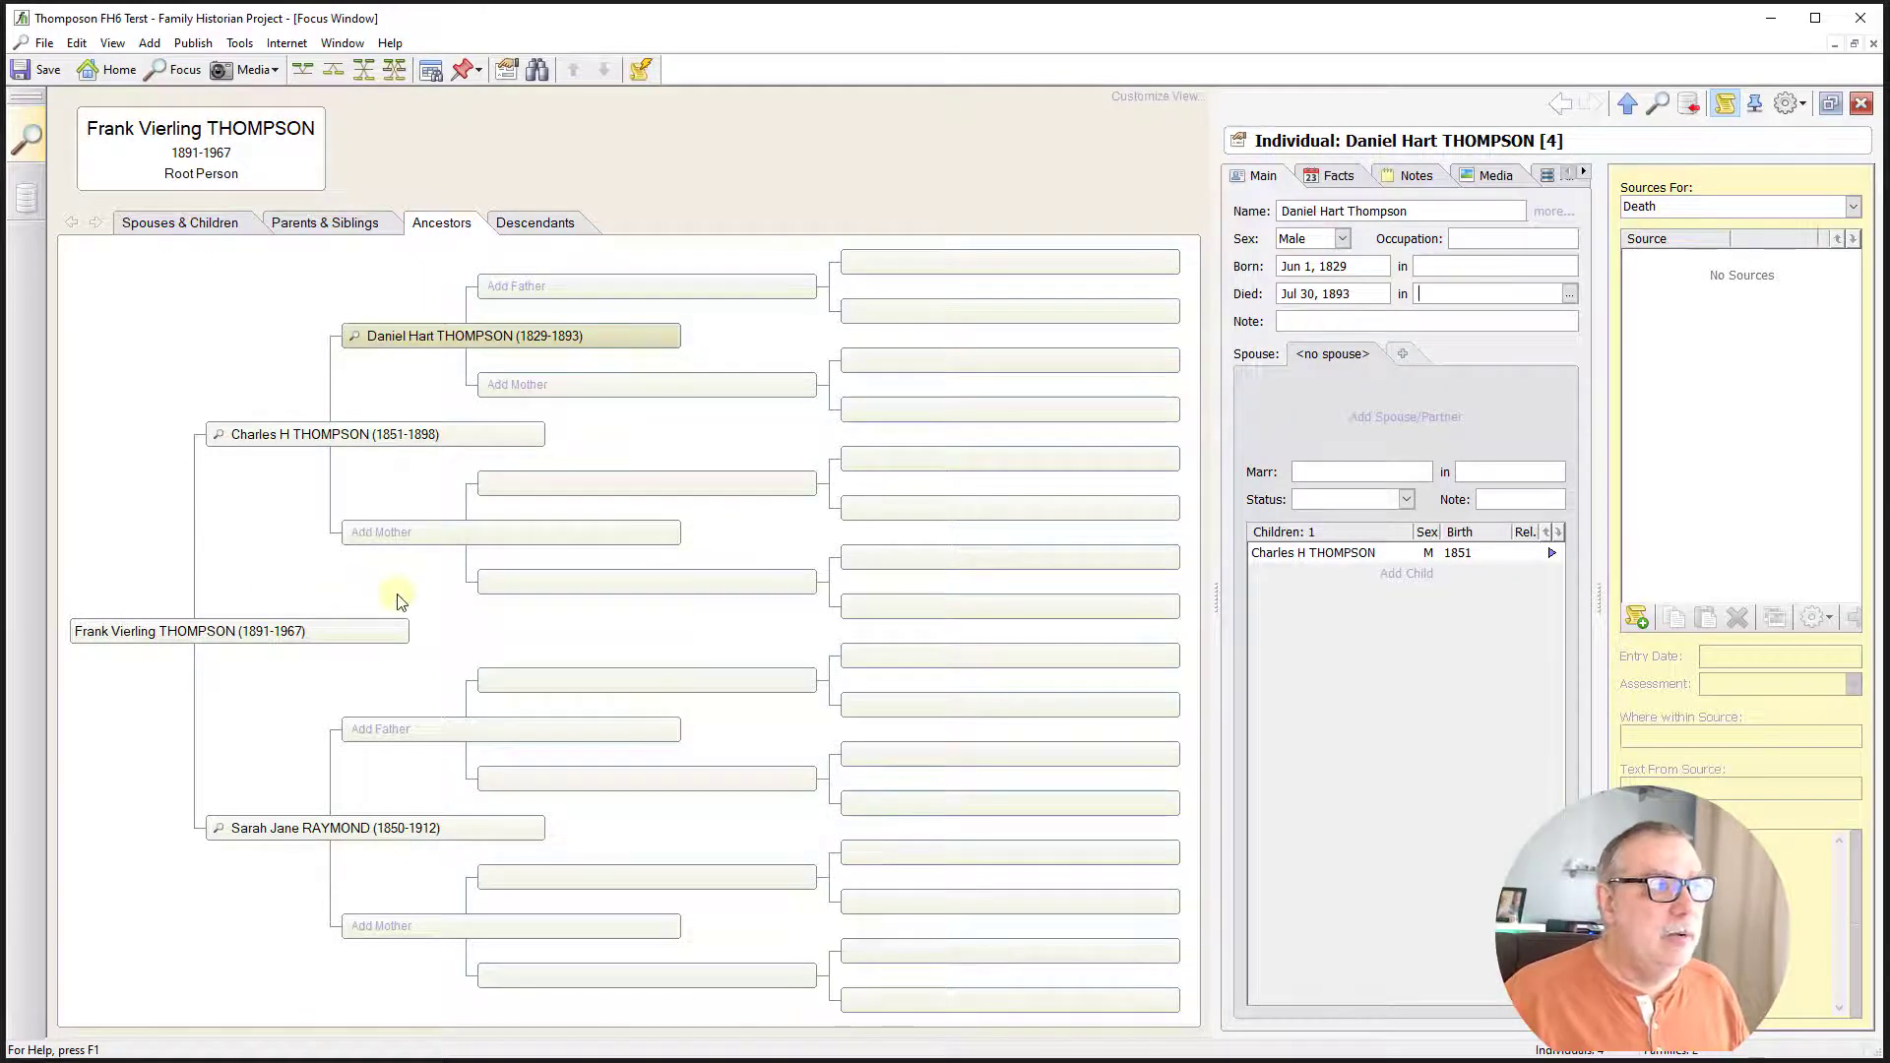
click(381, 532)
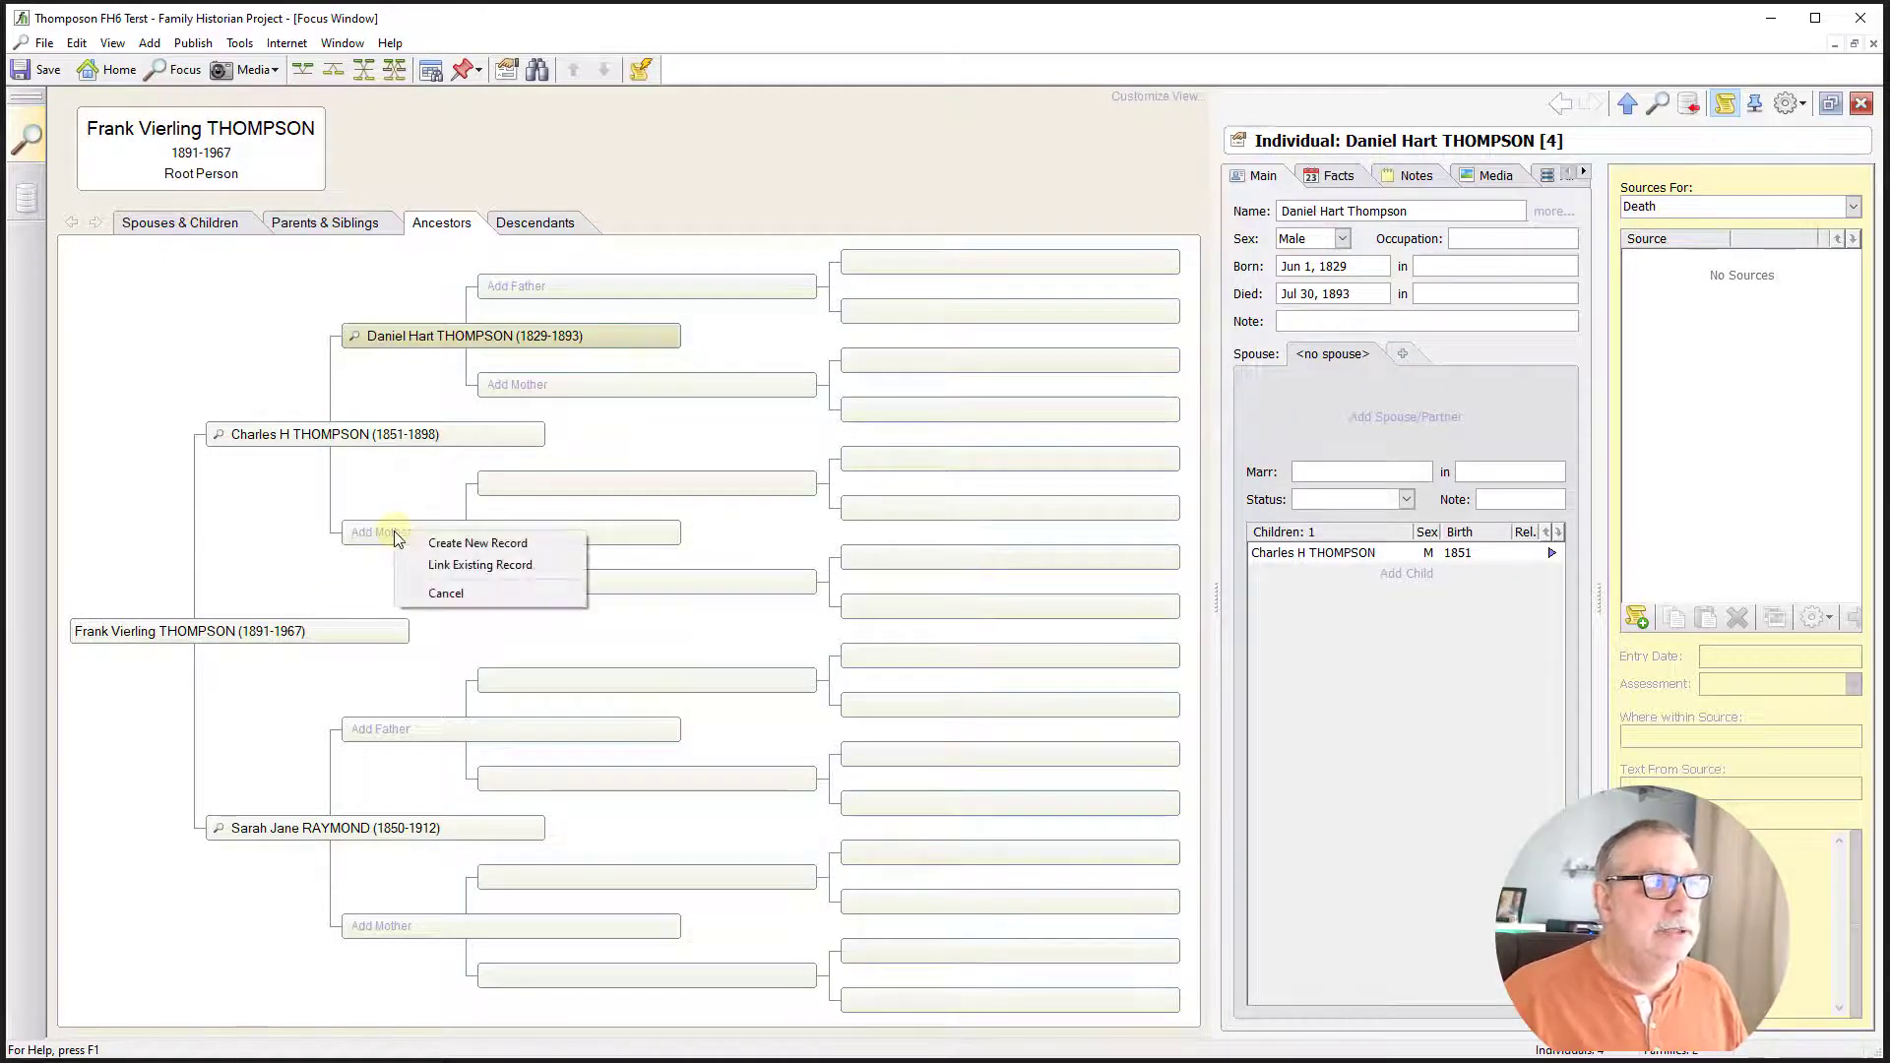
click(478, 543)
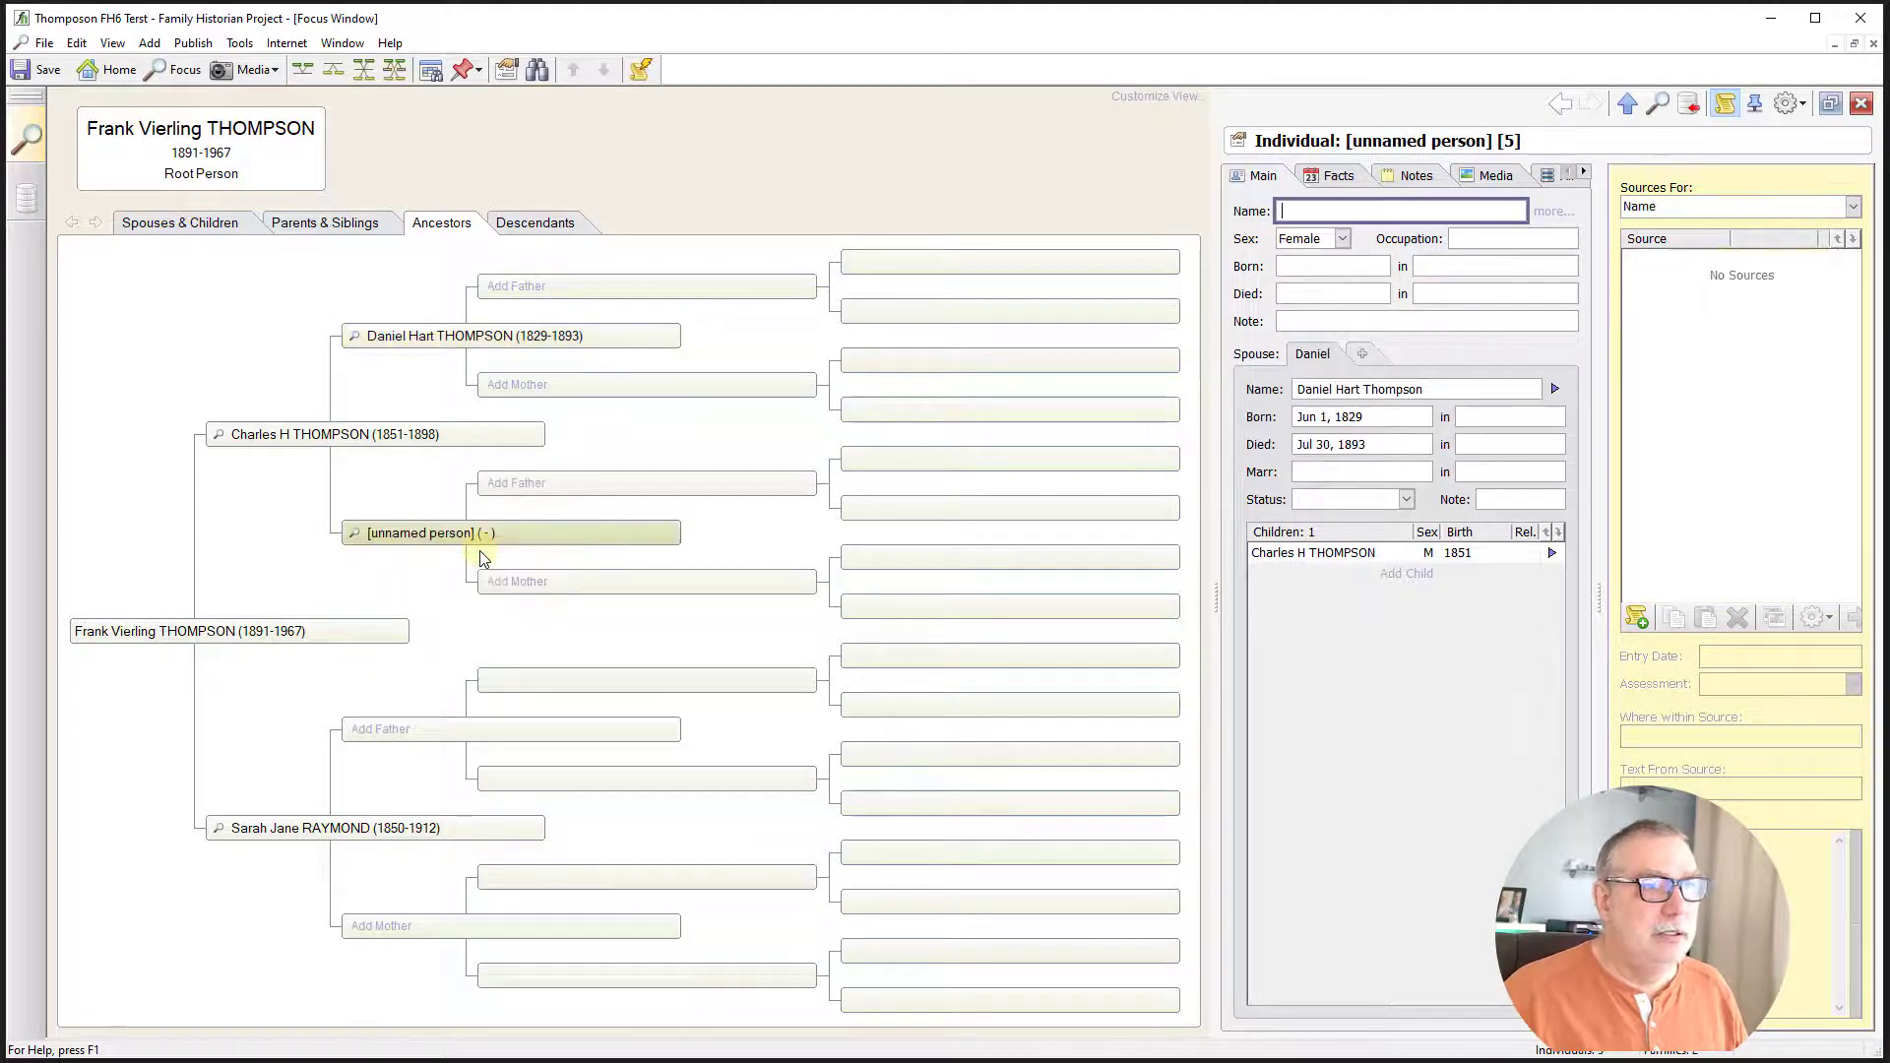
text(Abi)
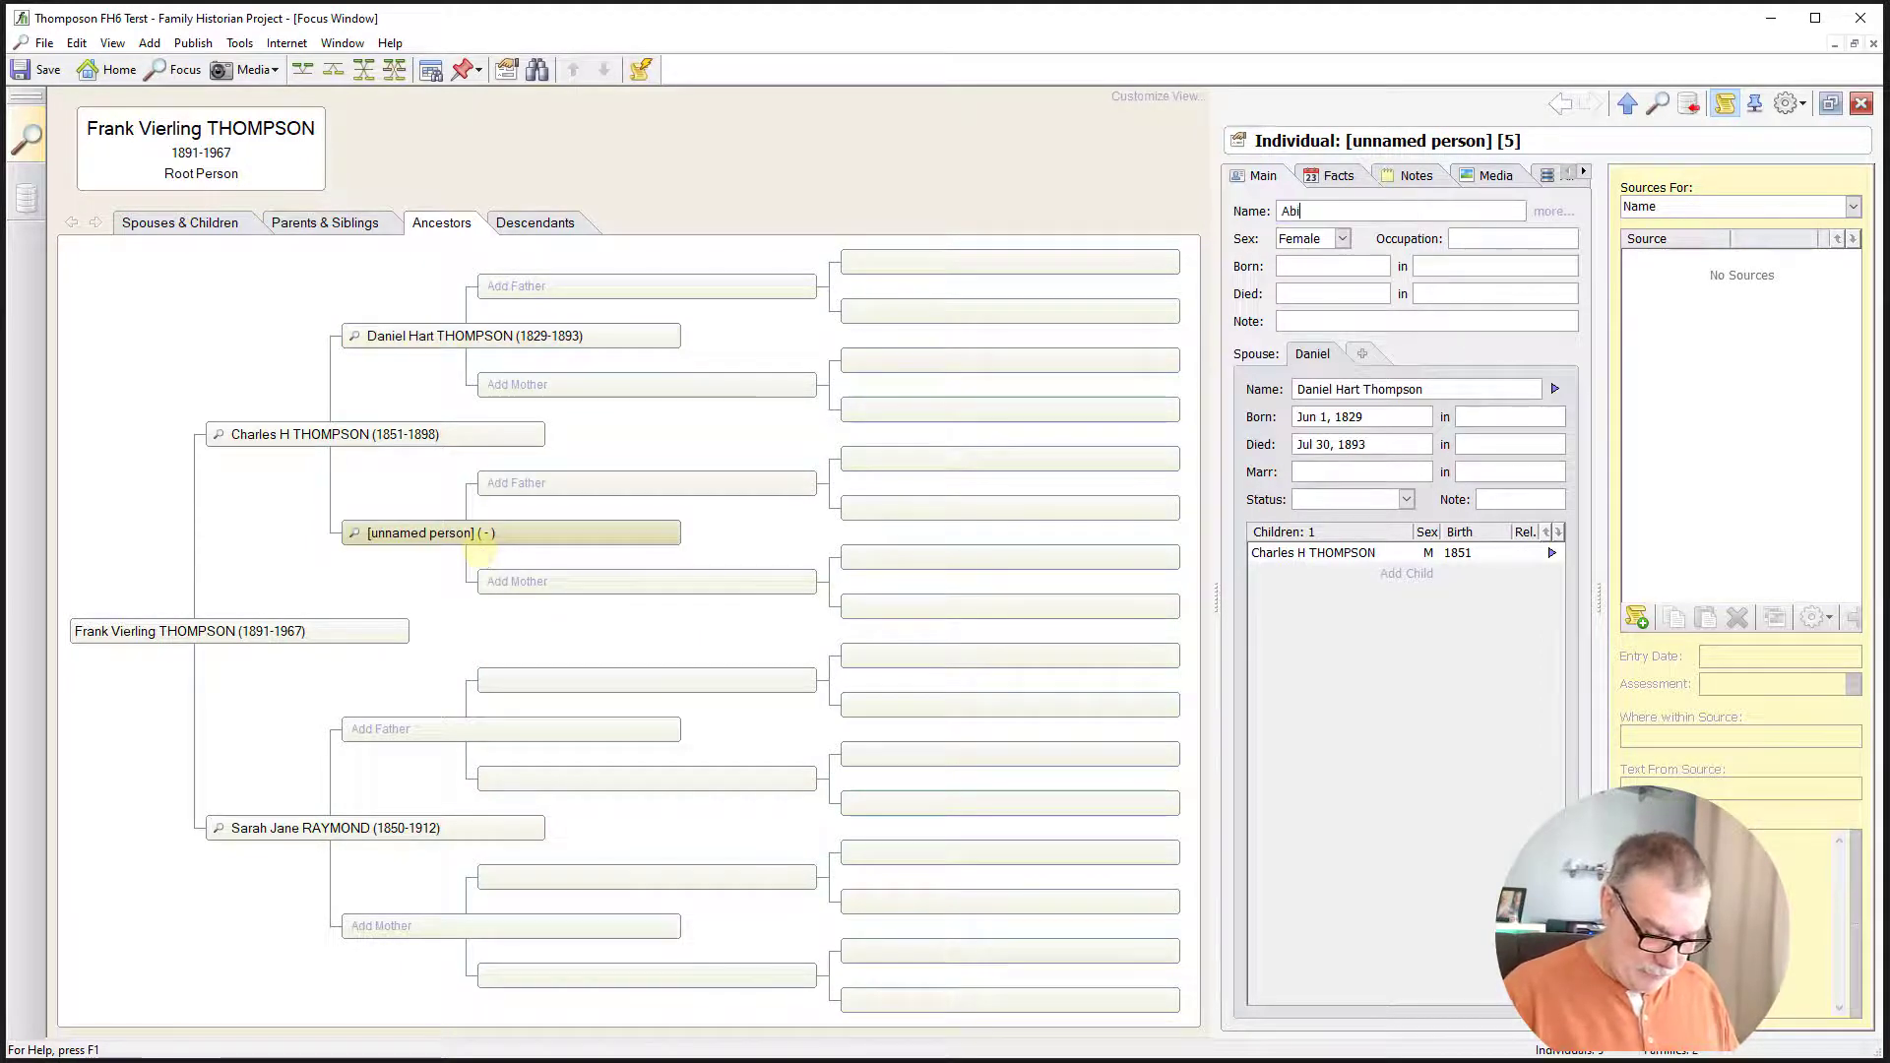
text(gail B C)
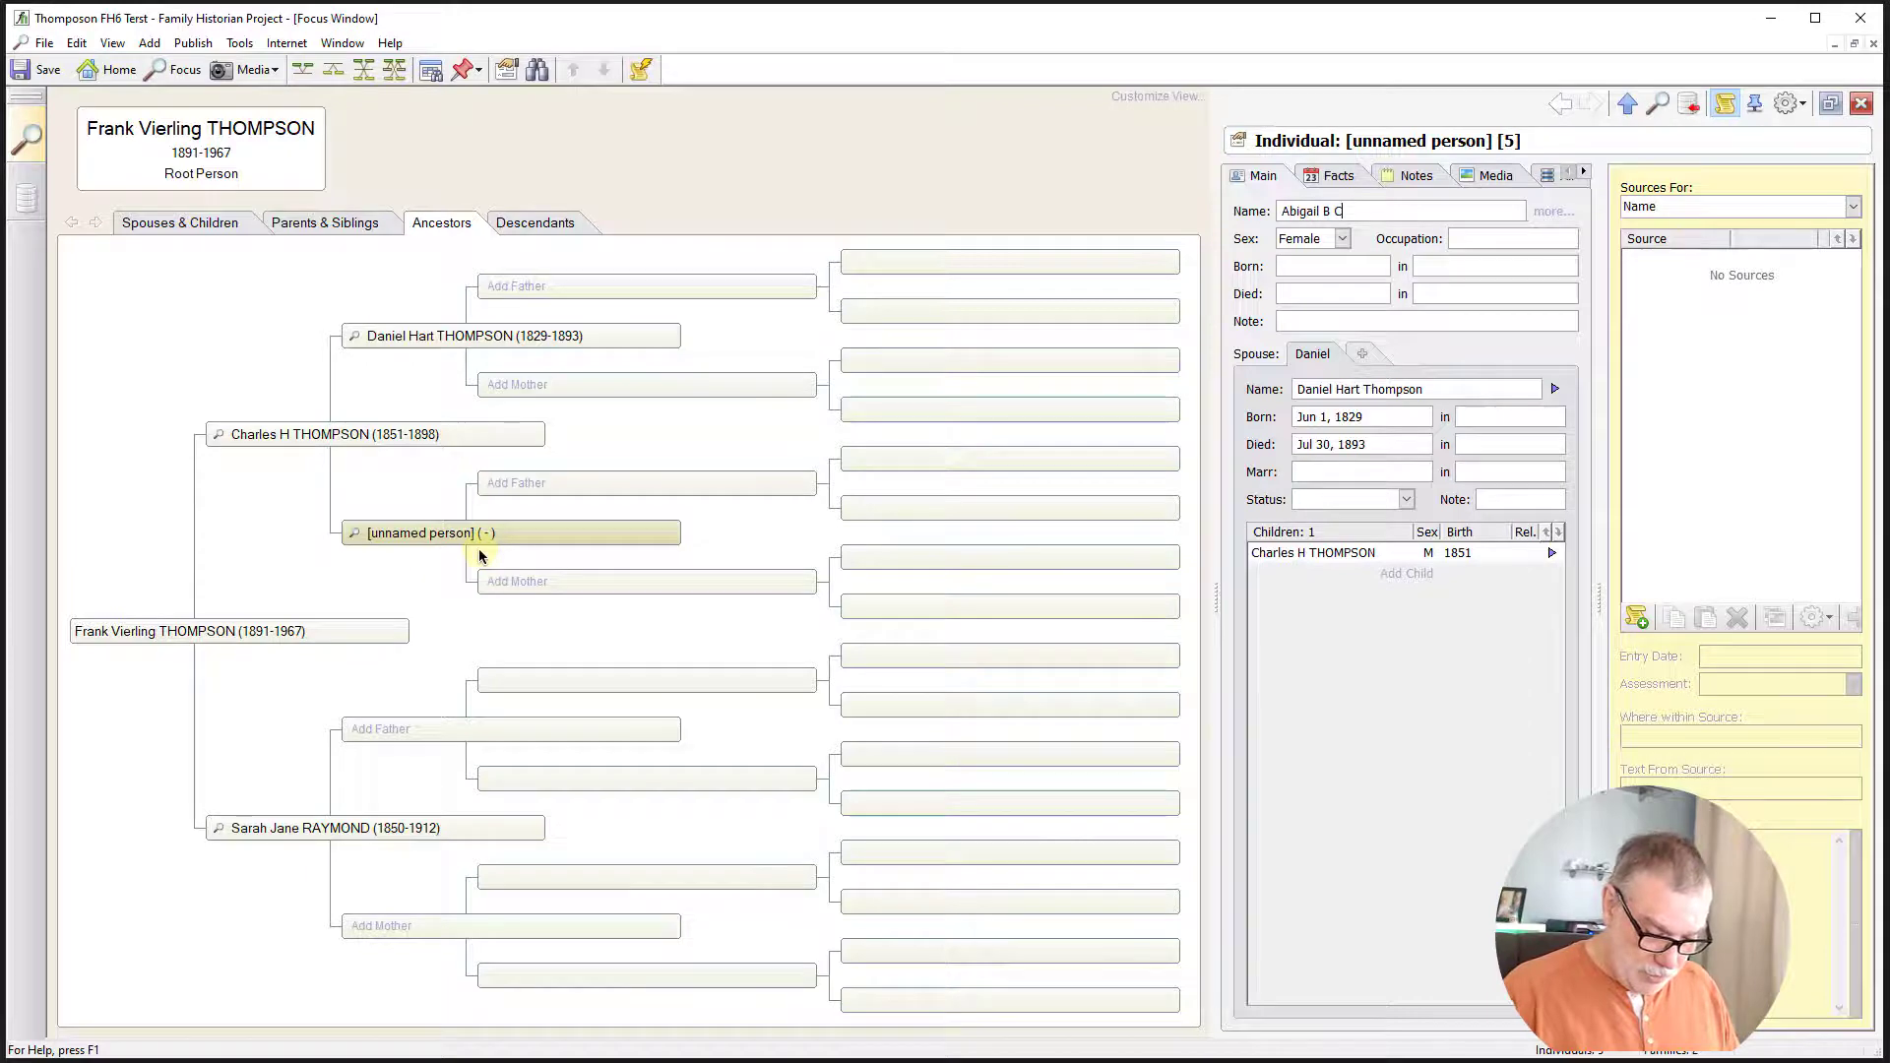
text(oates)
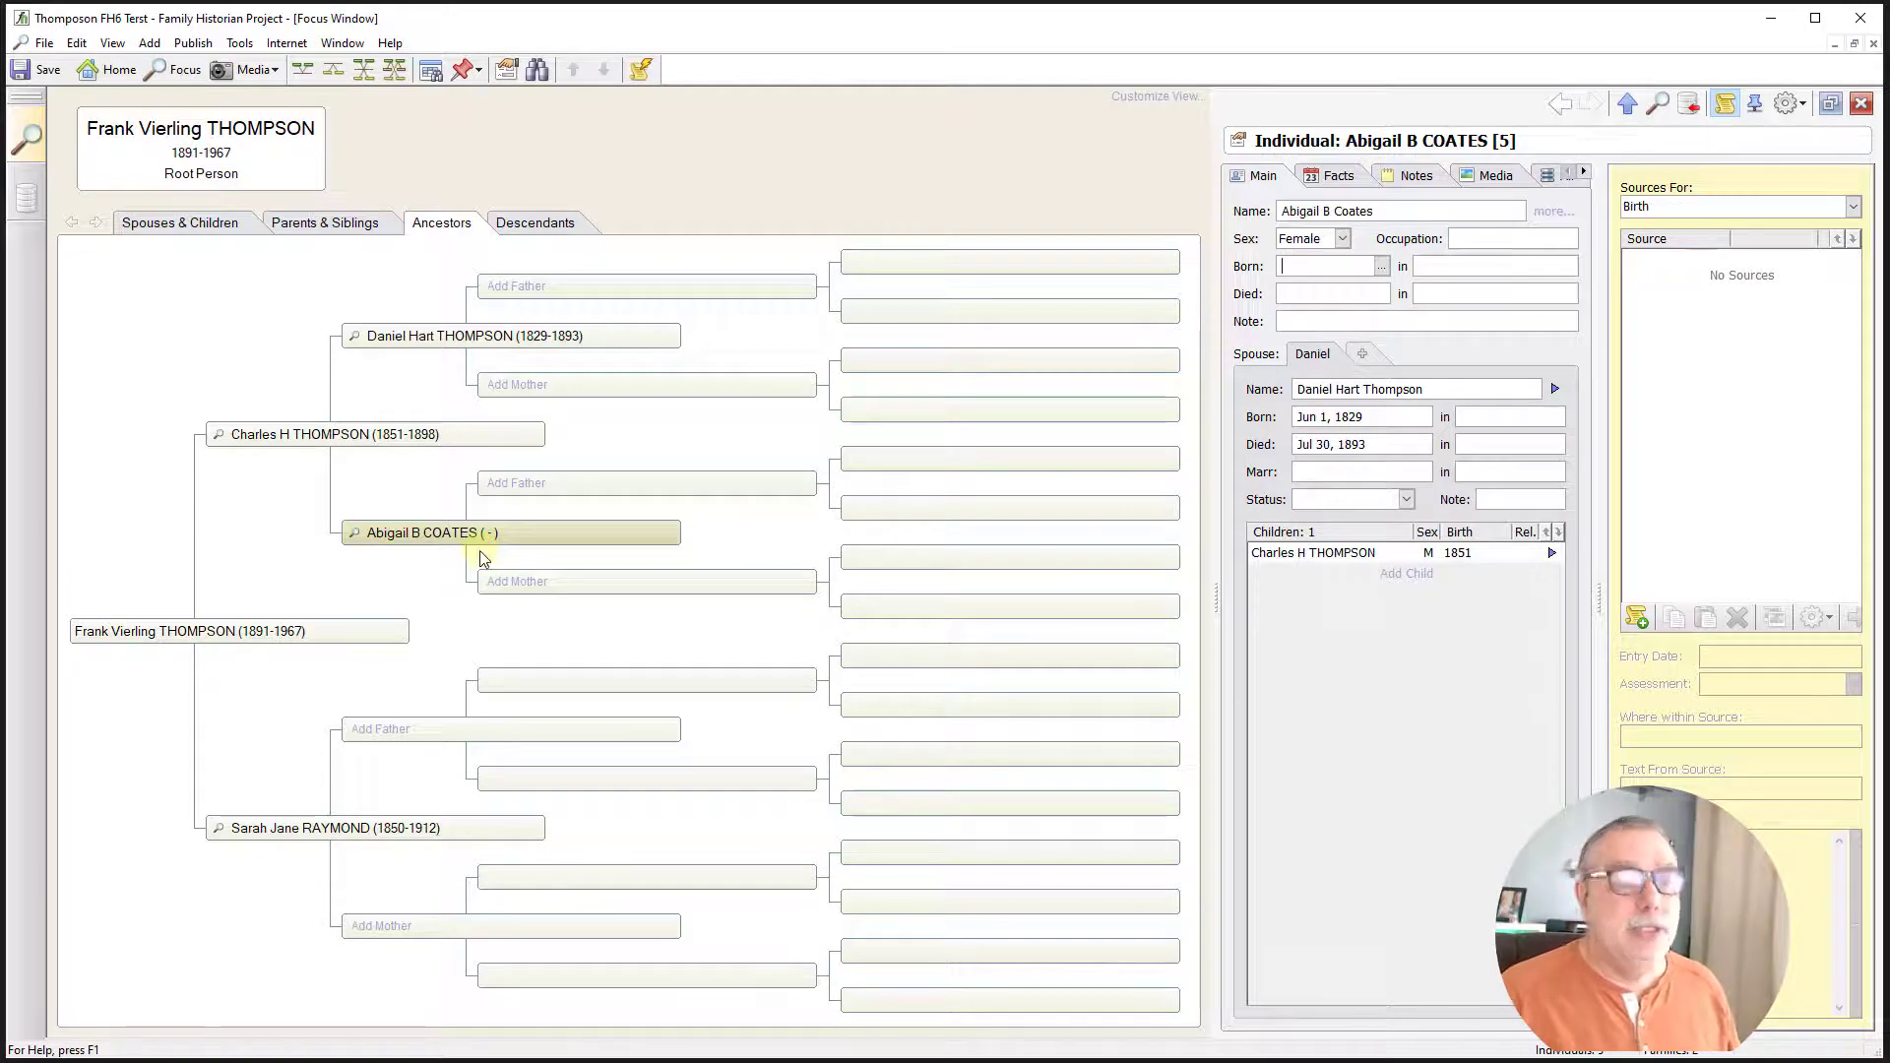
- Enter Abigail's birth as 1829 and her death as 1856
text(1829)
click(1333, 293)
text(9 nov)
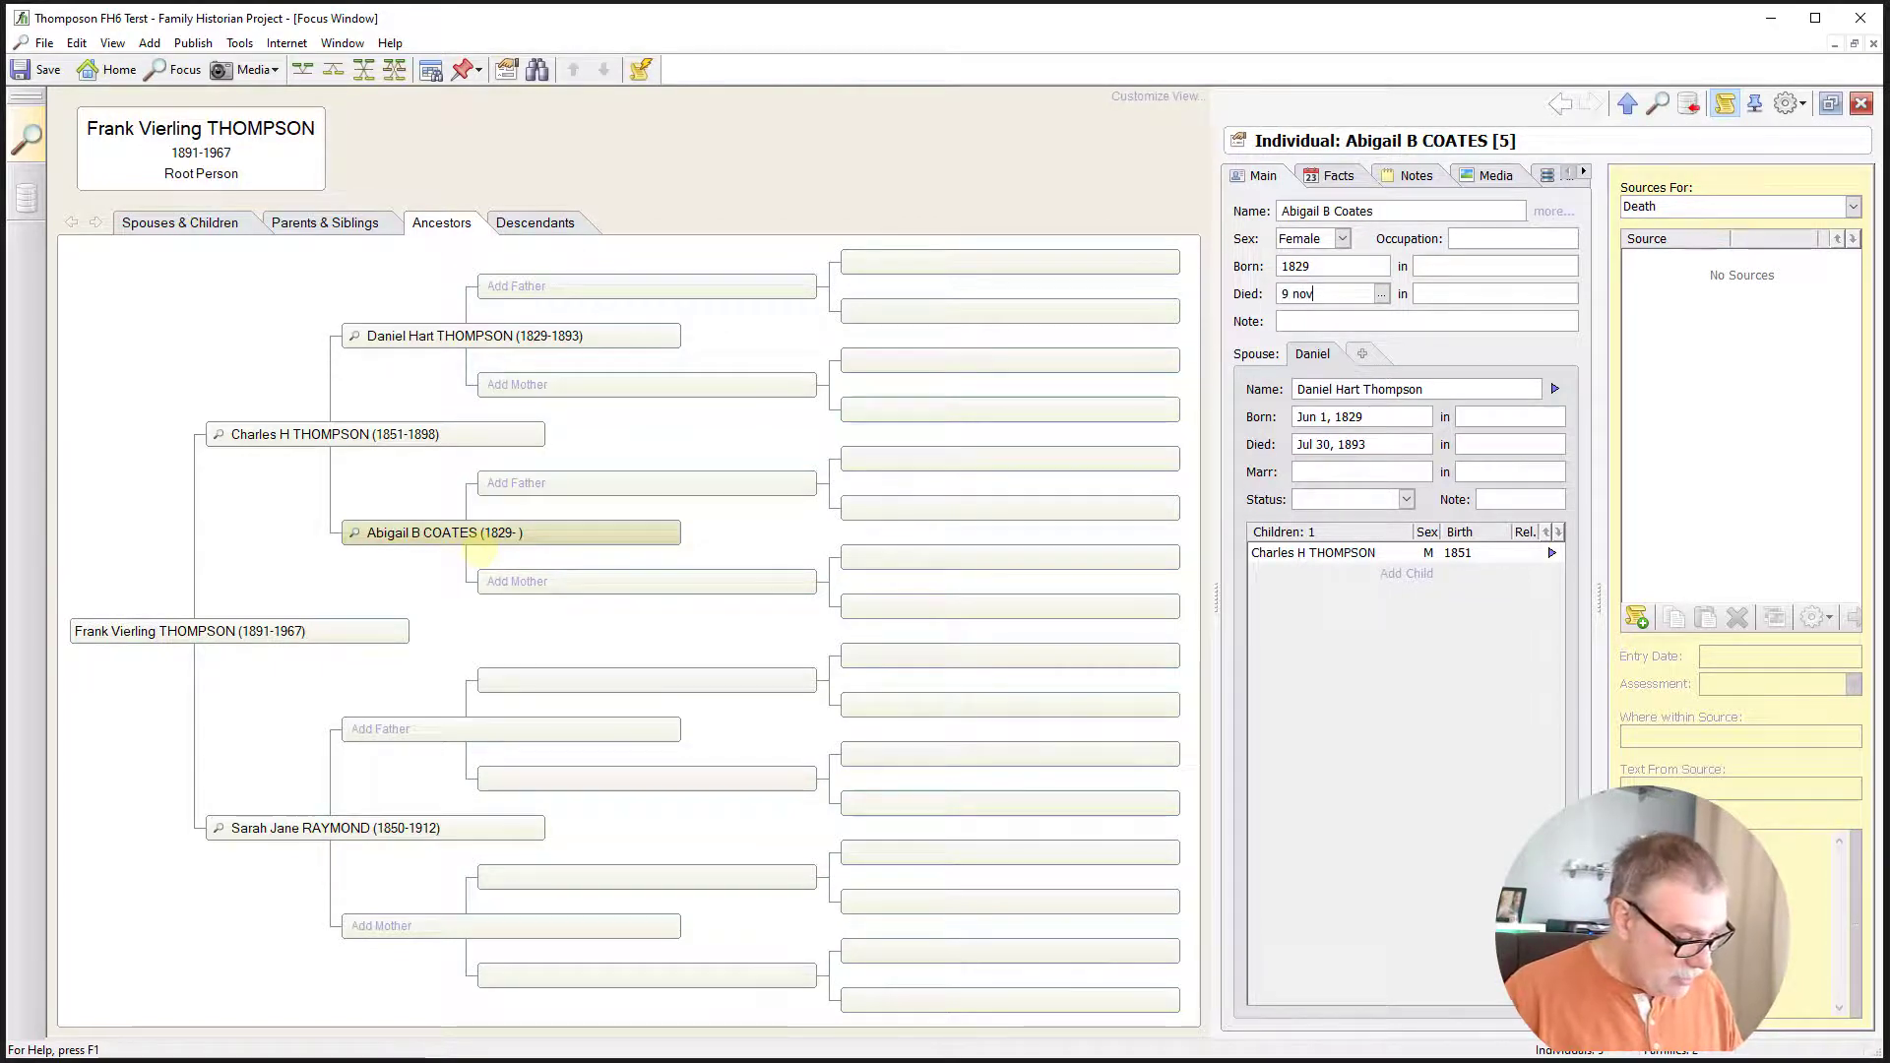
text(1856)
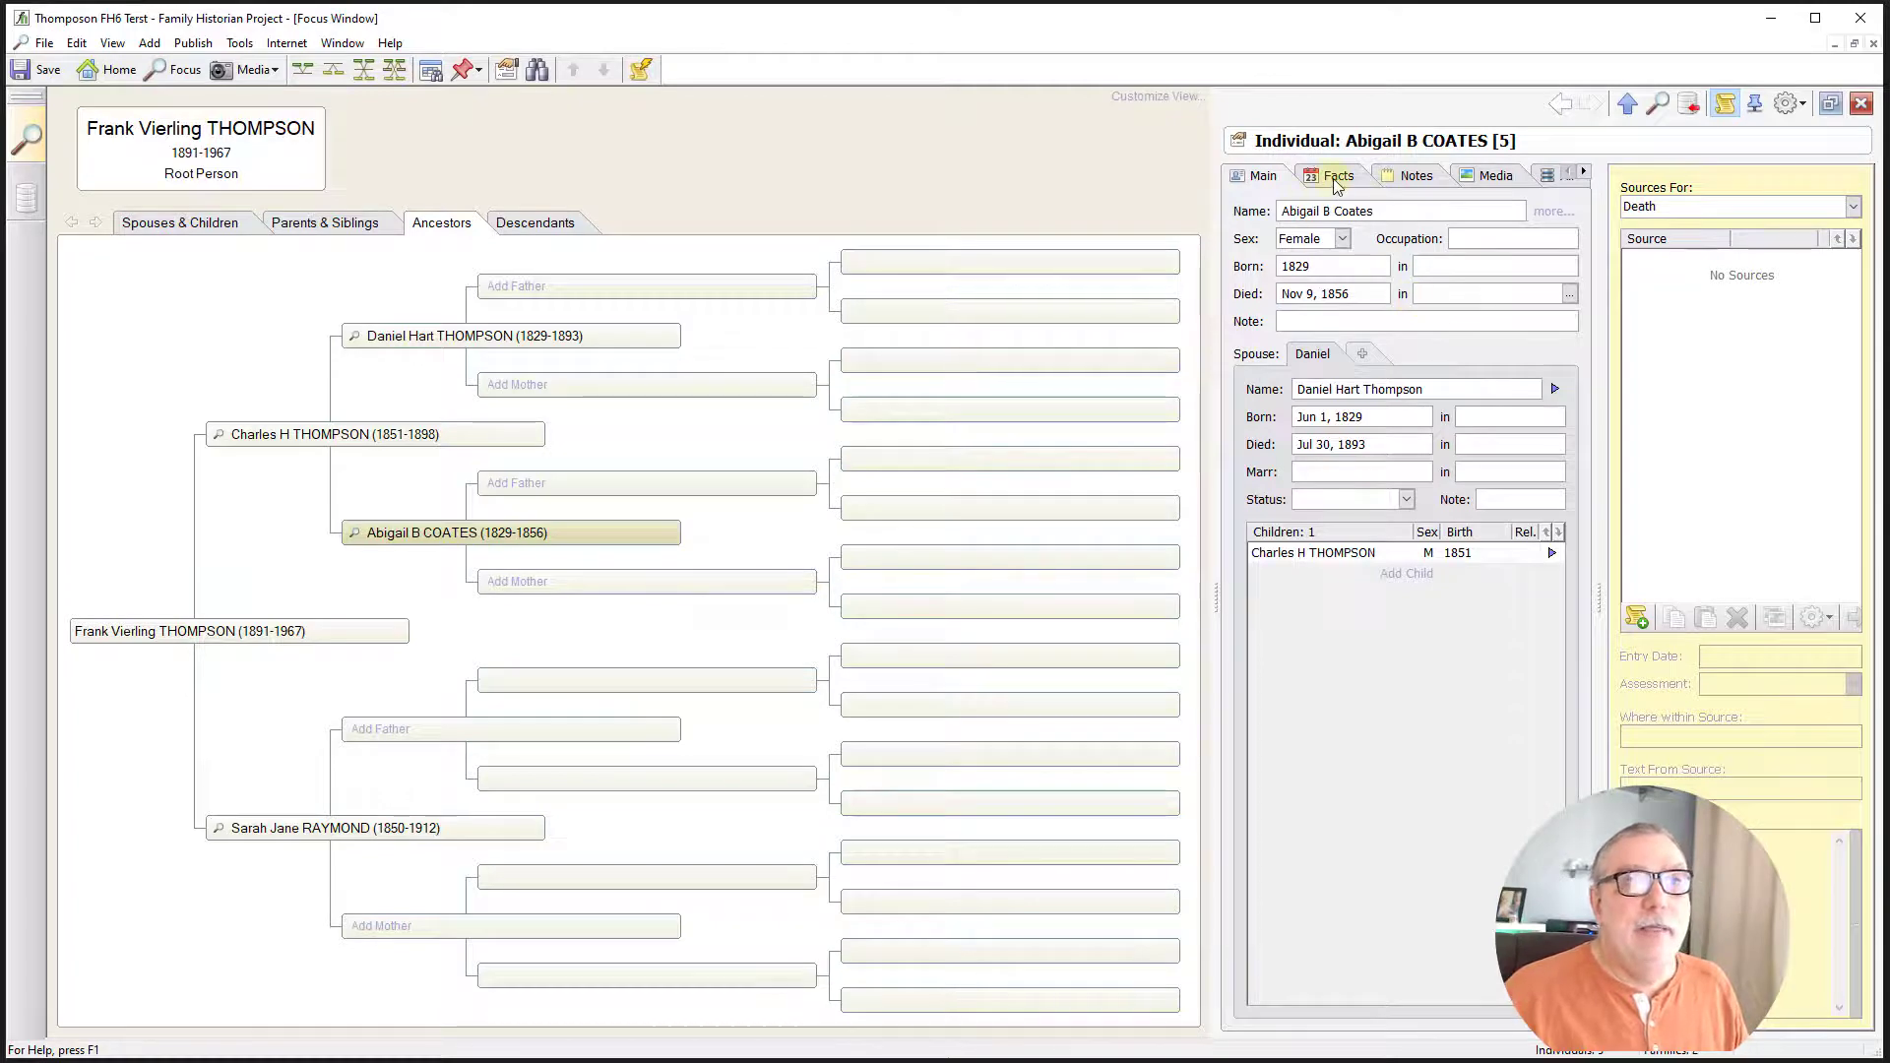
- Add Abigail's marriage fact with Daniel Hart Thompson dated 10 Oct 1846 via the Facts list
click(1336, 175)
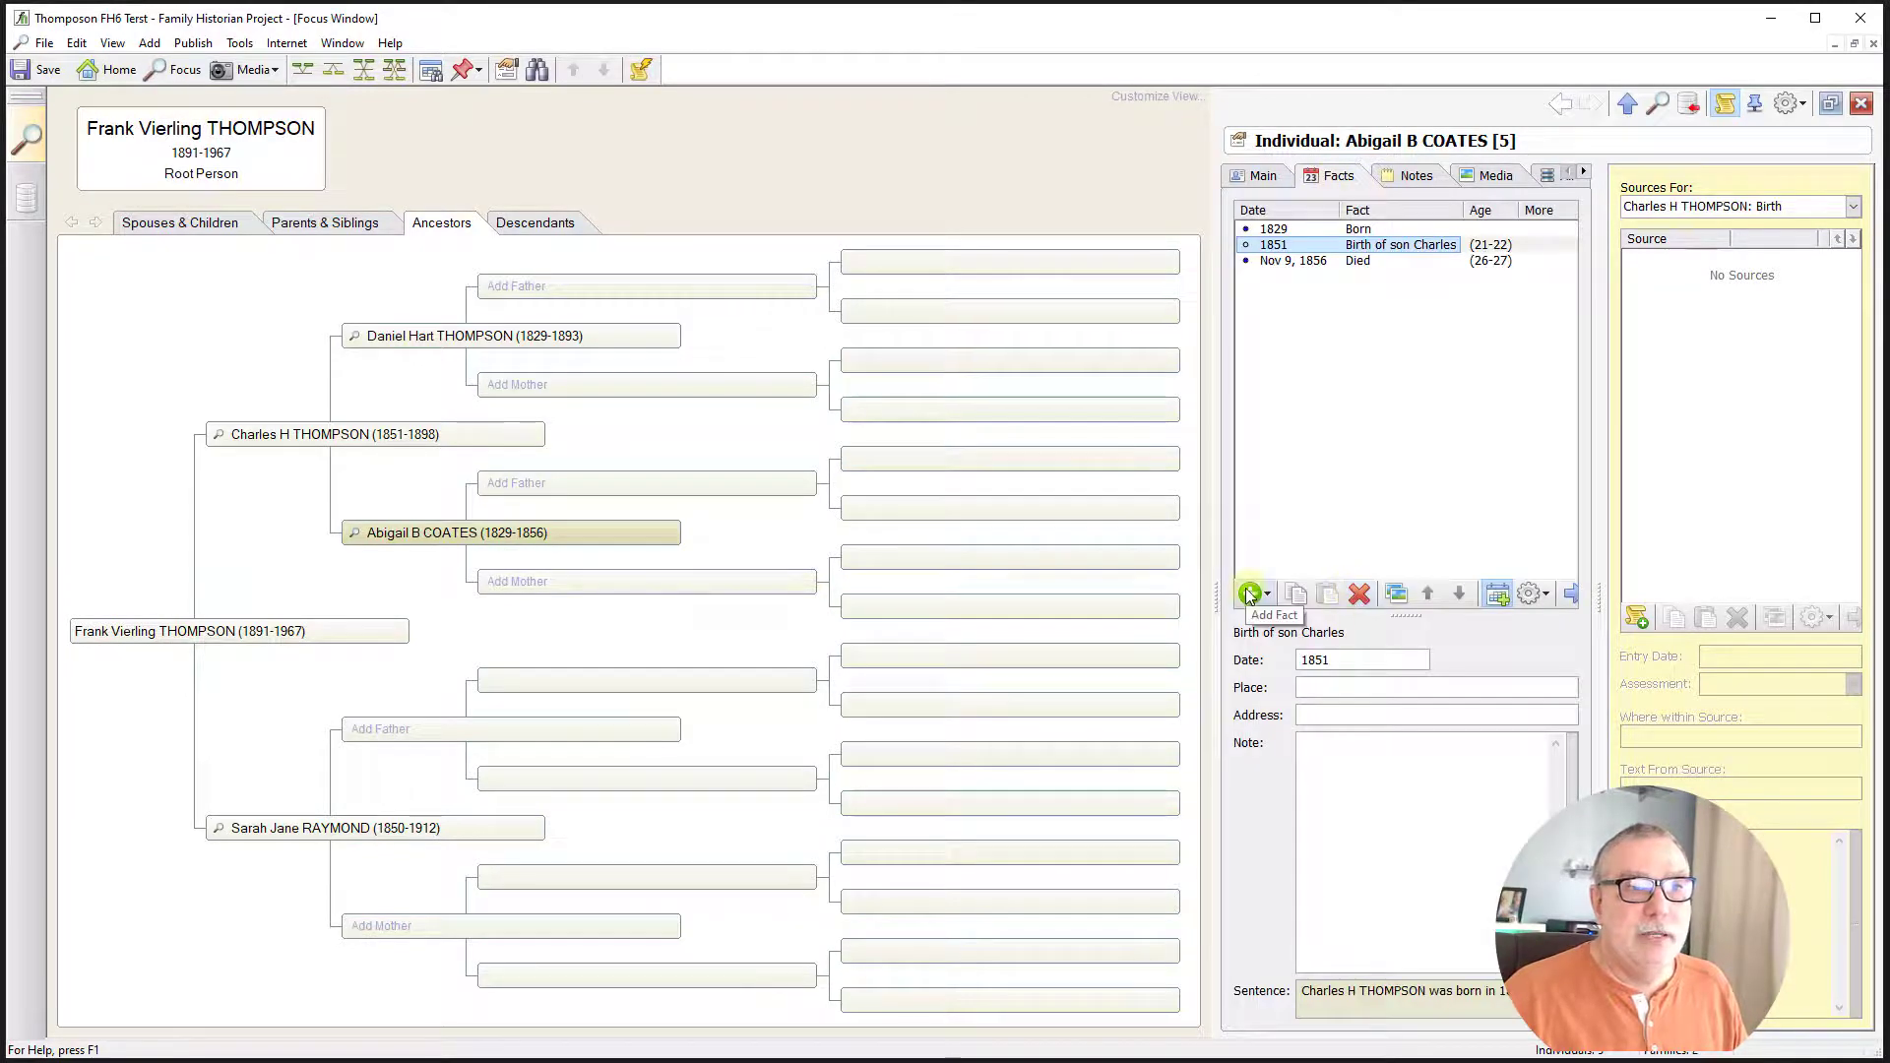
click(1251, 593)
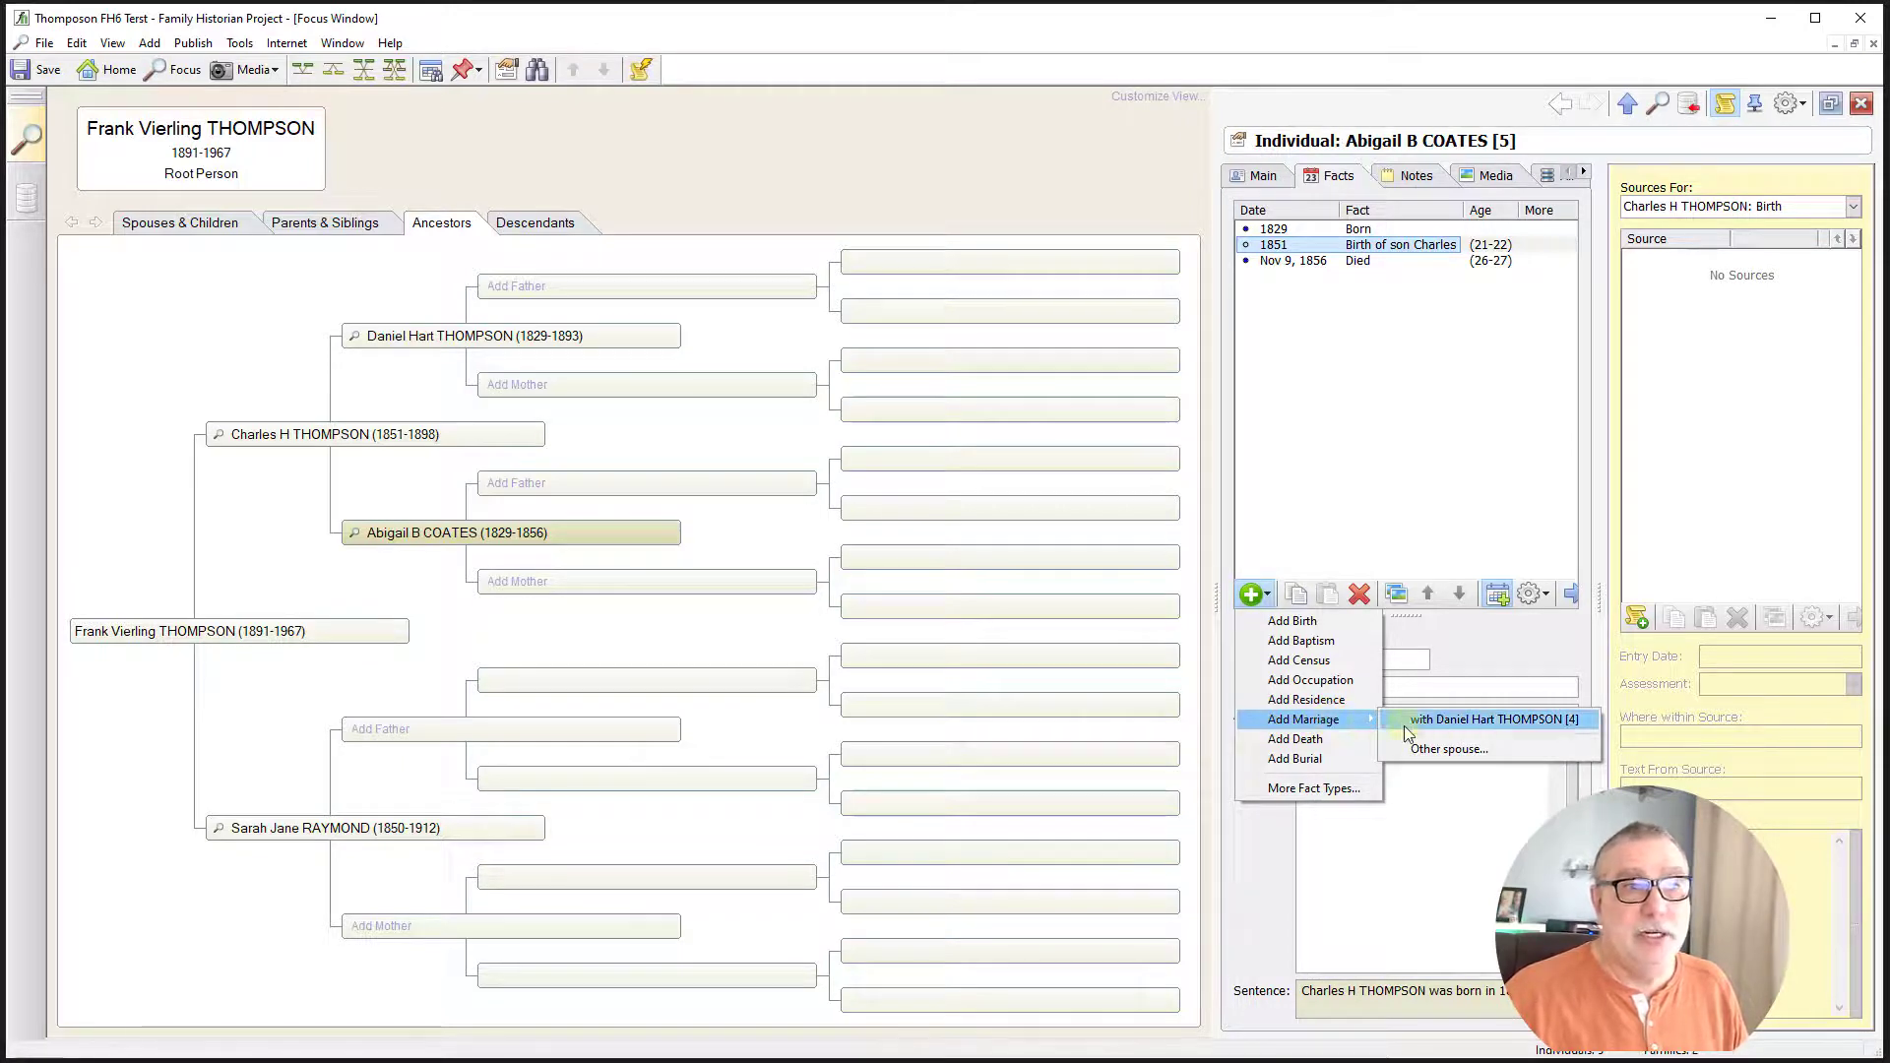
click(1492, 719)
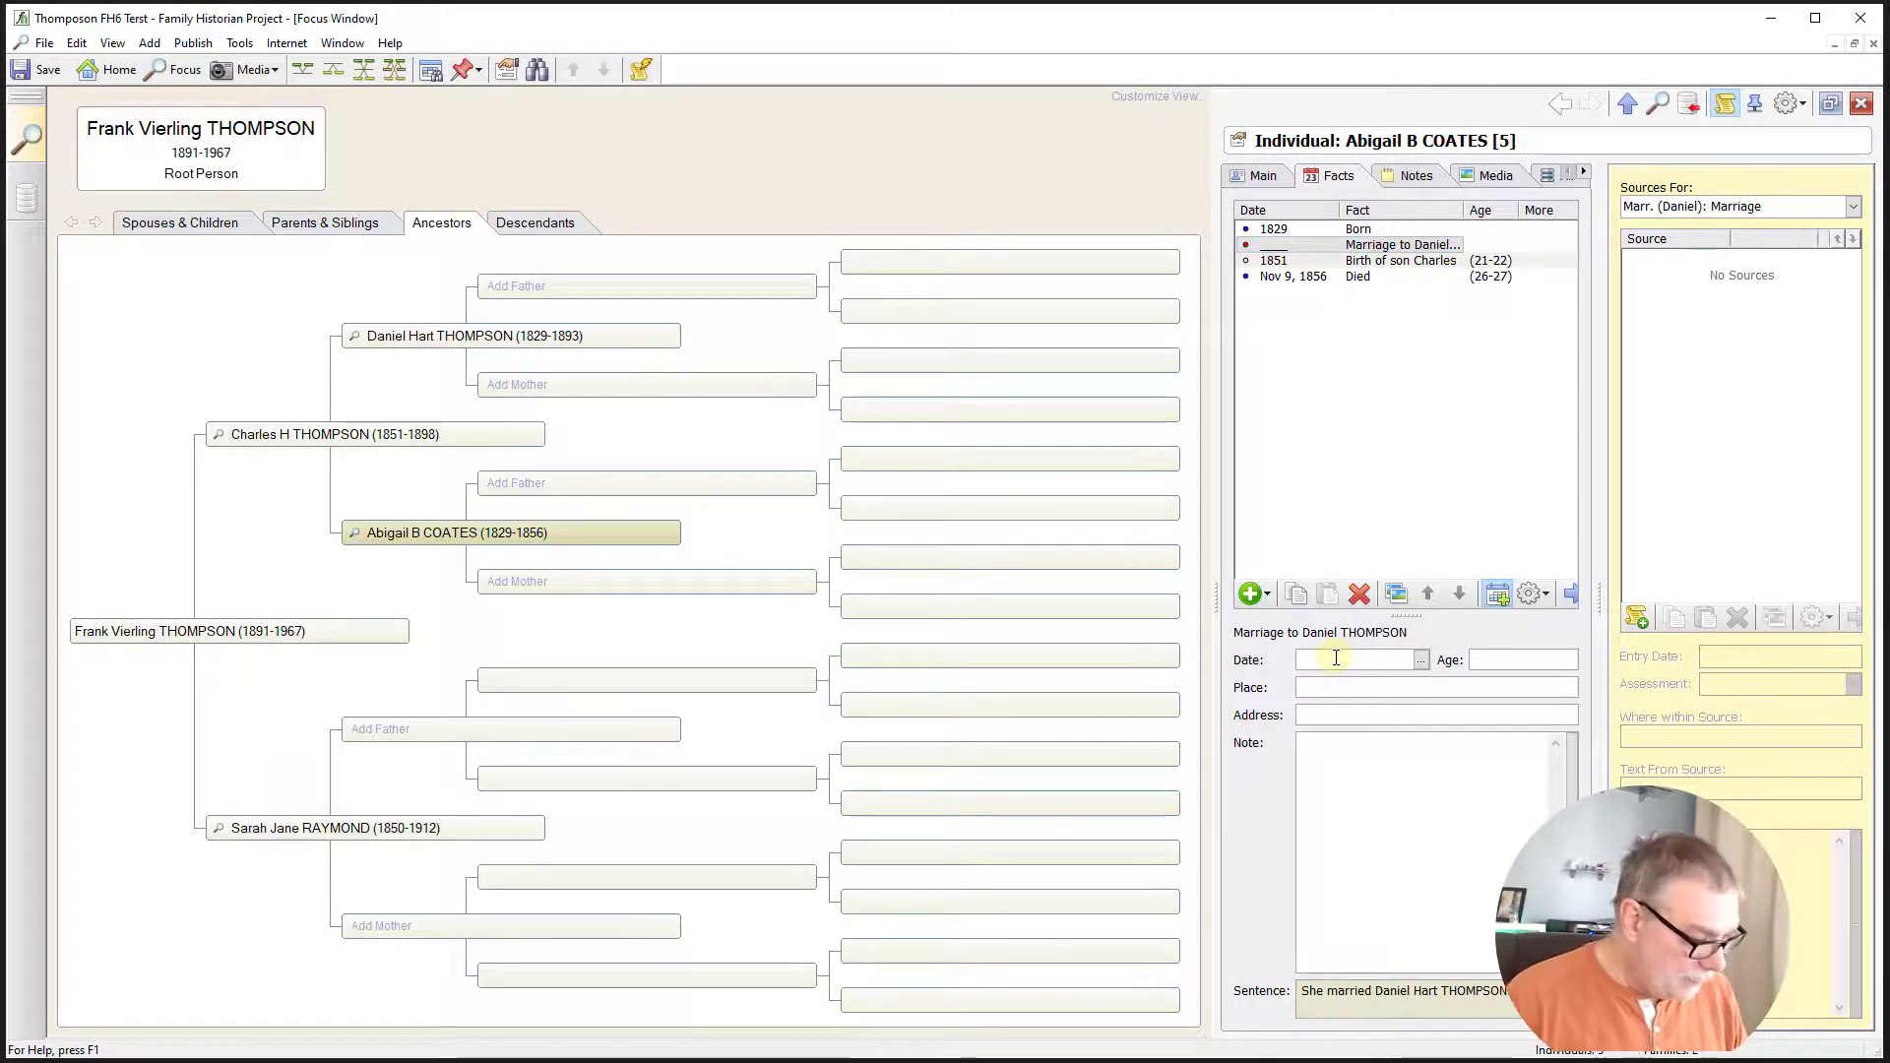
text(1)
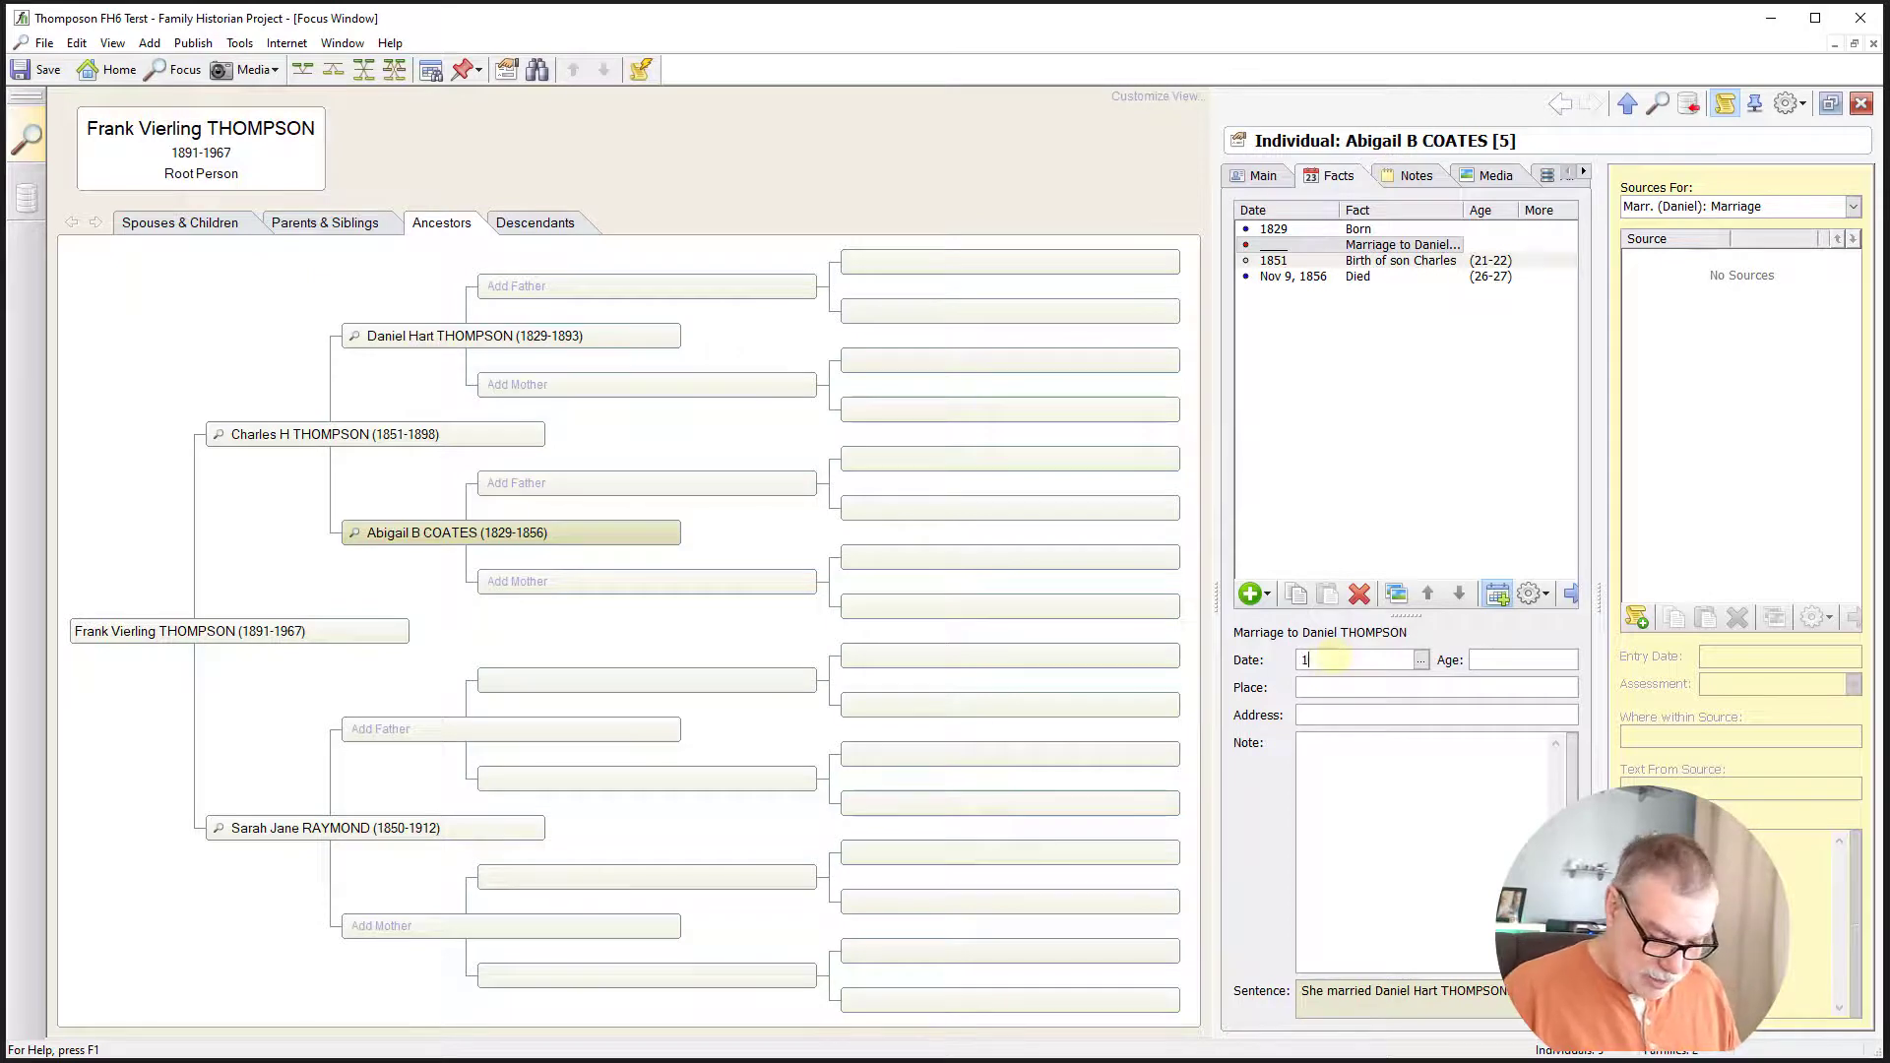
text(0 oct)
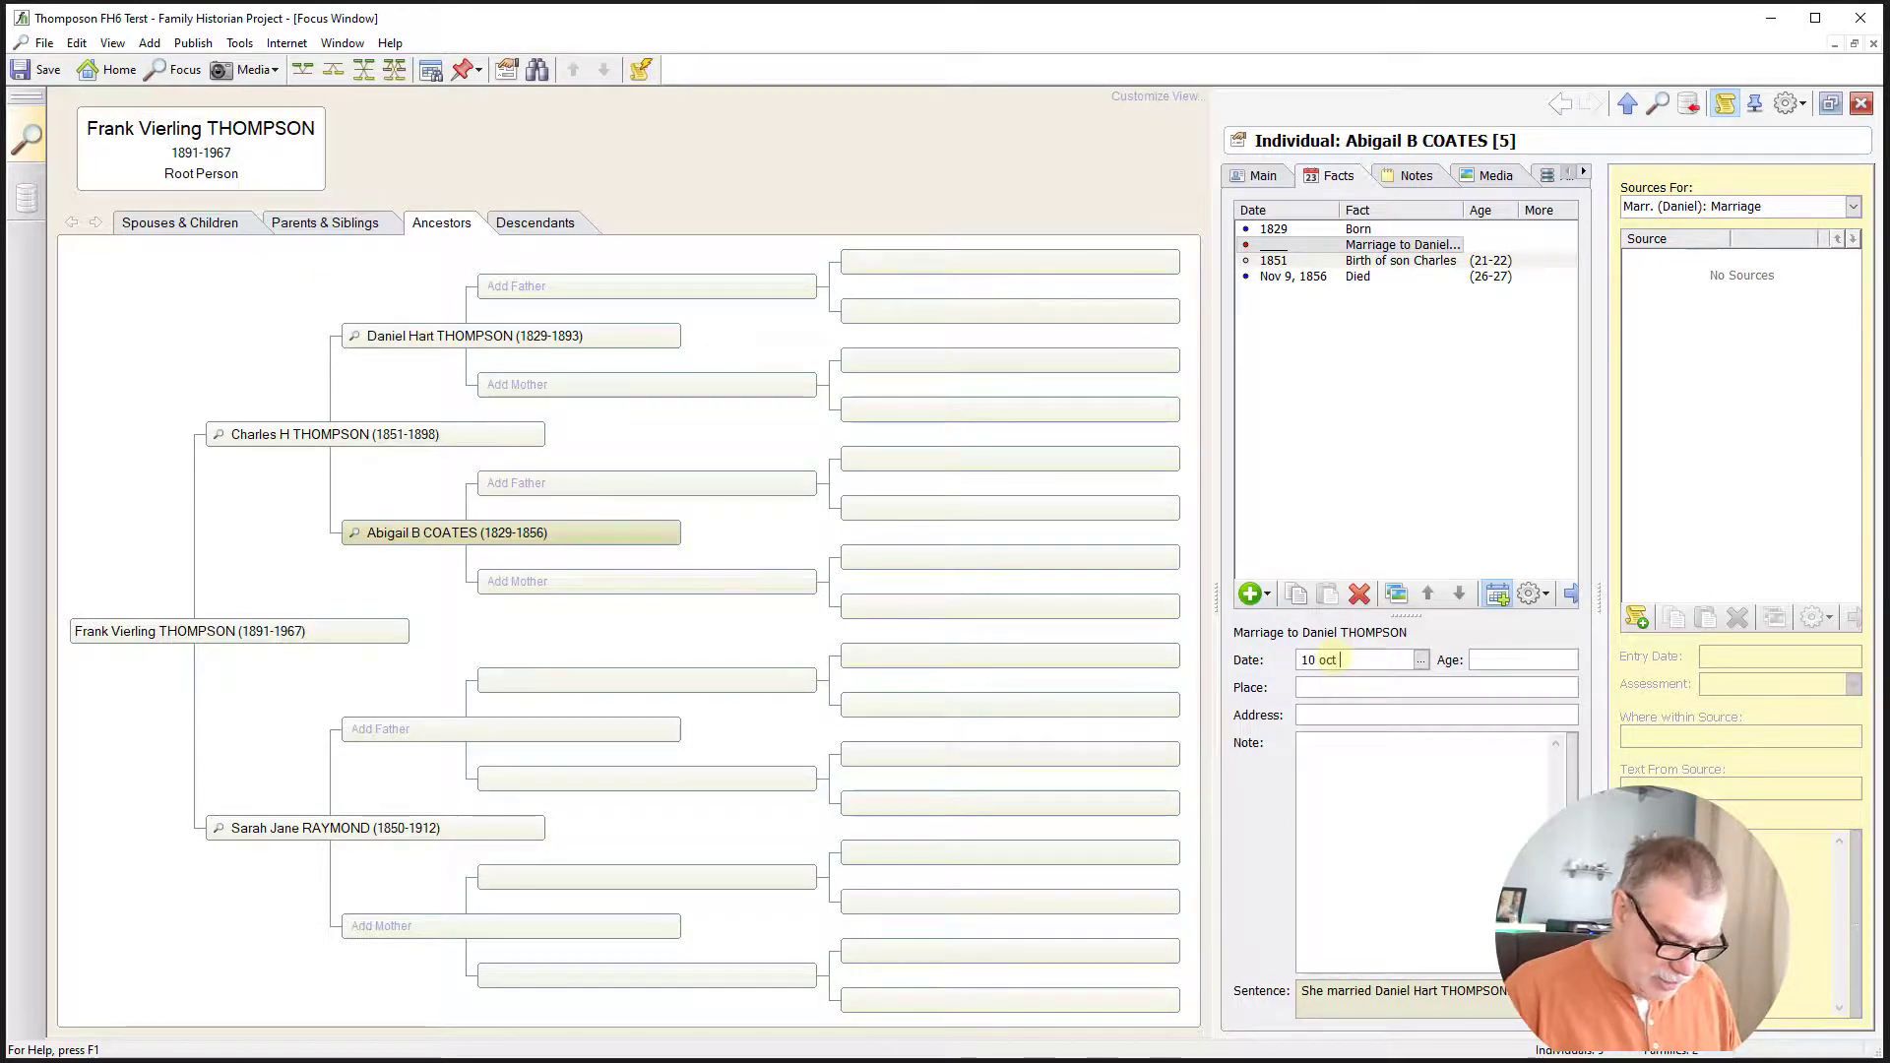
text(184)
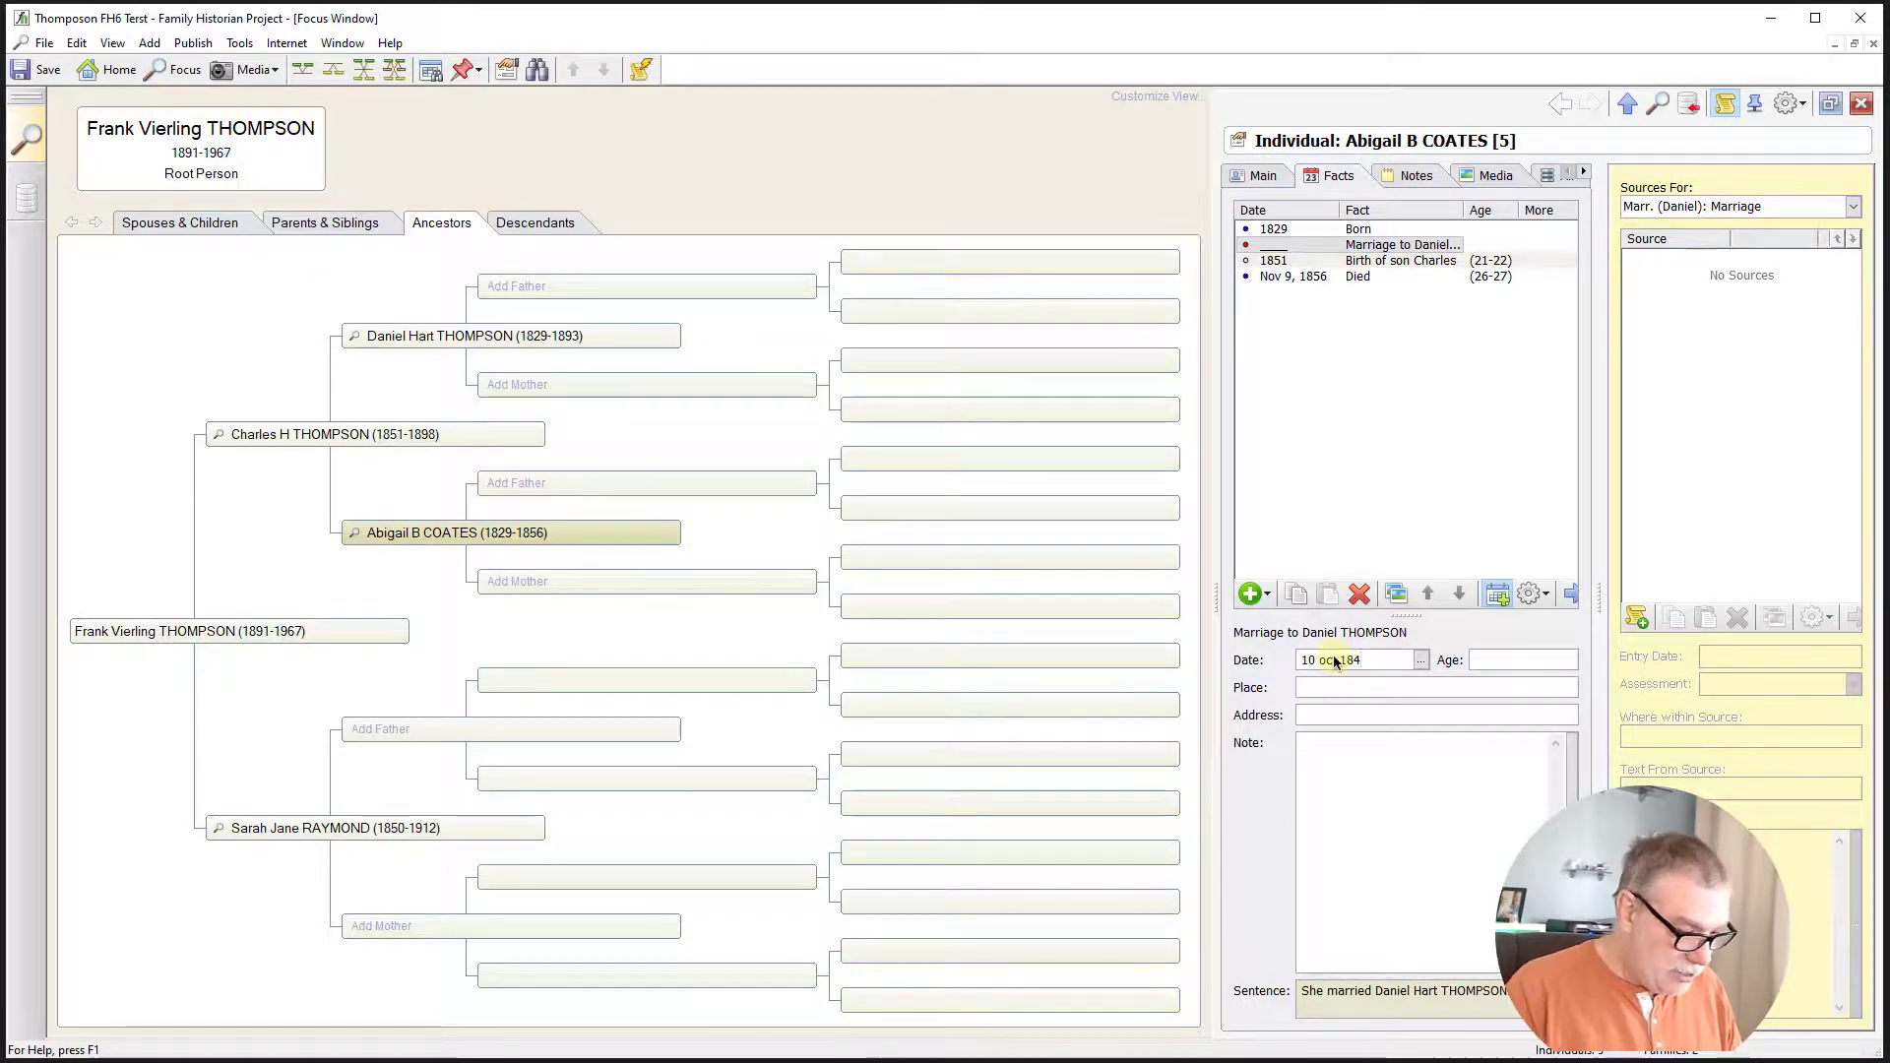
text(6)
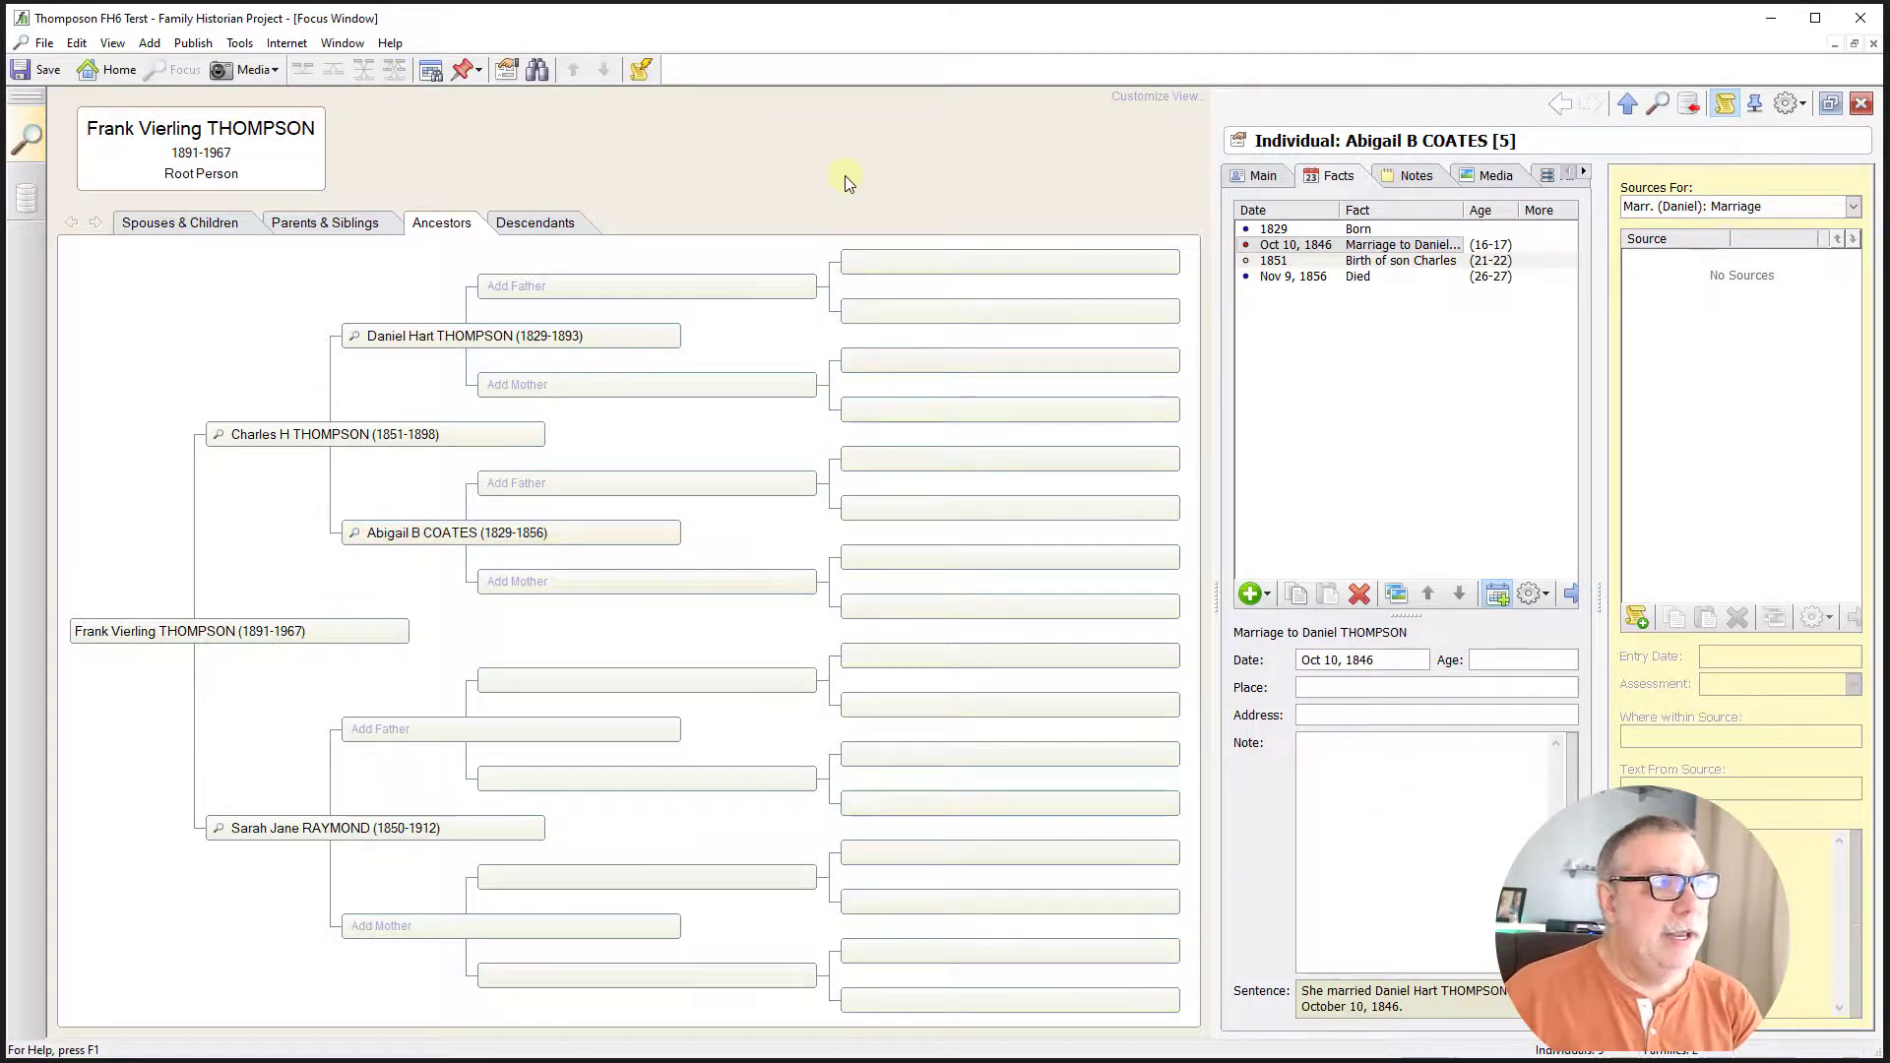
mouse_move(247, 344)
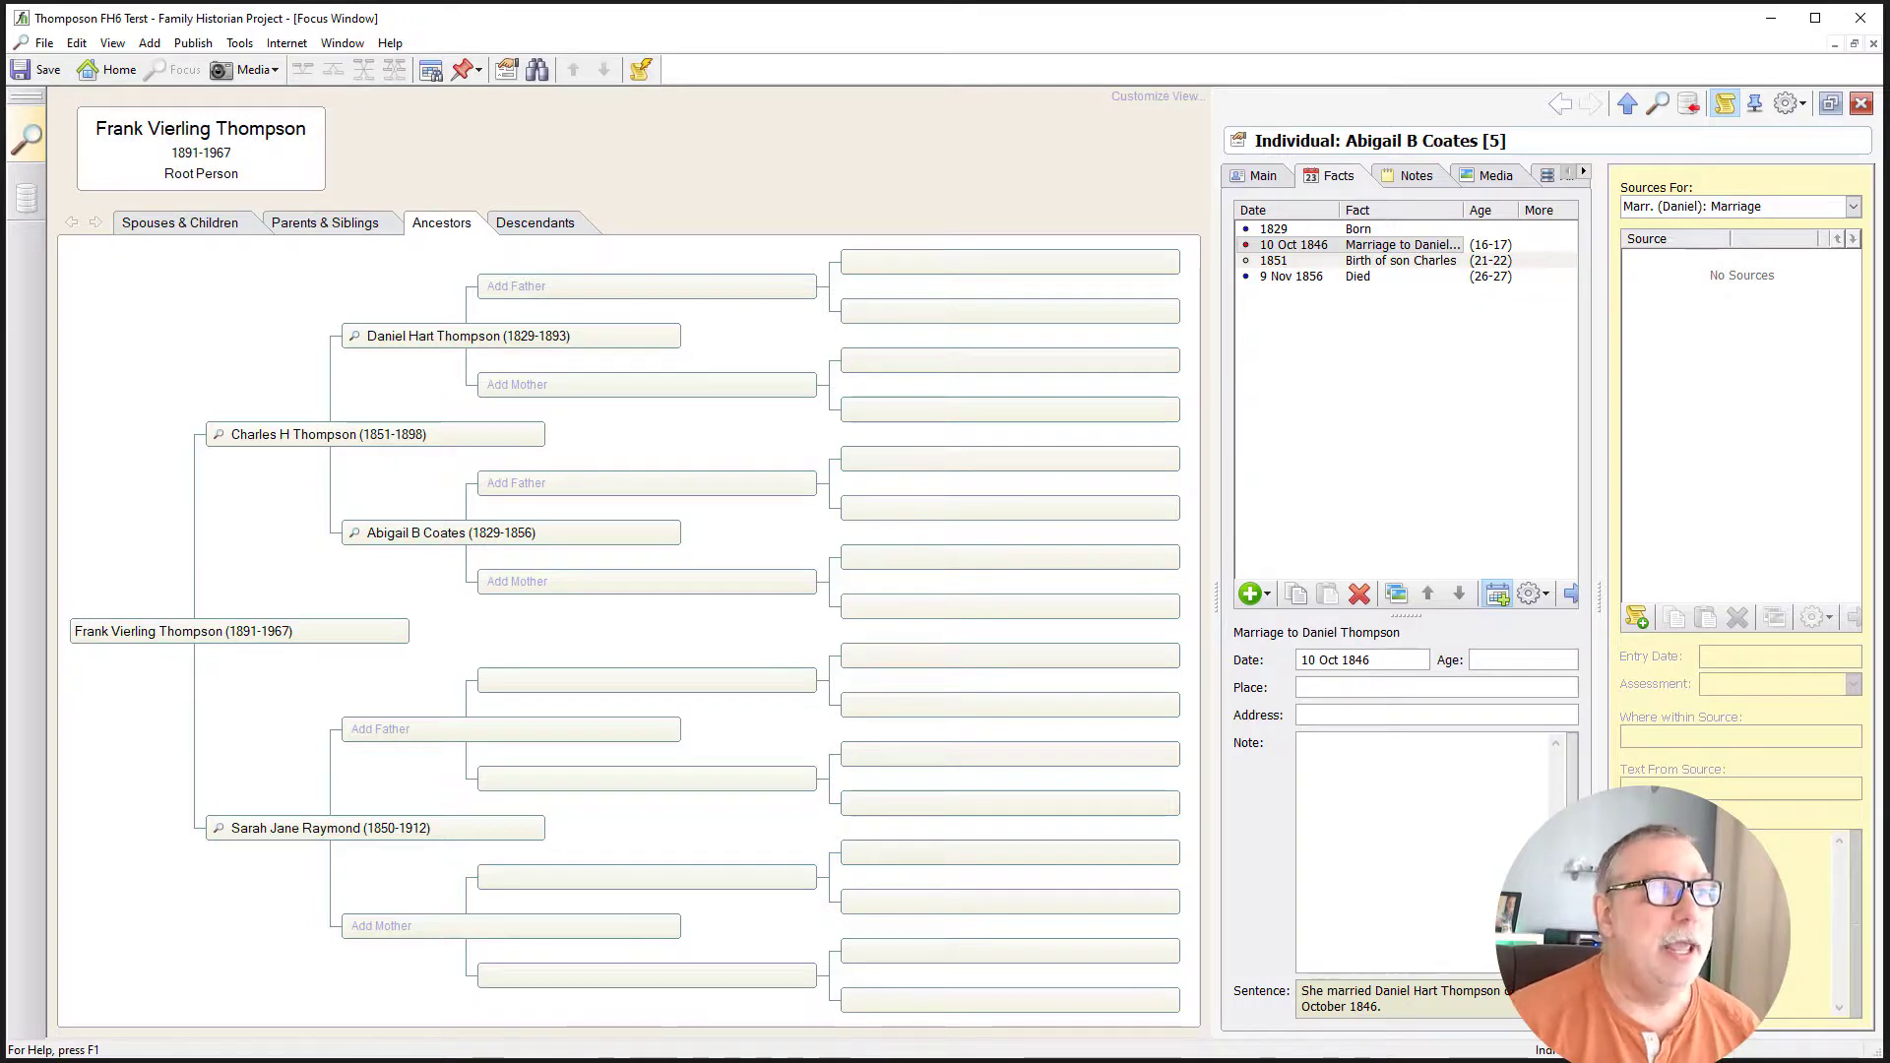
mouse_move(242, 351)
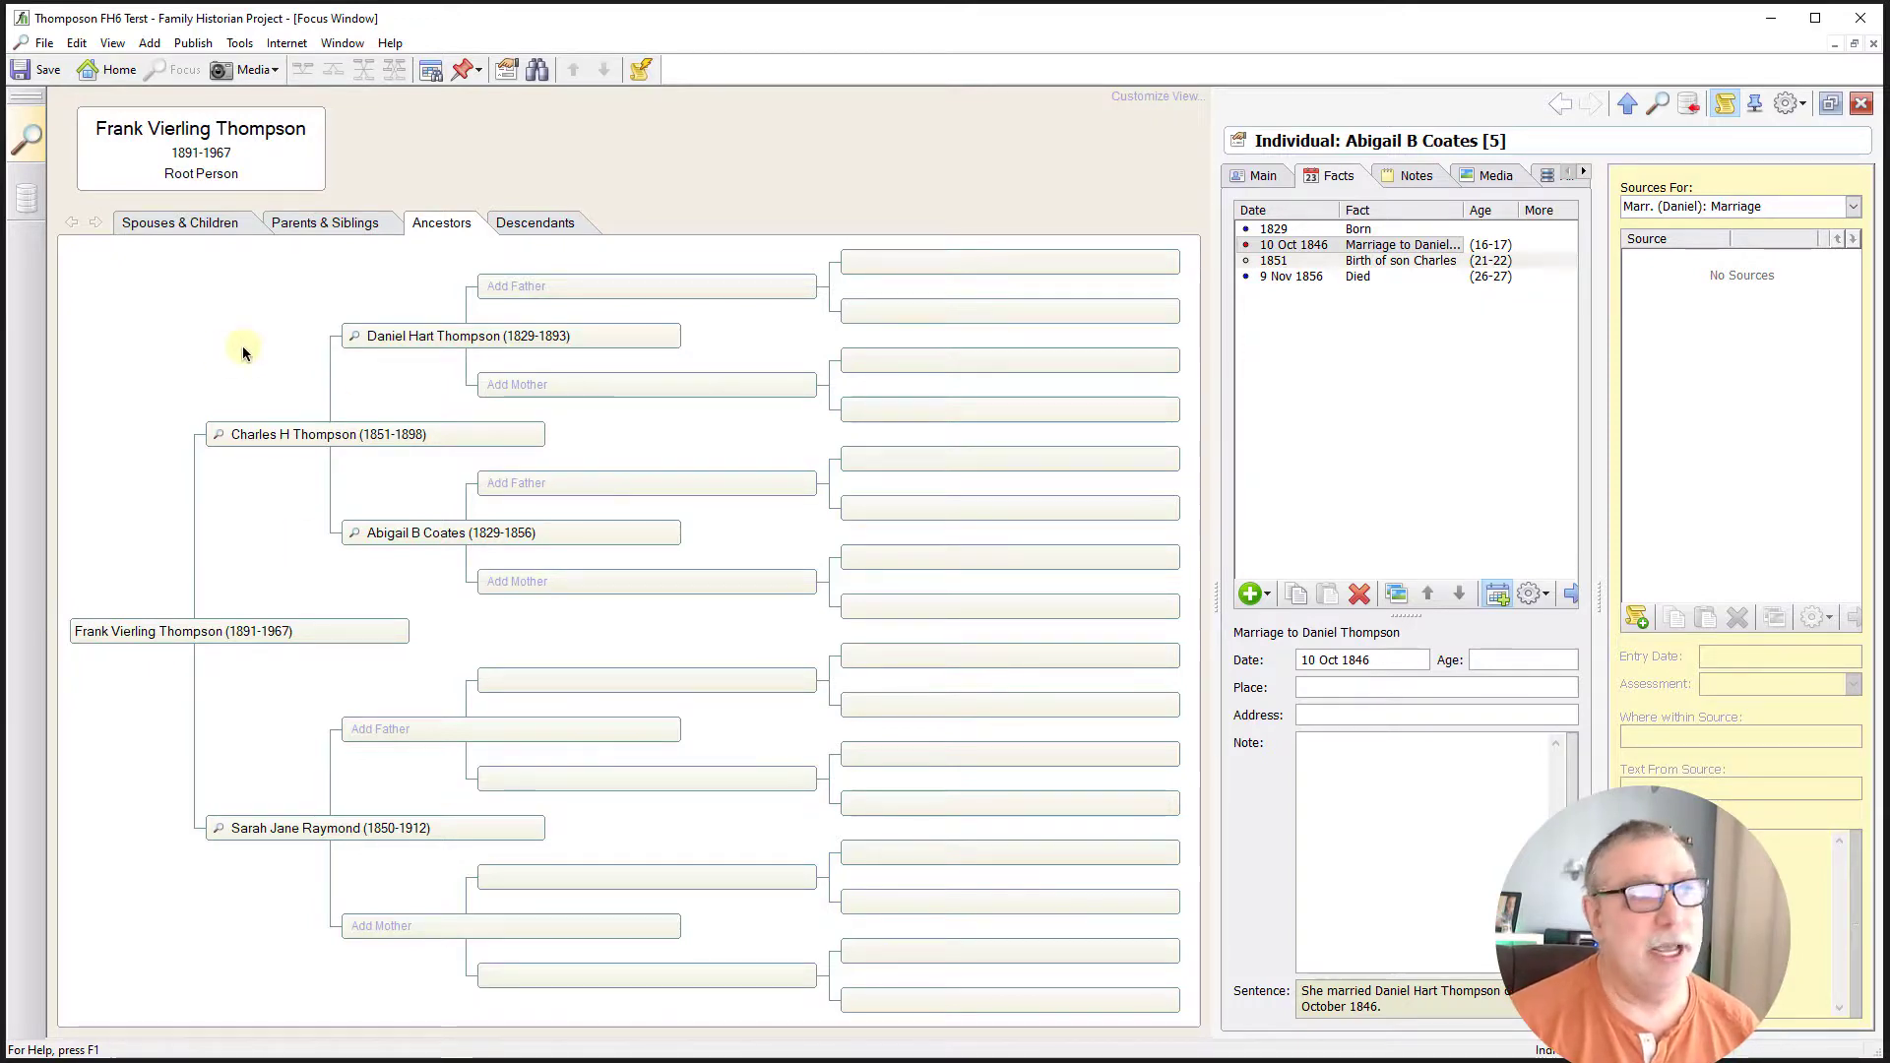
mouse_move(301, 472)
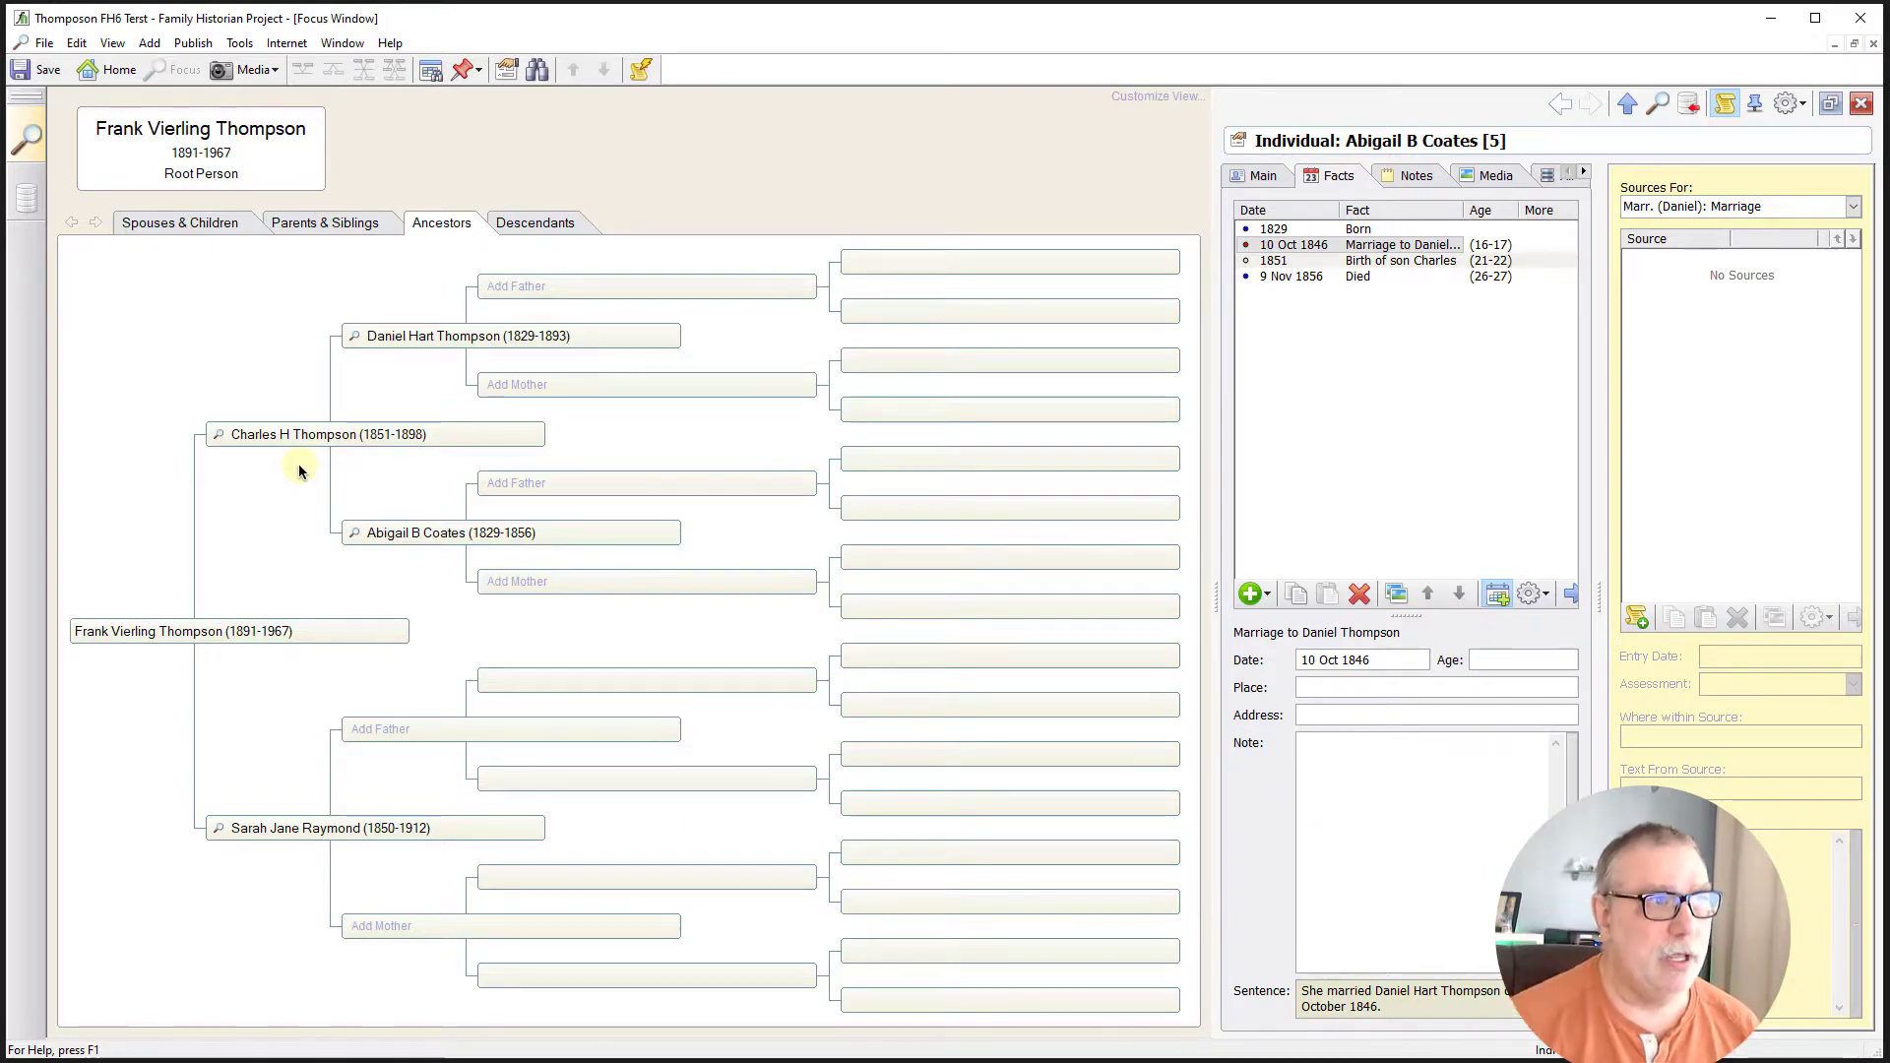
mouse_move(328, 468)
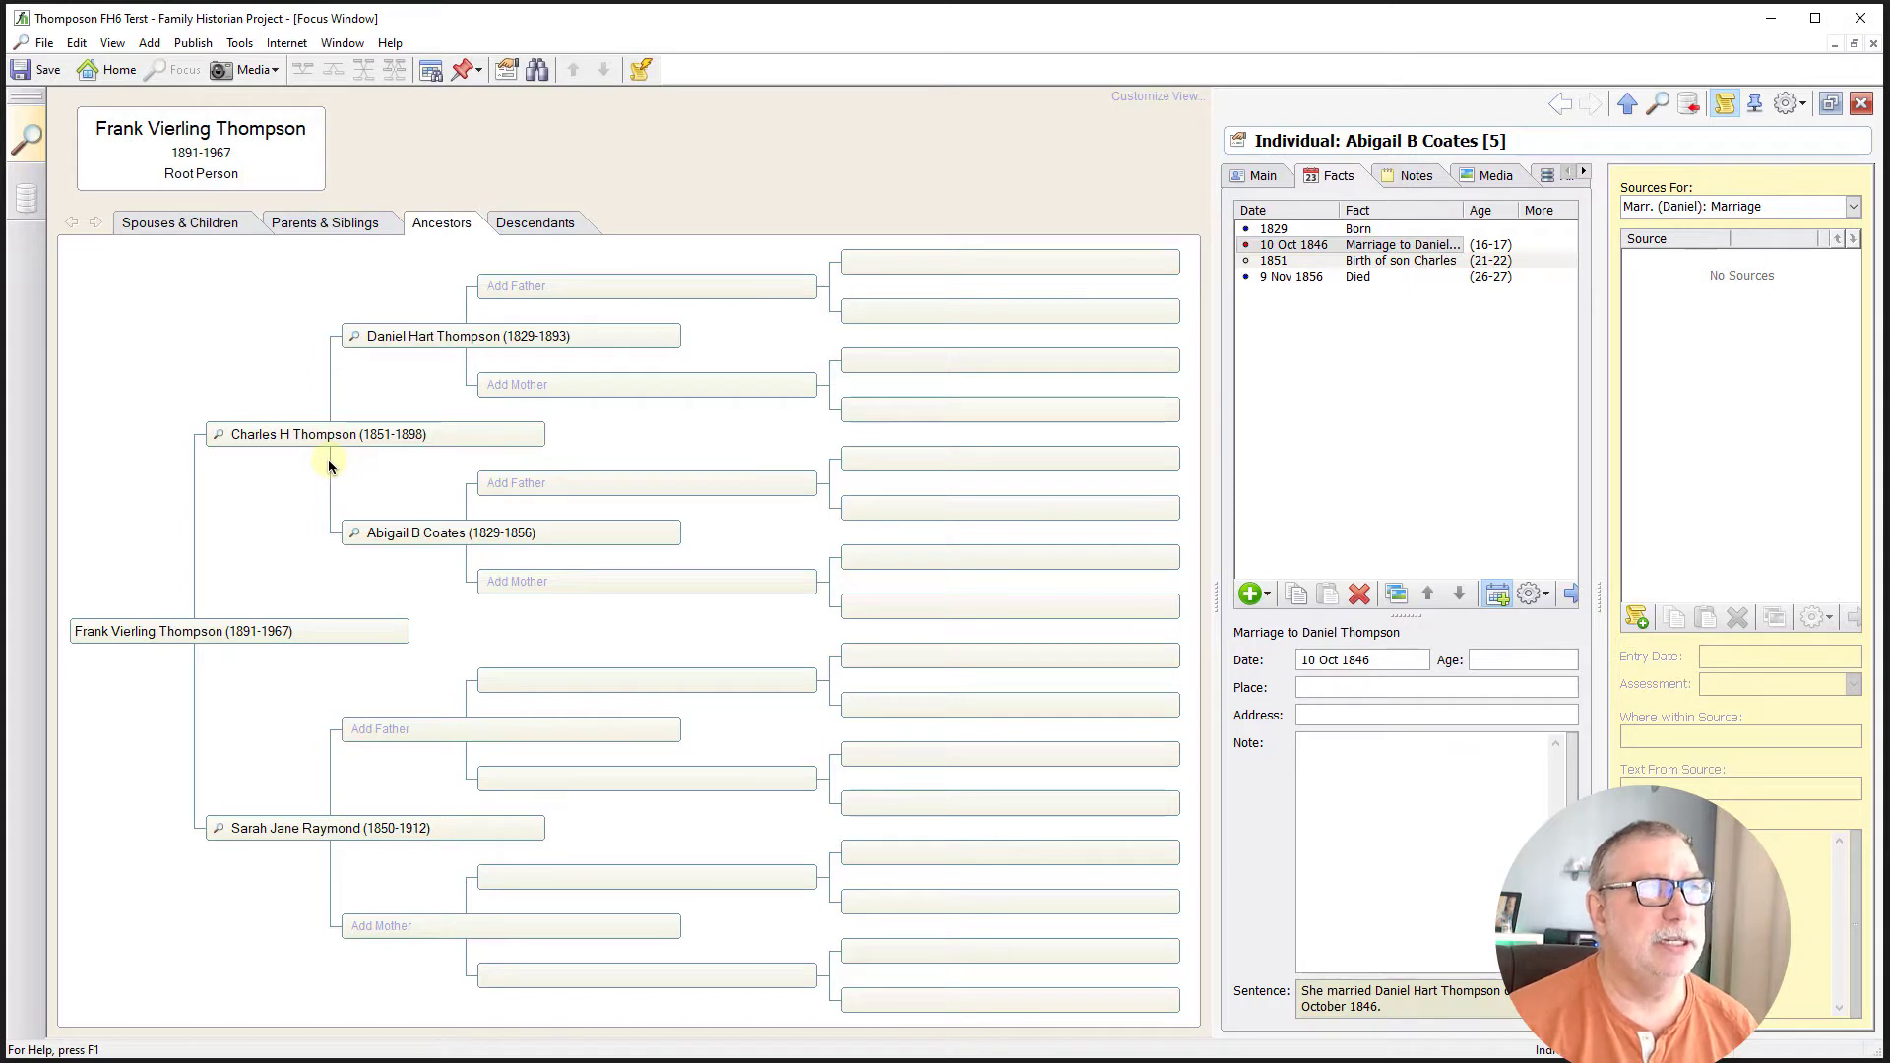